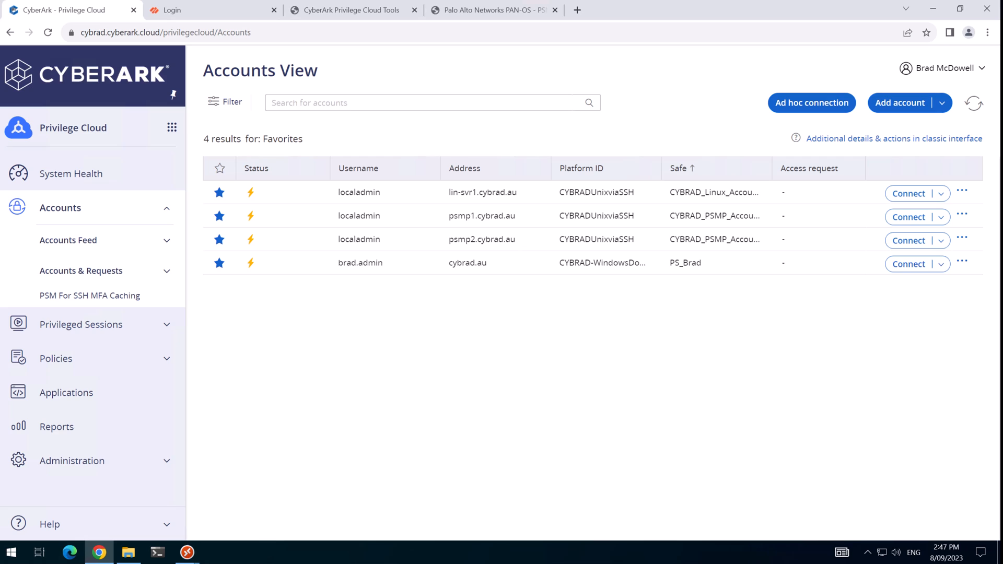
mouse_move(514, 306)
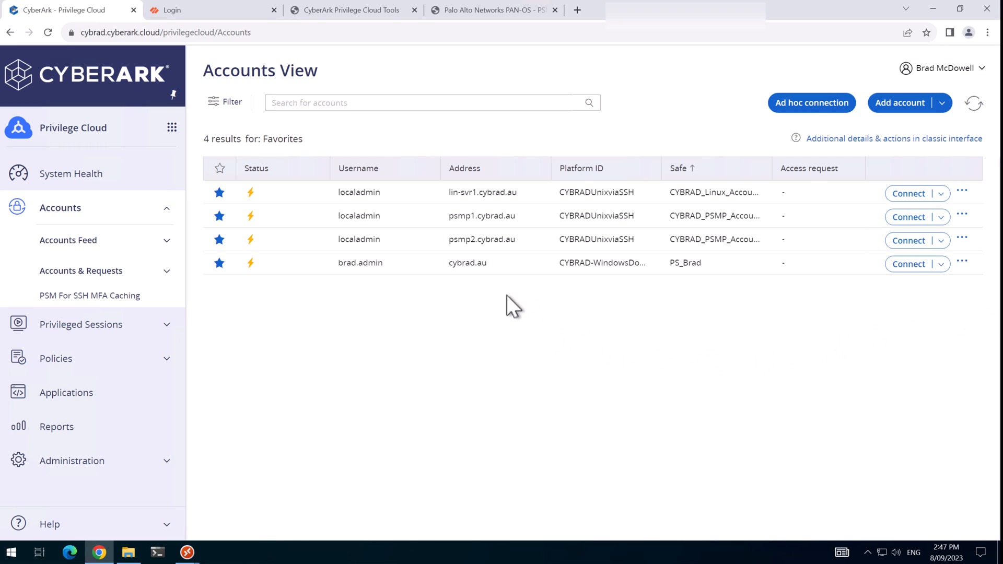
mouse_move(199, 17)
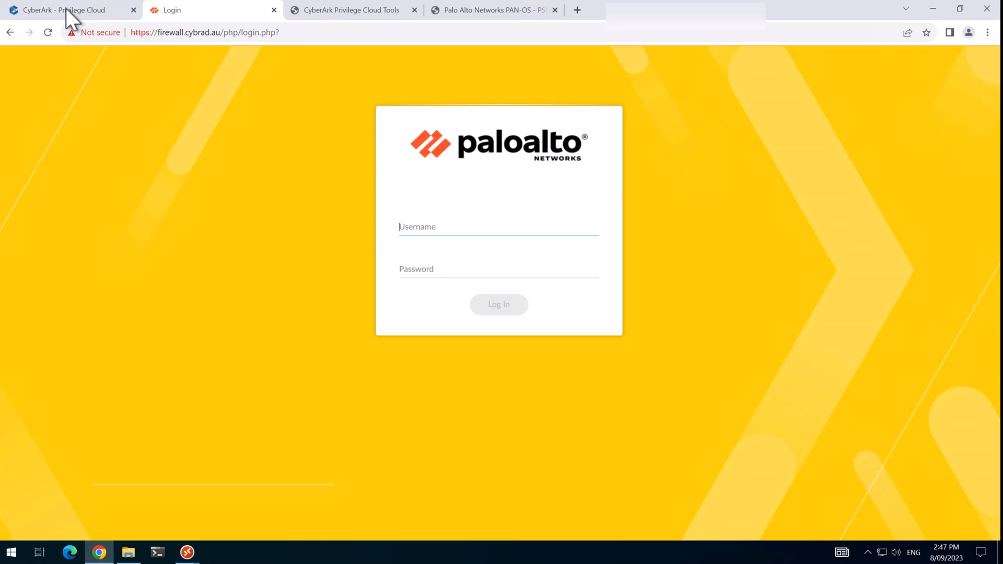
Return to the Privilege Cloud favourite accounts list from the Palo Alto login tab.
click(64, 10)
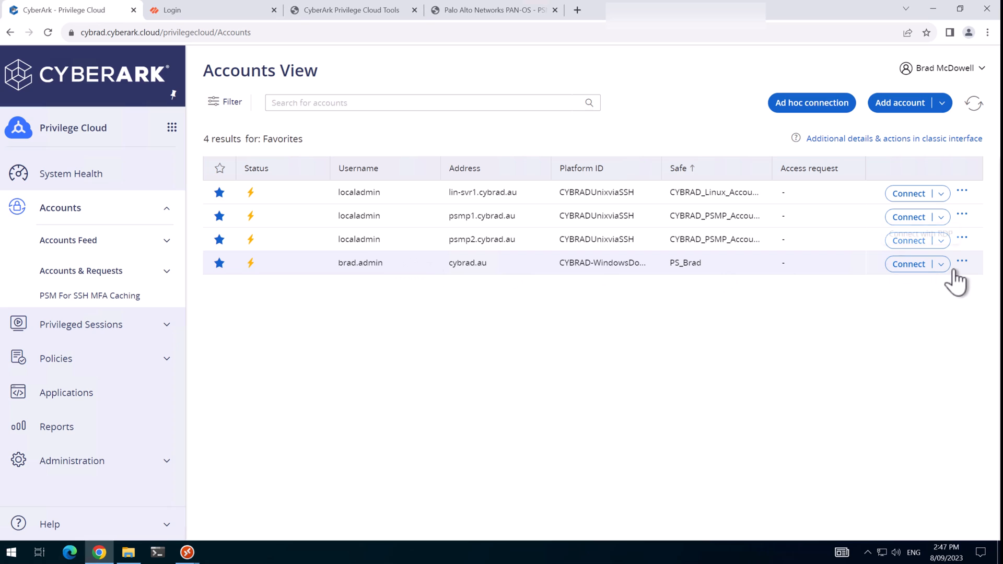
mouse_move(915, 310)
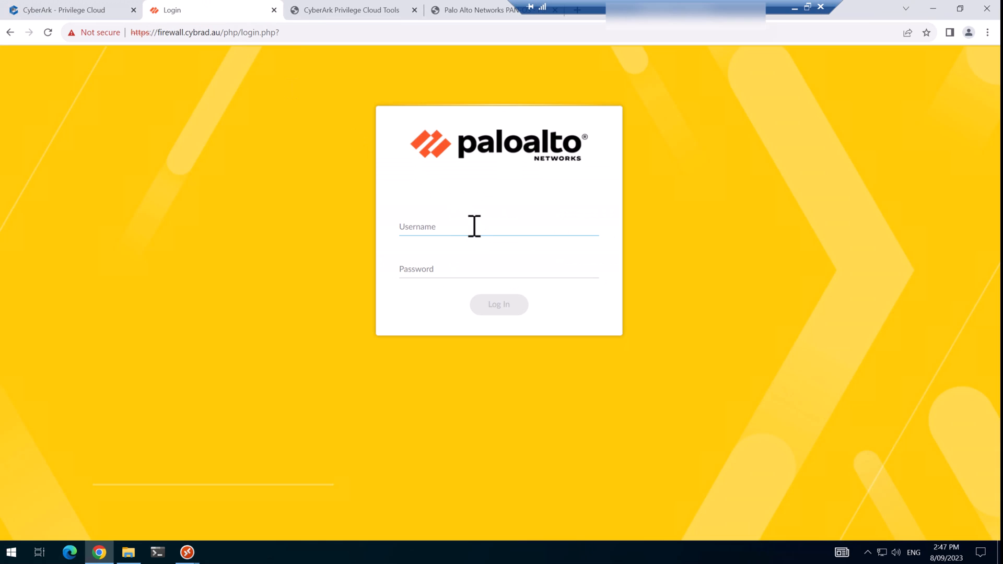
Log in to the PAN-OS firewall web interface as brad.admin.
text(brad.admin)
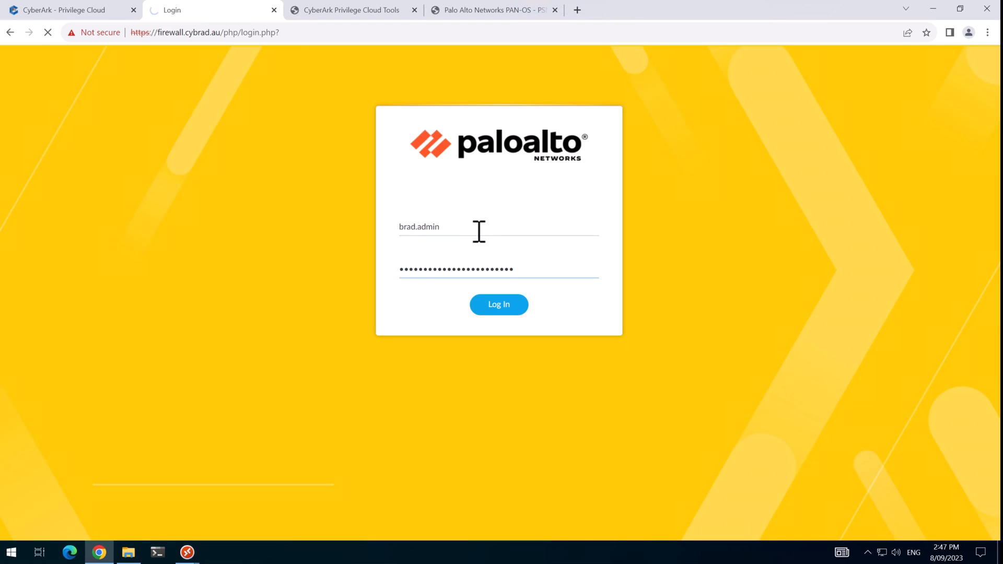
click(499, 304)
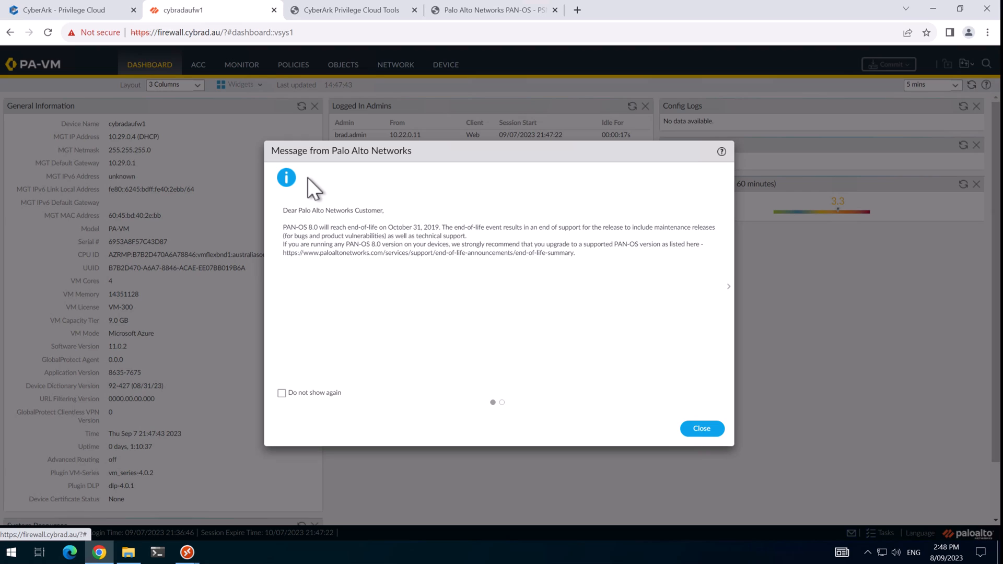
mouse_move(374, 175)
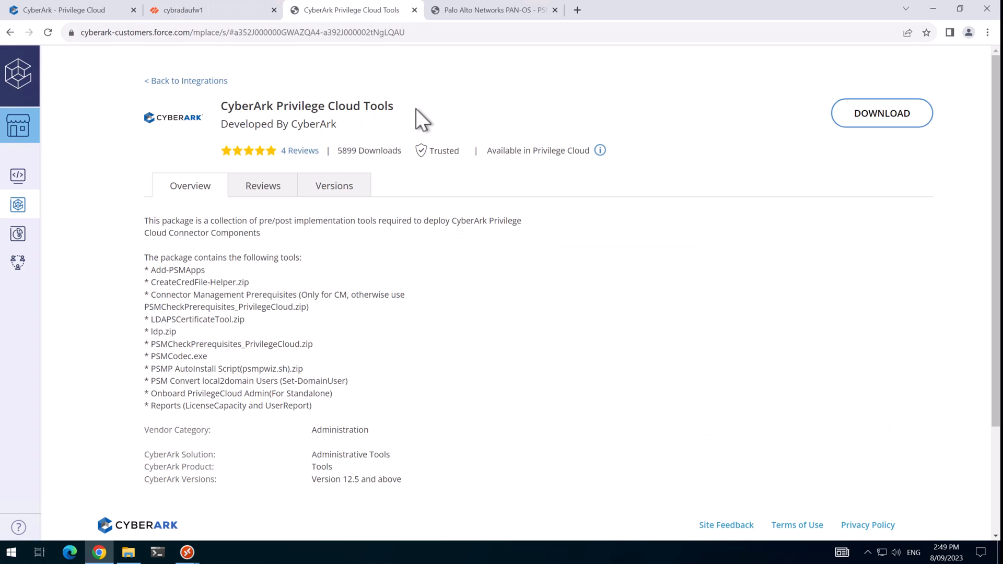
mouse_move(336, 260)
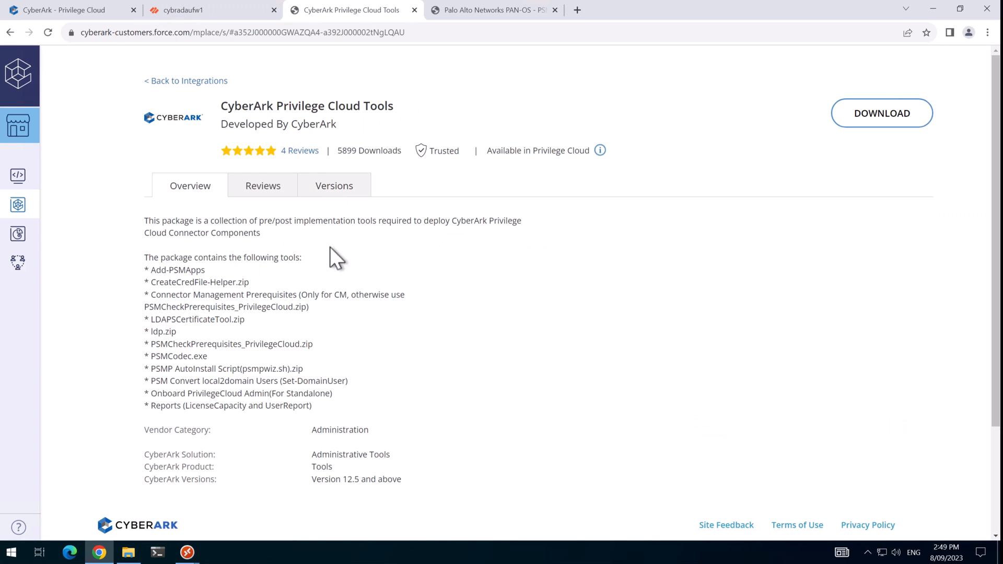
mouse_move(238, 282)
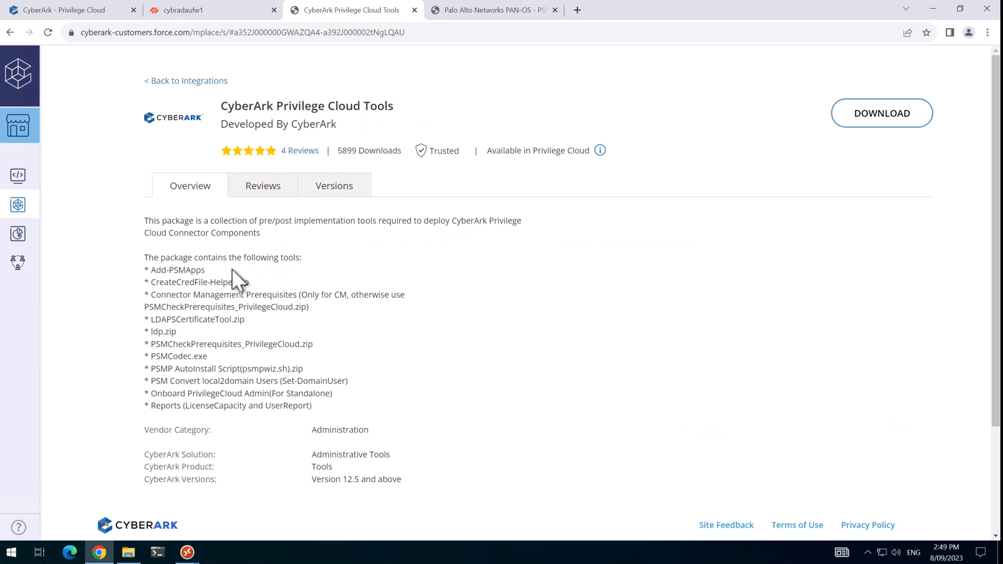
double_click(175, 269)
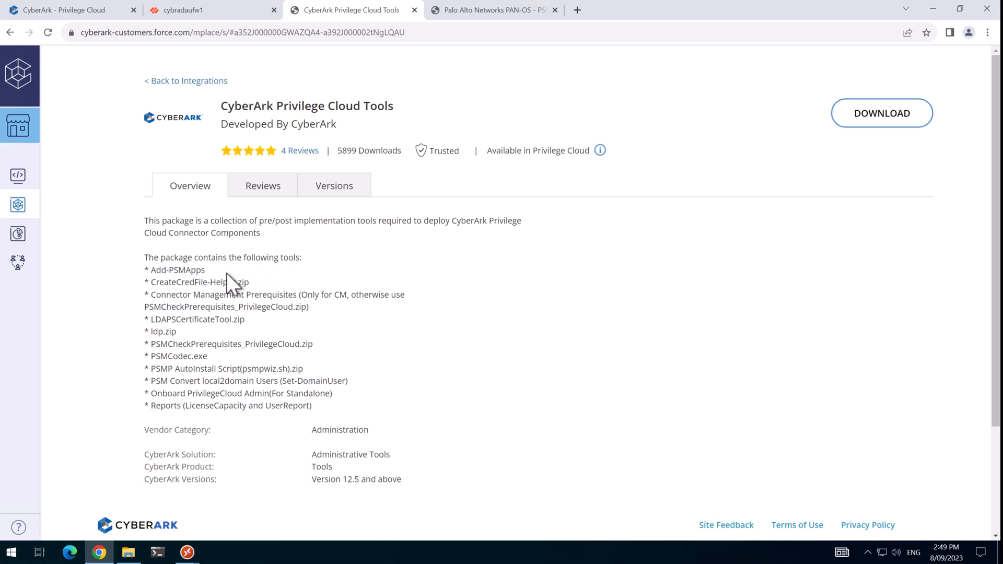
click(493, 9)
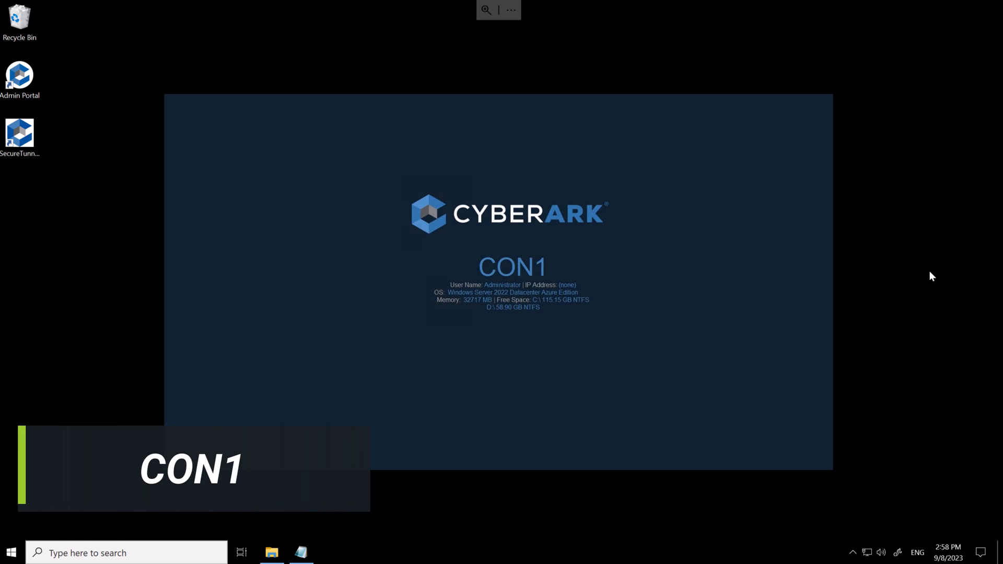
Extract Add-PSMApps.zip and launch an administrator PowerShell in the extracted folder.
click(272, 553)
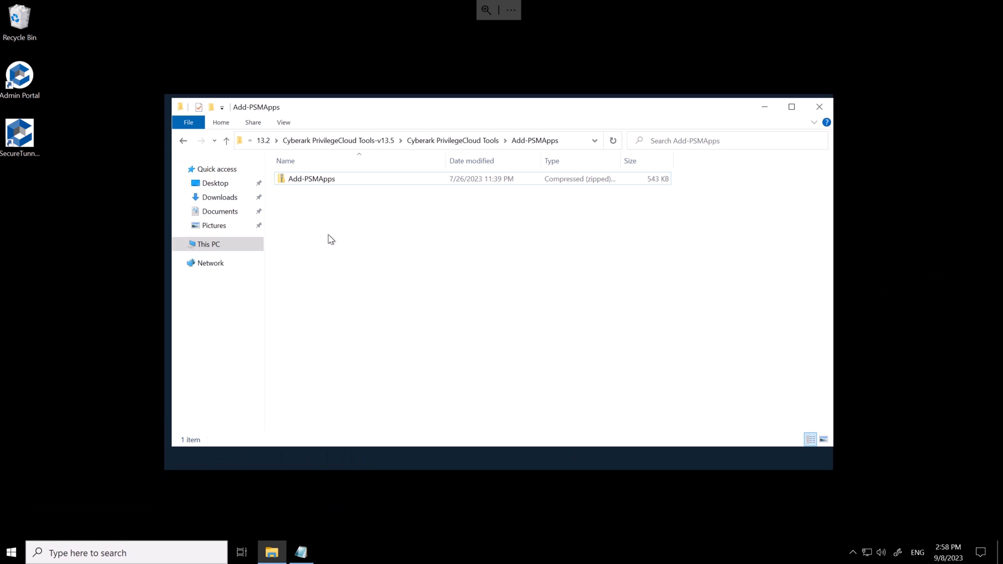
right_click(312, 178)
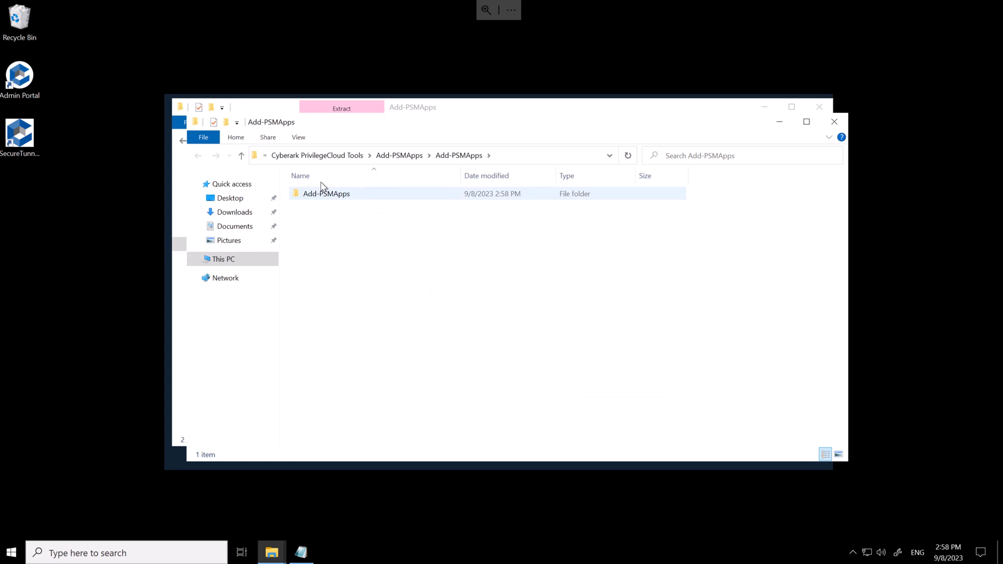
click(203, 137)
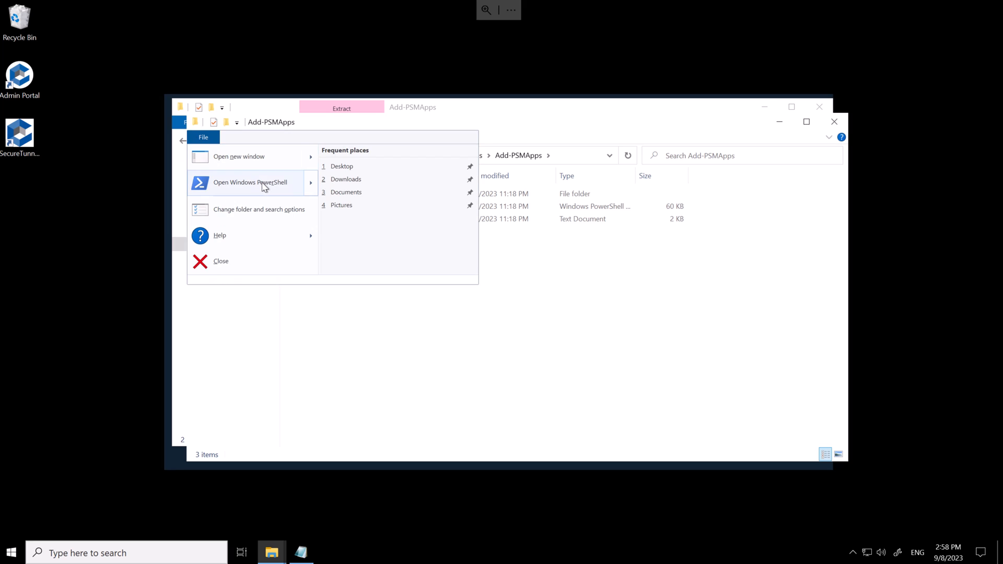
click(249, 182)
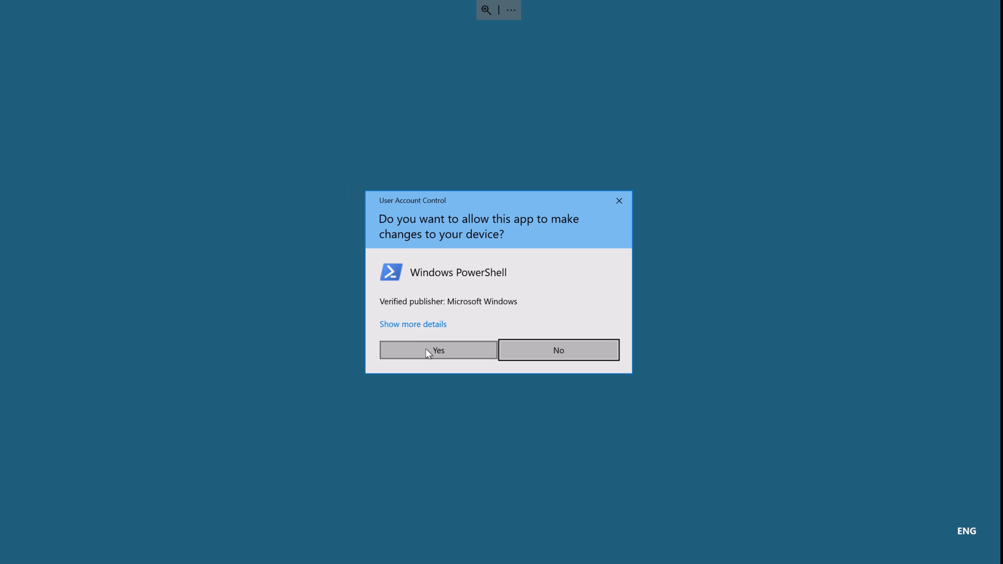
click(438, 351)
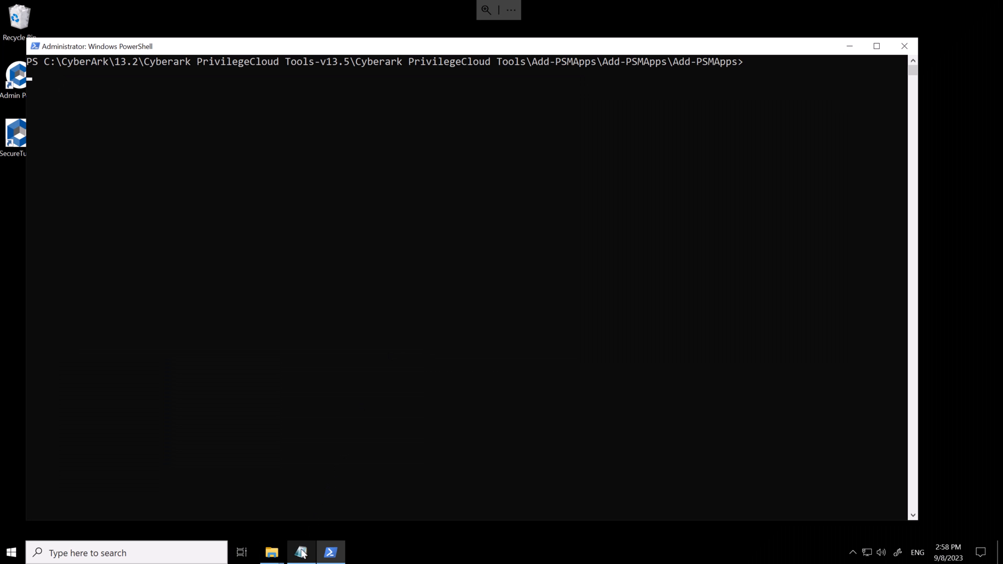
Select the Add-PSMApps command line for GoogleChromeX64 and MicrosoftEdgeX86 in Notepad and return to PowerShell.
click(301, 553)
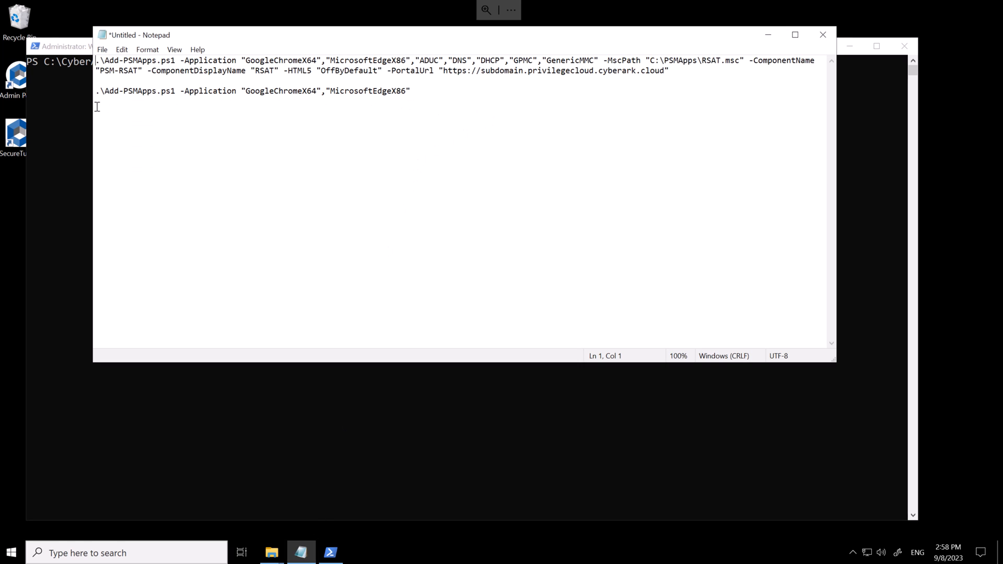
mouse_move(167, 107)
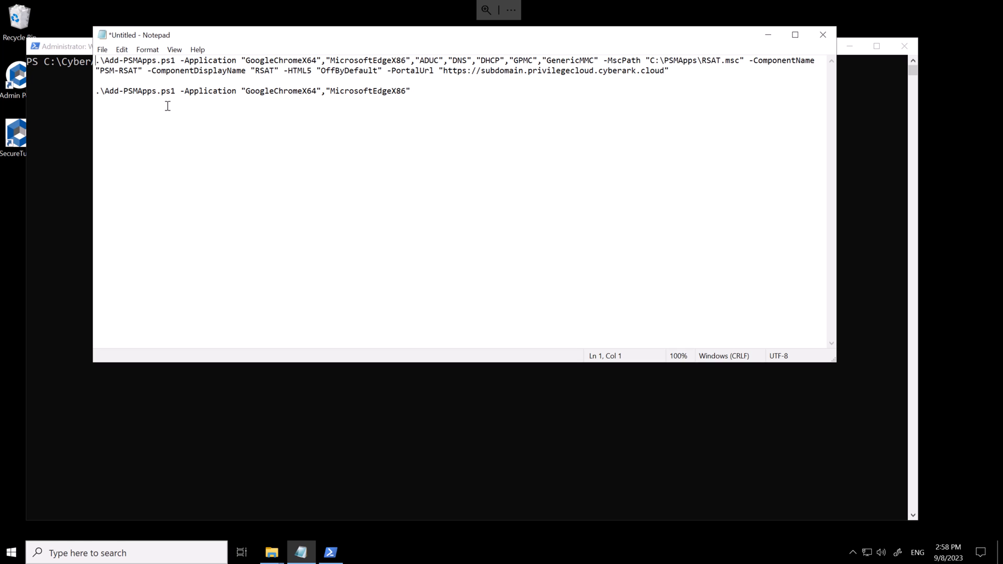
mouse_move(391, 83)
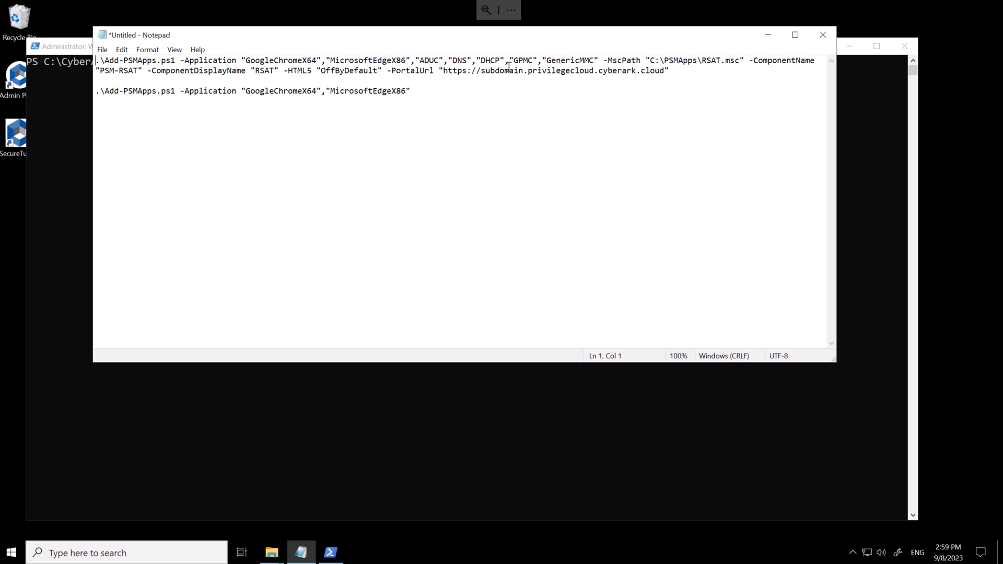
mouse_move(684, 69)
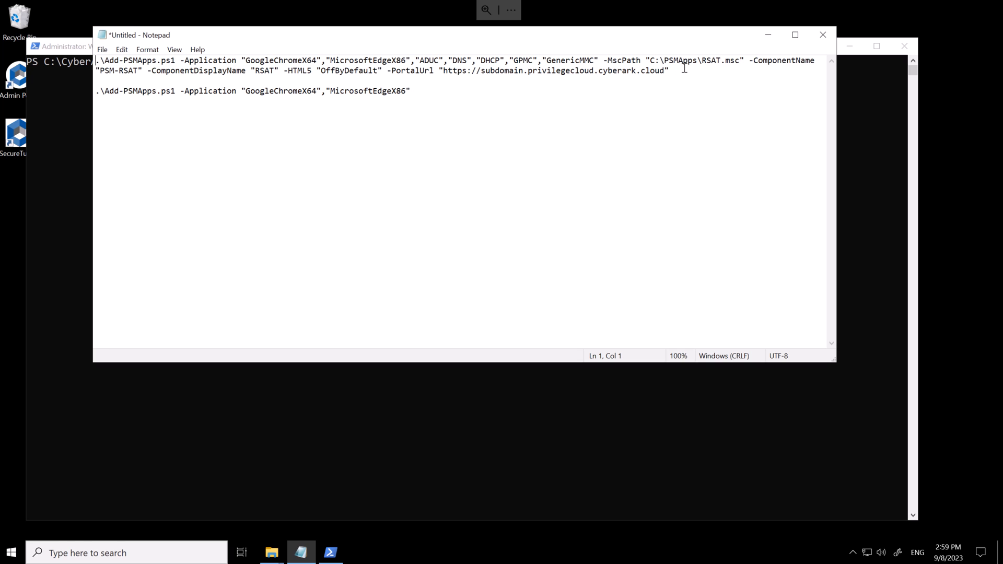
click(410, 90)
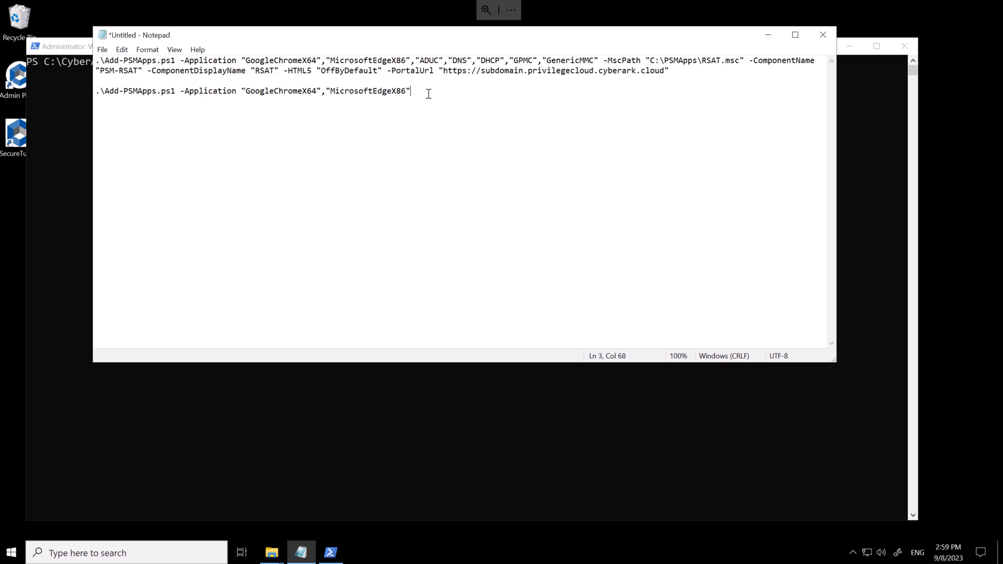
drag(409, 90, 260, 90)
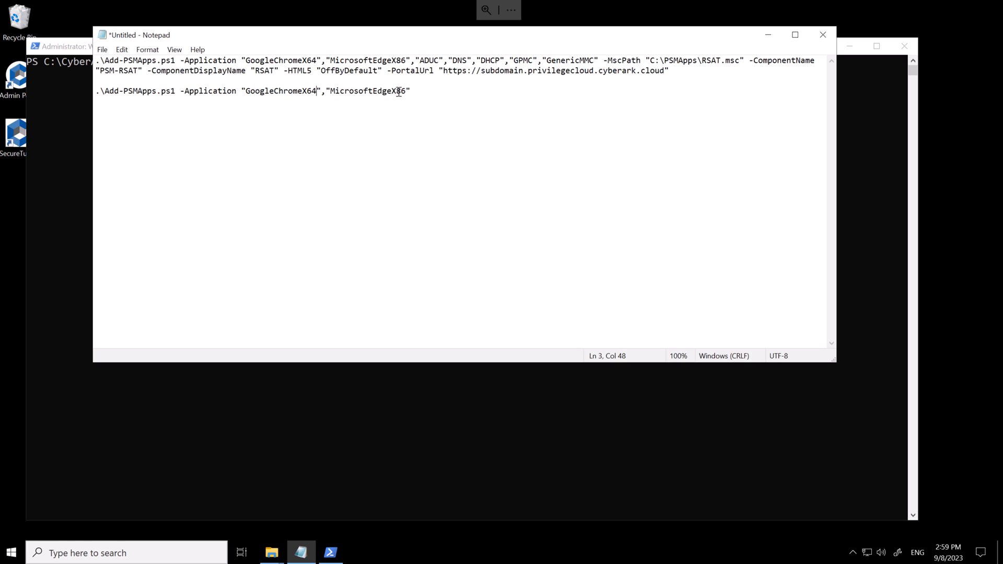
double_click(400, 90)
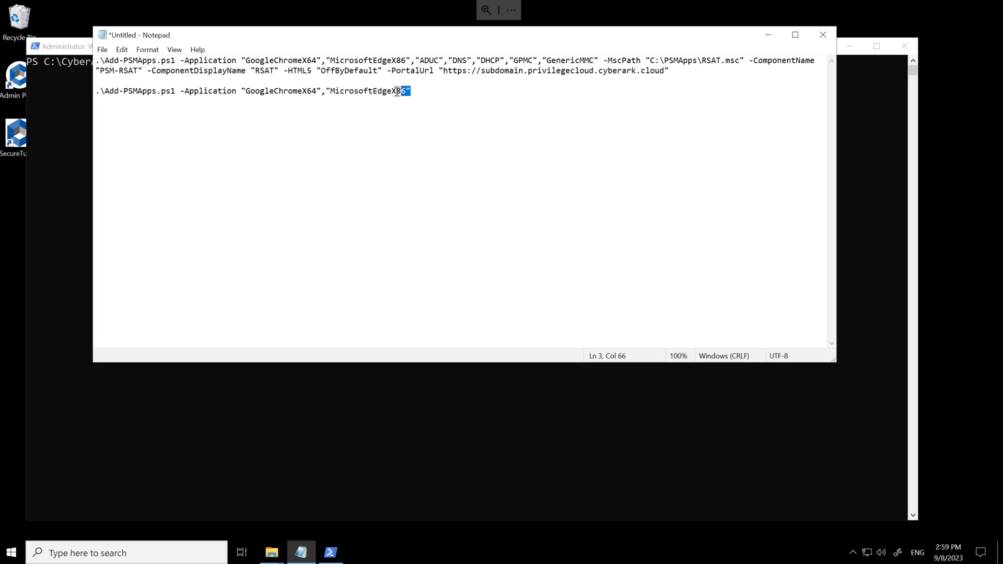
drag(397, 91, 278, 91)
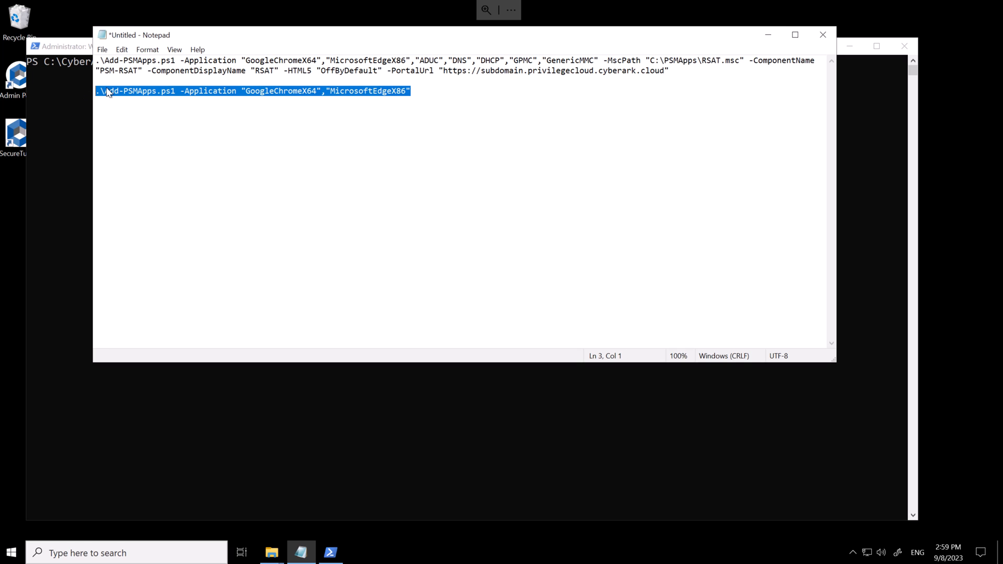
click(330, 553)
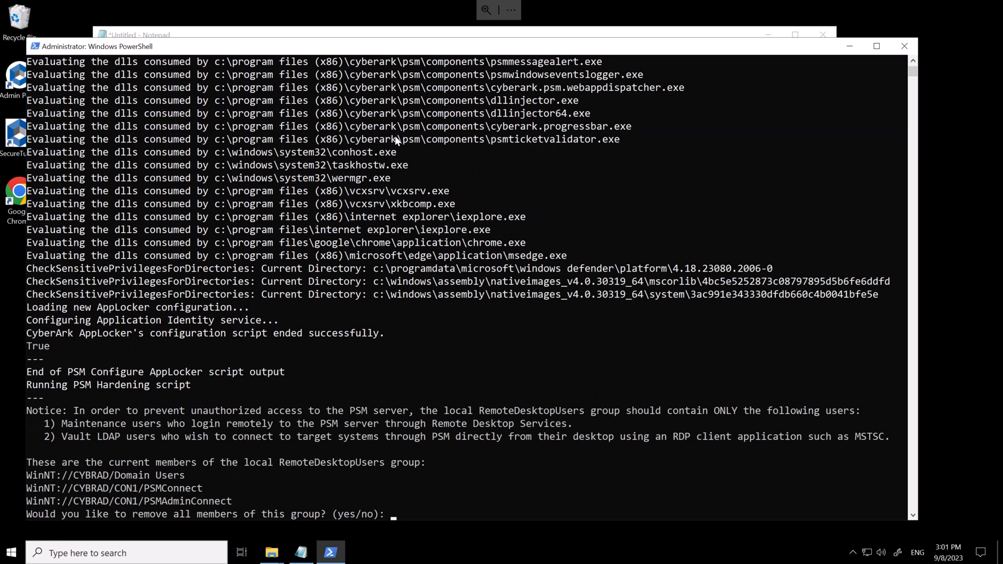
Answer 'no' to removing Remote Desktop Users, then enter the Chrome and Edge Add-PSMApps command again.
text(no)
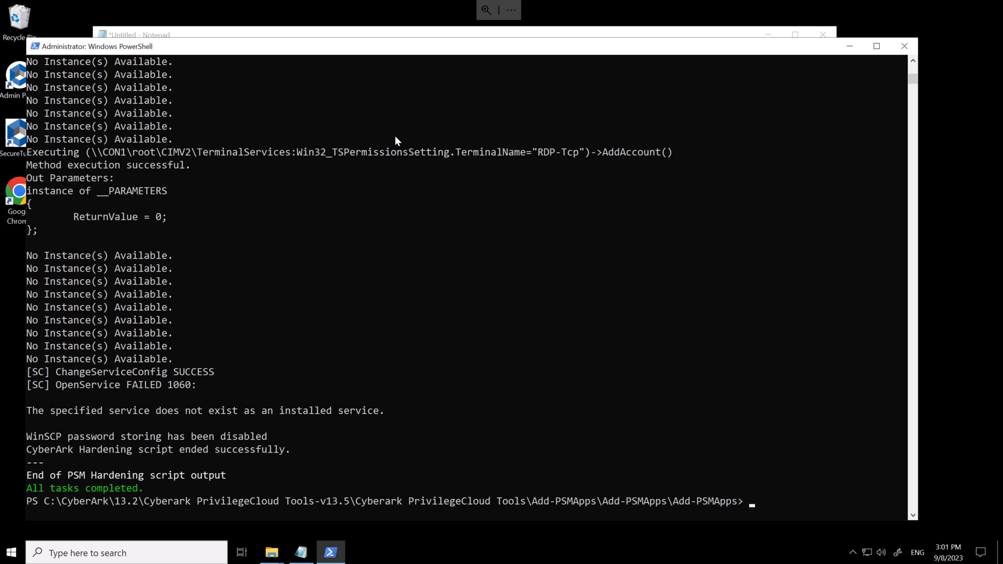
text(.\Add-PSMApps.ps1 -Application "GoogleChromeX64","MicrosoftEdgeX86")
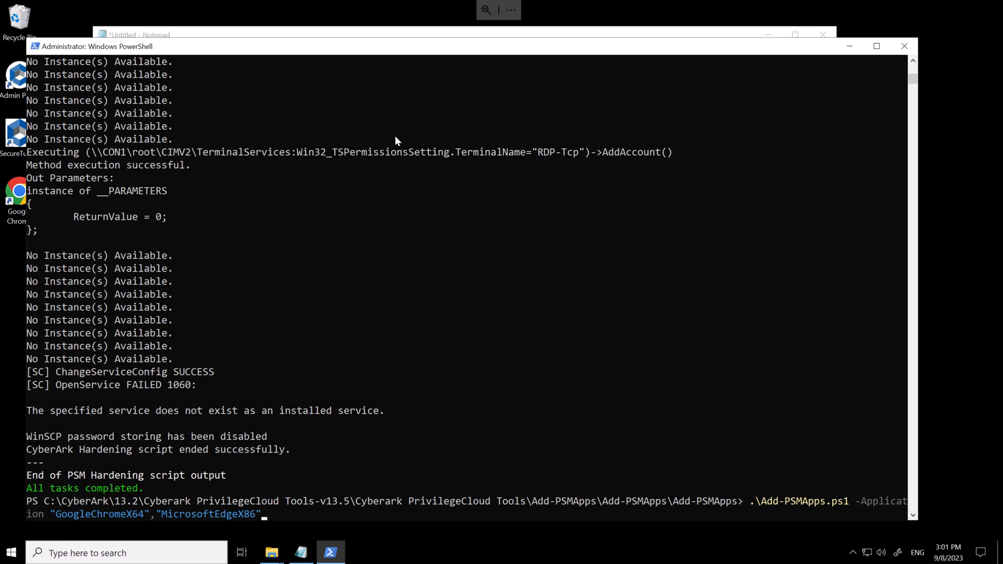
mouse_move(87, 517)
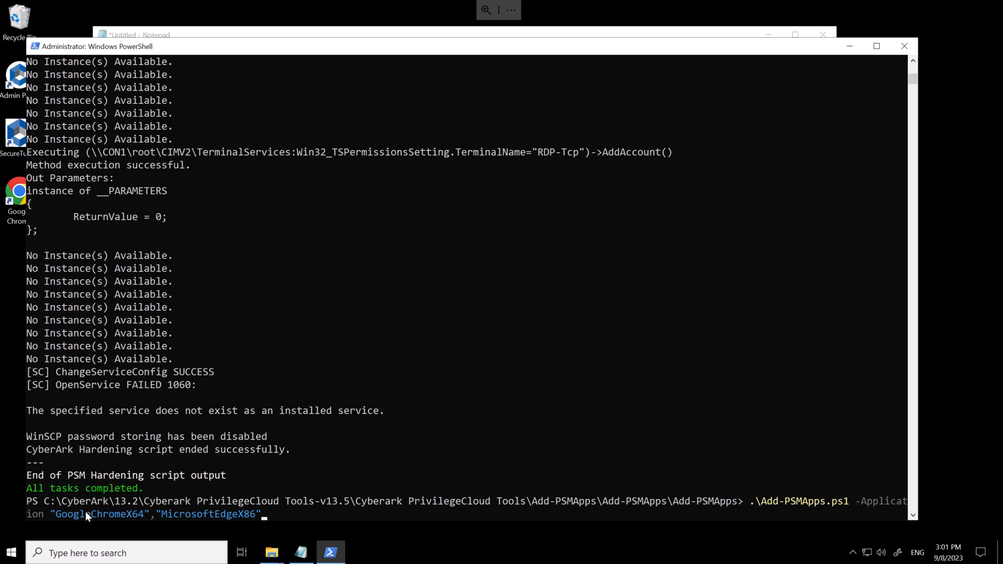
mouse_move(187, 523)
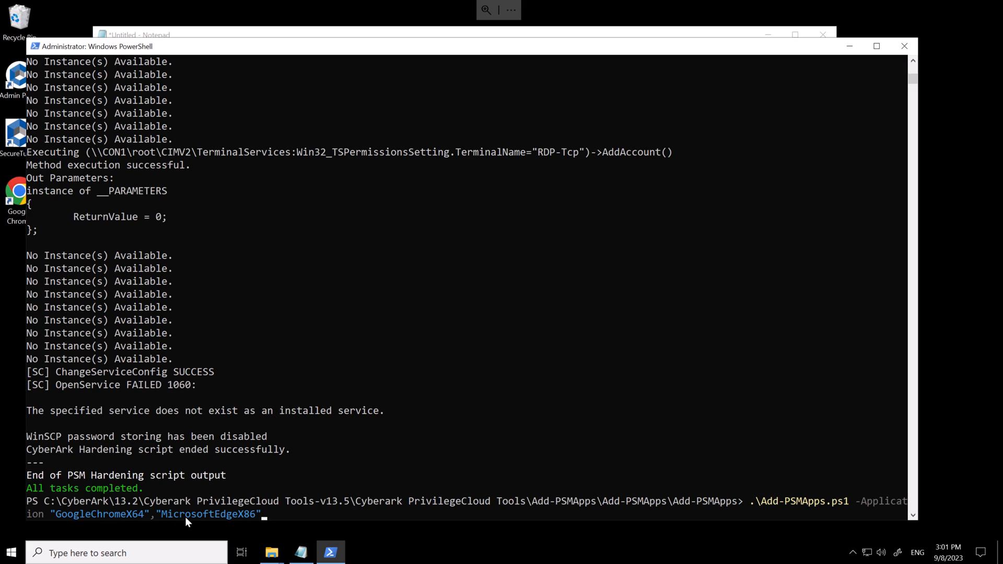
mouse_move(169, 531)
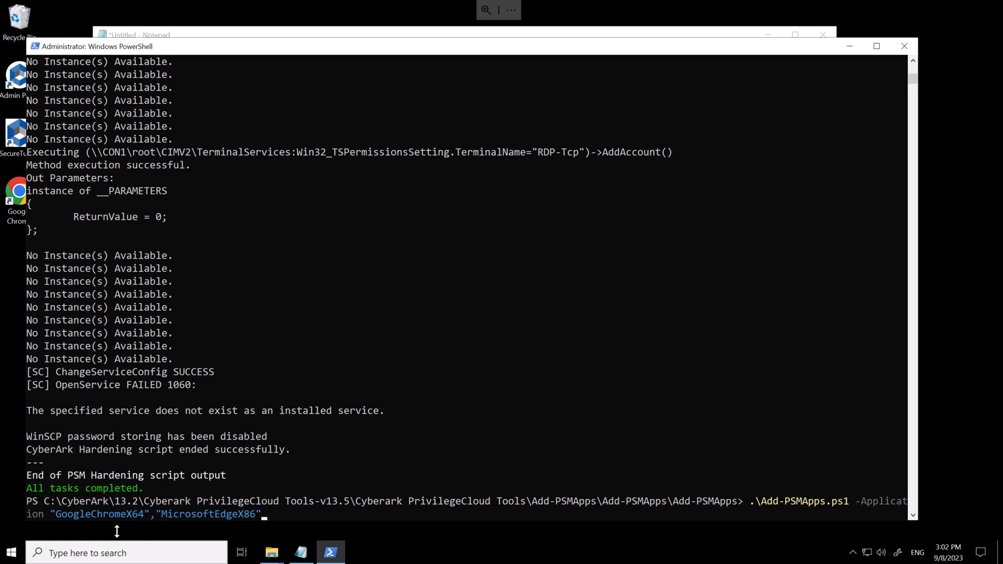
mouse_move(193, 530)
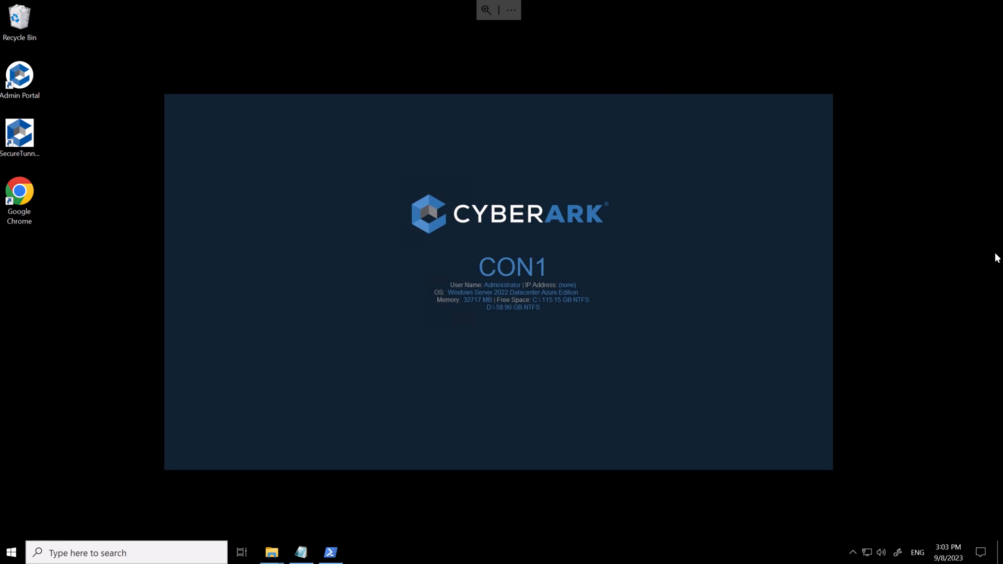
mouse_move(330, 552)
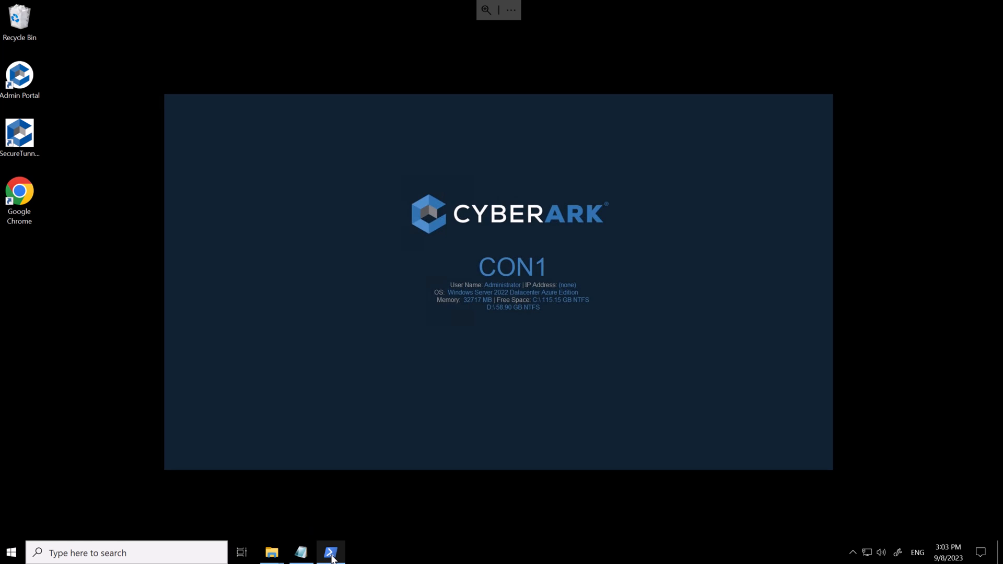
Run appwiz.cpl to confirm Chrome 116.0.5845.180 is installed, then launch Google Chrome.
click(330, 552)
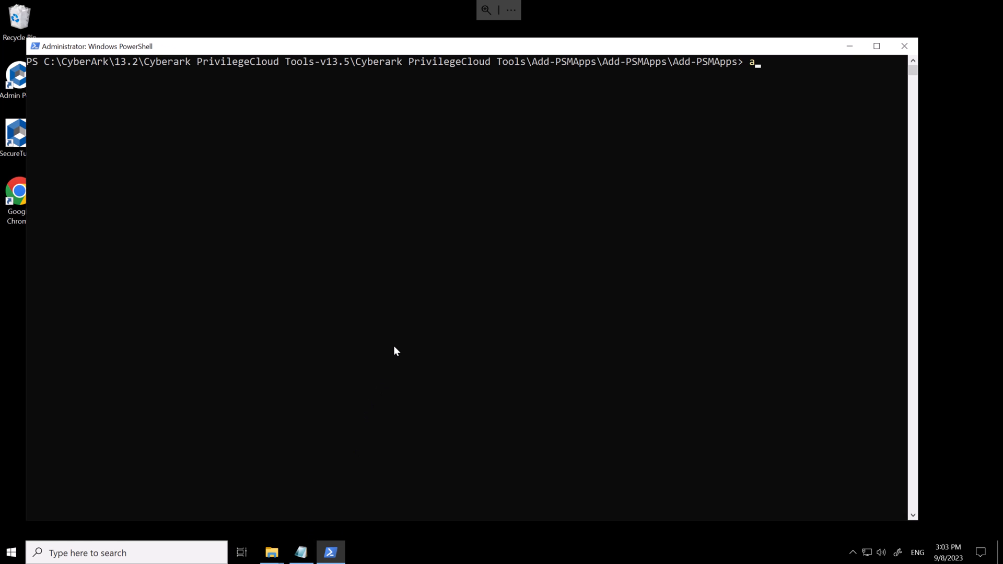
key(Return)
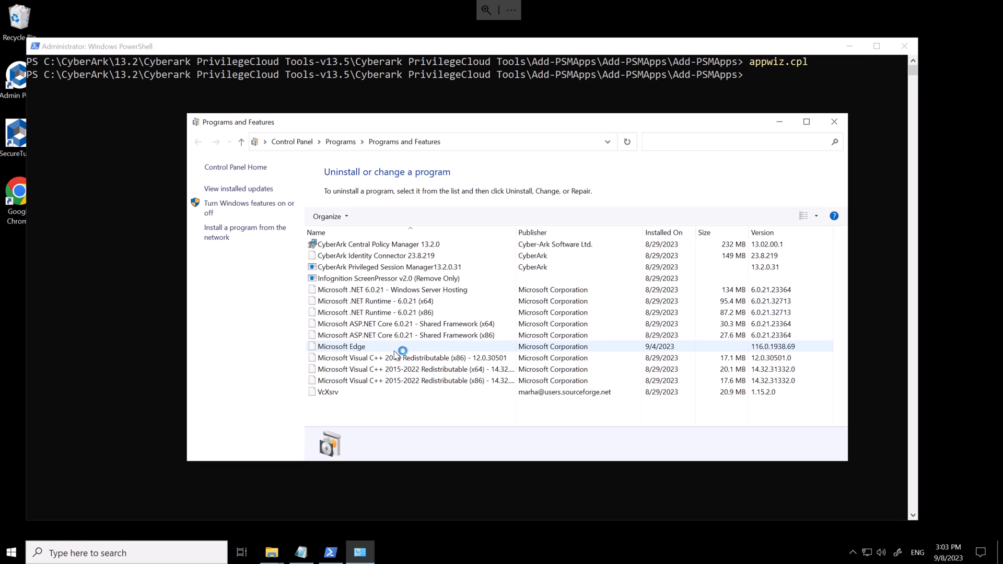
click(626, 141)
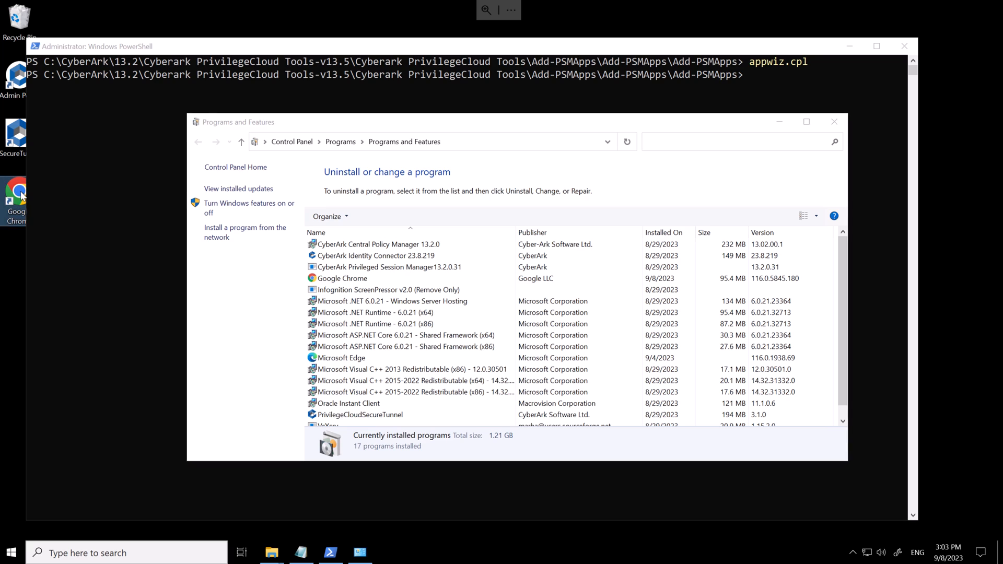
mouse_move(21, 196)
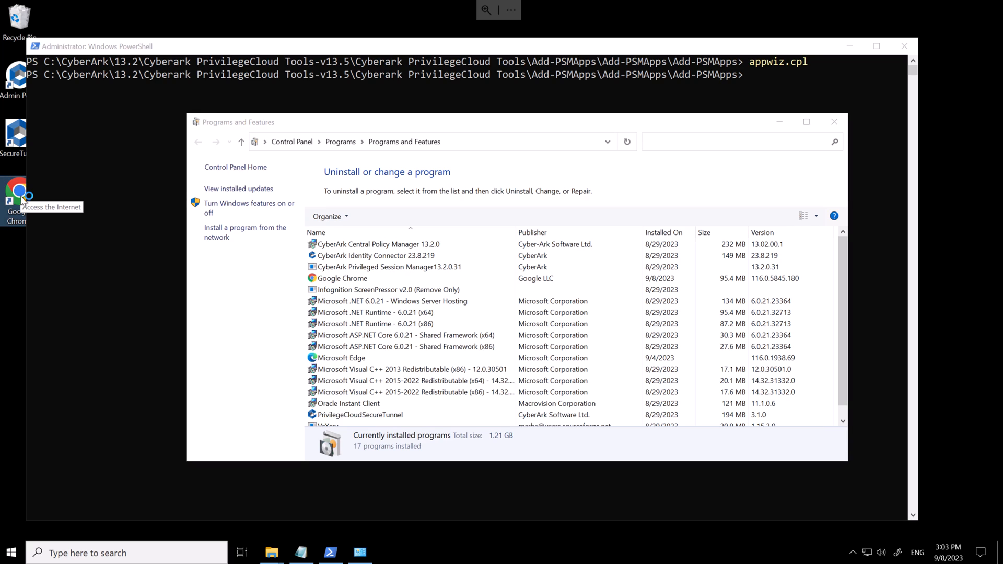
click(15, 193)
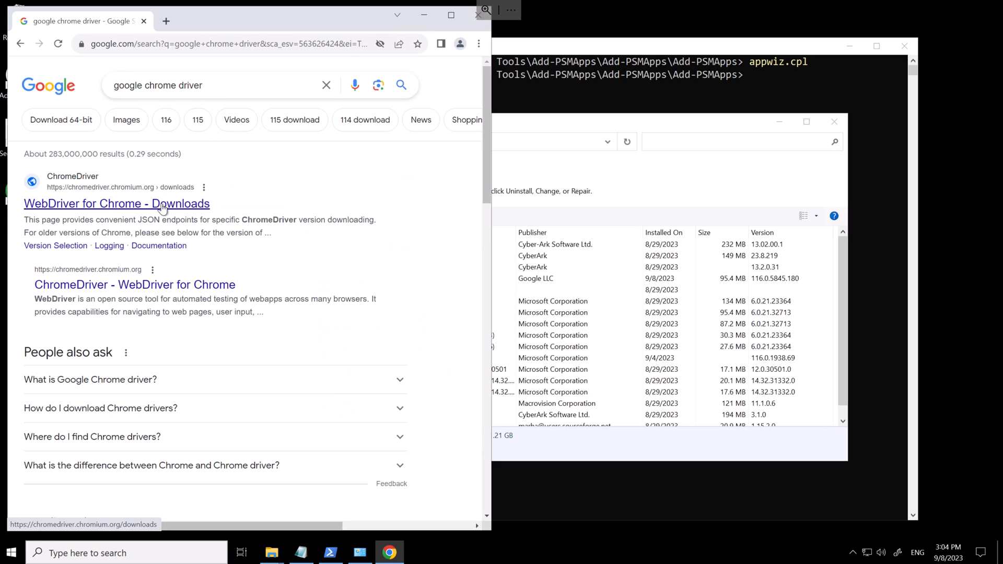
From the ChromeDriver page, reach the Chrome for Testing dashboard and download the 116 win32 chromedriver zip.
click(117, 204)
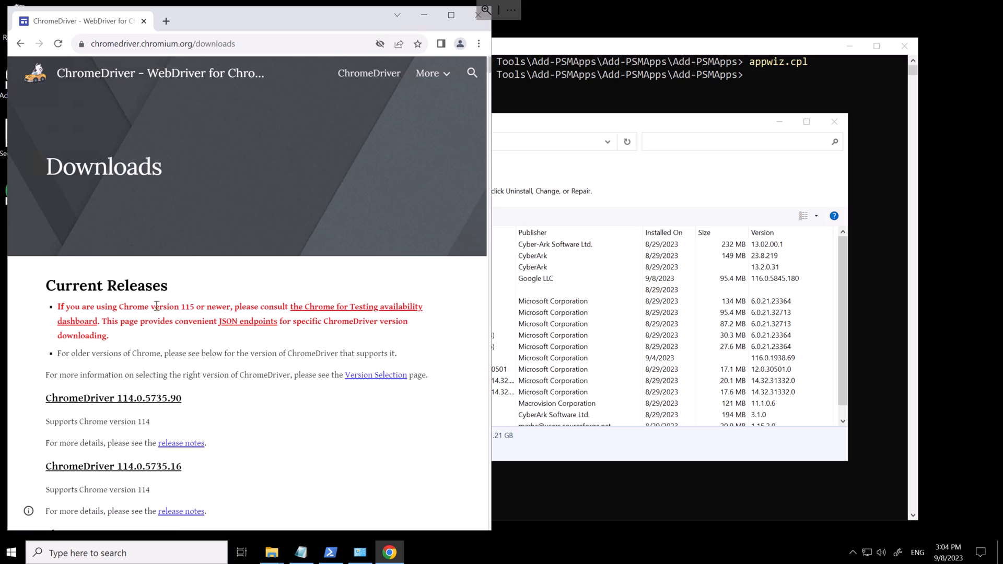
double_click(172, 306)
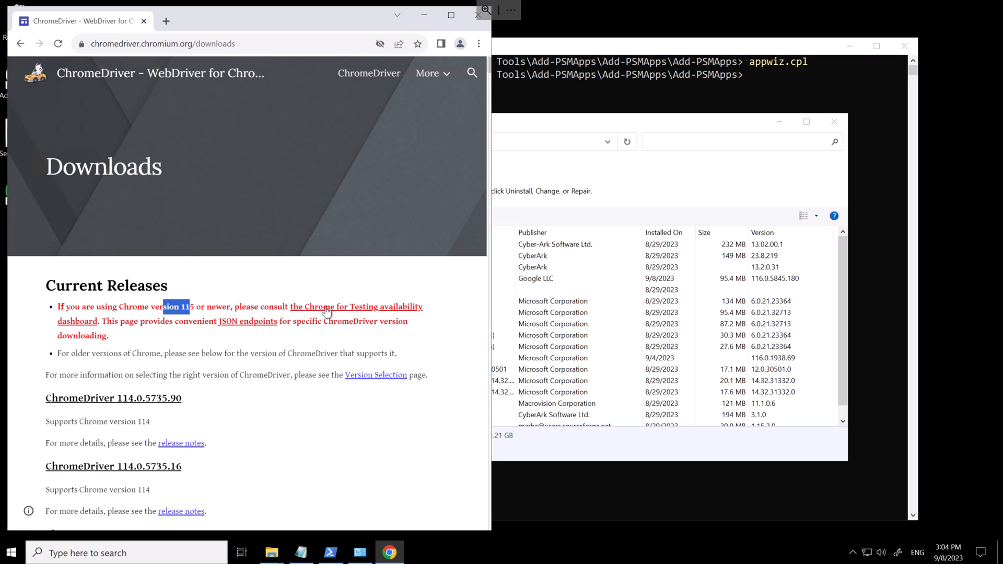
click(356, 307)
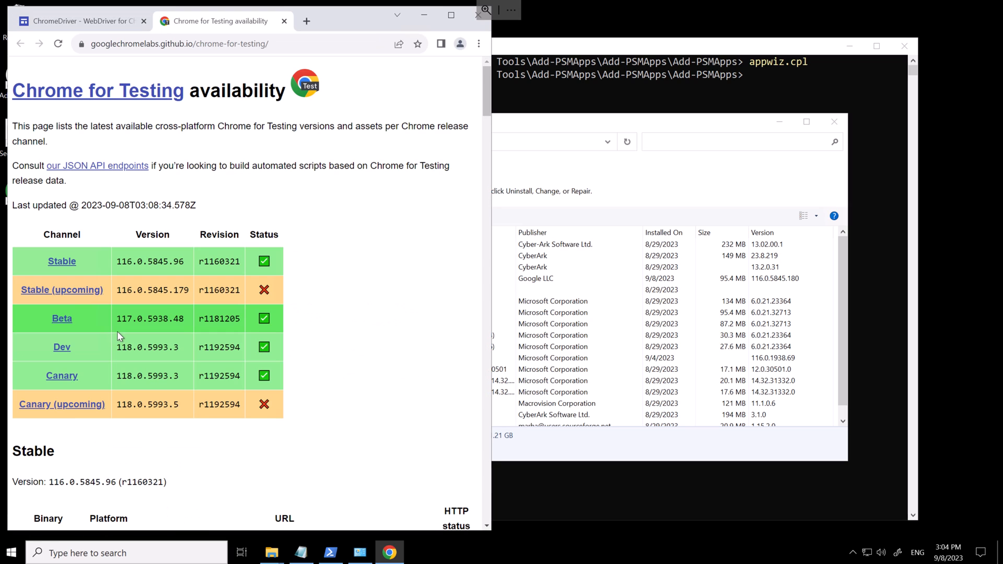
mouse_move(123, 338)
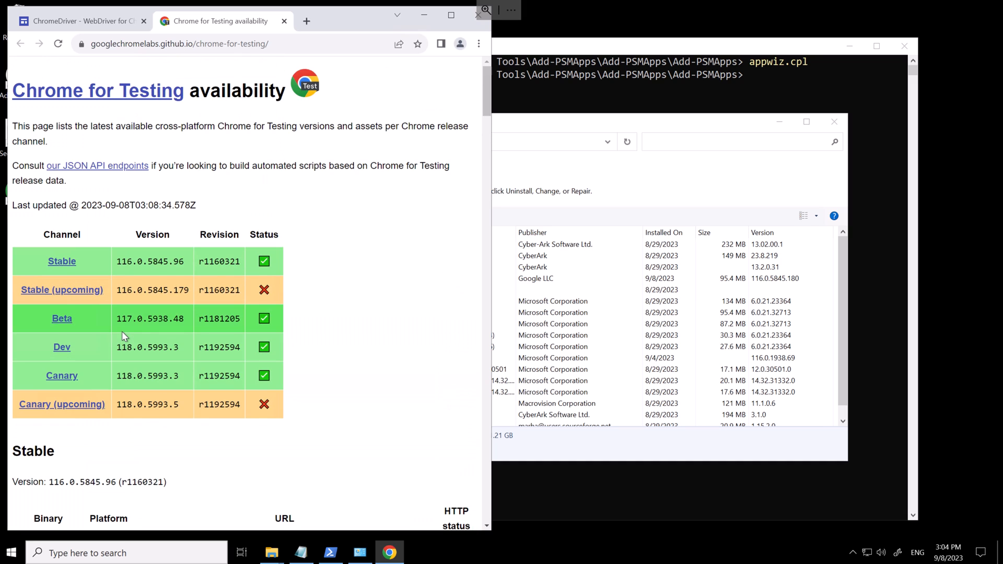
right_click(275, 407)
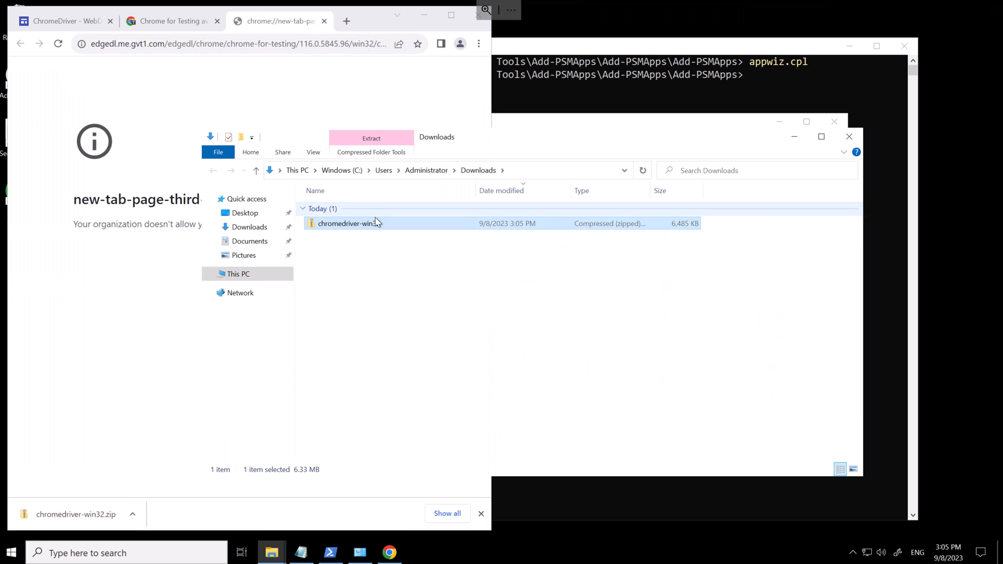
Extract chromedriver.exe and copy it into C:\Program Files (x86)\CyberArk\Password Manager\bin.
click(371, 138)
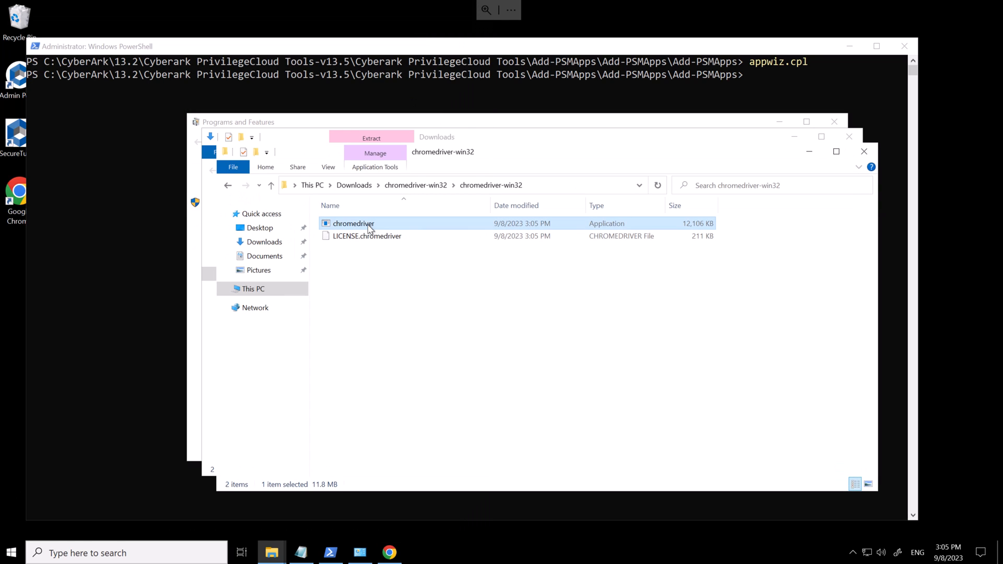
right_click(352, 224)
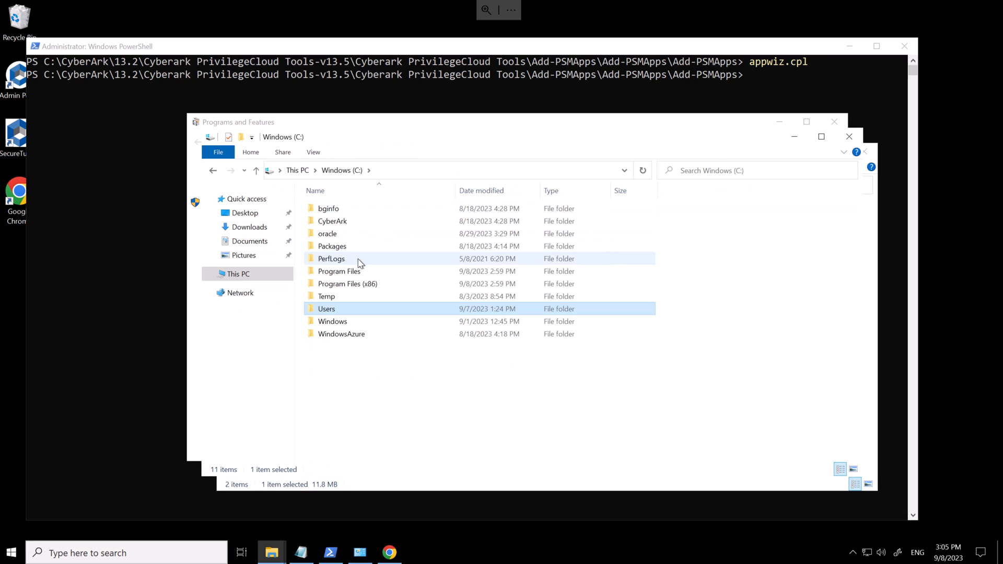
double_click(347, 283)
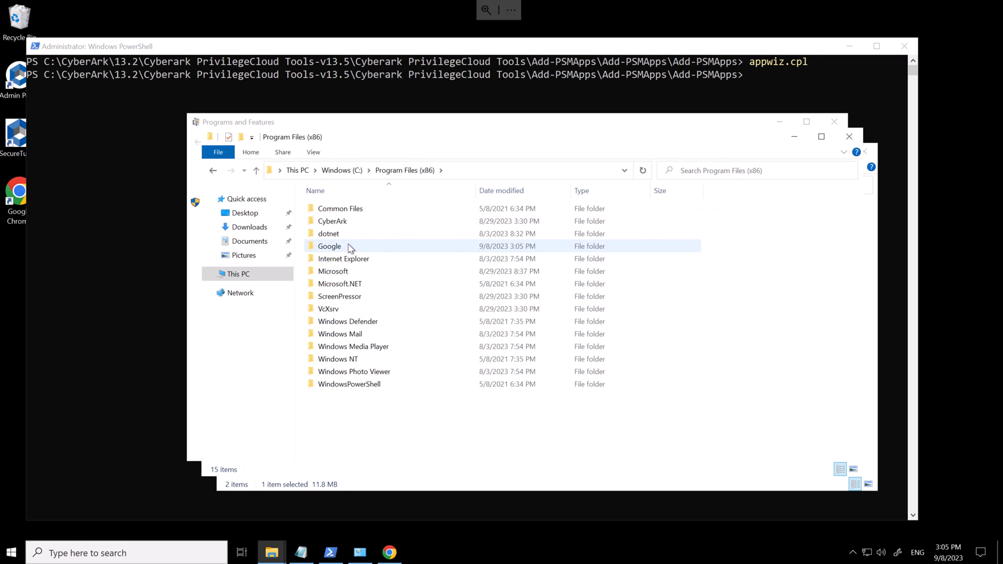
double_click(332, 221)
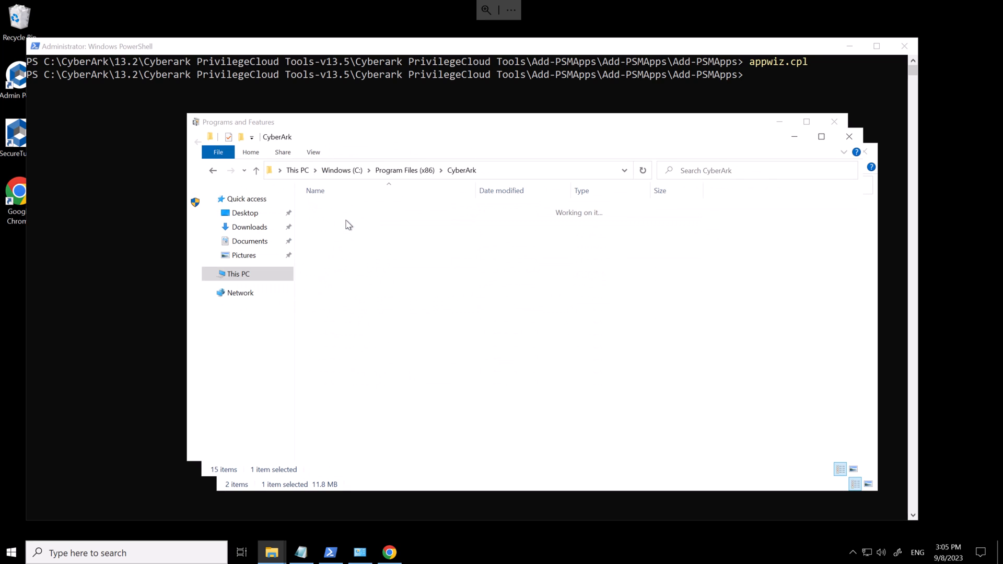
double_click(347, 208)
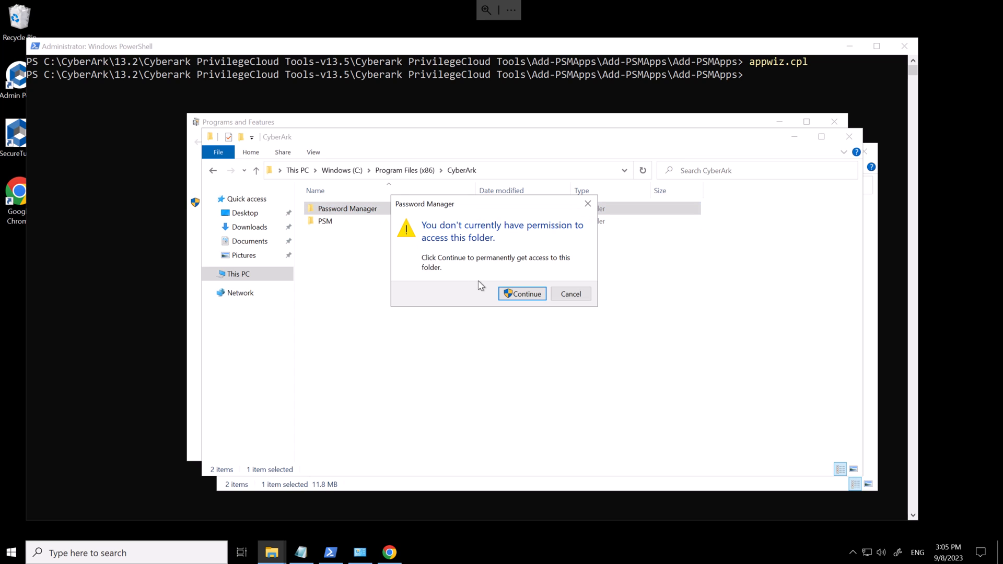
click(522, 293)
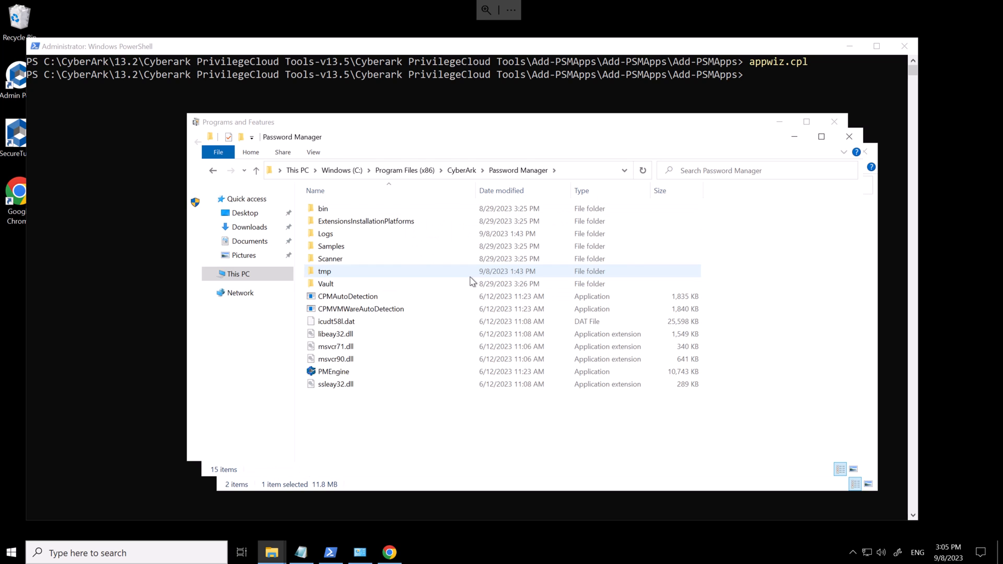
click(323, 209)
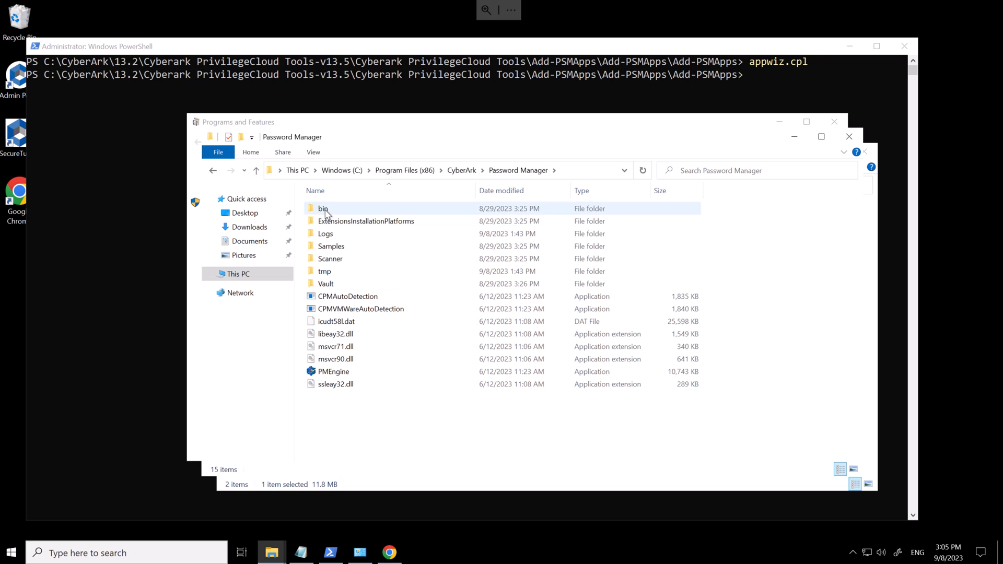
double_click(323, 209)
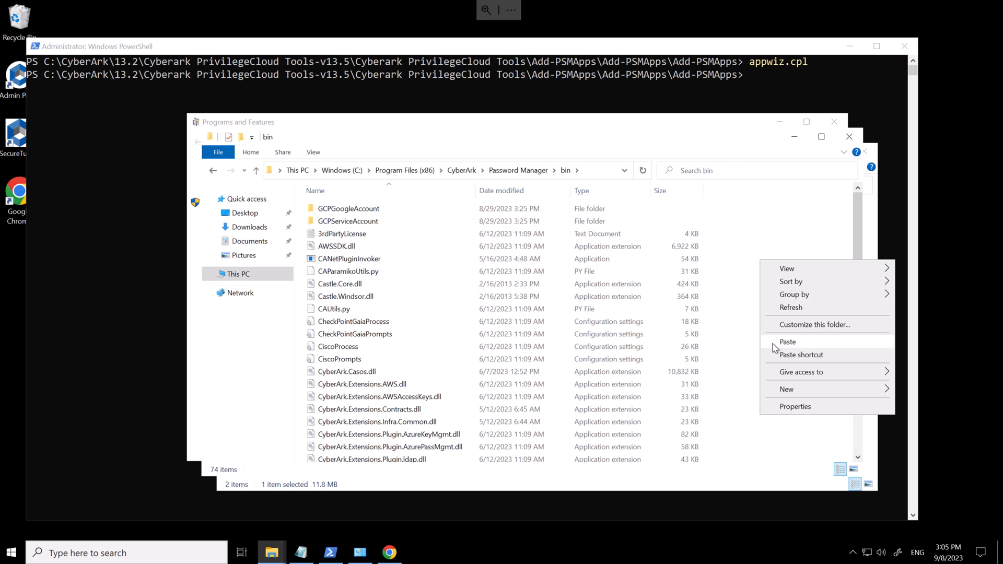
click(788, 341)
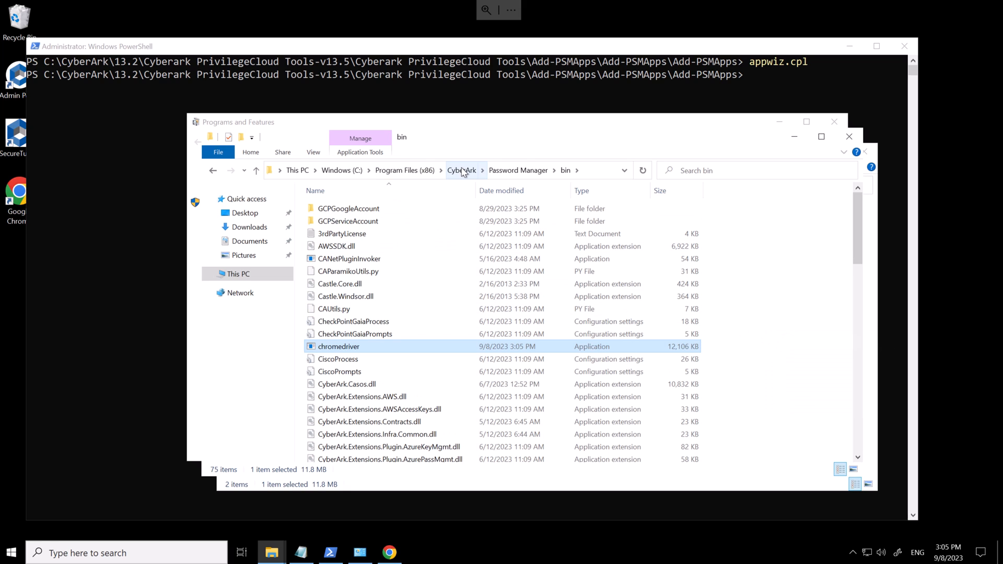
Paste chromedriver.exe into the CyberArk PSM\Components folder, granting access along the way.
click(461, 170)
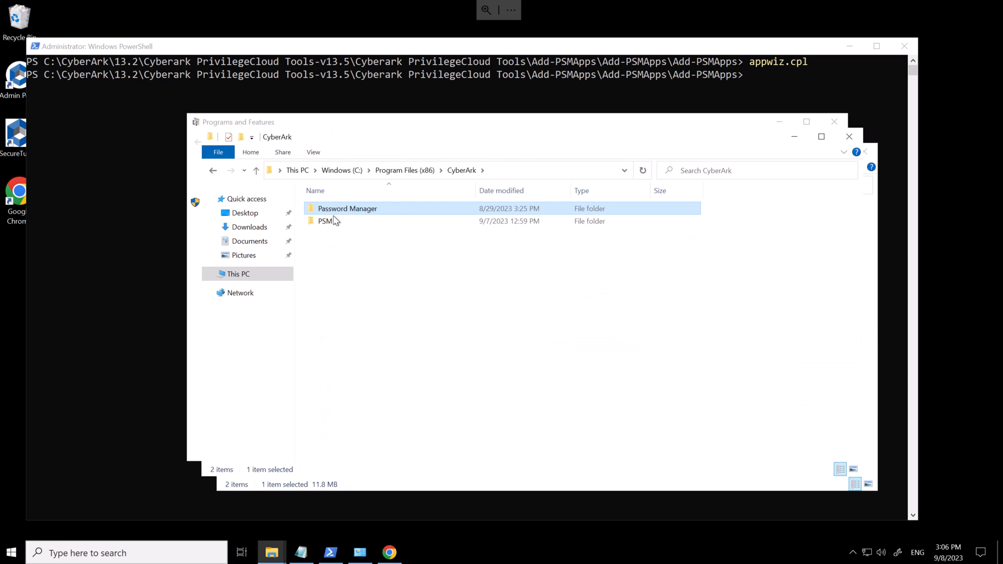
double_click(326, 221)
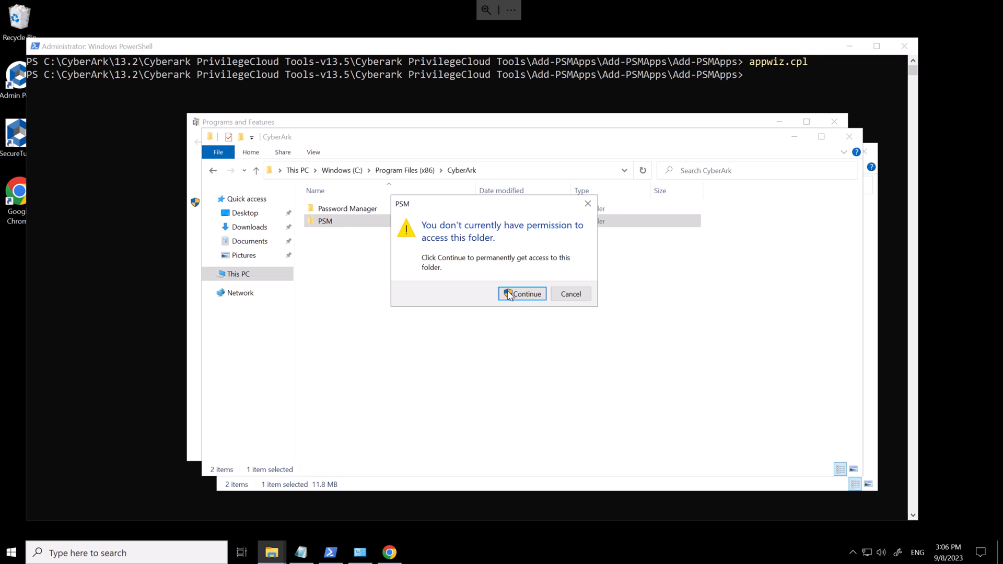
click(523, 294)
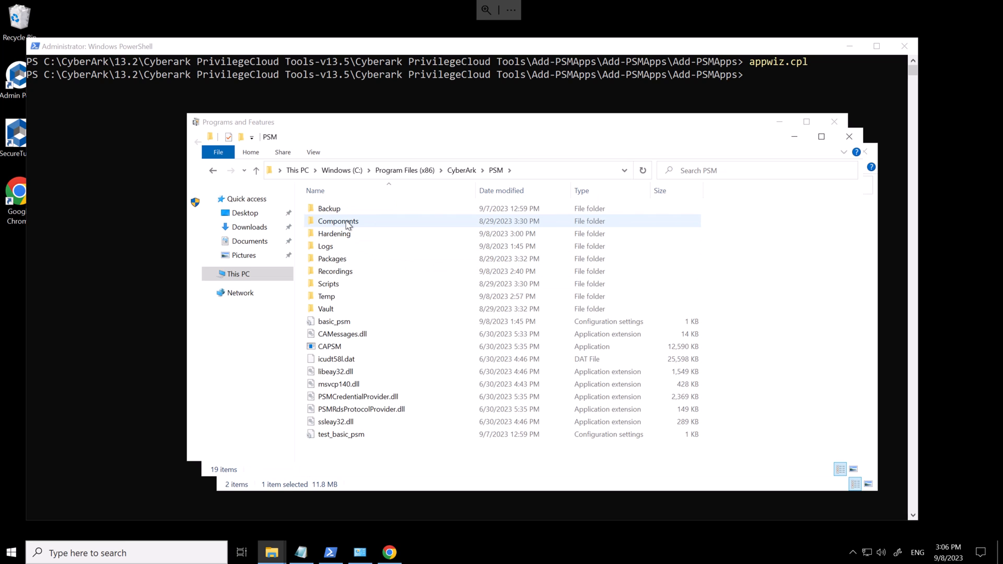
double_click(338, 221)
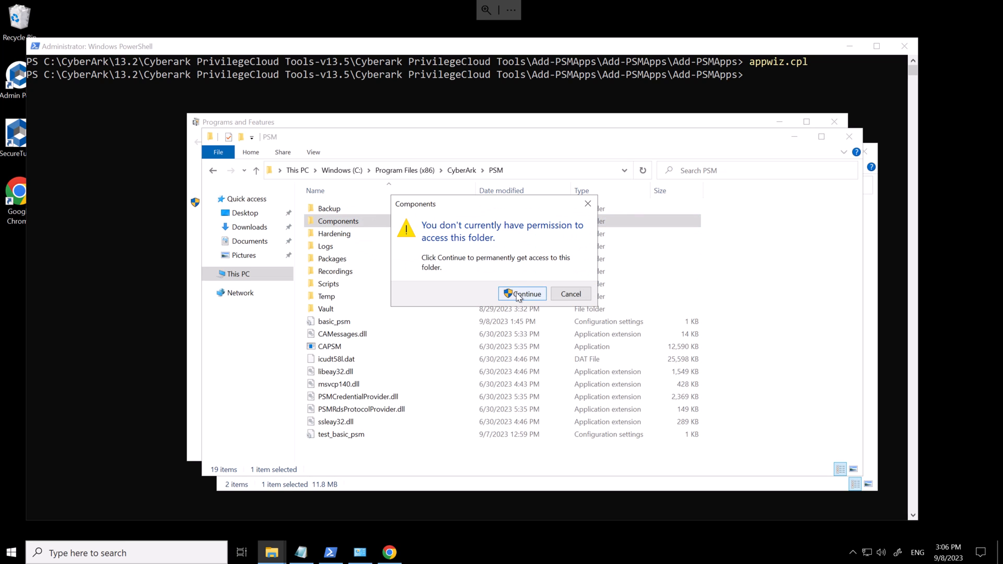
click(521, 294)
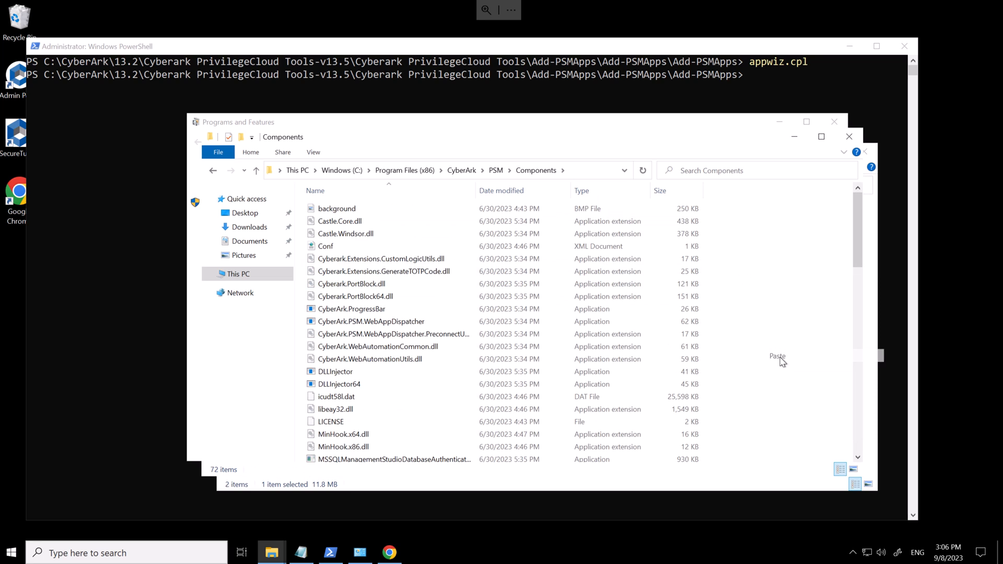
click(778, 357)
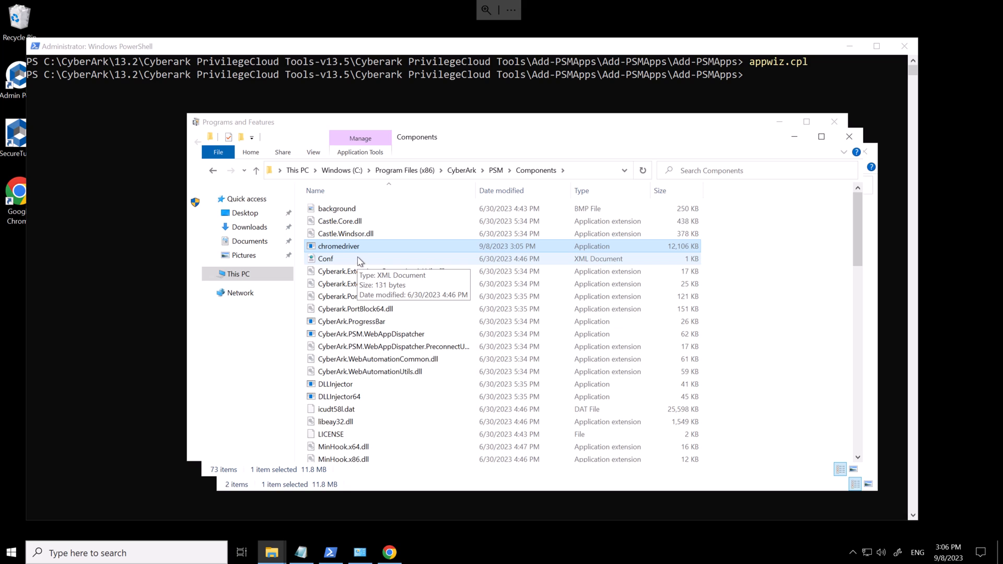
mouse_move(490, 260)
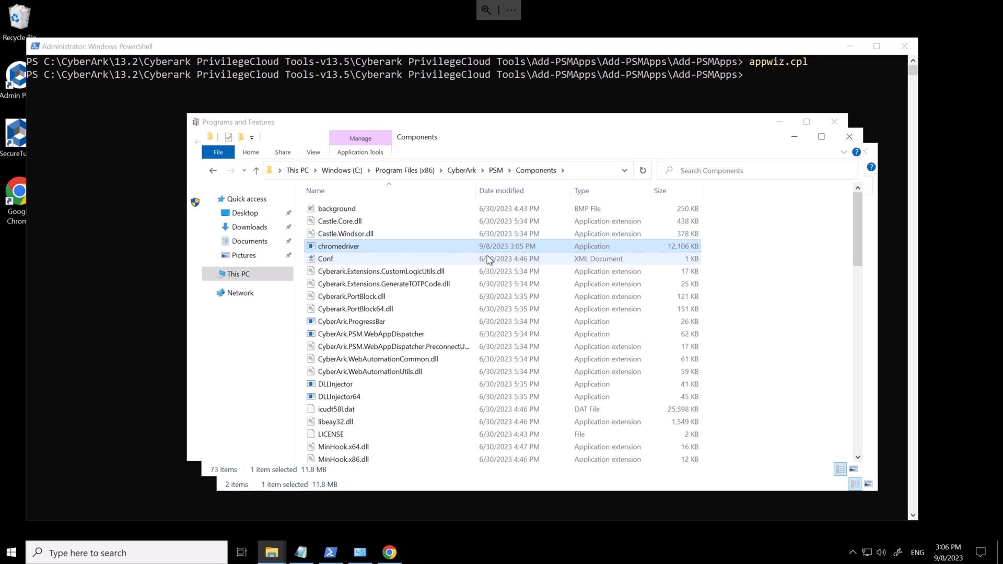
mouse_move(464, 249)
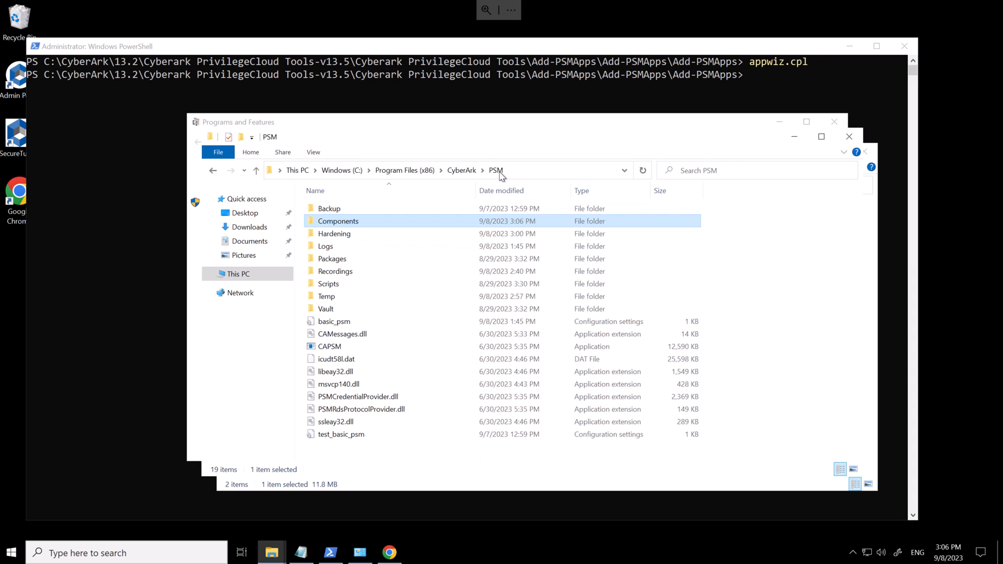
Edit PSMConfigureAppLocker.xml from the Hardening folder and locate the Google Chrome path's 'Program Files' entry.
double_click(334, 233)
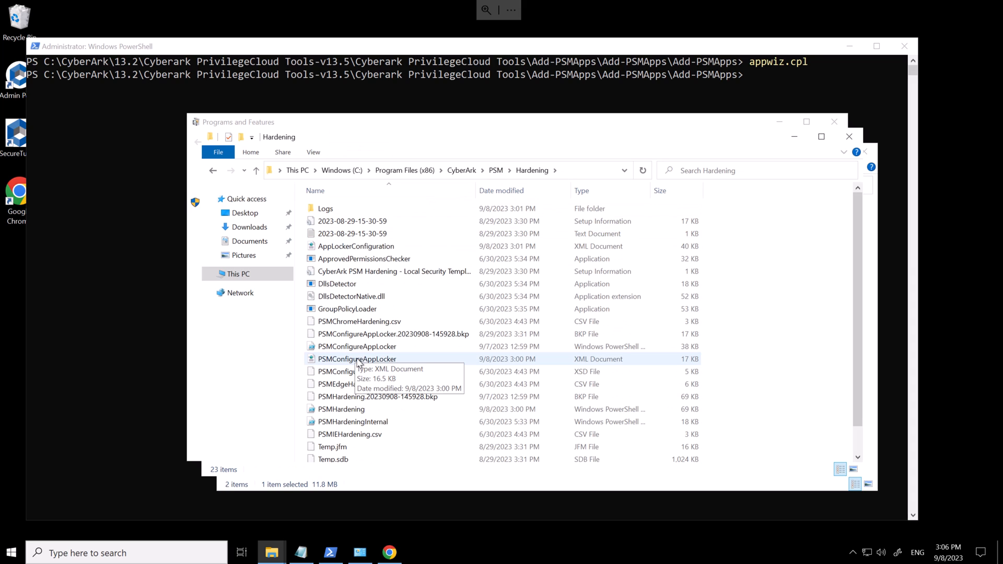
click(358, 359)
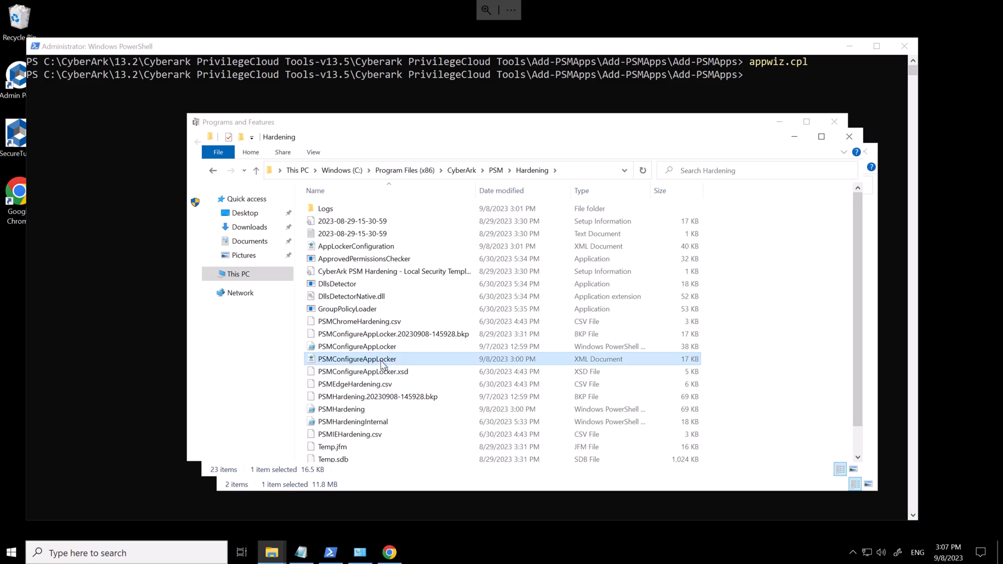
right_click(357, 359)
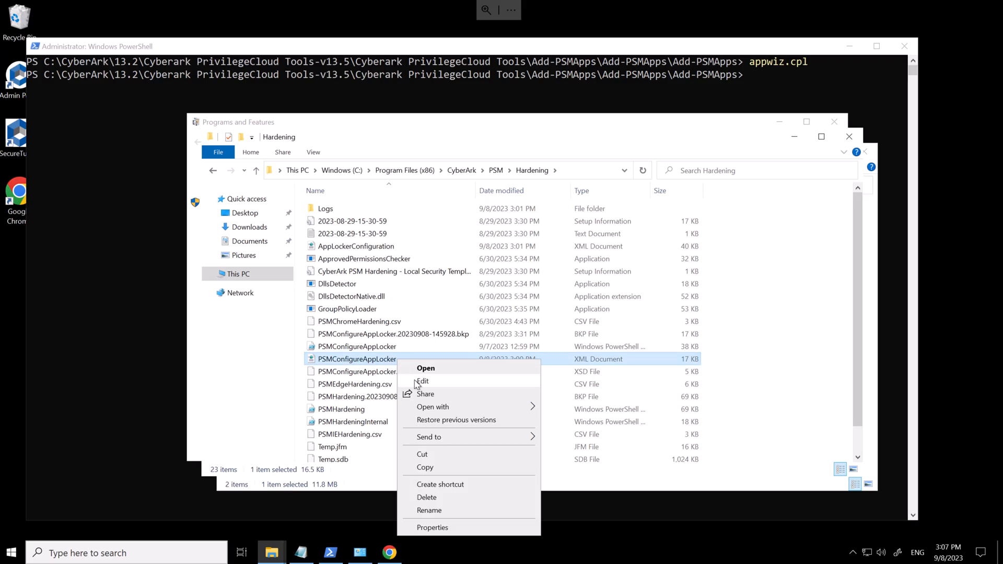
click(421, 381)
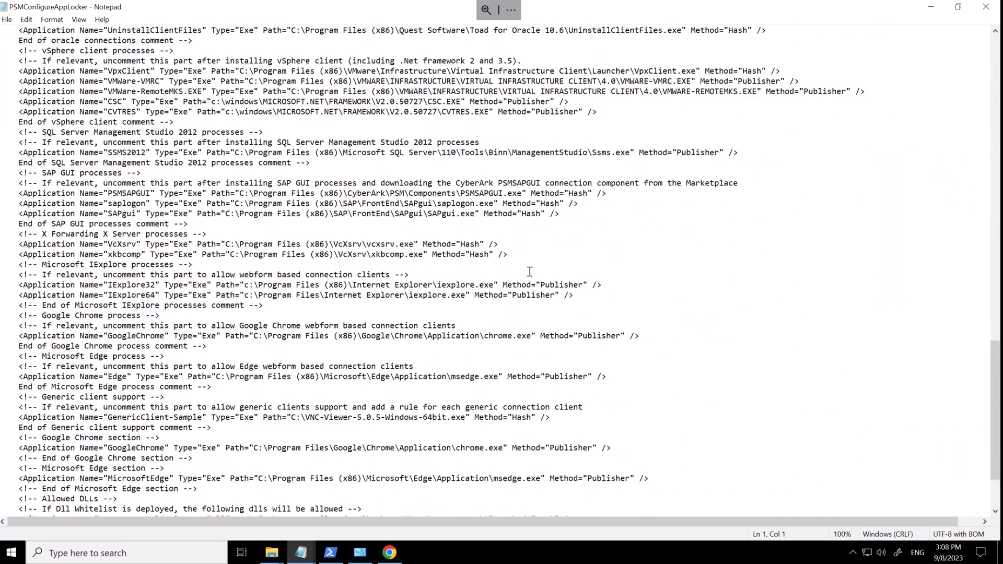
scroll(down, 3)
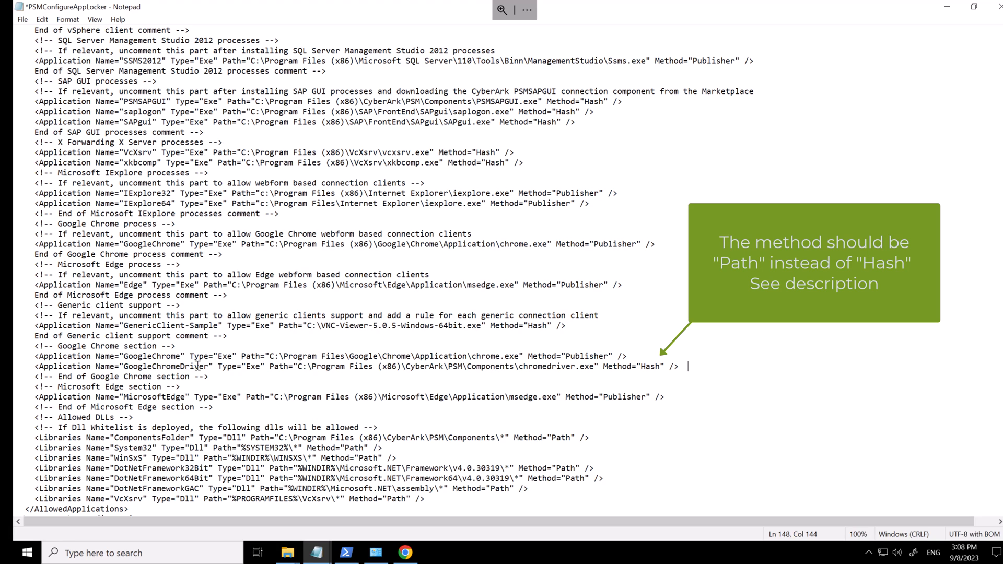
mouse_move(598, 366)
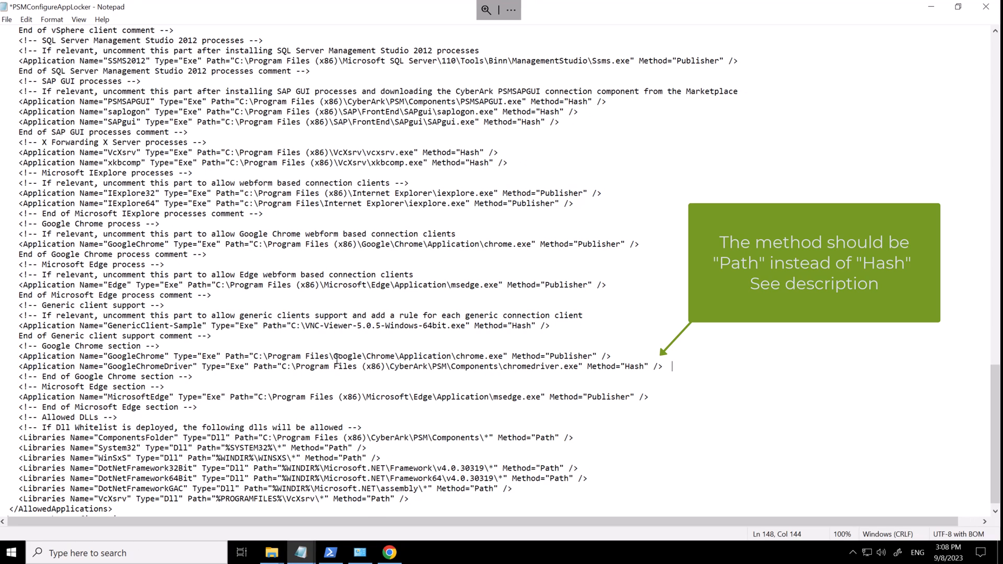
double_click(310, 355)
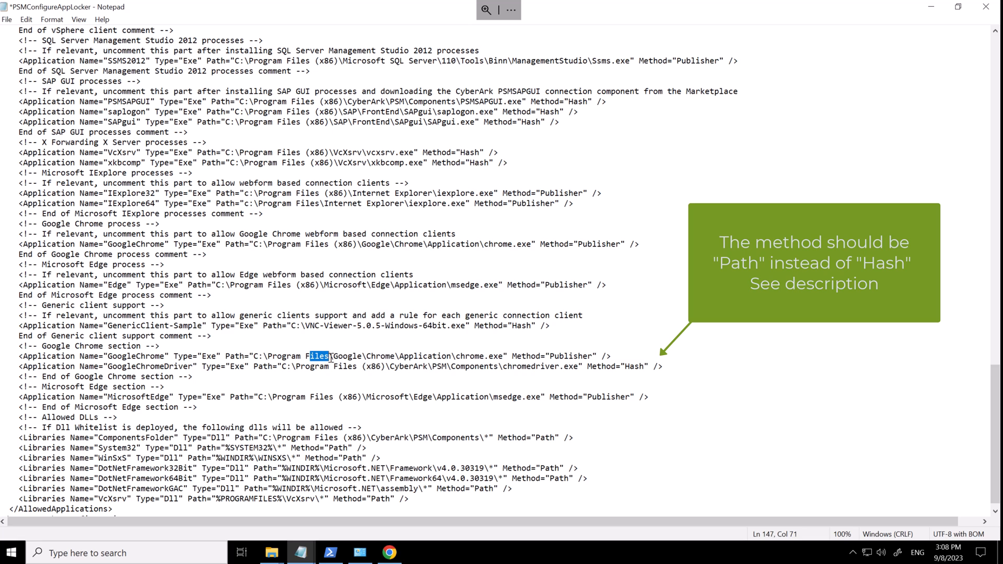
mouse_move(911, 58)
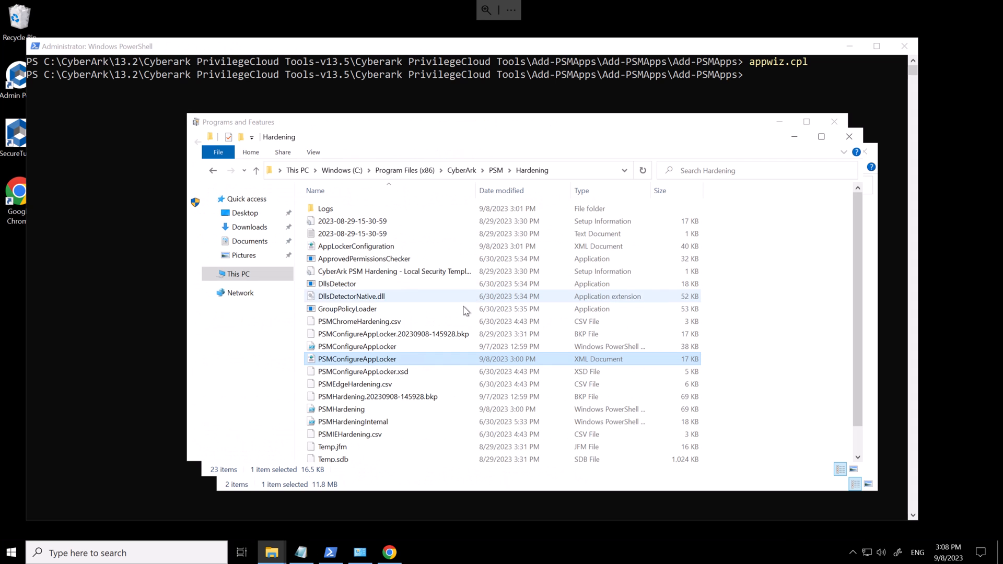
Edit PSMHardening.ps1 in PowerShell ISE and verify $SUPPORT_WEB_APPLICATIONS = $true in Constants Declaration.
click(341, 409)
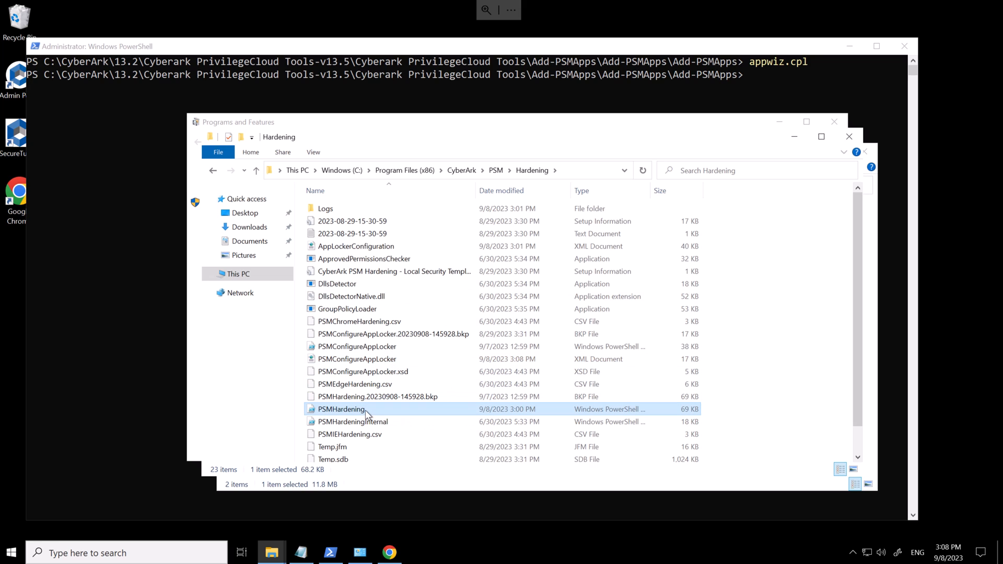
right_click(342, 408)
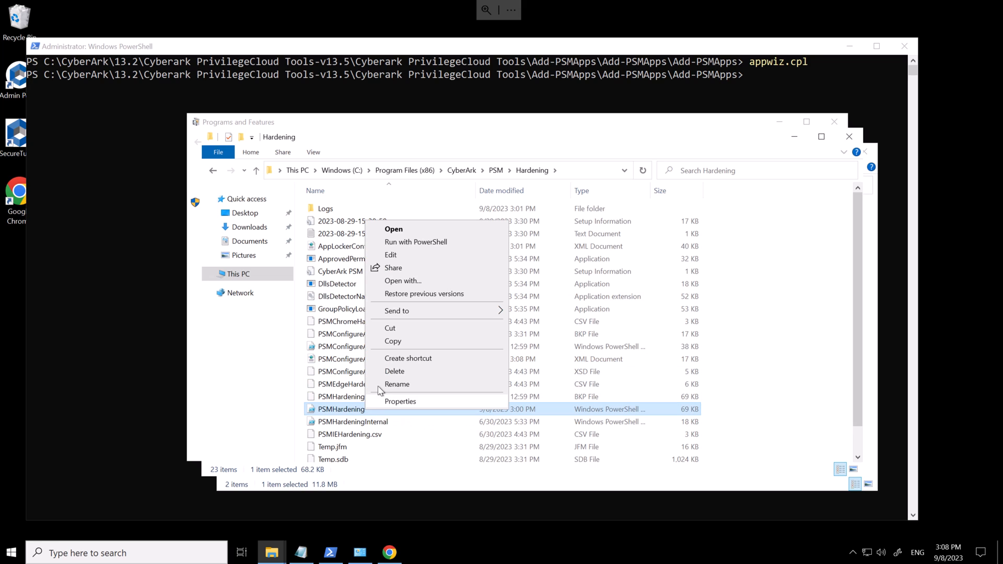
click(390, 255)
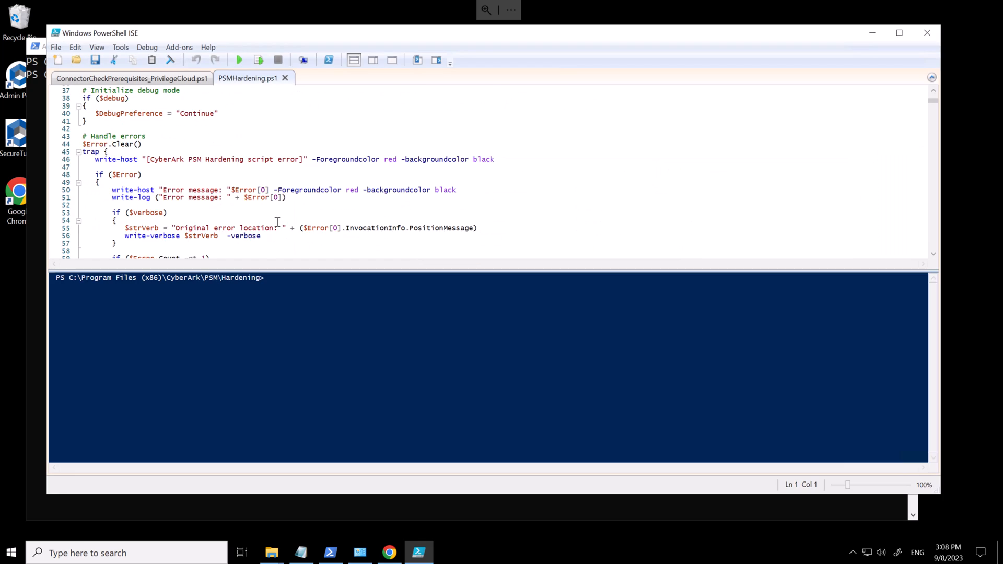
scroll(down, 3)
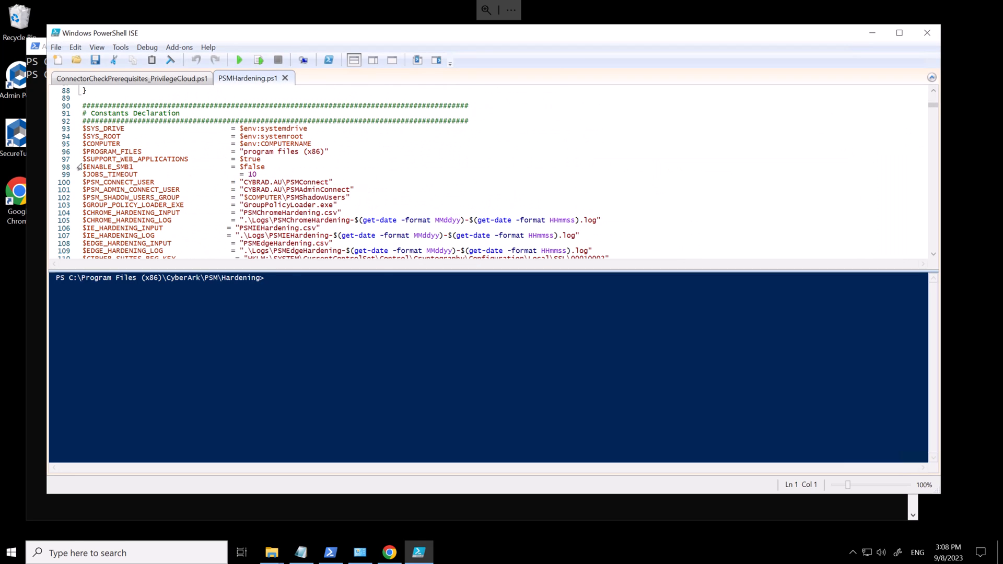
click(199, 159)
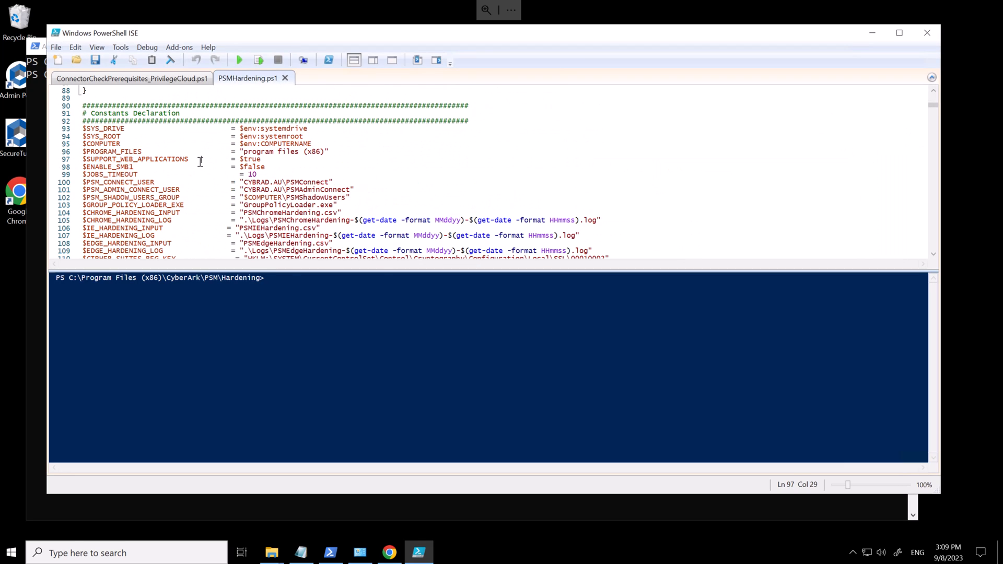
click(262, 159)
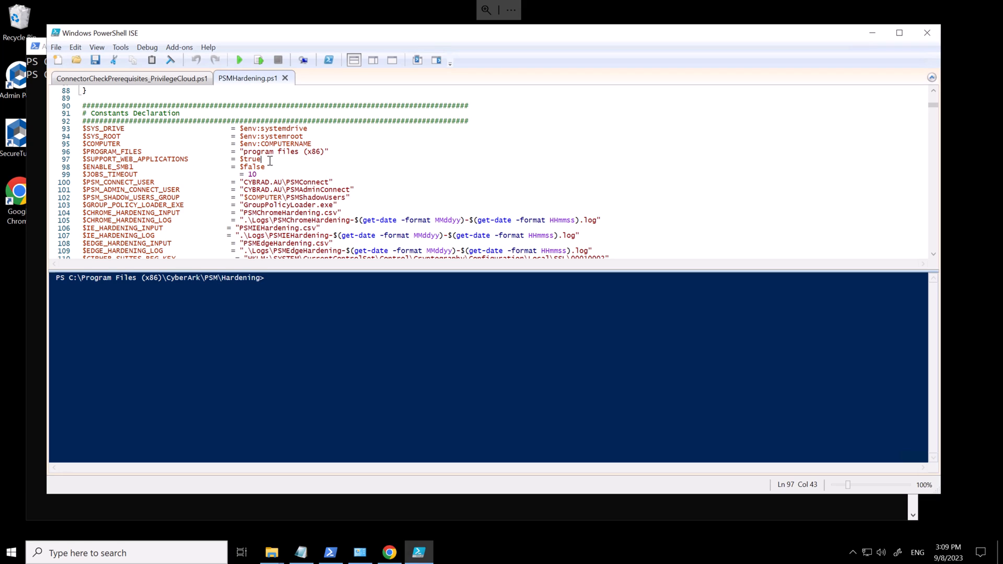
mouse_move(287, 165)
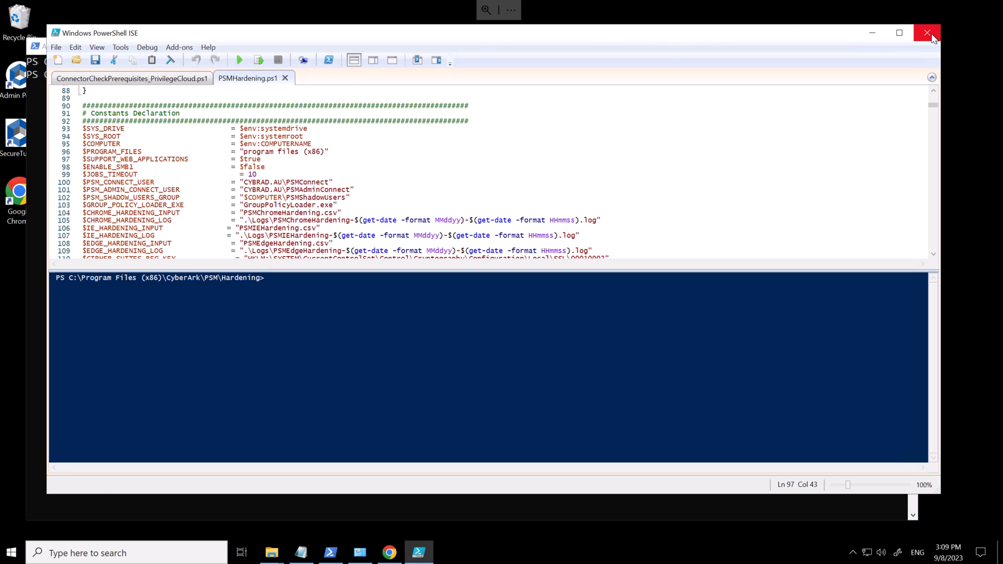
Run .\PSMConfigureAppLocker.ps1 from the Hardening folder in an administrator Windows PowerShell.
click(926, 33)
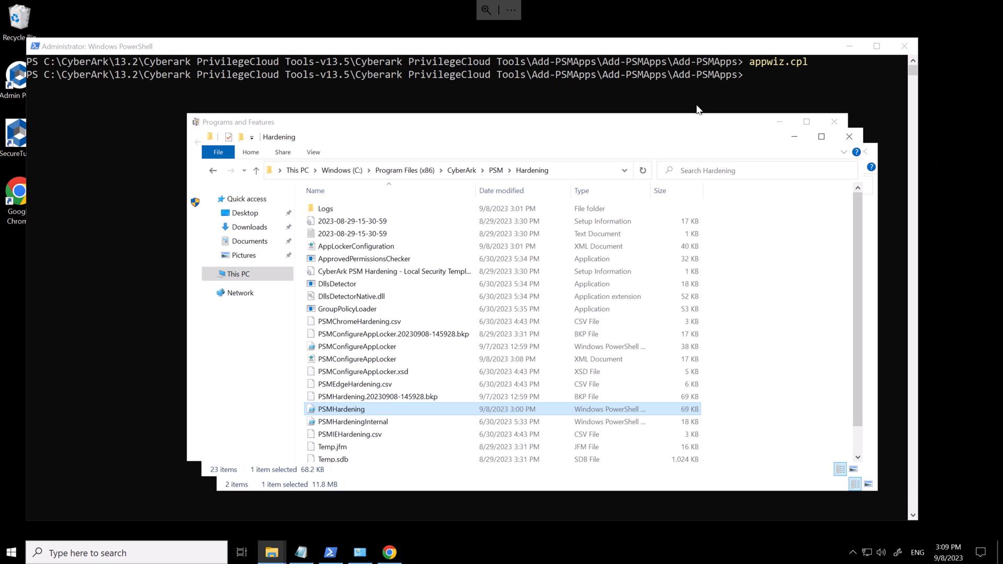
click(218, 153)
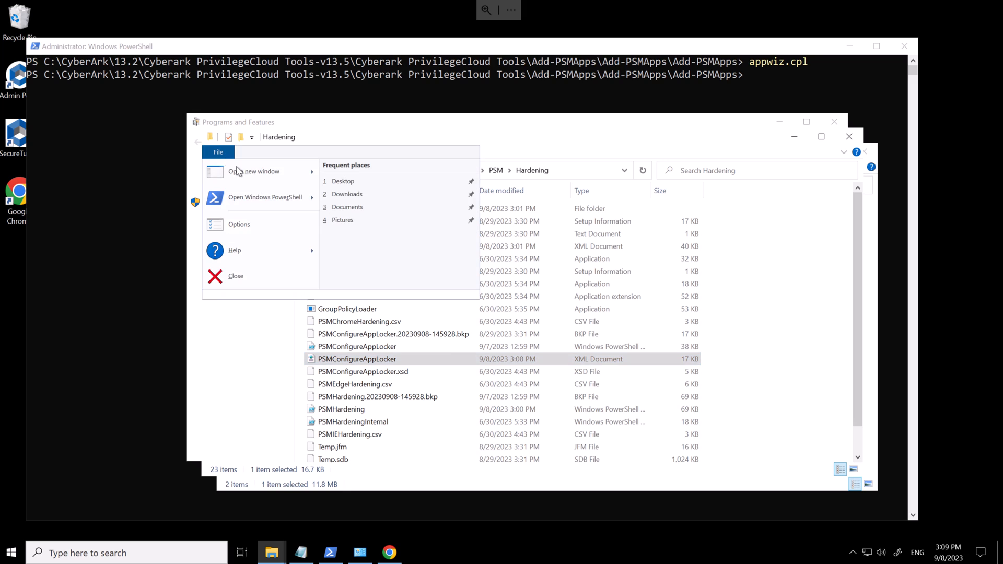
click(265, 197)
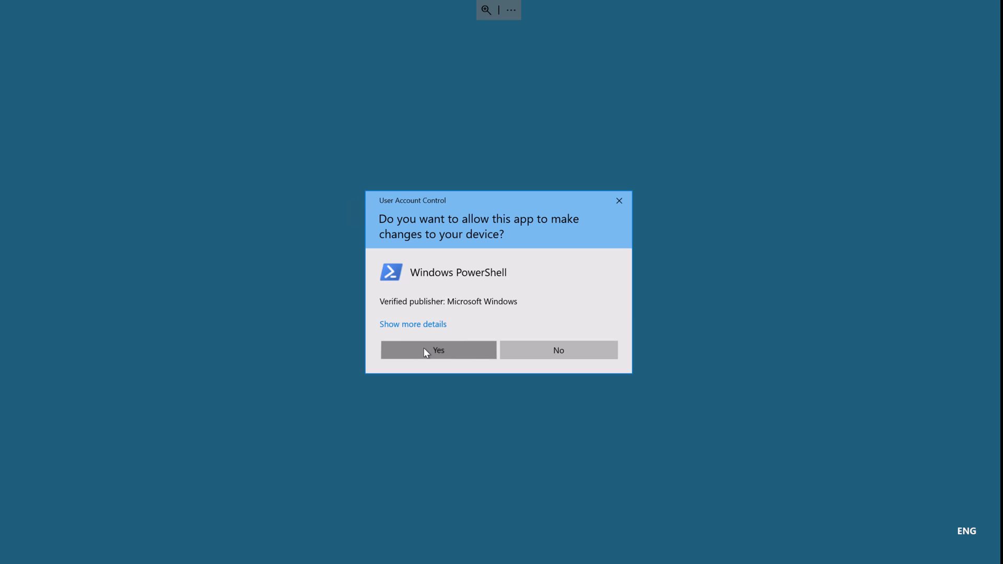
click(437, 350)
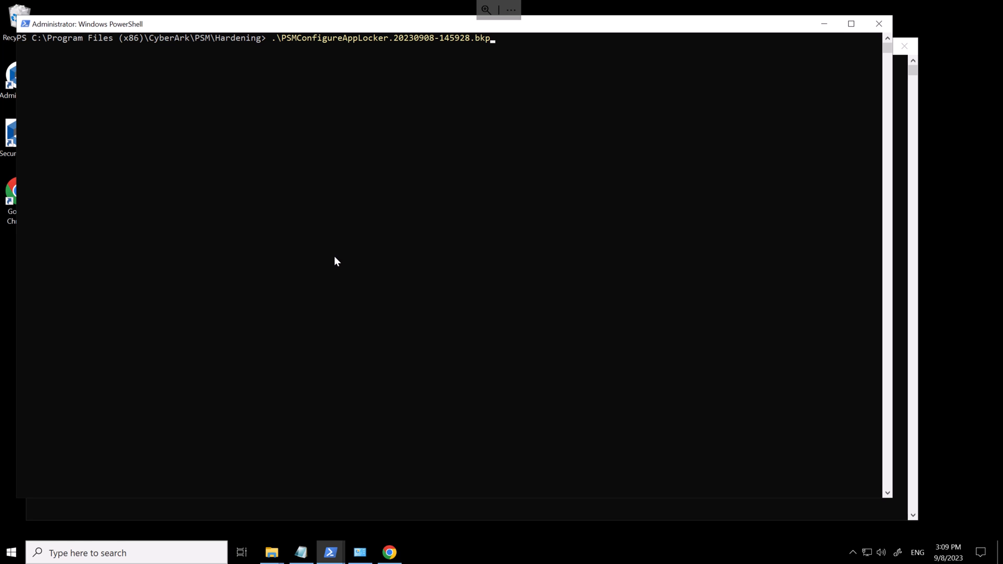
text(.PSMConfigureAppLocker.ps1)
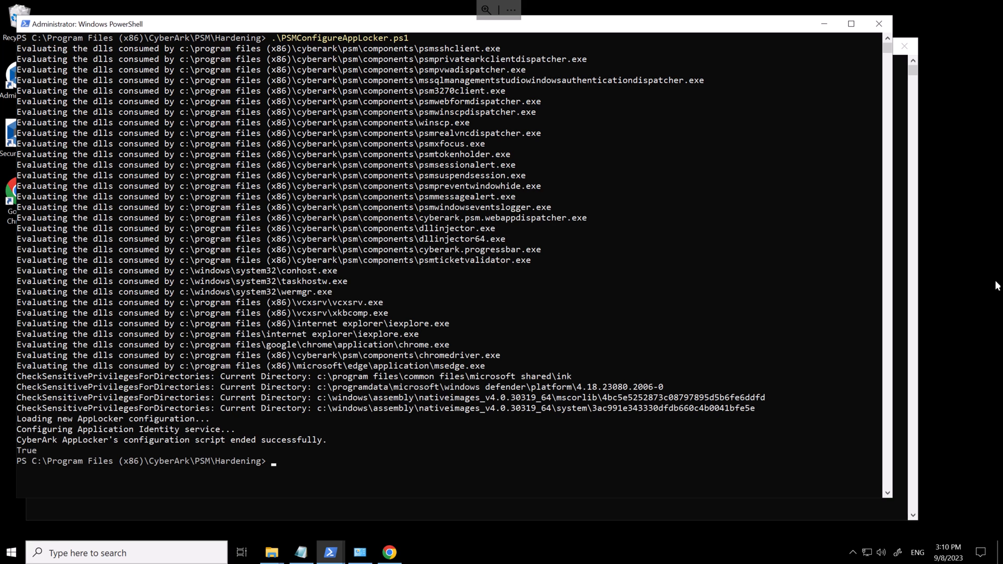
mouse_move(996, 338)
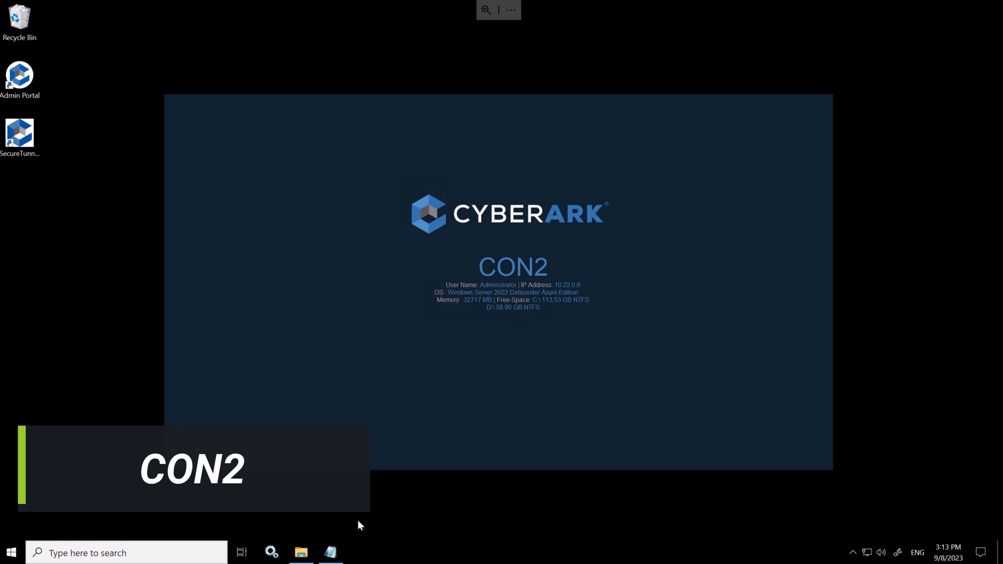
Run the Add-PSMApps command for Chrome and Edge, answering no to removing RemoteDesktopUsers members, then clear.
right_click(312, 179)
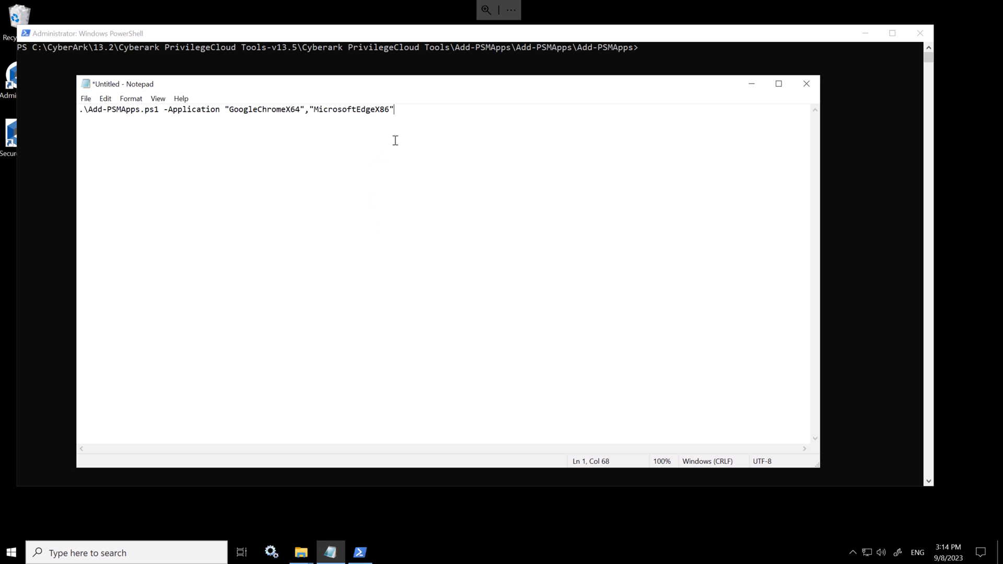
key(ctrl+a)
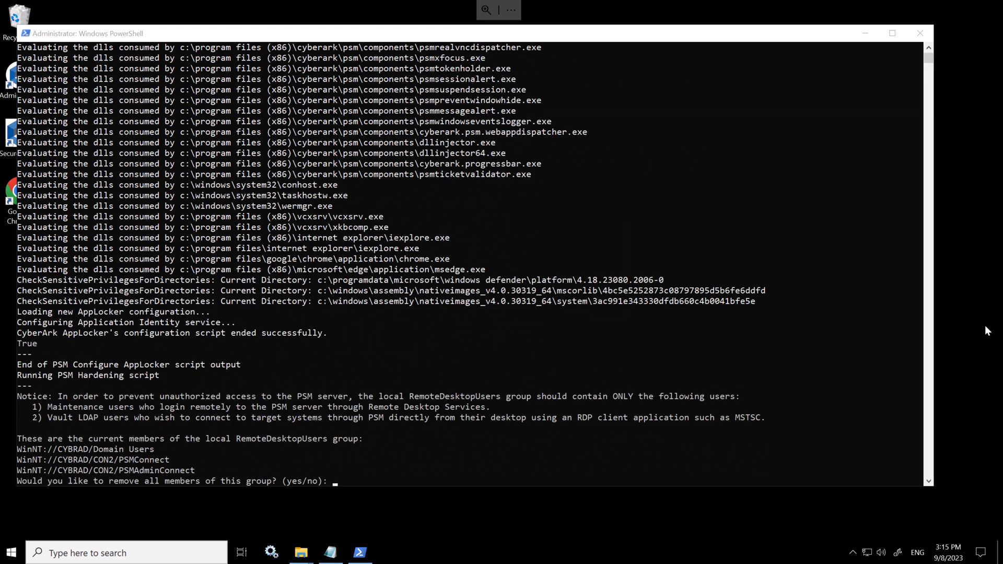
text(no)
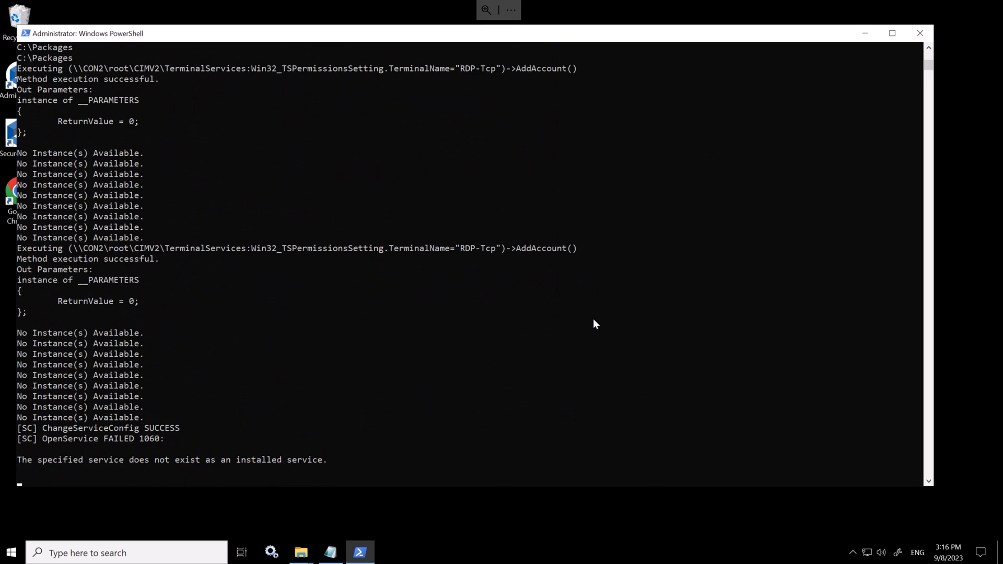
text(clear)
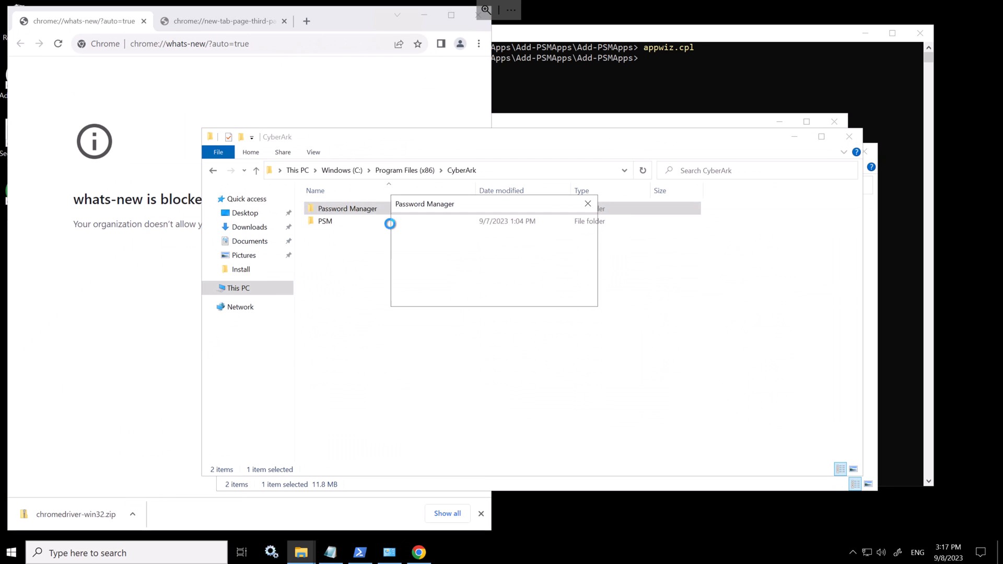
Paste the edited PSMConfigureAppLocker.xml into PSM\Hardening, replacing the existing file.
double_click(325, 221)
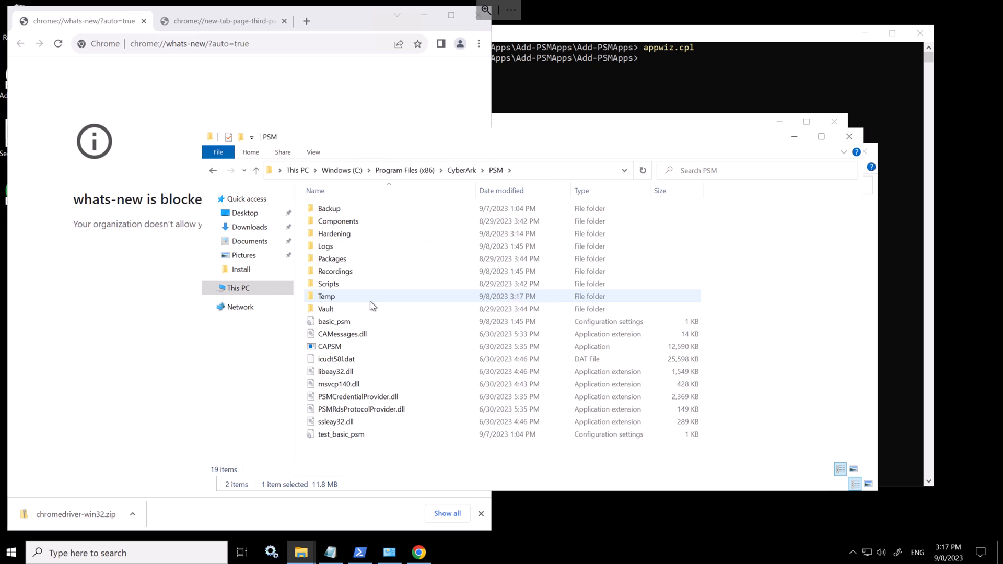
double_click(334, 233)
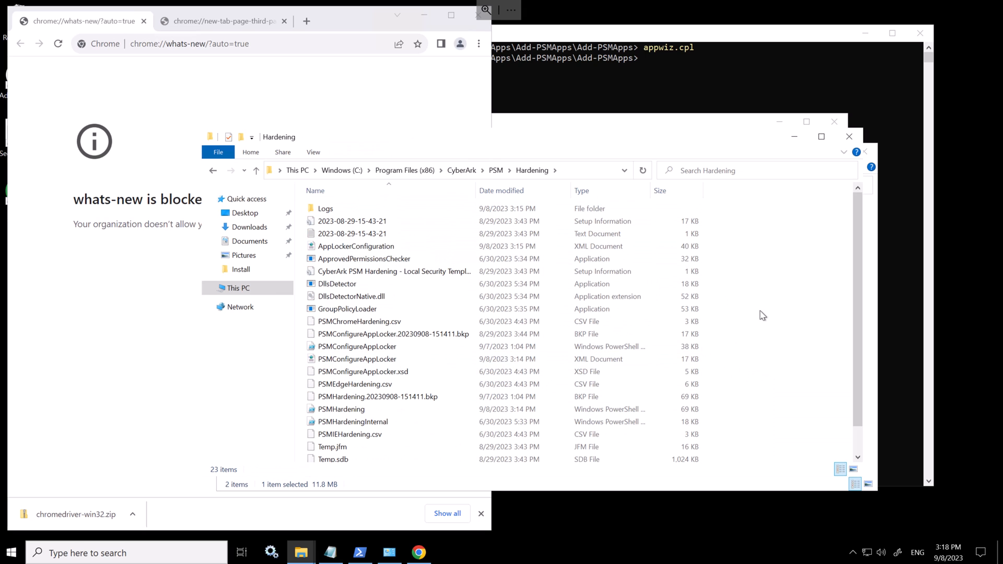
mouse_move(904, 155)
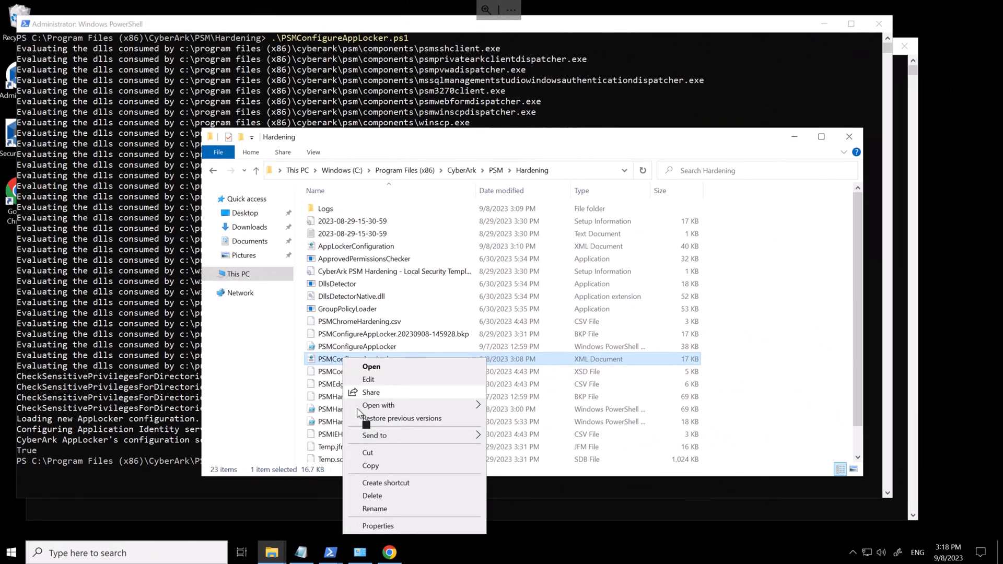
mouse_move(370, 466)
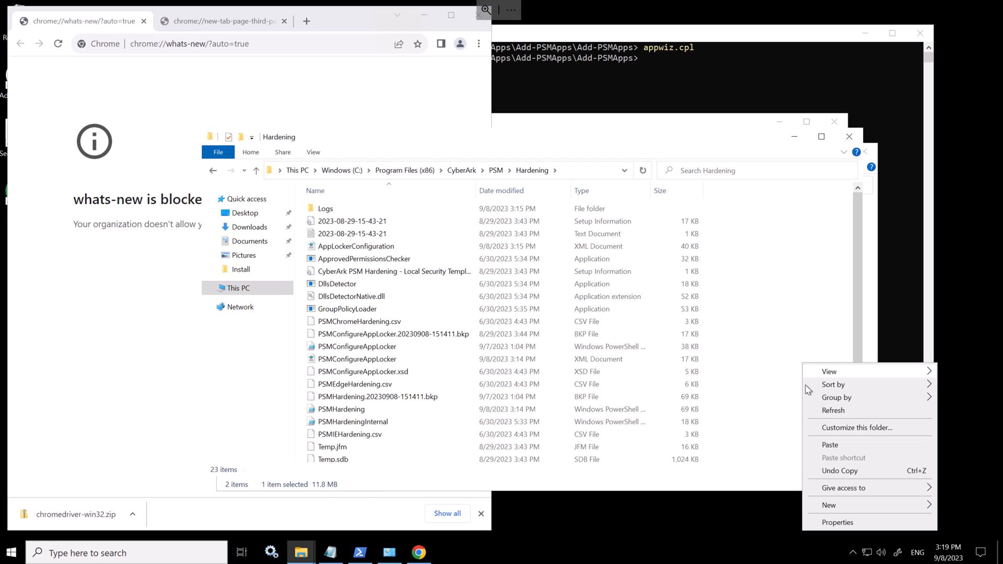
click(830, 444)
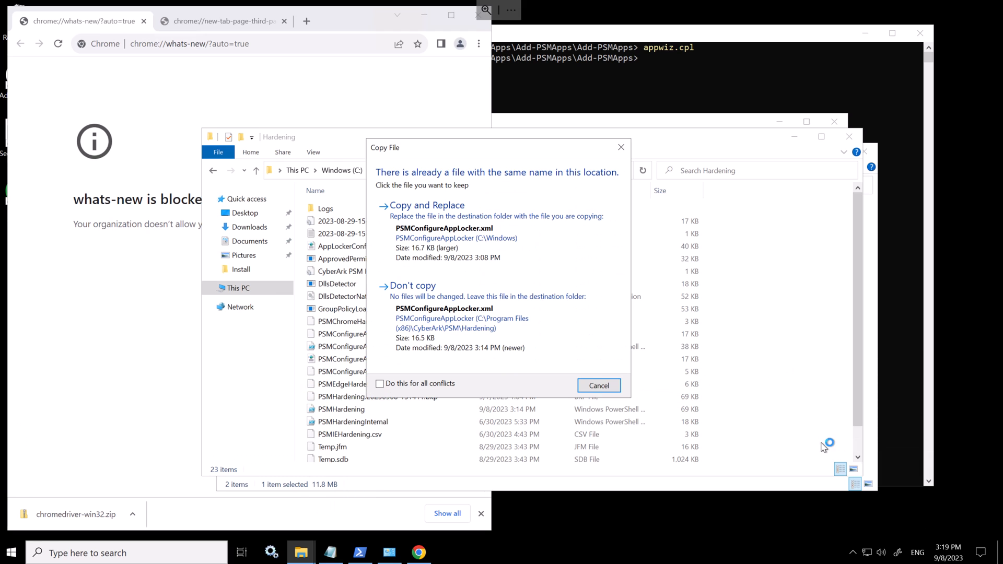
click(426, 205)
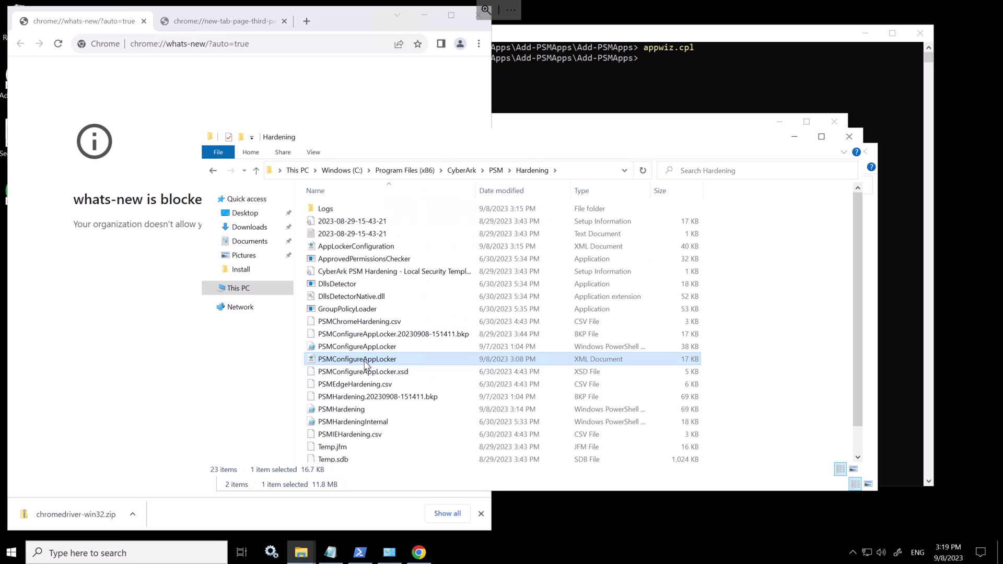
Review the replaced AppLocker XML in Notepad to confirm the GoogleChromeDriver entry, then close it.
double_click(357, 358)
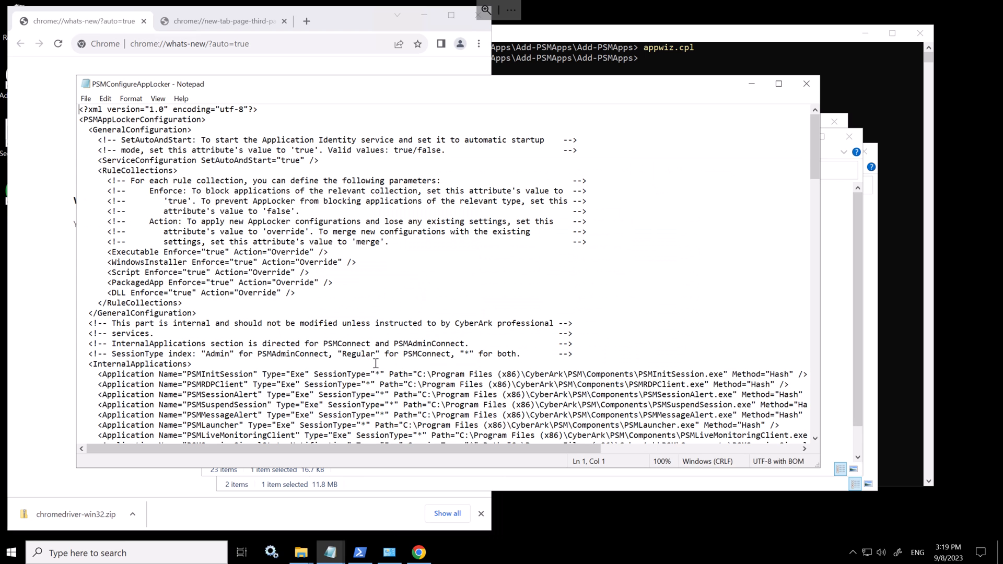
scroll(down, 3)
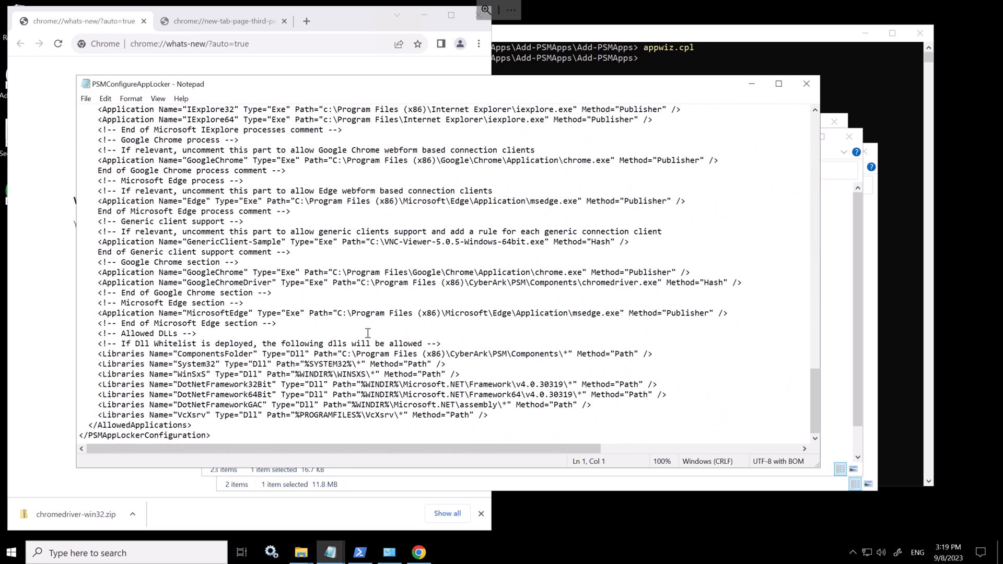
click(263, 283)
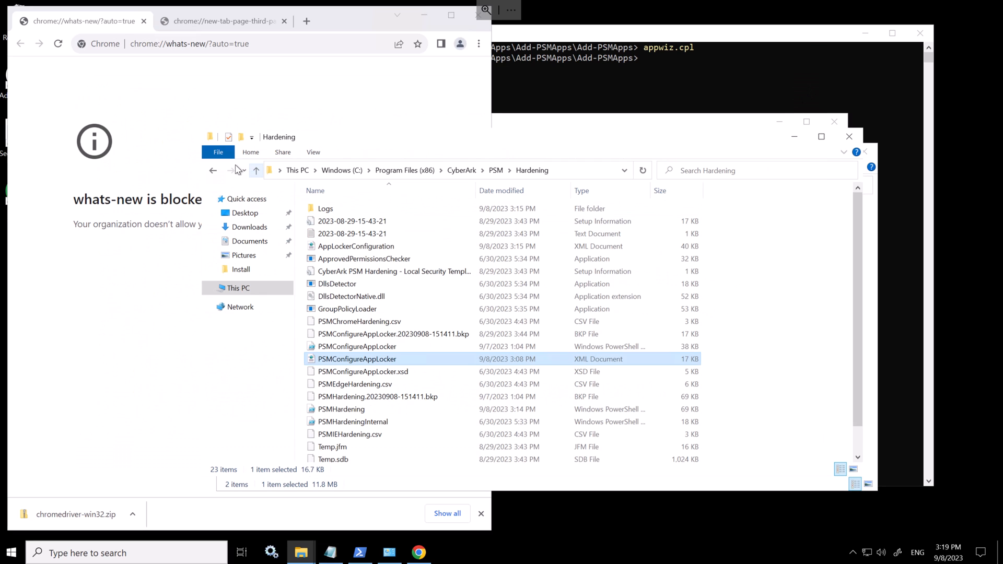
Launch an administrator PowerShell in the Hardening folder and let the AppLocker script finish returning True.
click(218, 153)
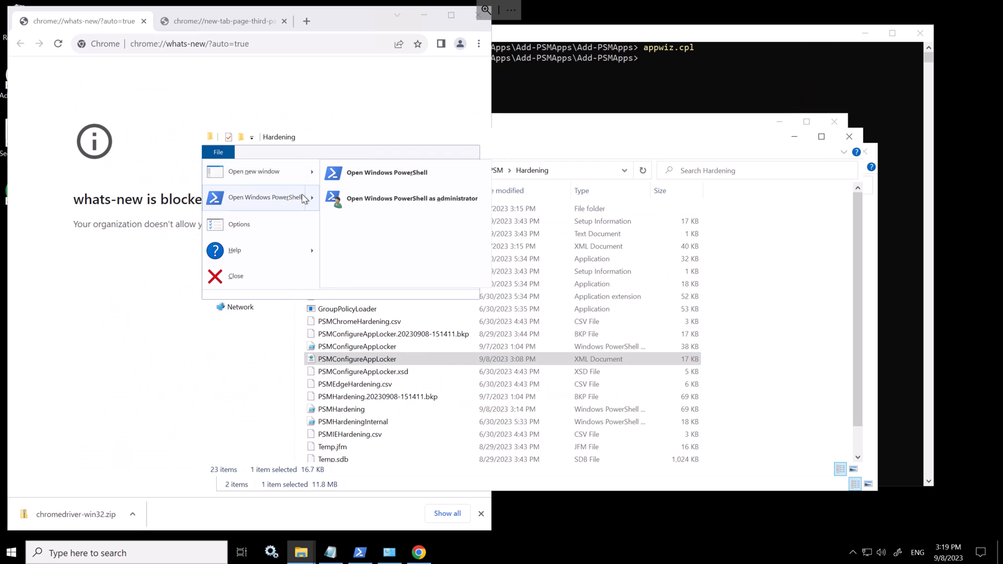
click(412, 198)
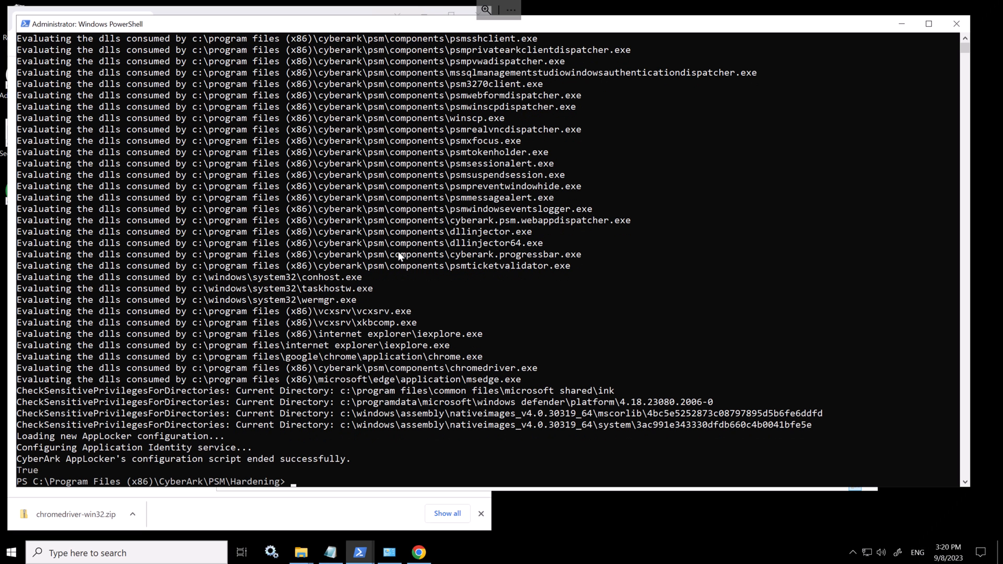
mouse_move(413, 278)
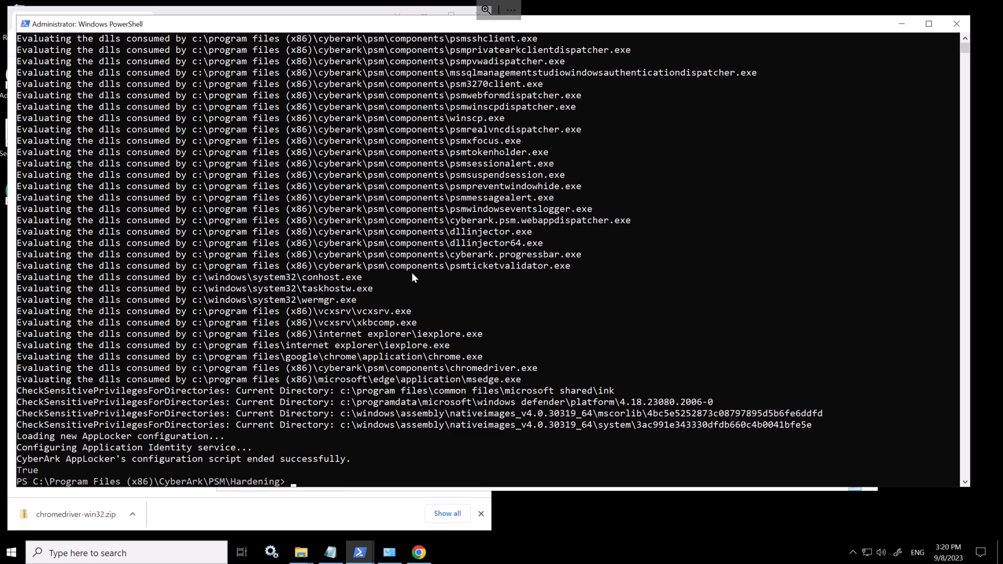
mouse_move(864, 148)
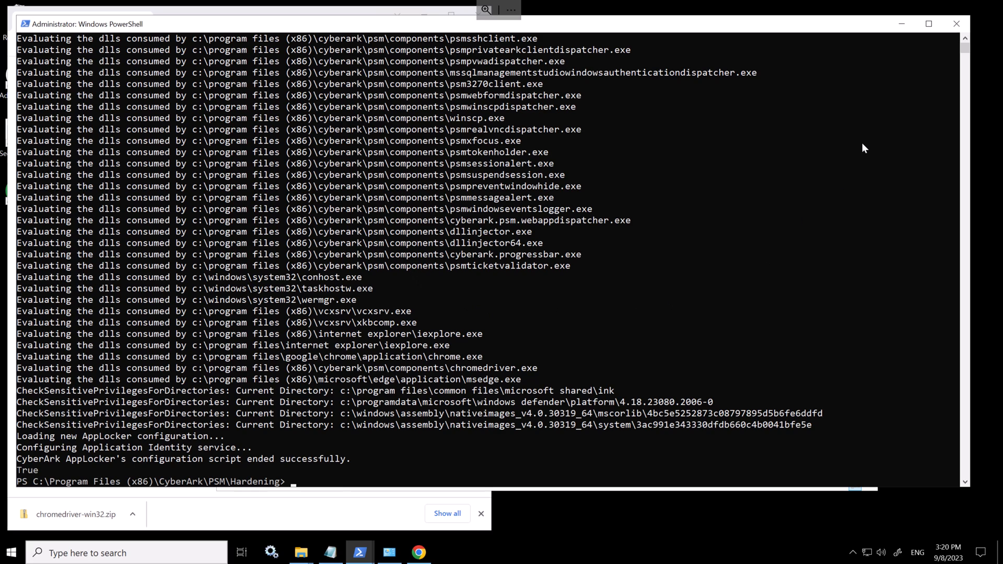
mouse_move(858, 126)
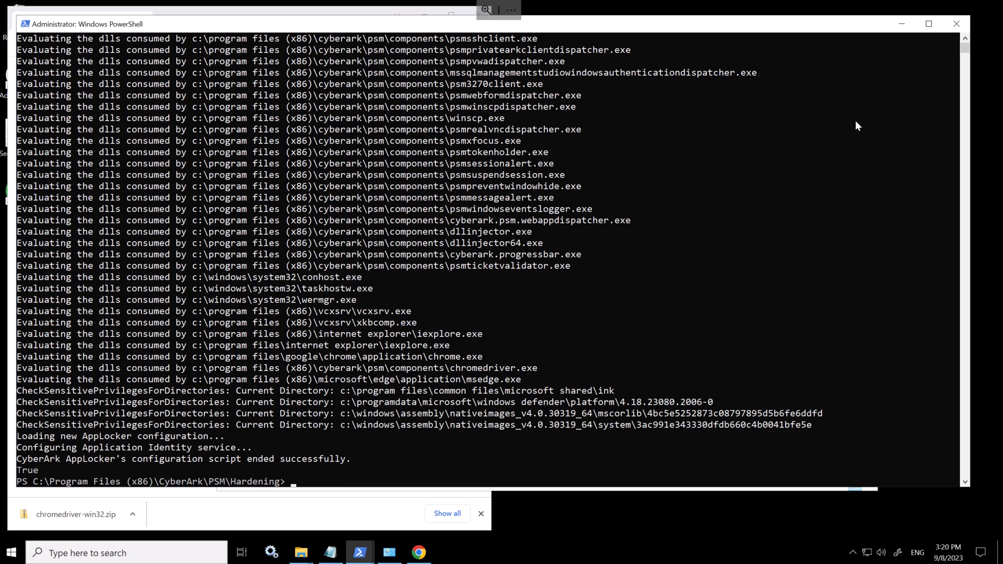
click(98, 552)
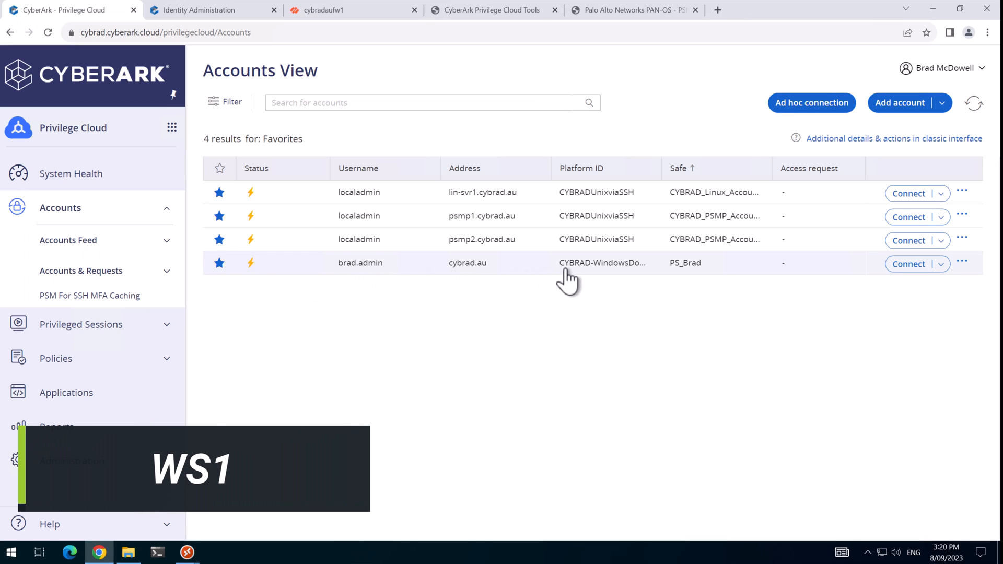
mouse_move(569, 275)
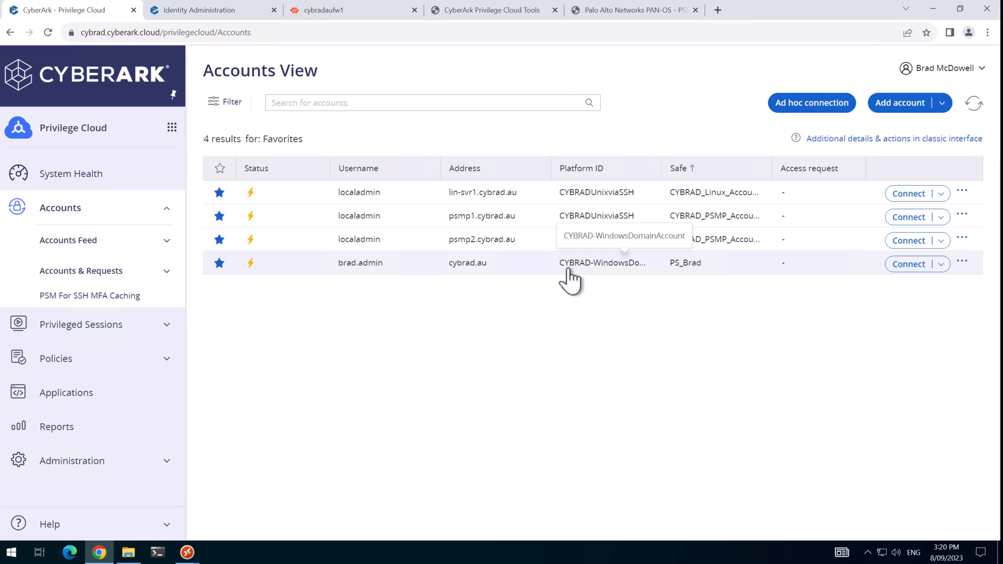
mouse_move(165, 473)
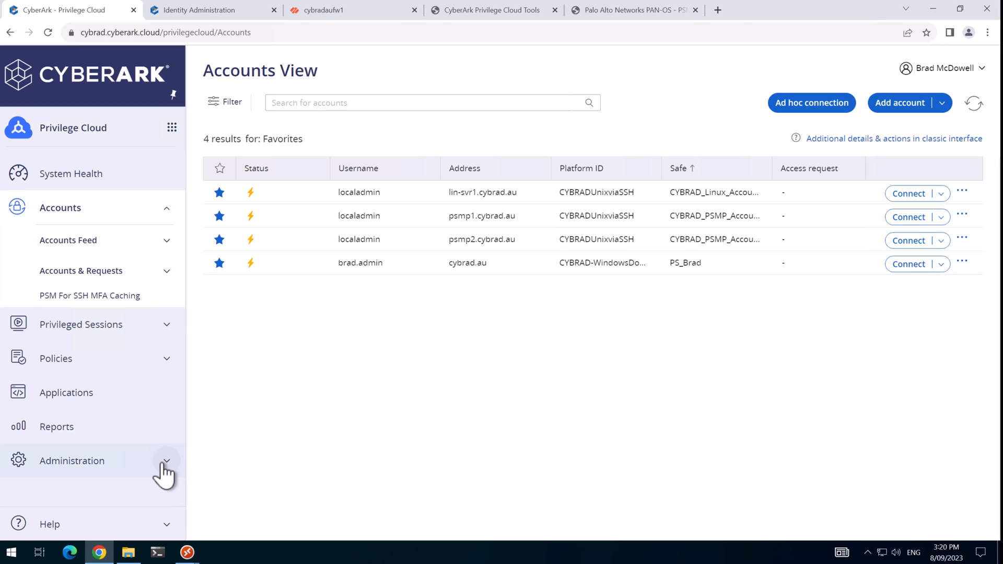
Go to Administration > Platform Management and manage PSM connectors on the first Windows platform.
click(72, 461)
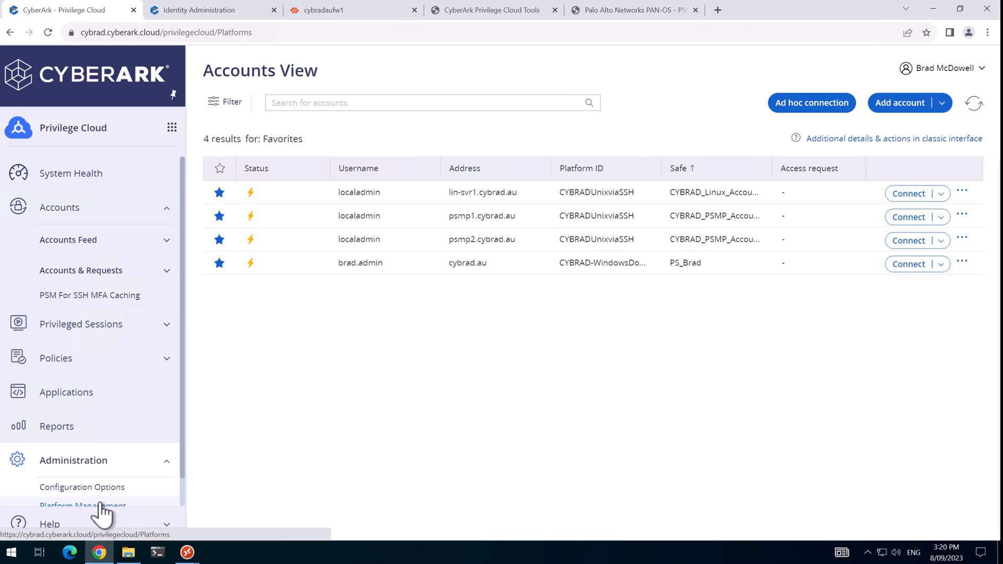
click(82, 506)
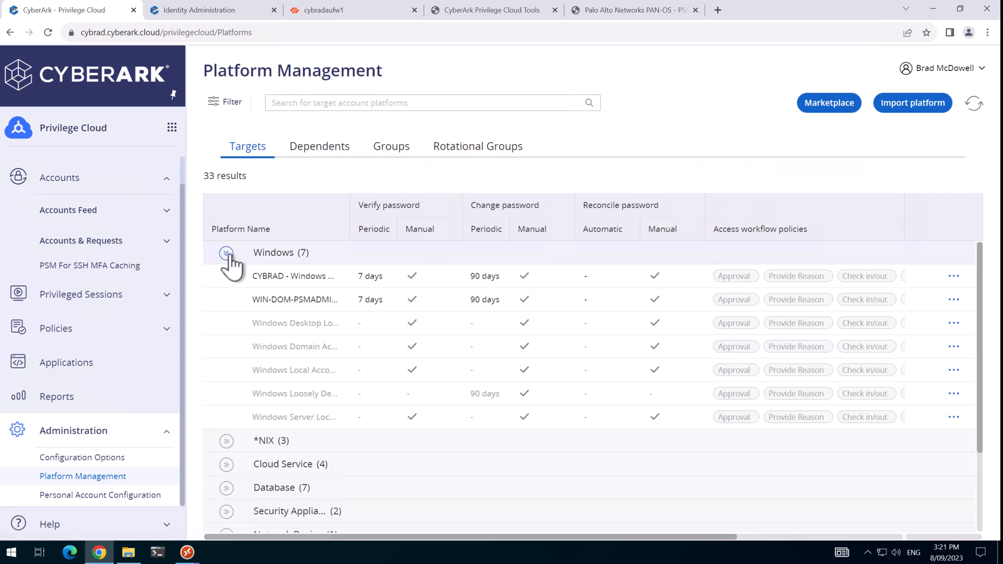
mouse_move(293, 276)
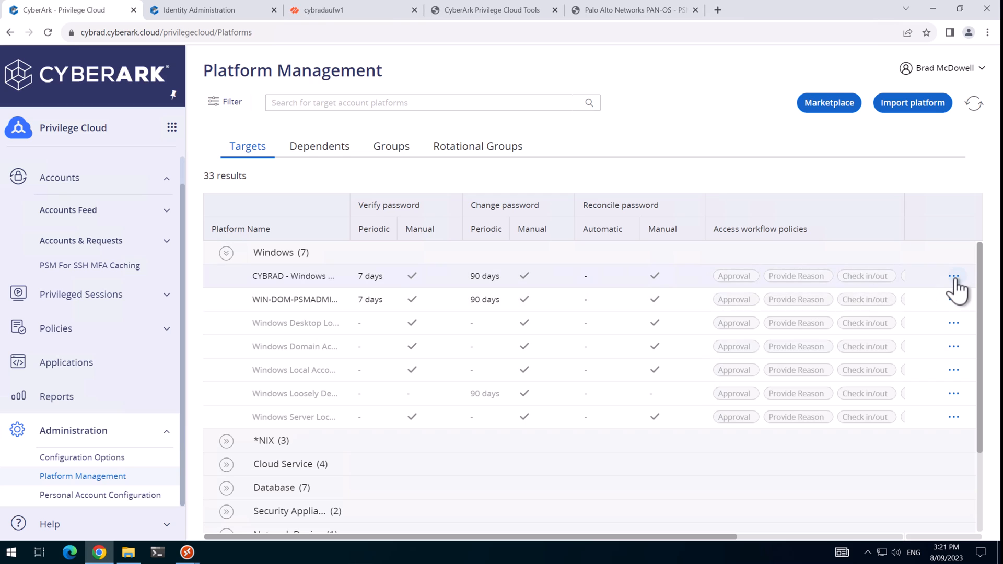
click(953, 276)
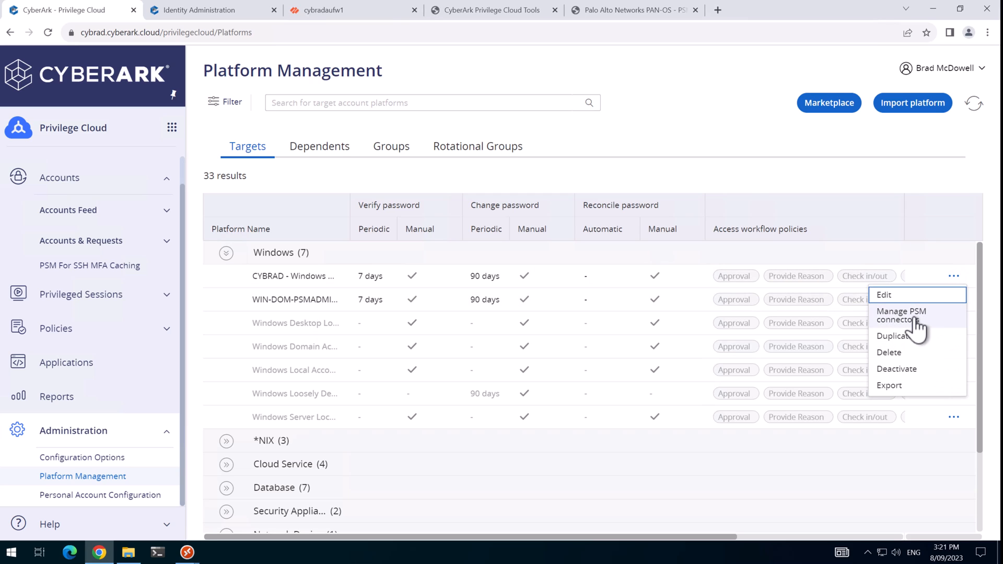
click(902, 316)
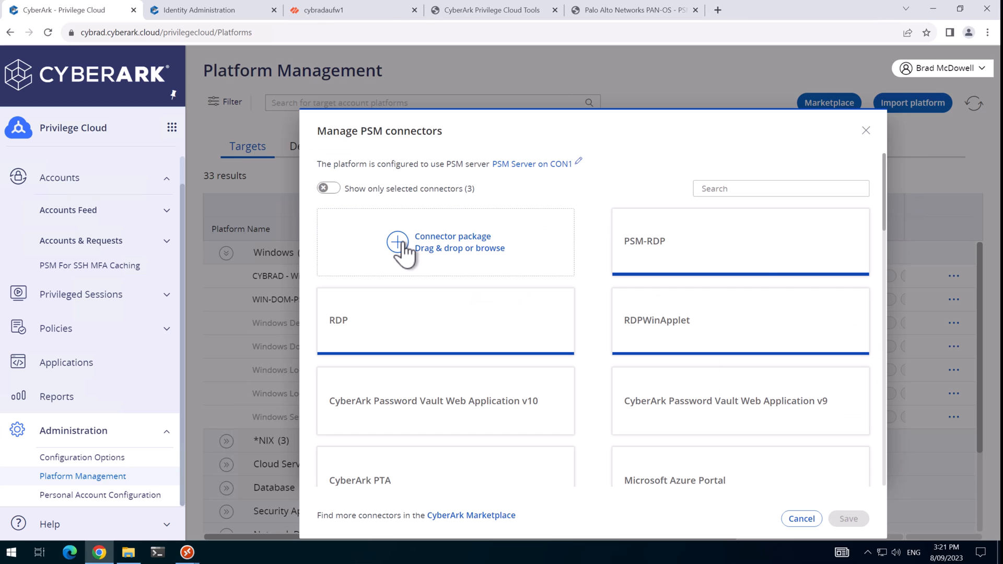
Browse to C:\CyberArk and choose the PaloAltoNetworks connector package zip.
click(445, 241)
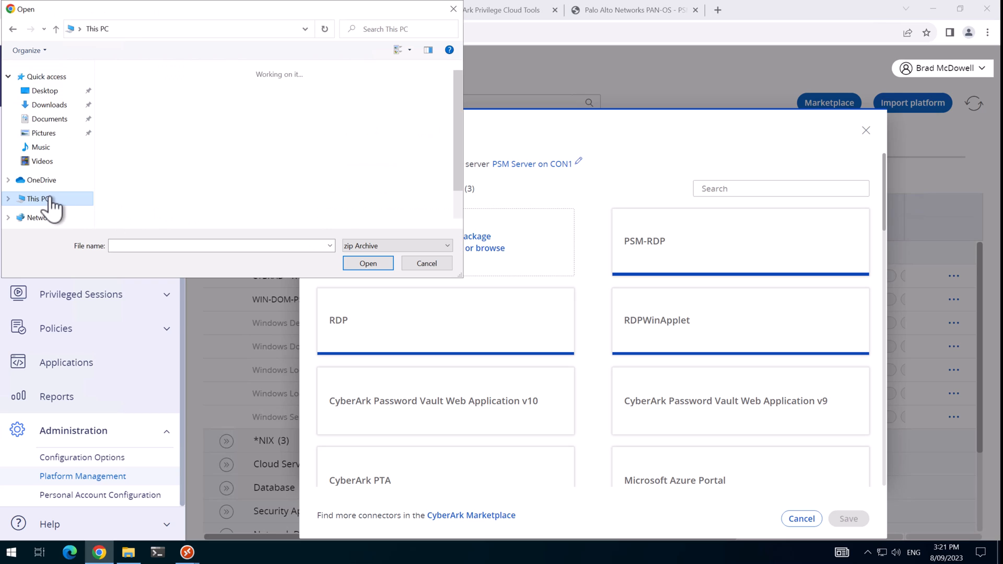
click(38, 198)
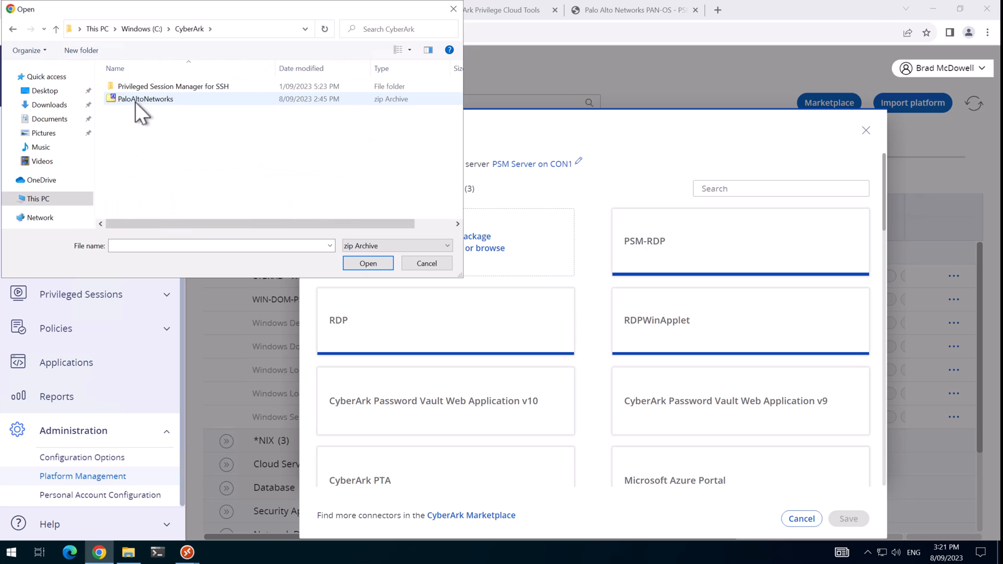
click(367, 264)
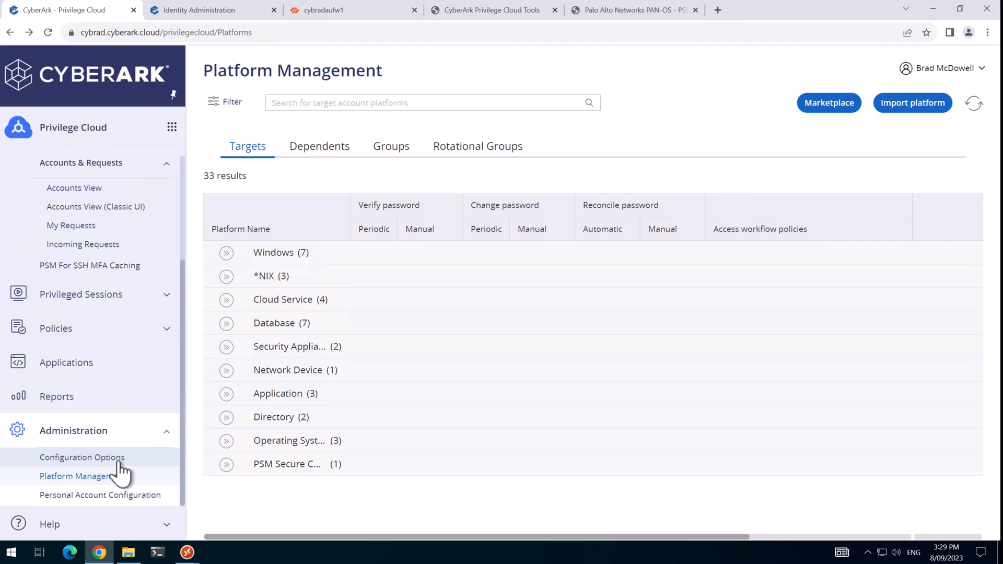
In Configuration Options, copy and paste the PSM-PaloAltoWeb connection component.
click(81, 457)
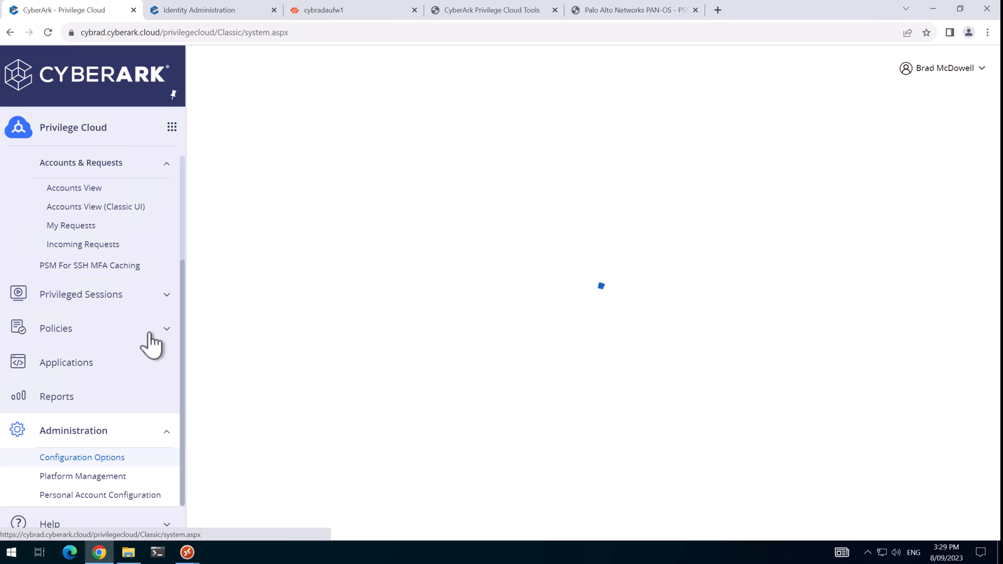
click(82, 457)
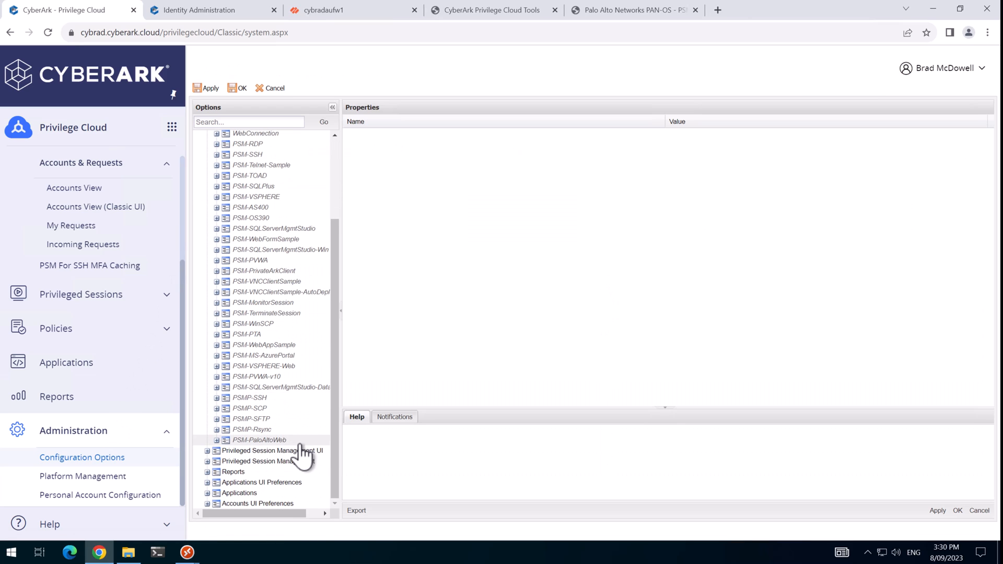
click(258, 440)
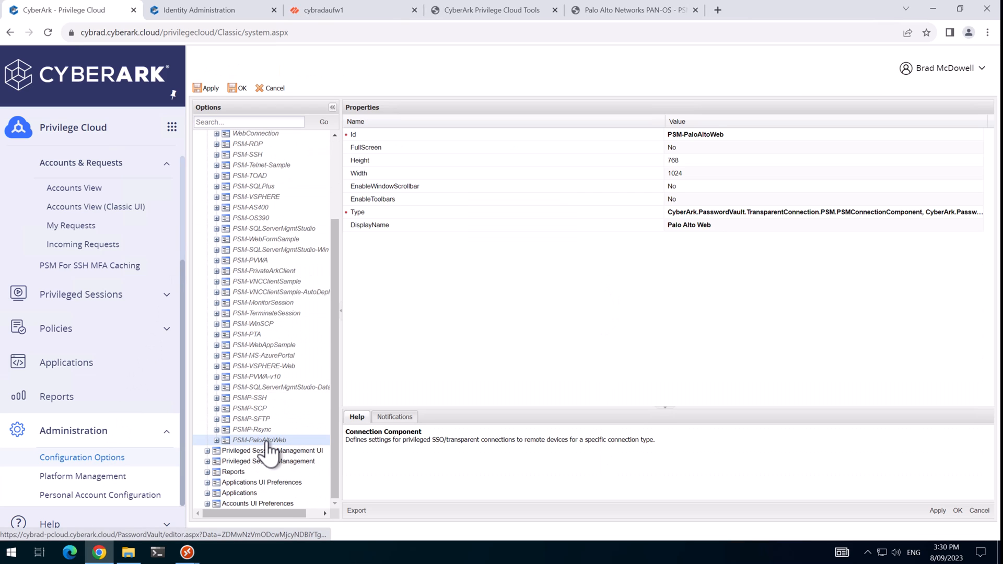
right_click(259, 440)
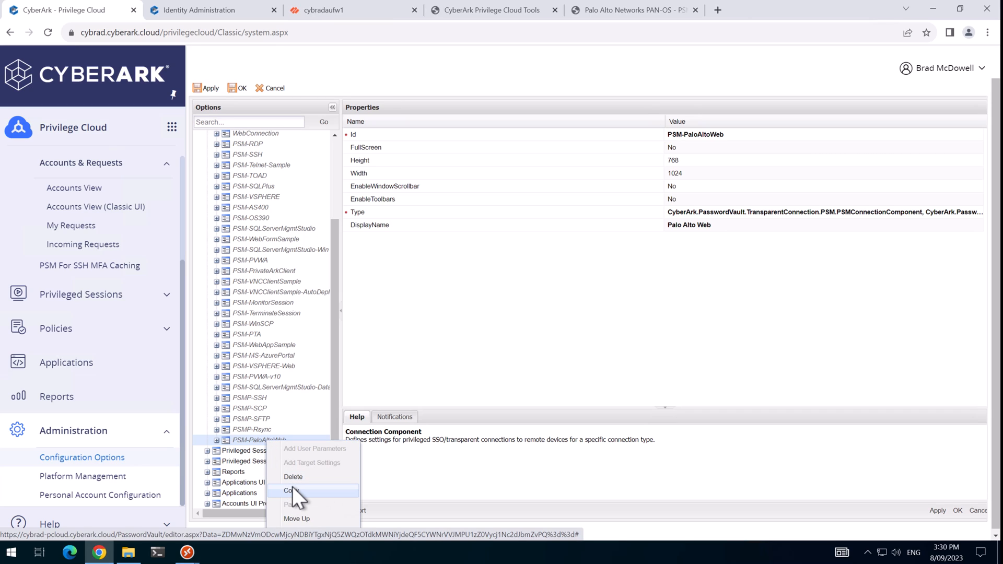
click(292, 491)
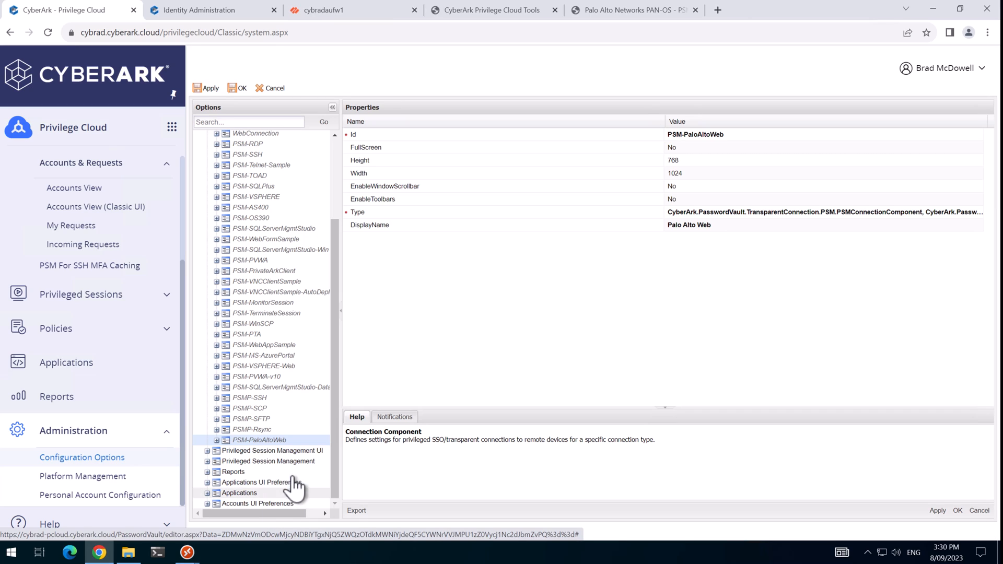
scroll(up, 3)
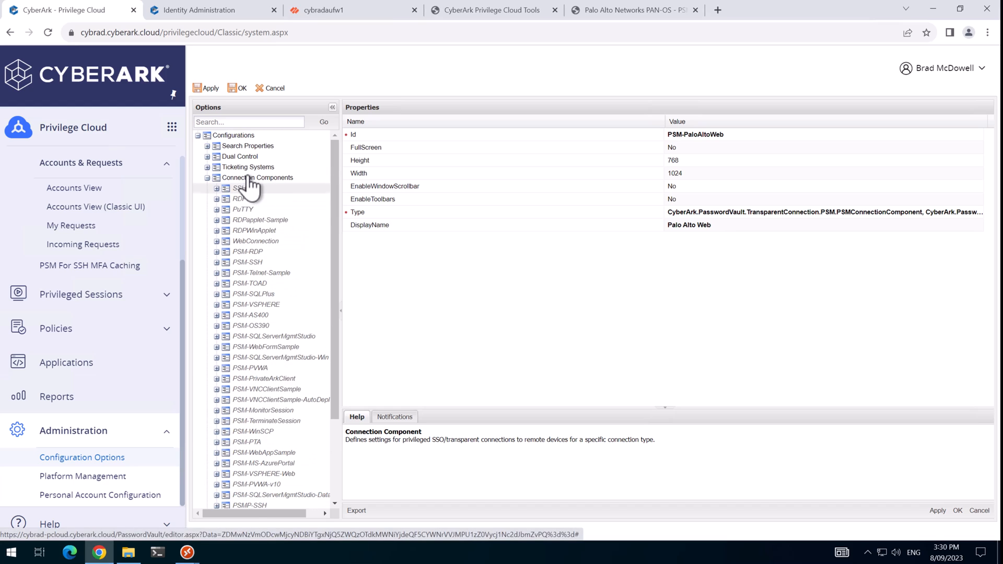
scroll(down, 3)
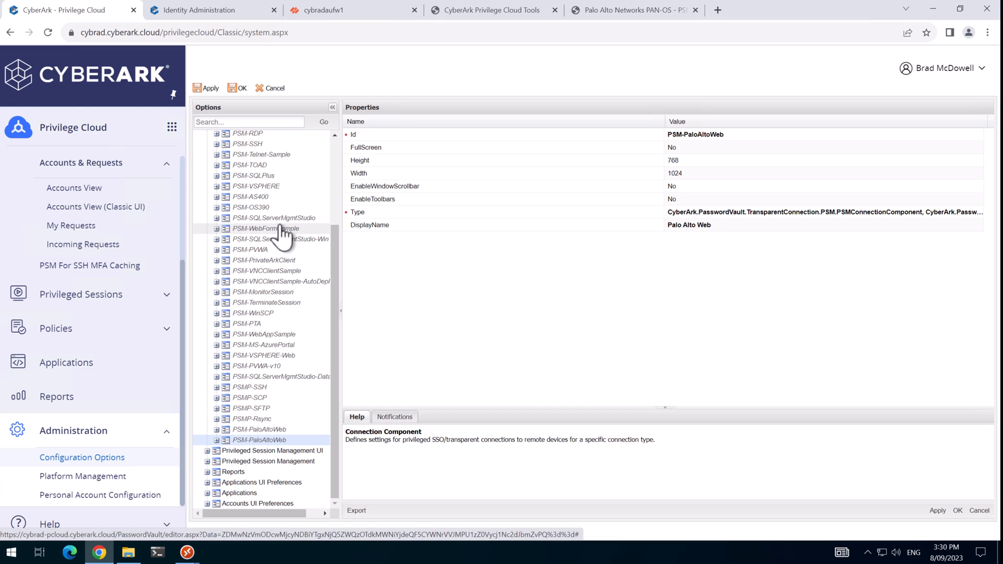
Rename the duplicate to PSM-PaloAltoWeb-Domain-Chrome, displayed as Palo Alto Web Domain - Chrome, and apply.
click(696, 135)
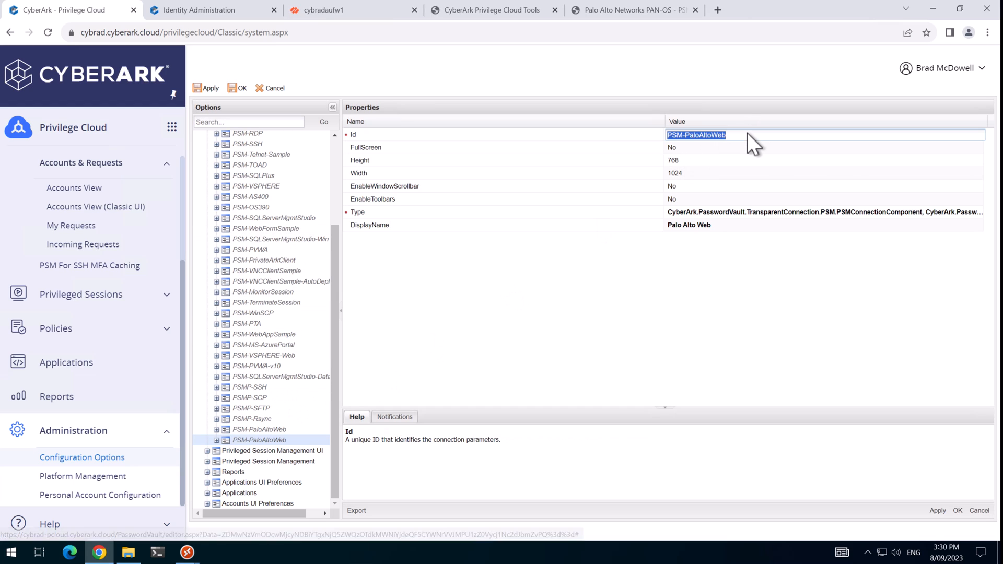
text(-)
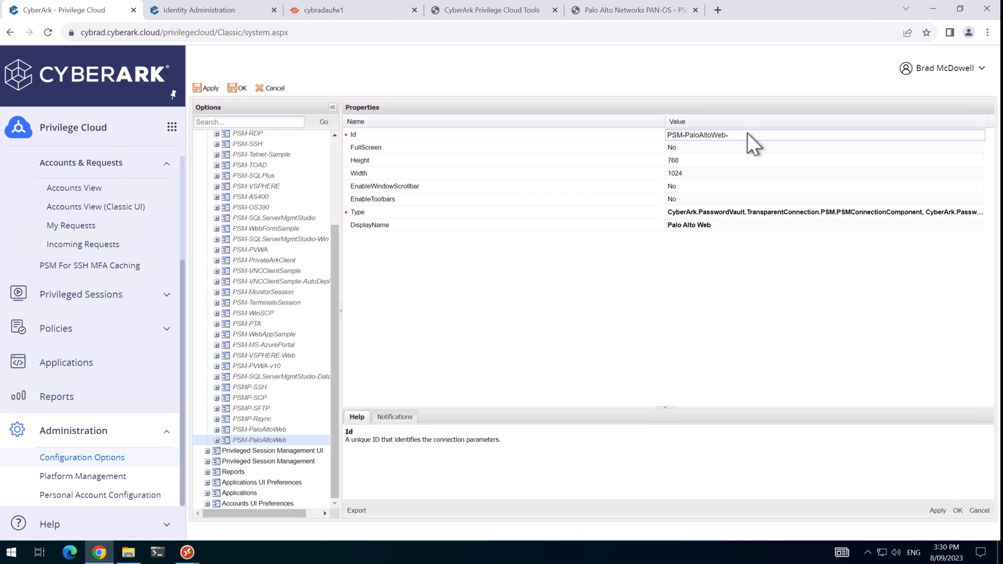
text(Domain)
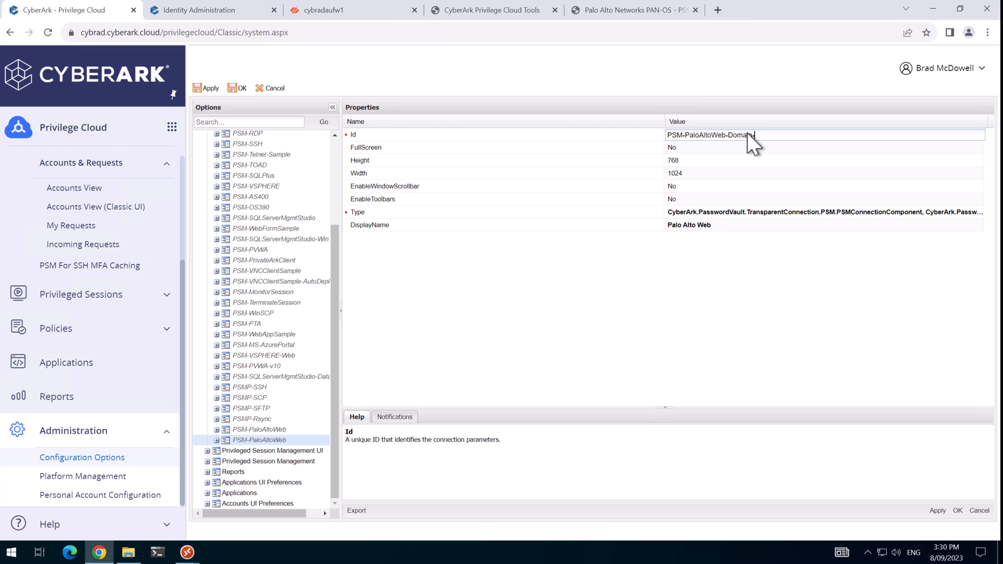
text(-Chrome)
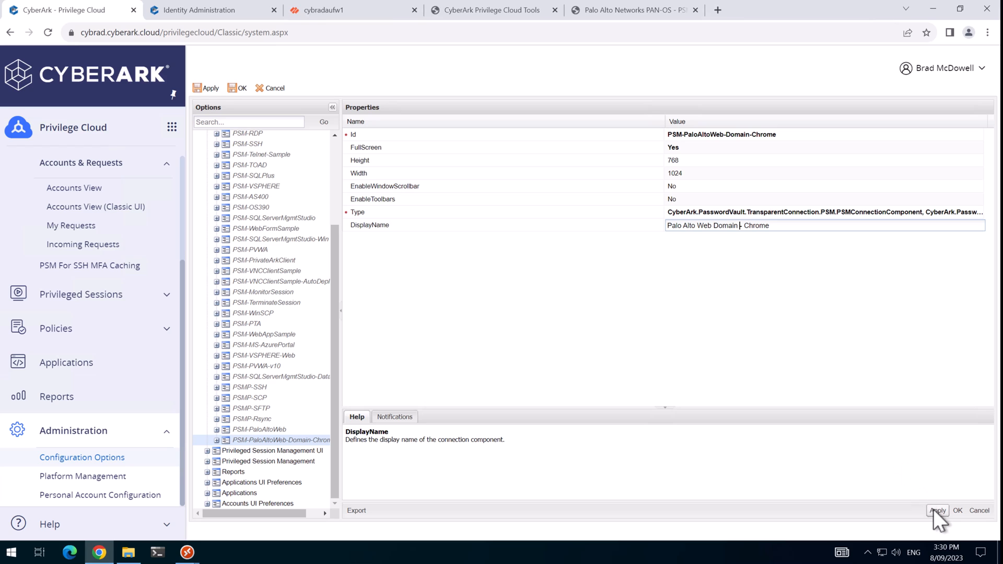
click(937, 511)
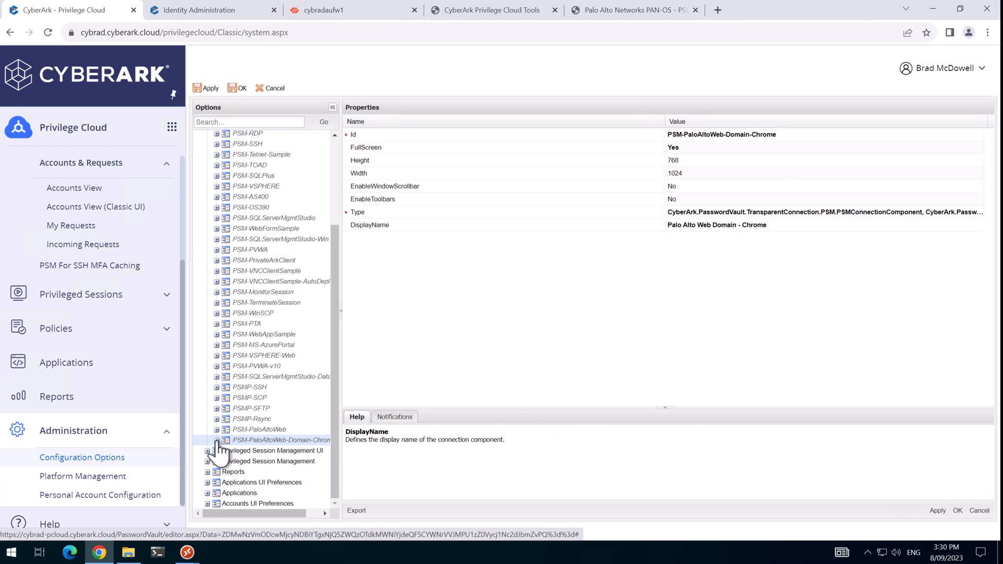
click(218, 440)
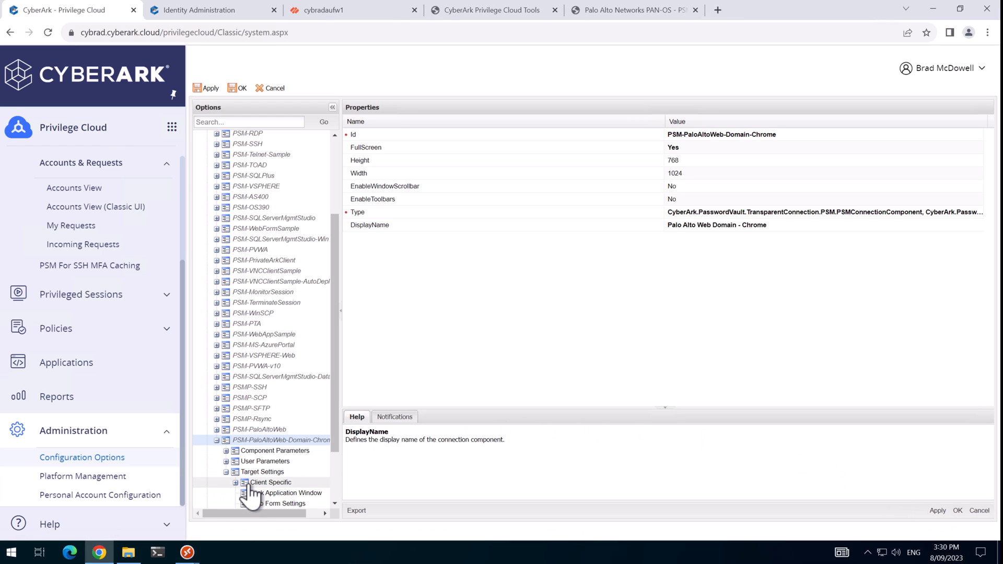
click(278, 445)
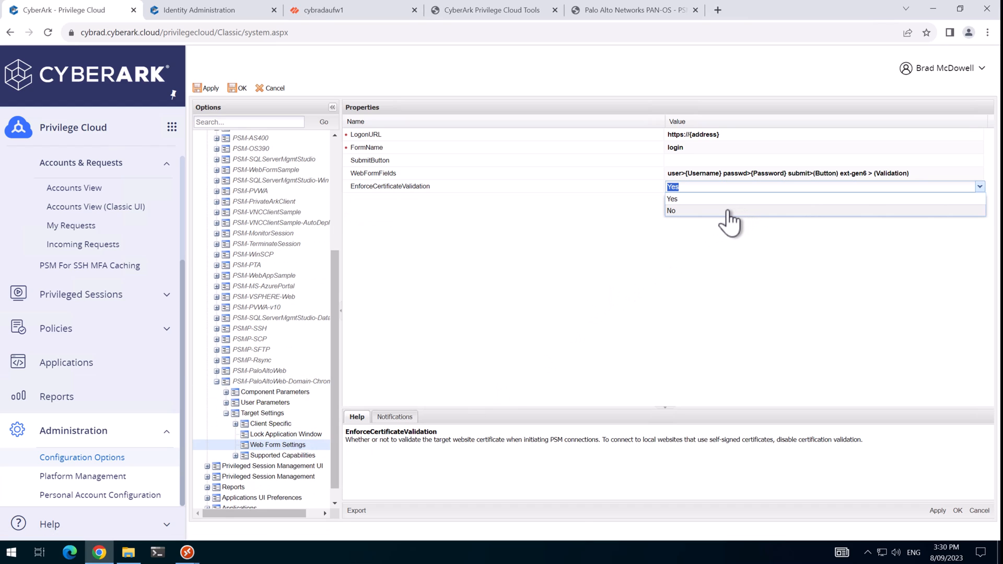
click(673, 210)
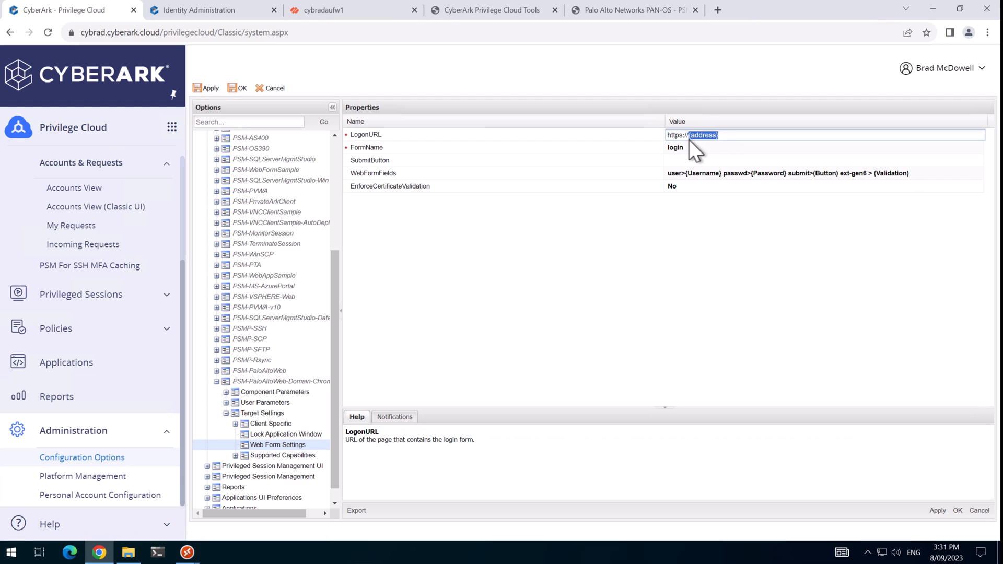
key(Delete)
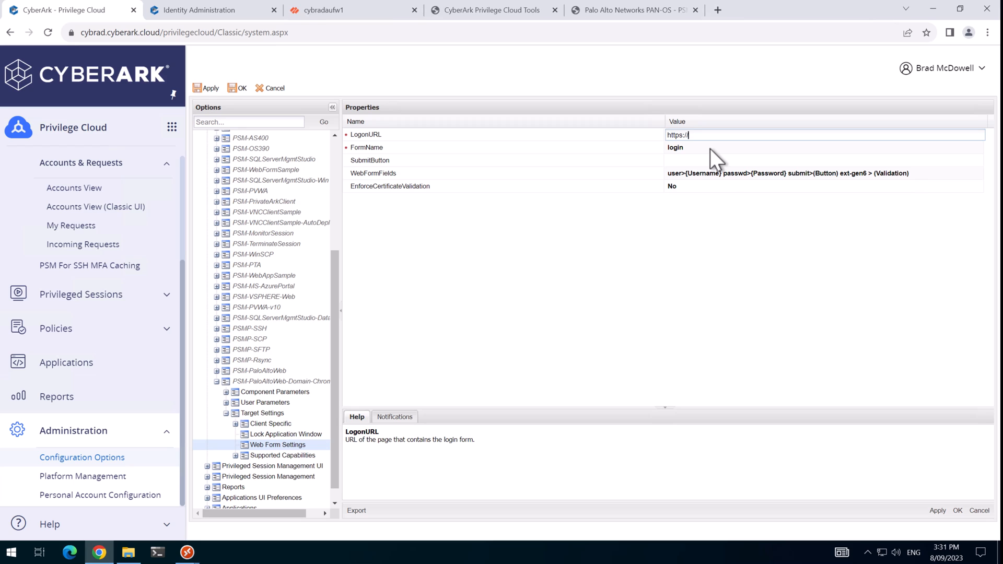
text(firewall.cybrad.au)
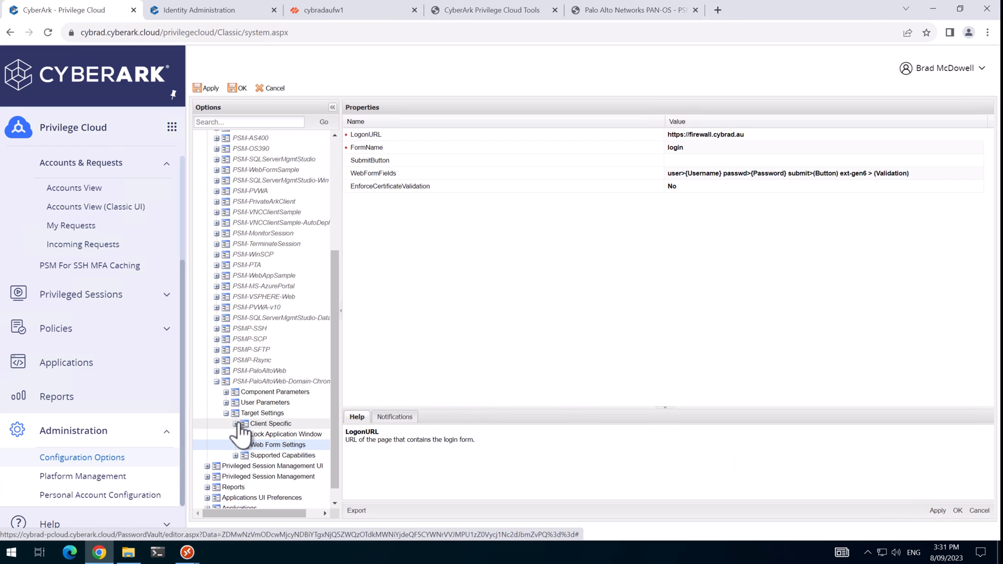
Copy BrowserPath and EnableTrace from PSM-MS-AzurePortal into the Chrome component's Client Specific settings.
click(241, 424)
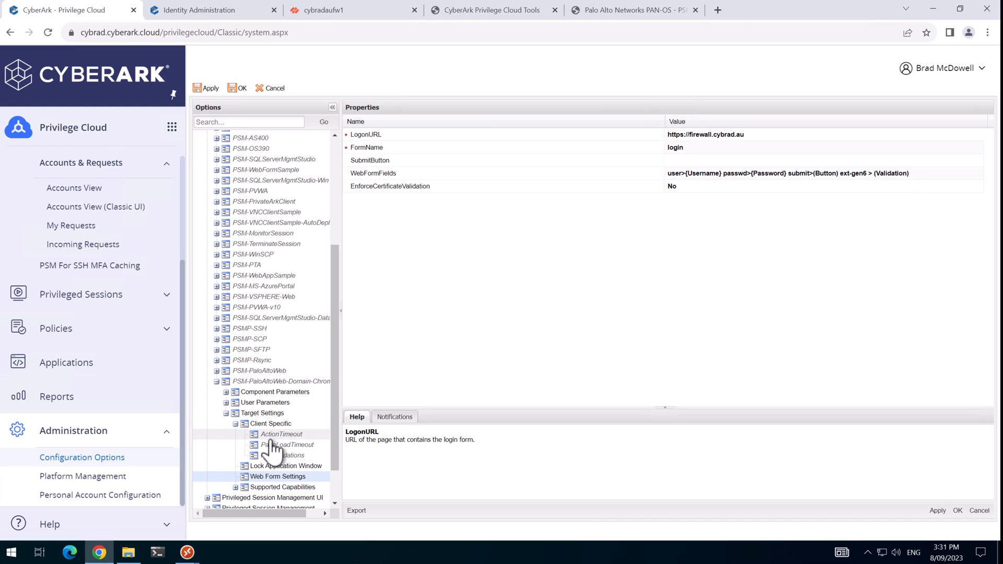
mouse_move(227, 314)
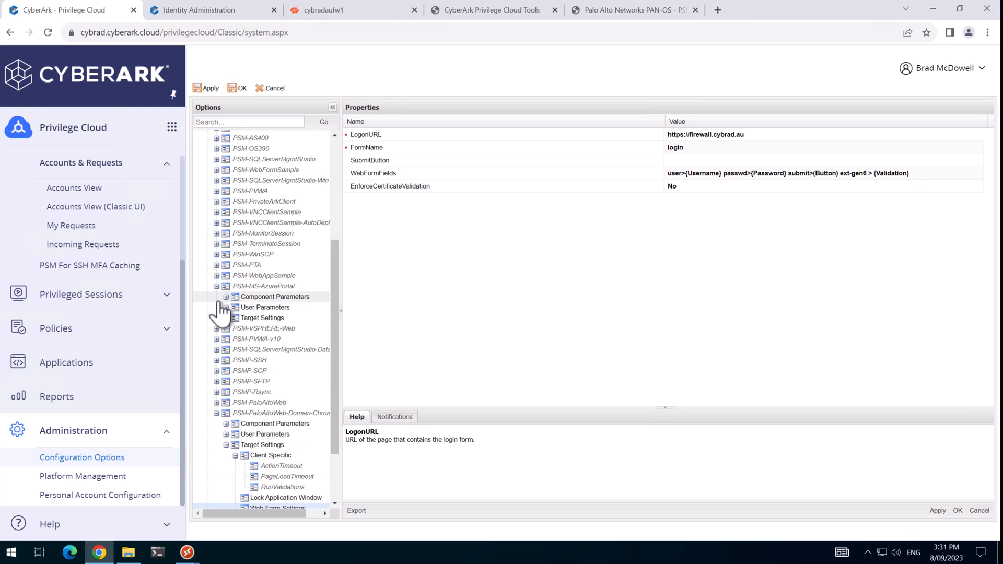
mouse_move(229, 323)
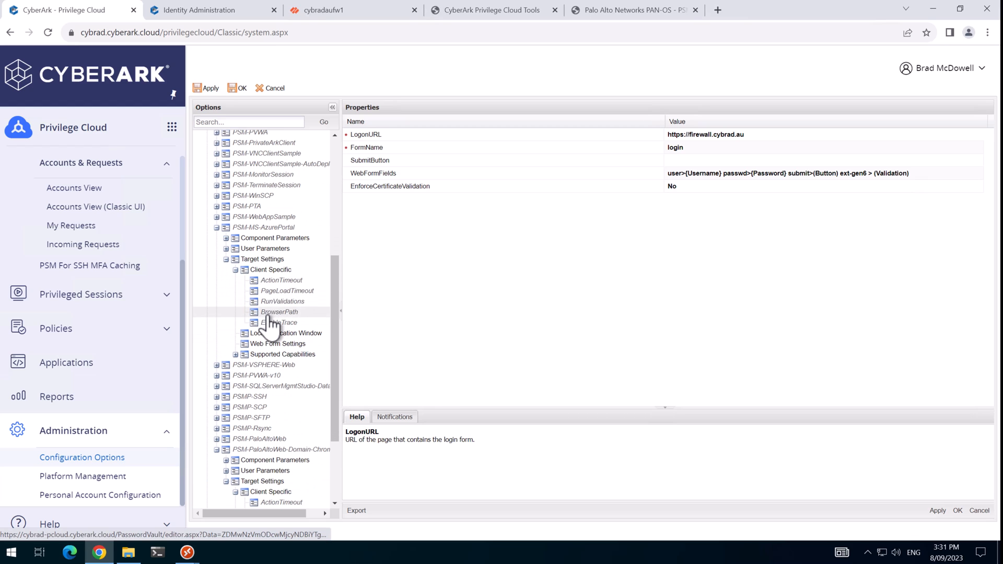
click(279, 311)
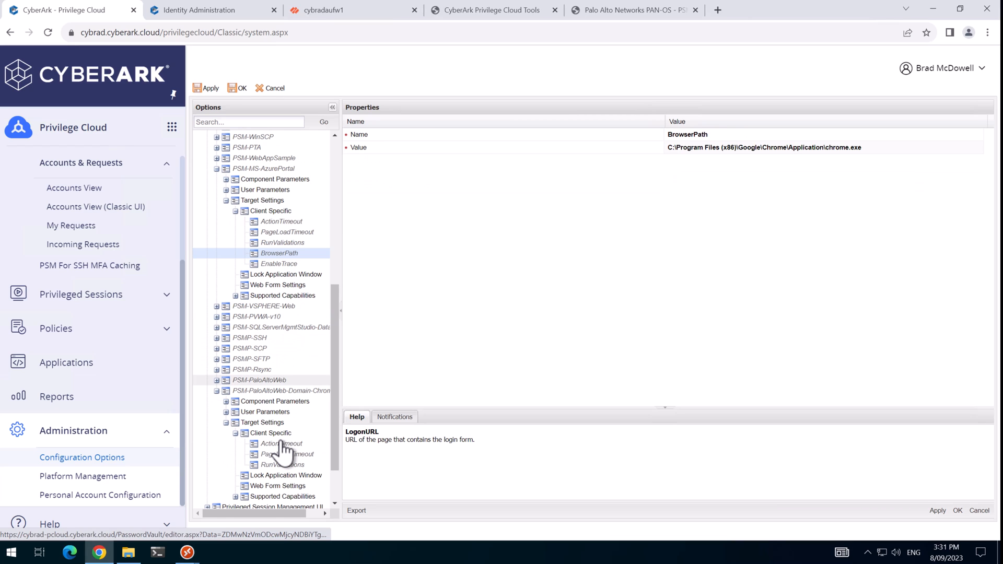
right_click(270, 433)
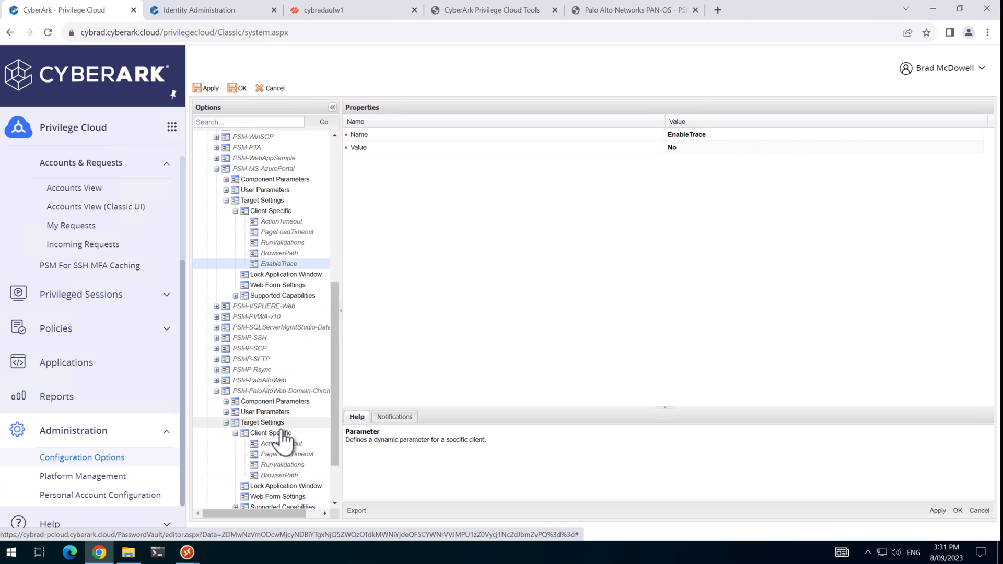
click(271, 433)
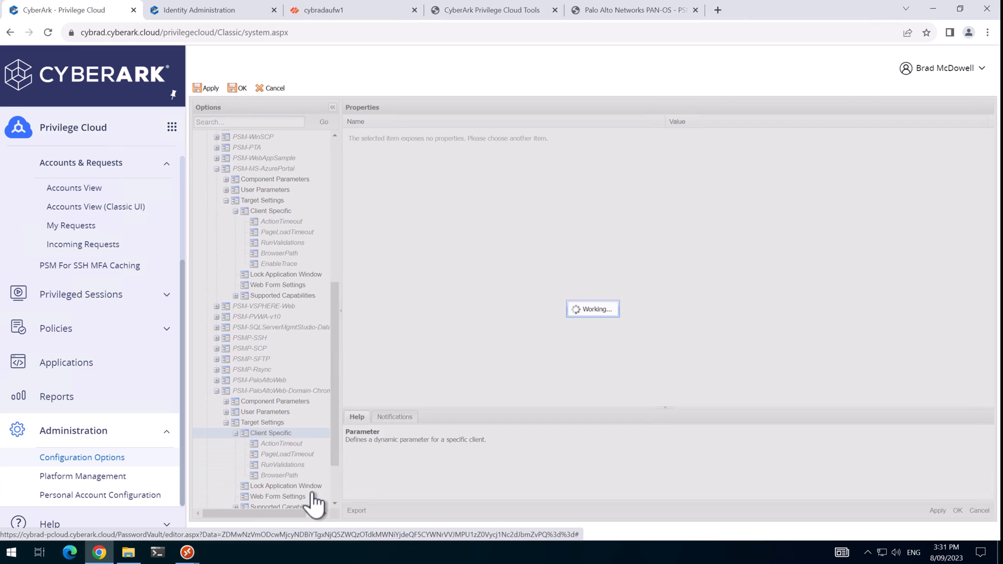
Set the pasted EnableTrace parameter to Yes and apply the changes.
click(279, 486)
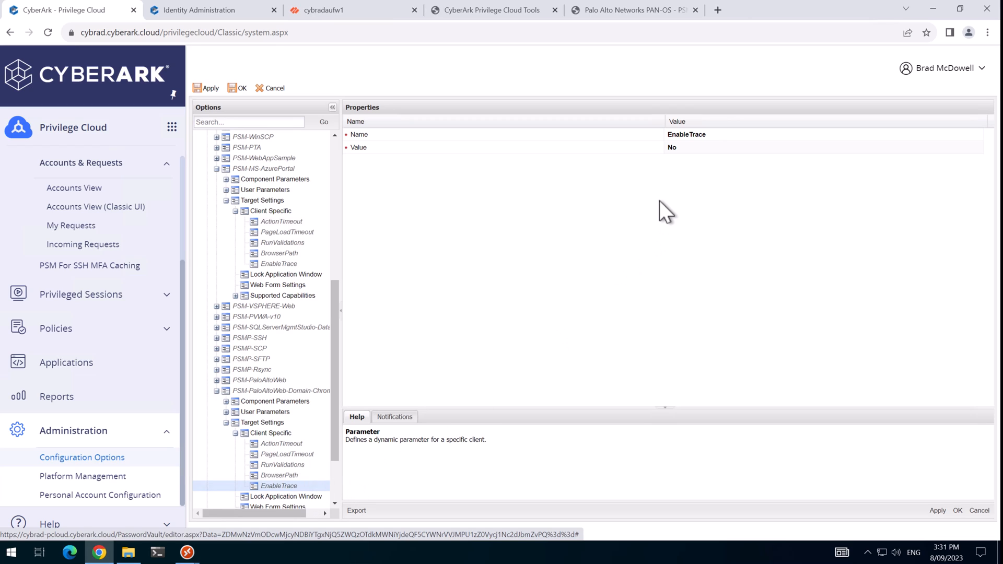
click(672, 148)
text(Yes)
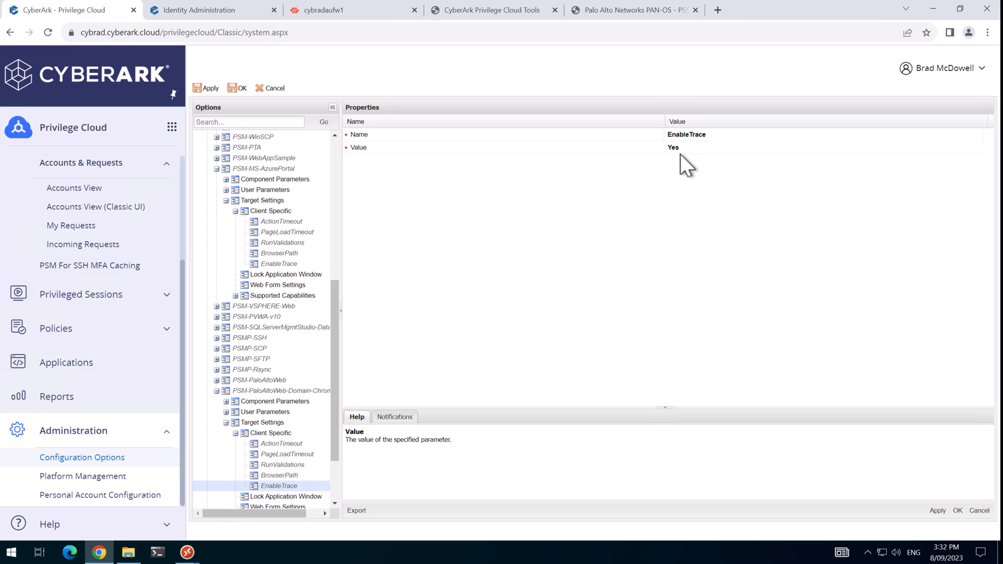
mouse_move(685, 169)
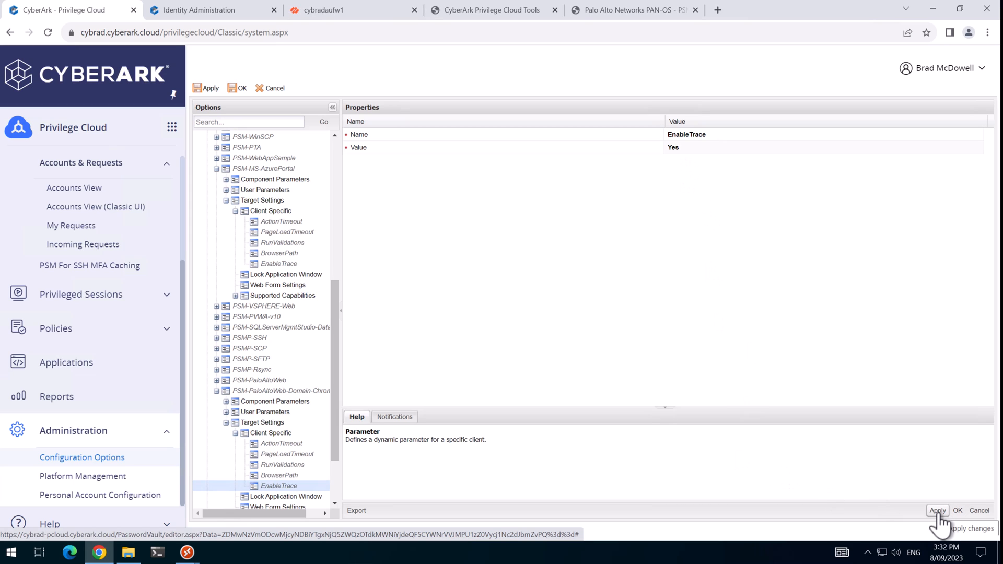
click(279, 474)
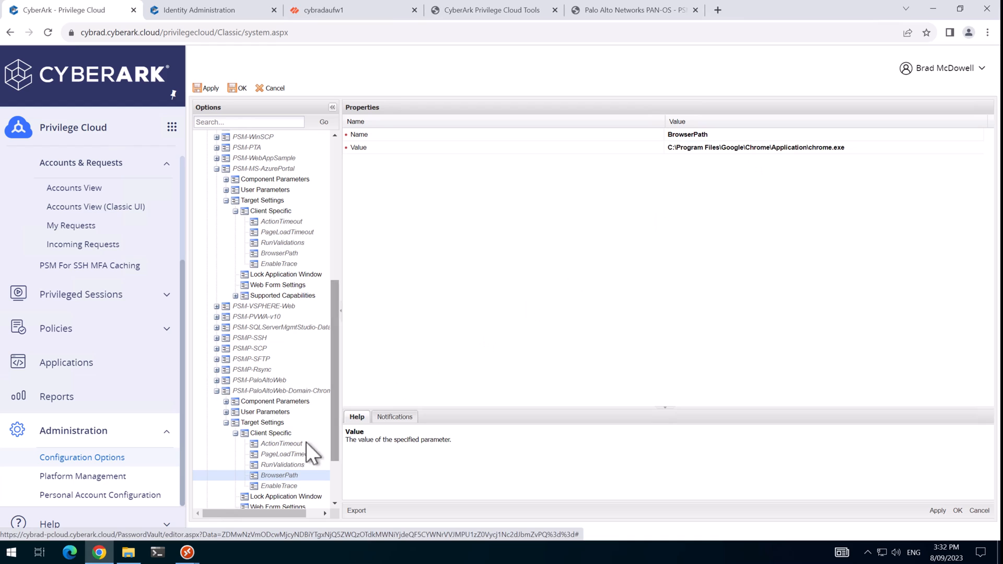
mouse_move(249, 381)
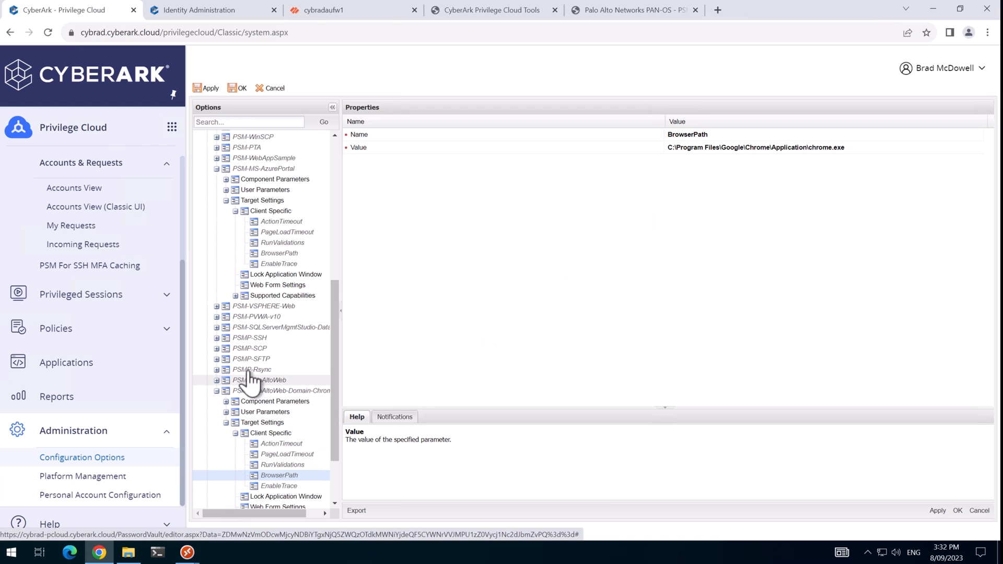
Copy AllowSelectHTML5 from PSM-RDP's User Parameters into the Chrome component's User Parameters.
scroll(up, 3)
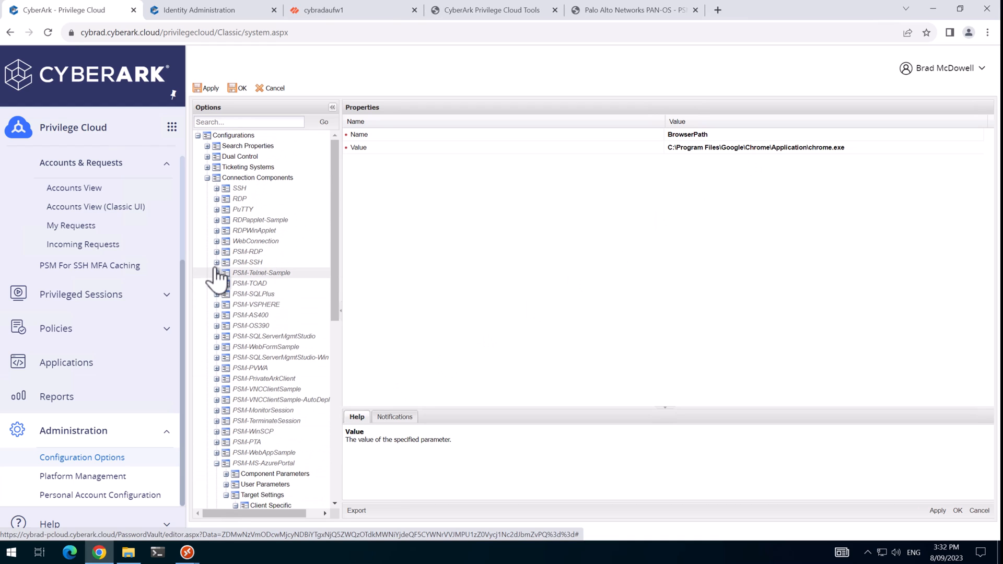
click(217, 252)
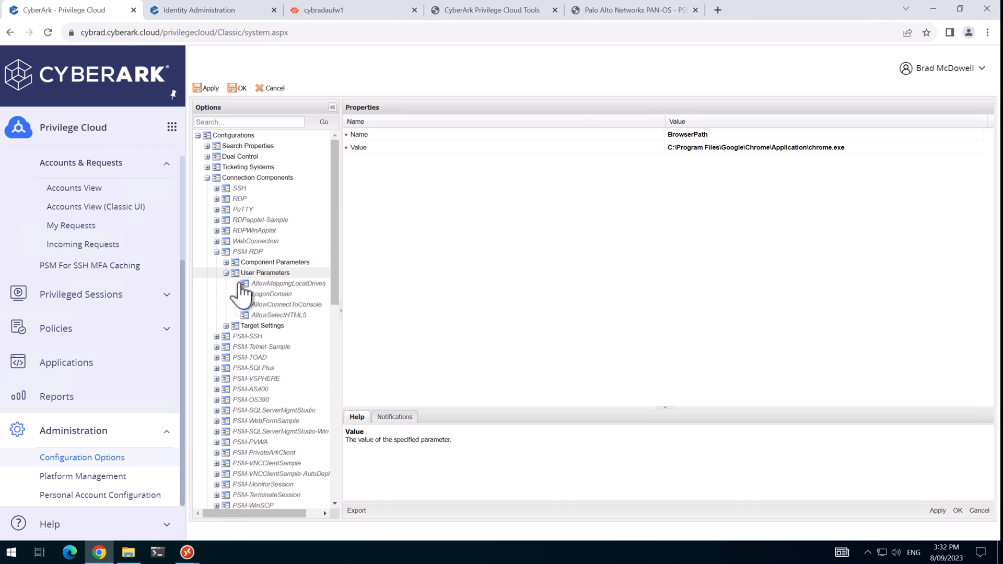
click(279, 315)
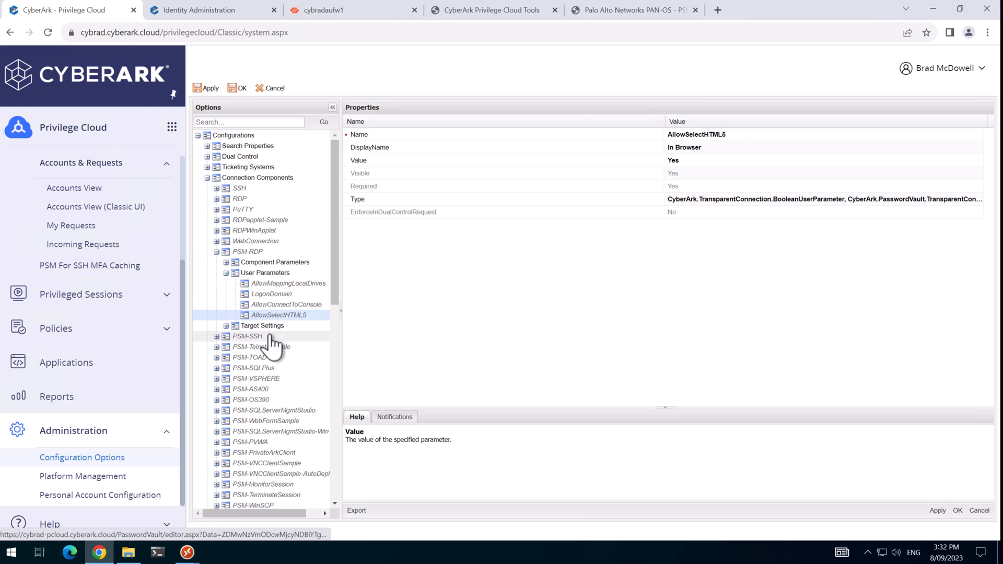
mouse_move(264, 349)
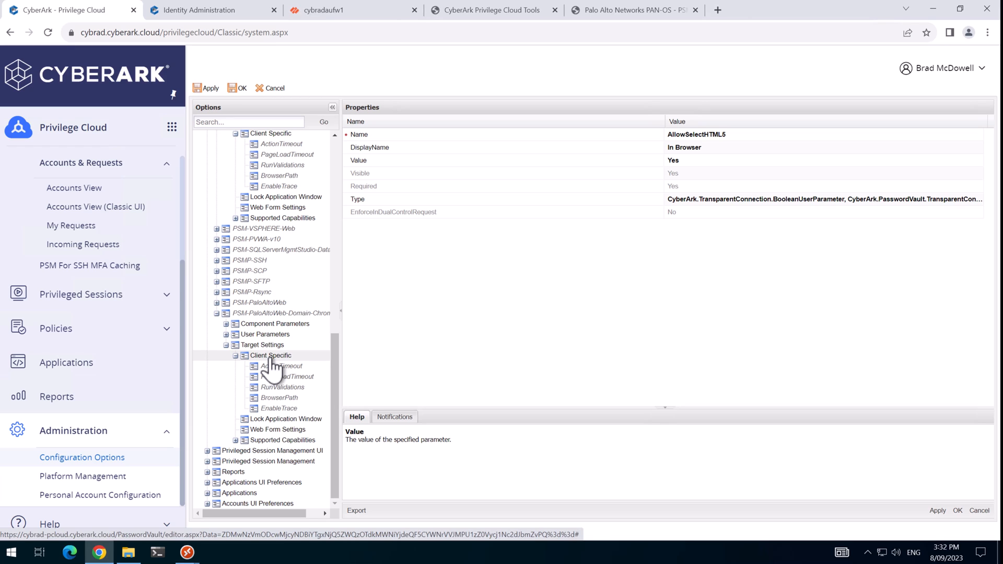
click(227, 334)
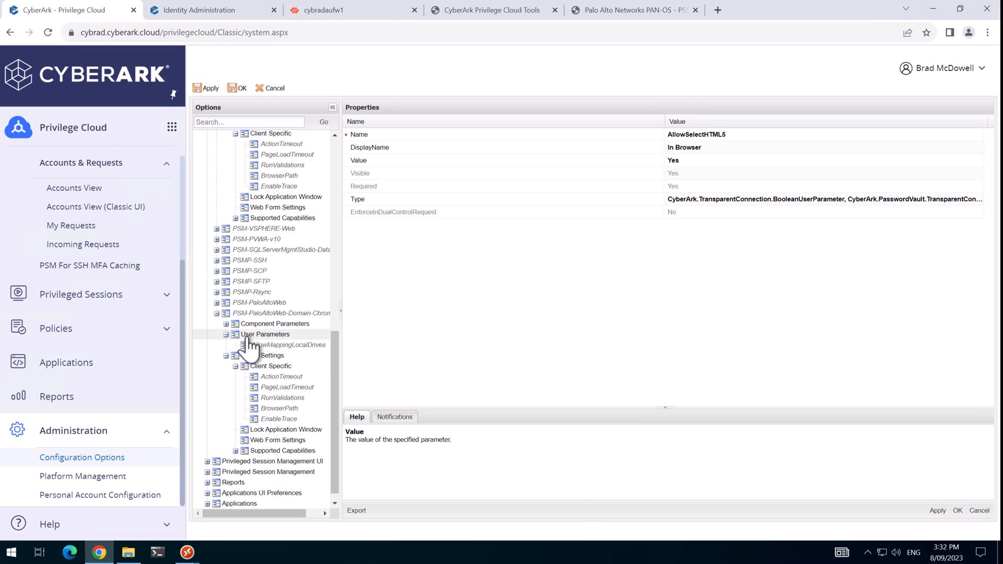
right_click(264, 334)
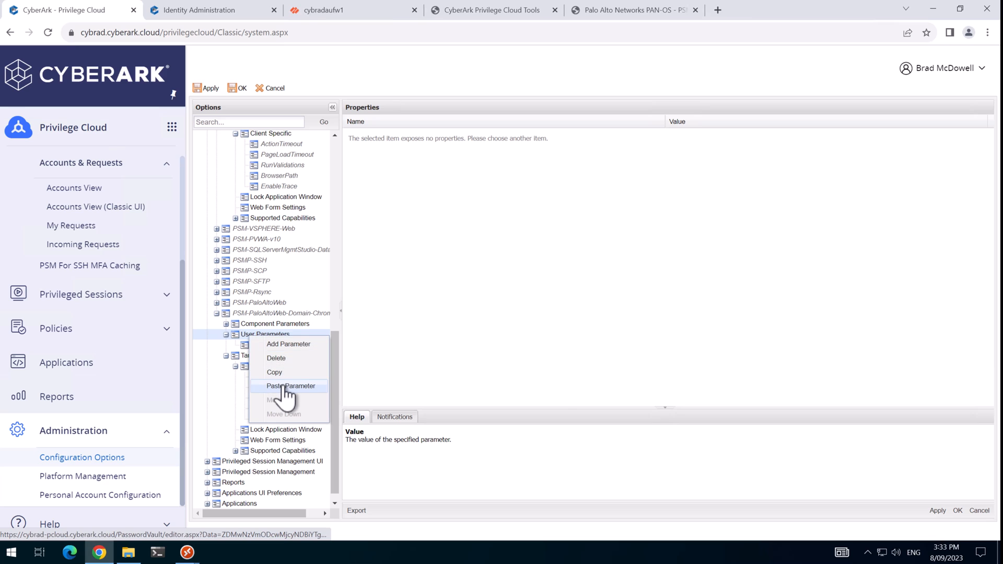
click(290, 386)
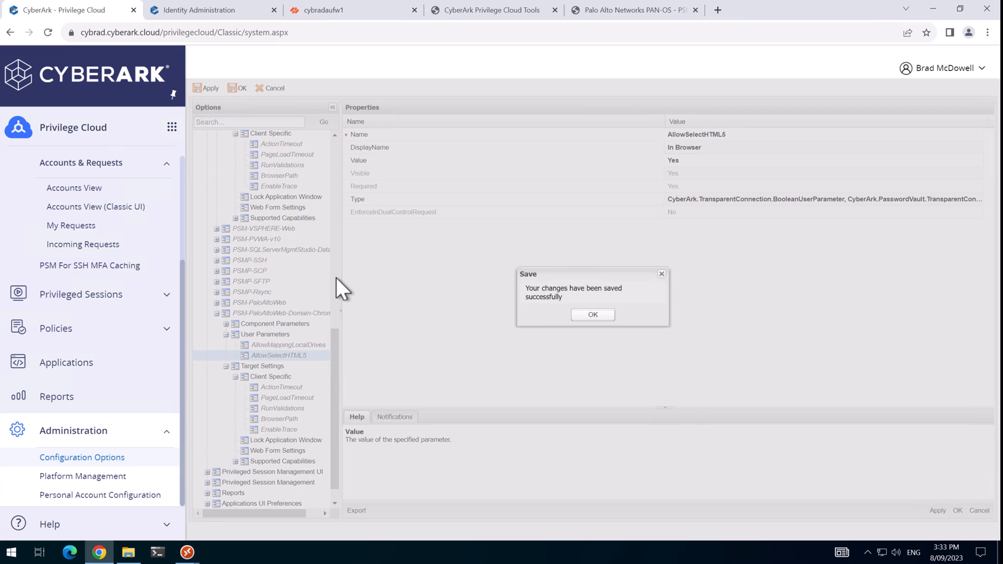
In Platform Management, add the 'palo' connector to the CYBRAD Windows platform's PSM connectors and save.
click(82, 476)
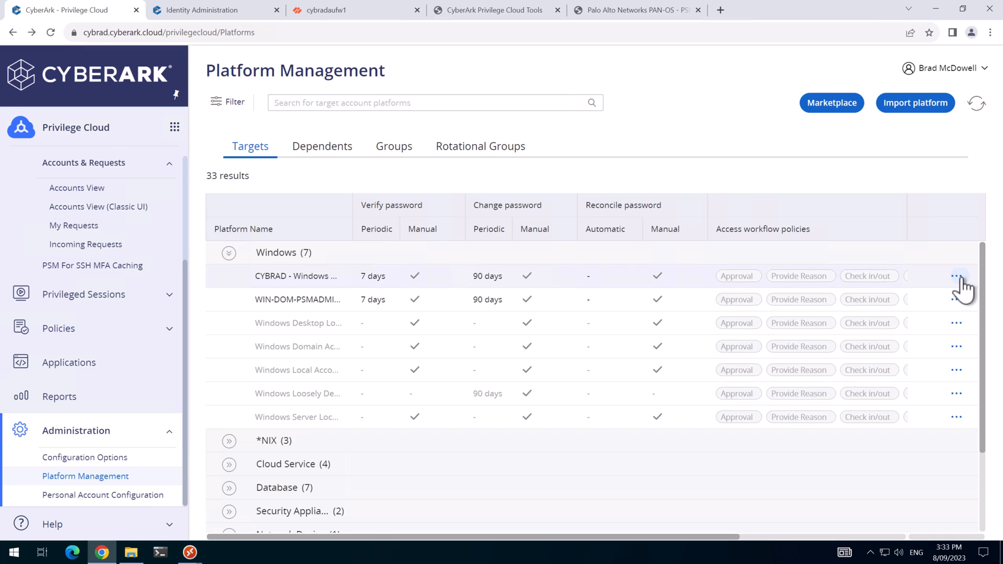
click(956, 276)
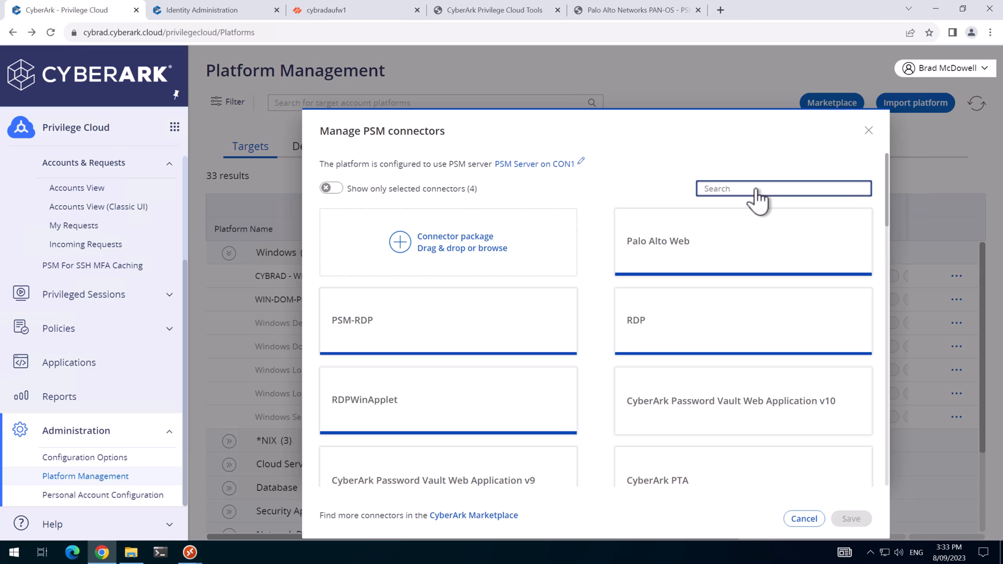
text(palo)
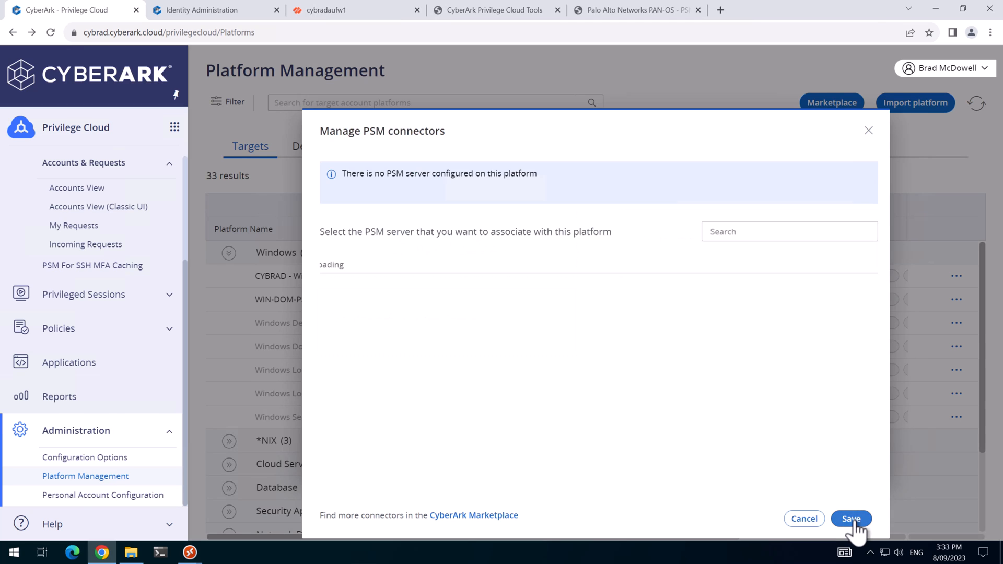
click(851, 520)
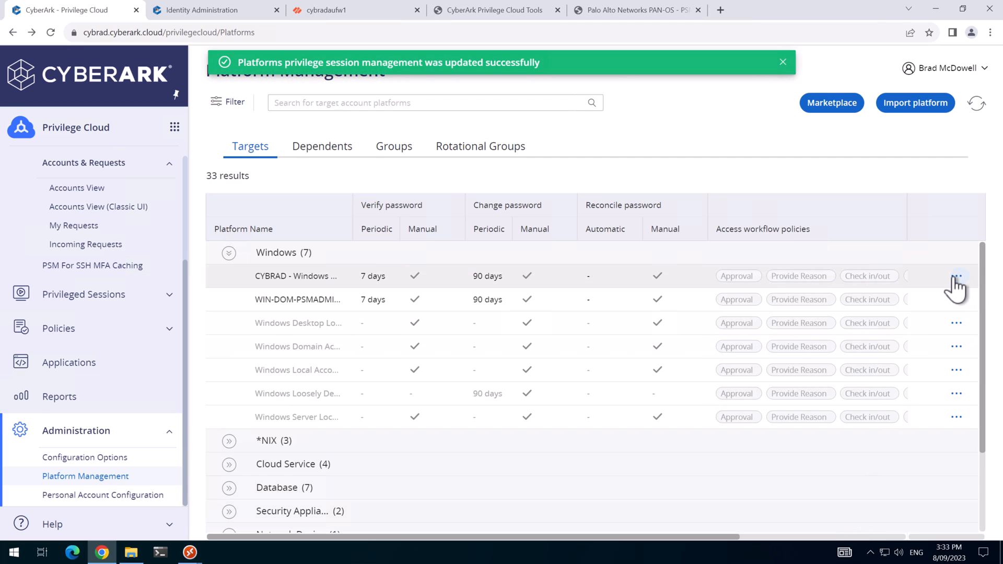
click(957, 276)
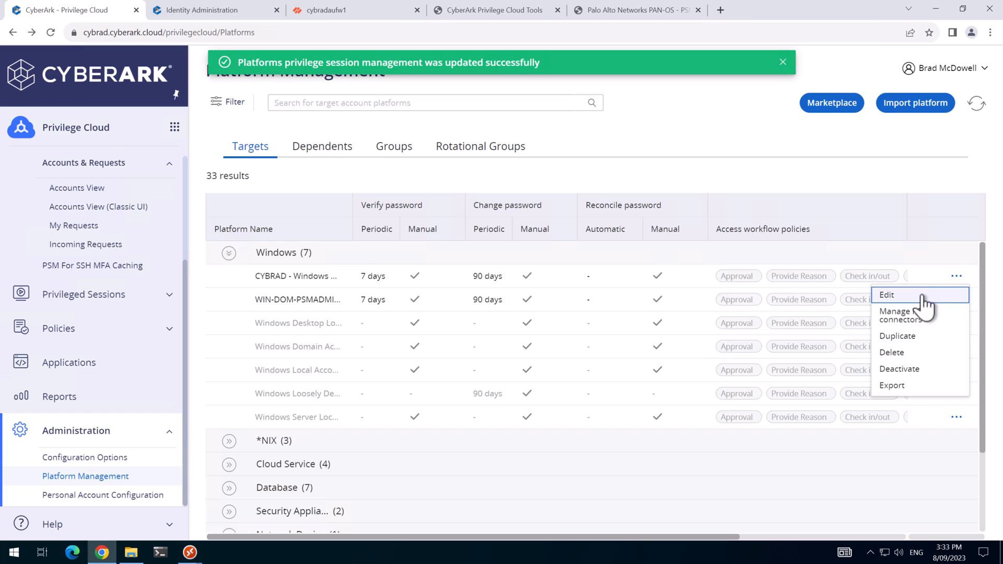
Edit the CYBRAD Windows platform's Connection Components, removing PSM-PaloAltoWeb and keeping PSM-PaloAltoWeb-Domain-Chrome.
click(888, 295)
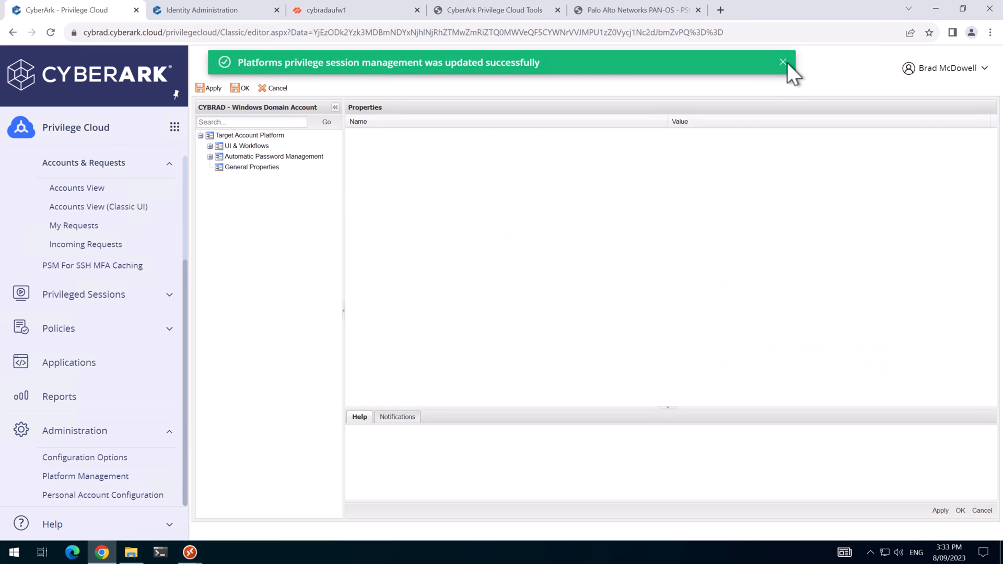
click(783, 62)
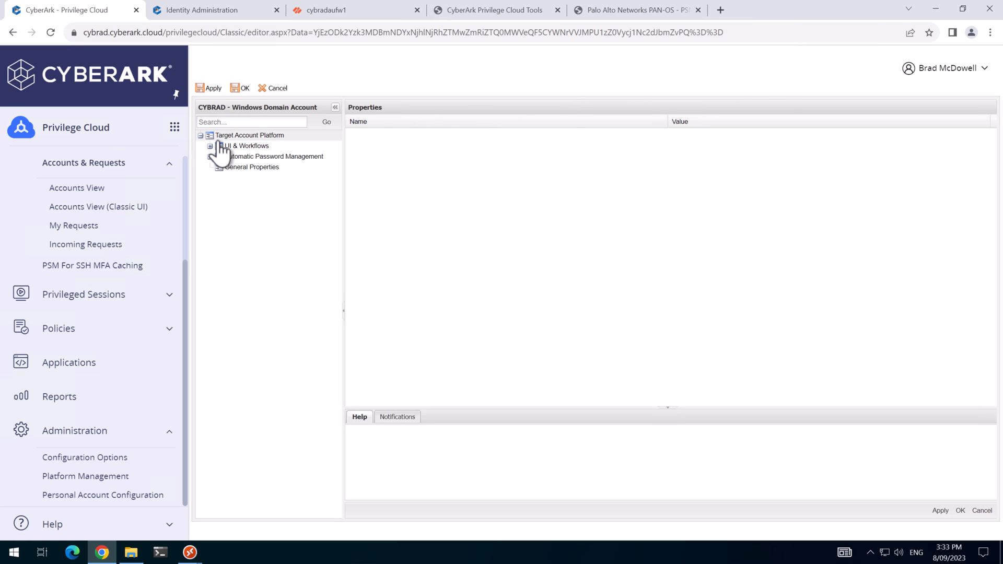
click(211, 145)
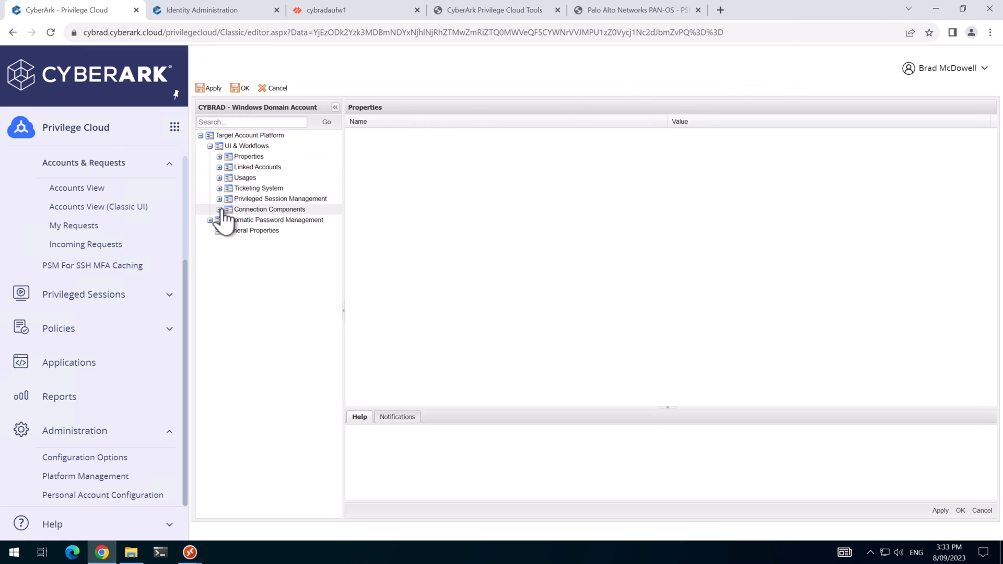
click(220, 209)
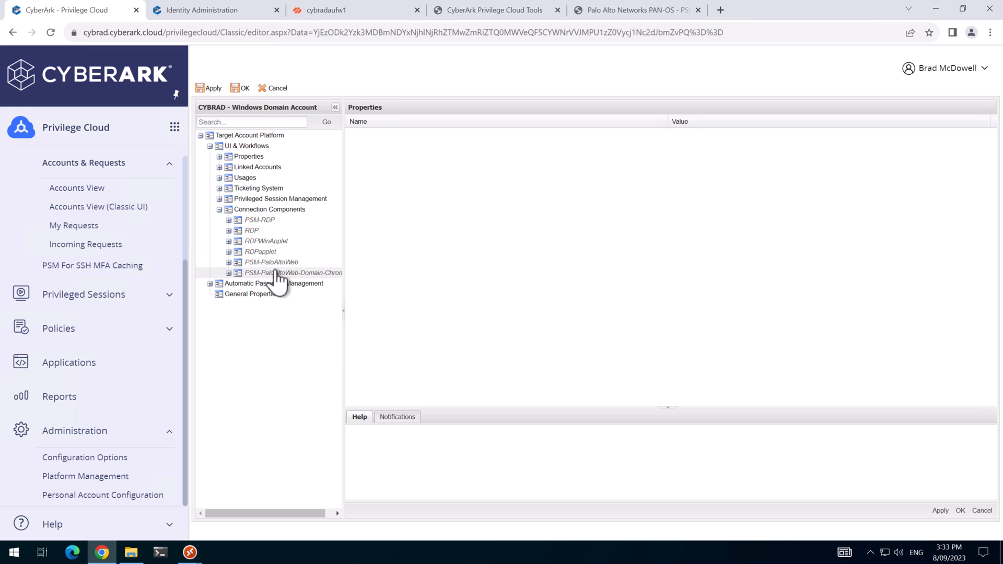
click(271, 261)
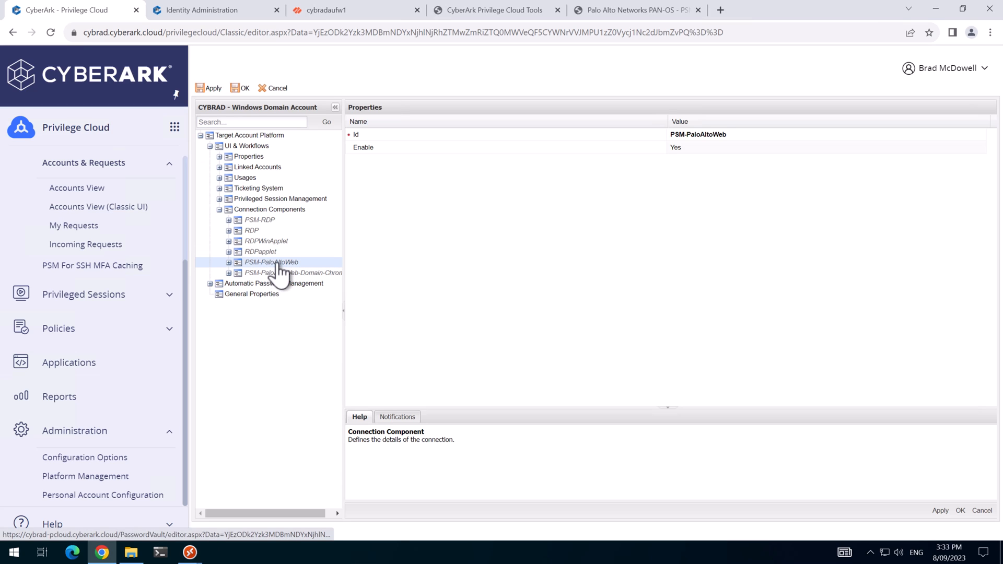
click(260, 252)
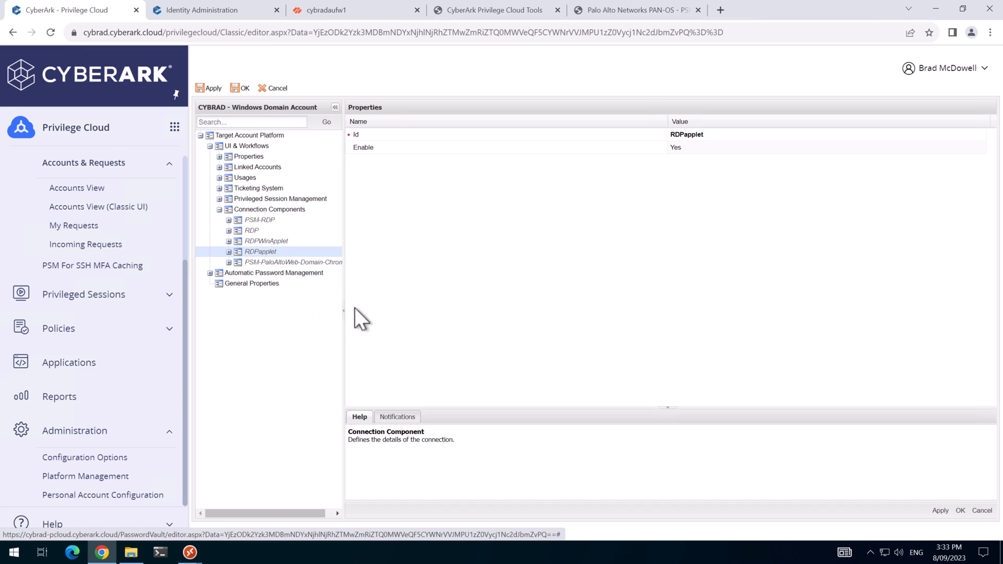
mouse_move(363, 280)
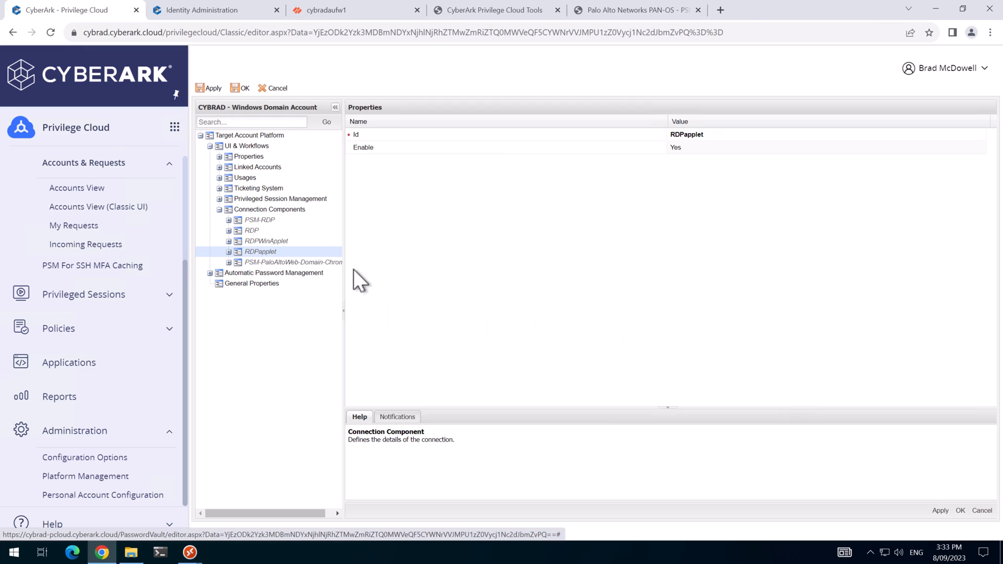
click(293, 263)
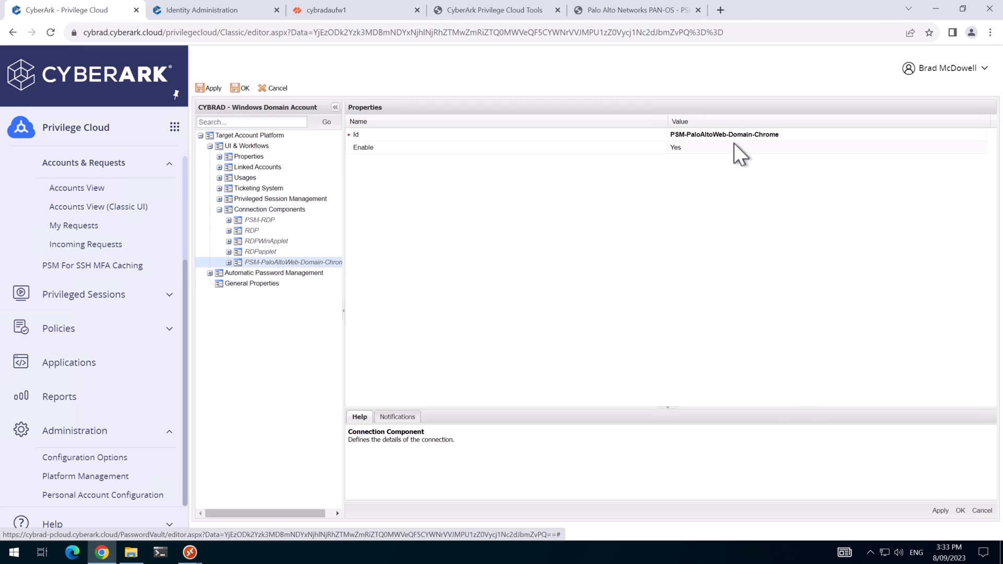
mouse_move(688, 170)
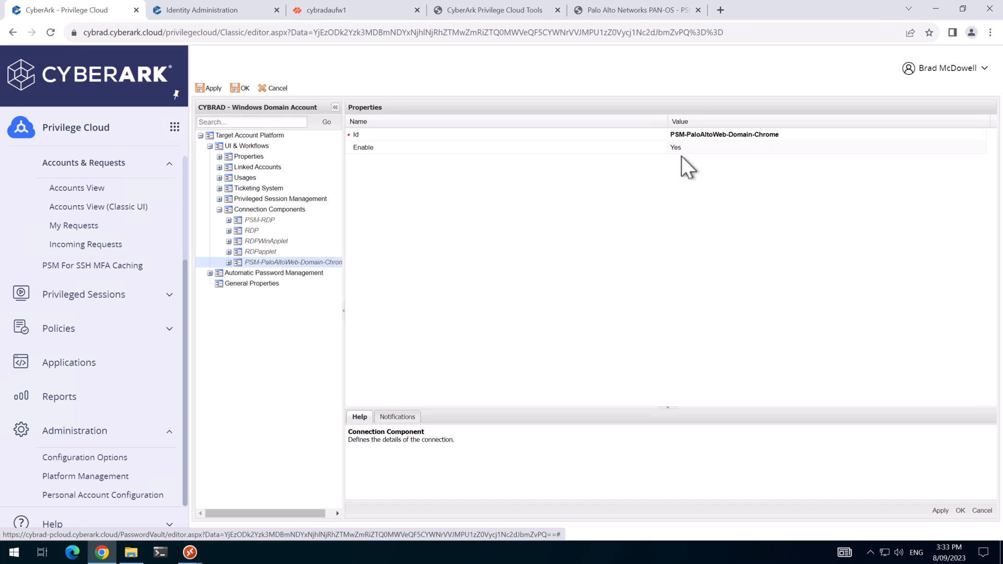
mouse_move(939, 511)
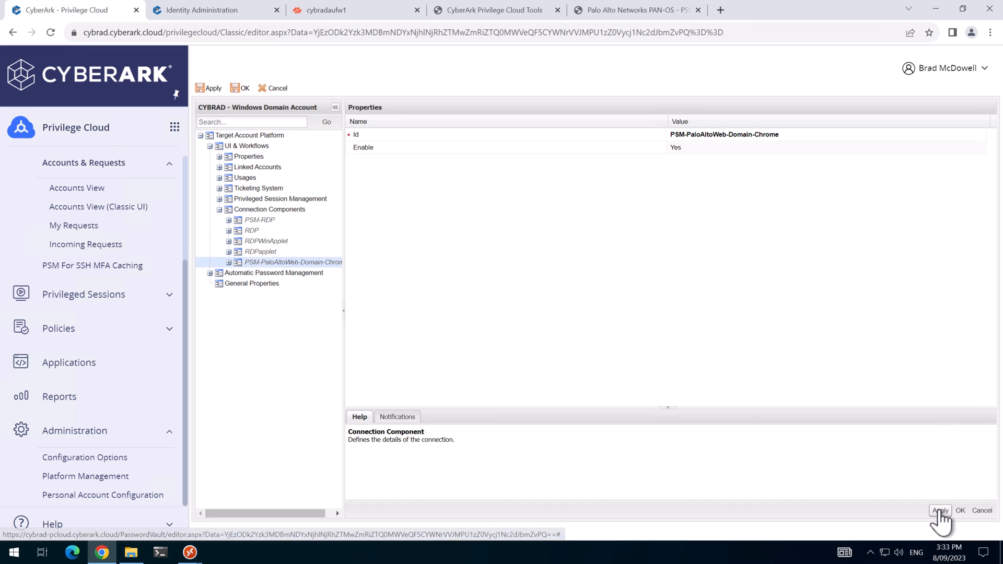
Apply and save the platform changes, returning to Platform Management.
click(940, 511)
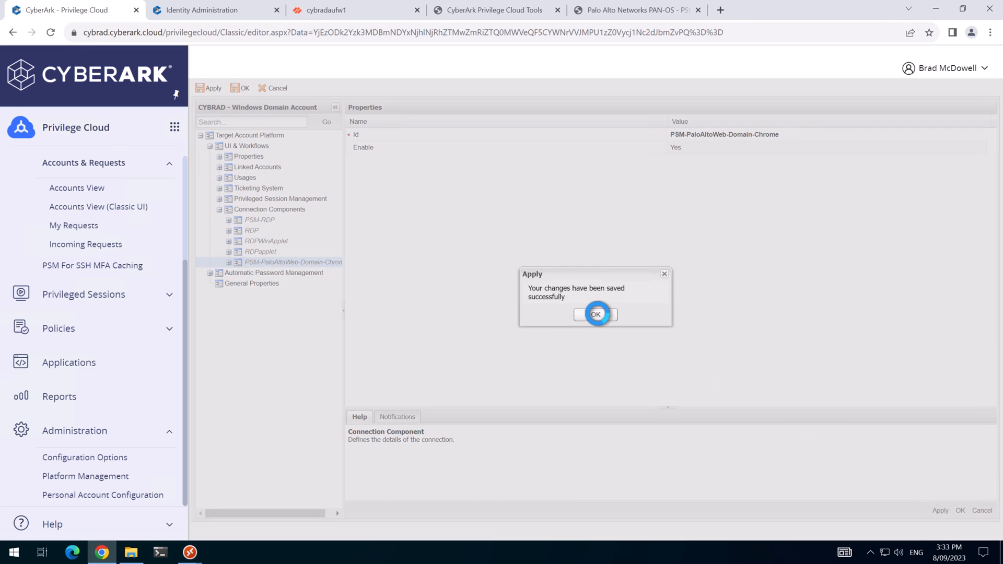
click(594, 315)
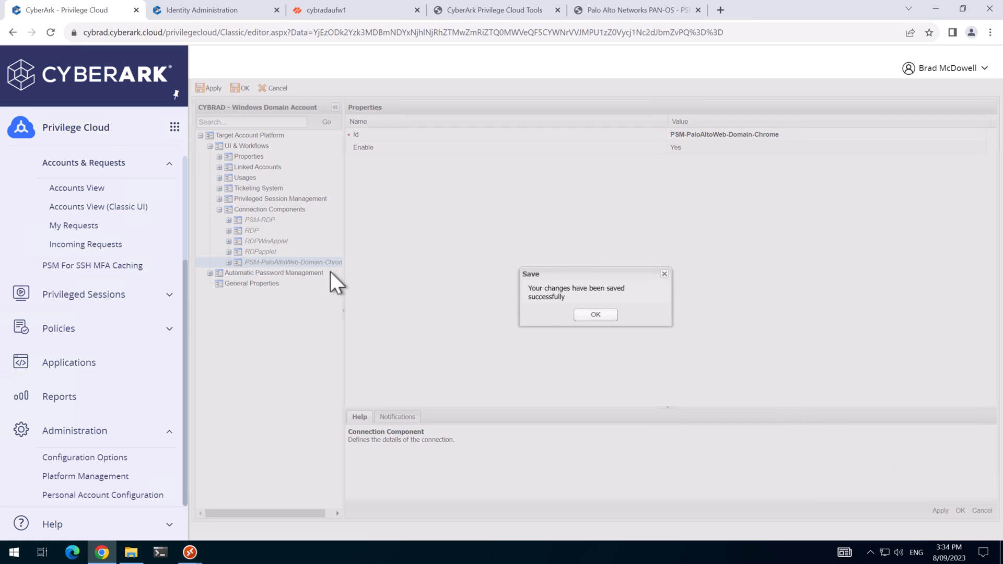
click(594, 315)
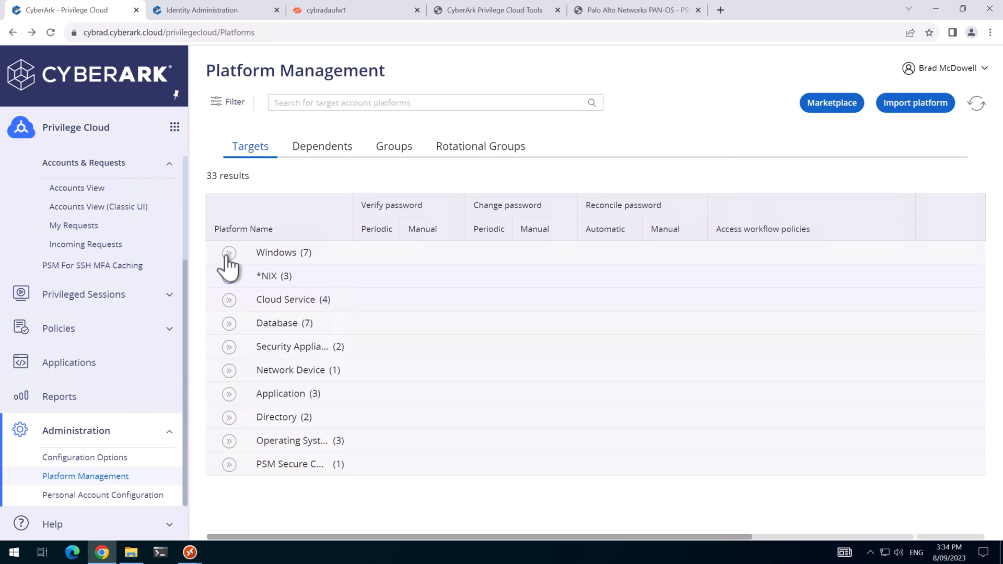
Review the PSM connectors assigned to the CYBRAD Windows platform and close the list unchanged.
click(229, 252)
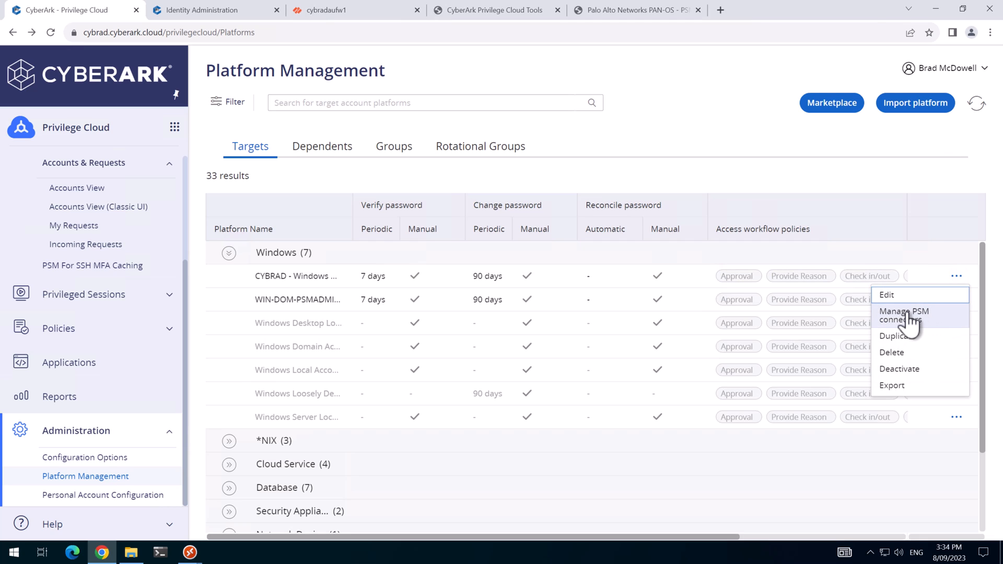
click(903, 315)
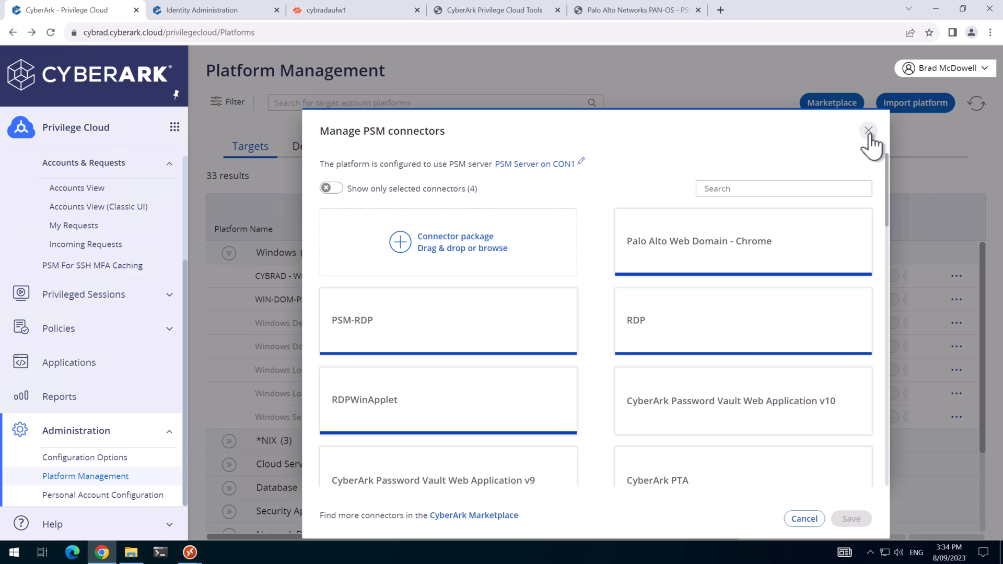
click(868, 131)
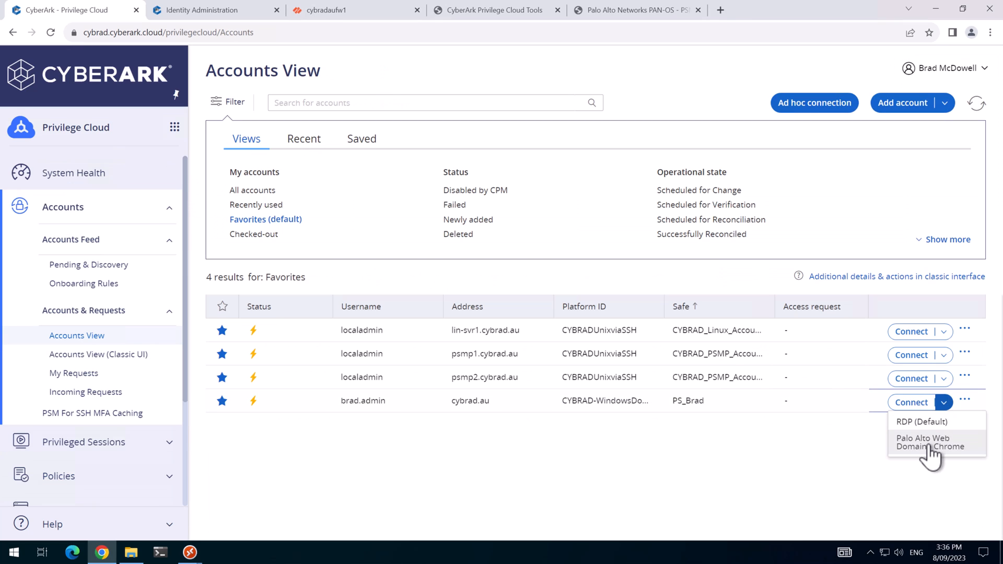
mouse_move(927, 456)
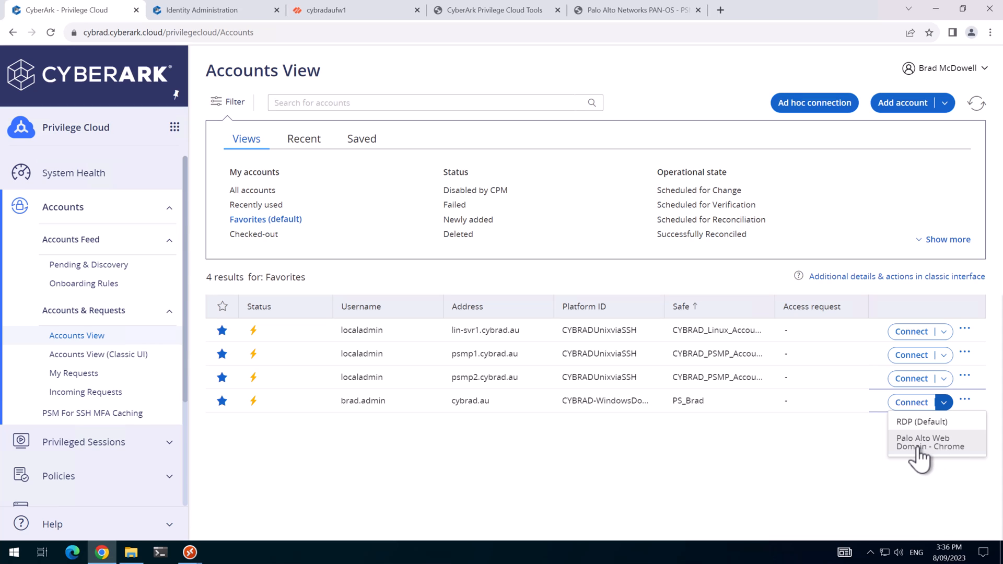
mouse_move(831, 457)
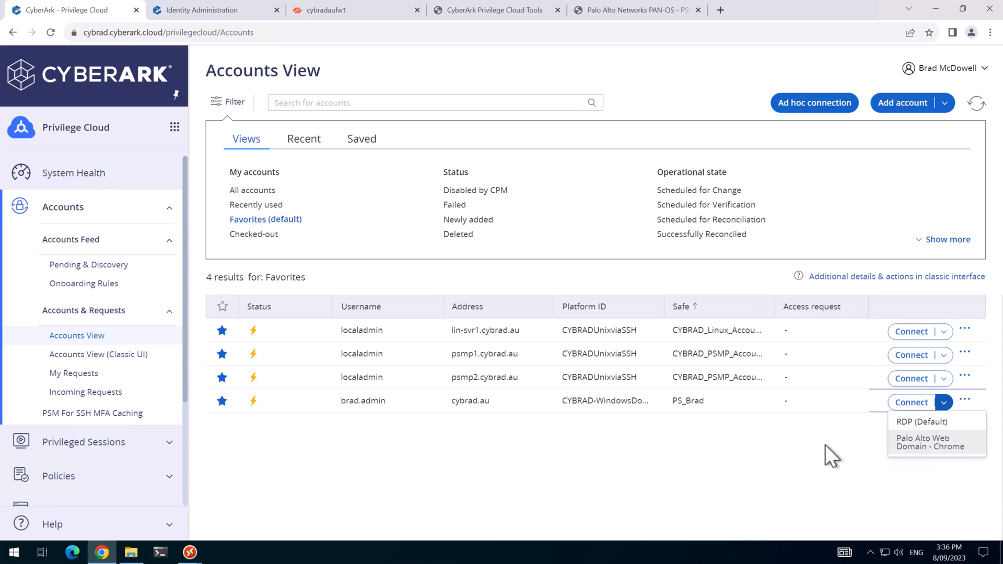
mouse_move(796, 457)
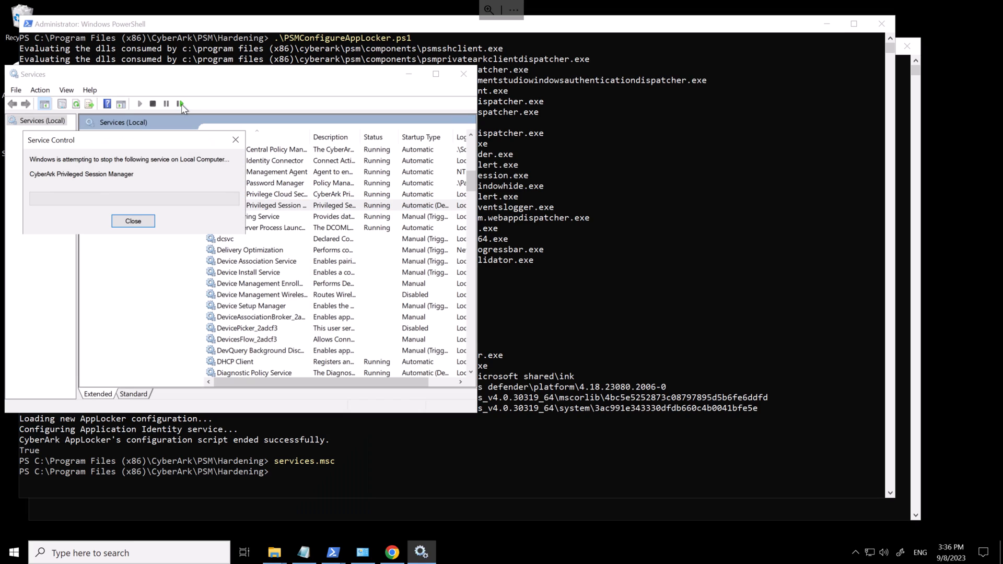
Start the CyberArk Privileged Session Manager service again from the Services toolbar.
click(182, 103)
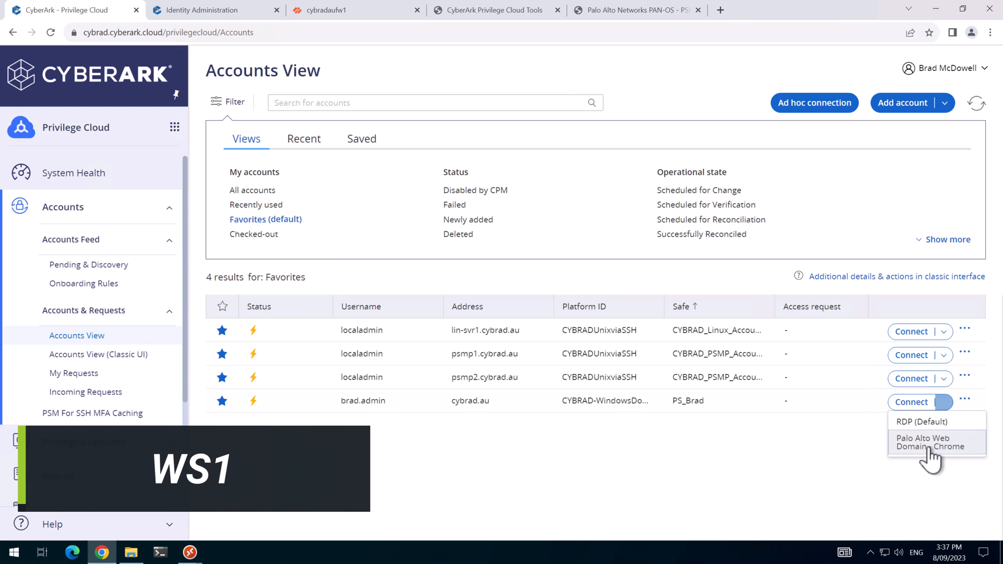
Connect via Palo Alto Web Domain - Chrome, log in as brad.admin to the firewall, then close the session.
click(728, 447)
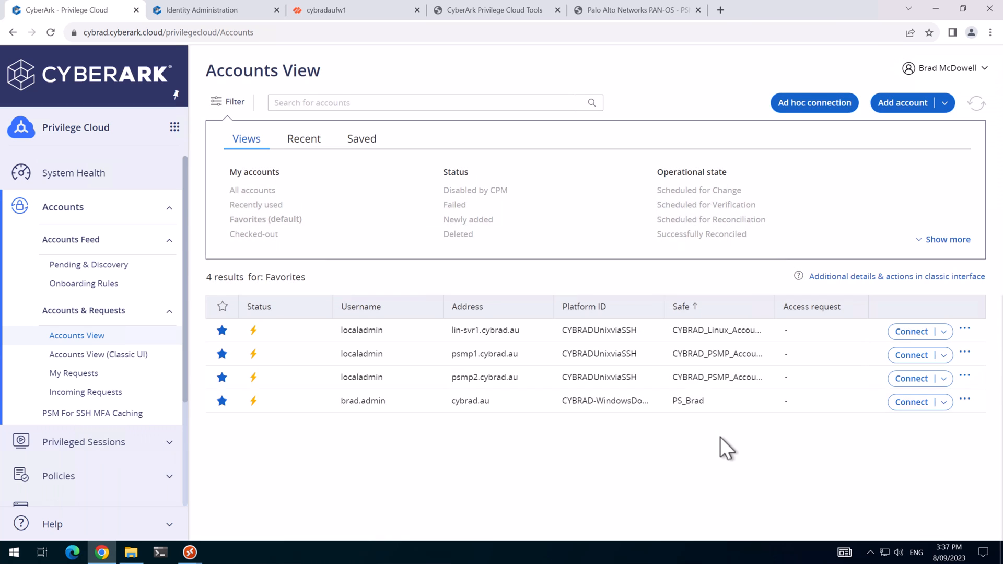
click(917, 402)
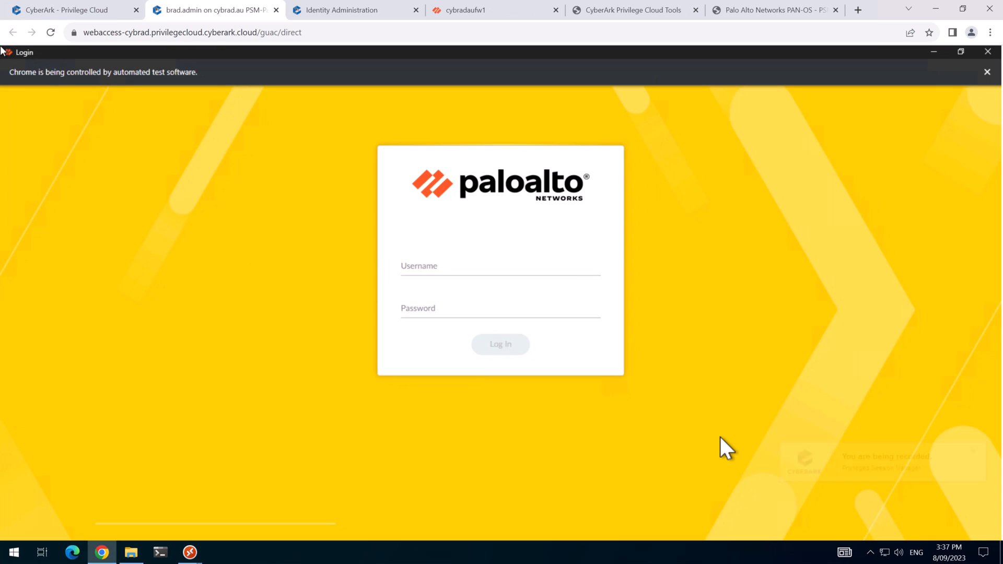
text(brad.admin)
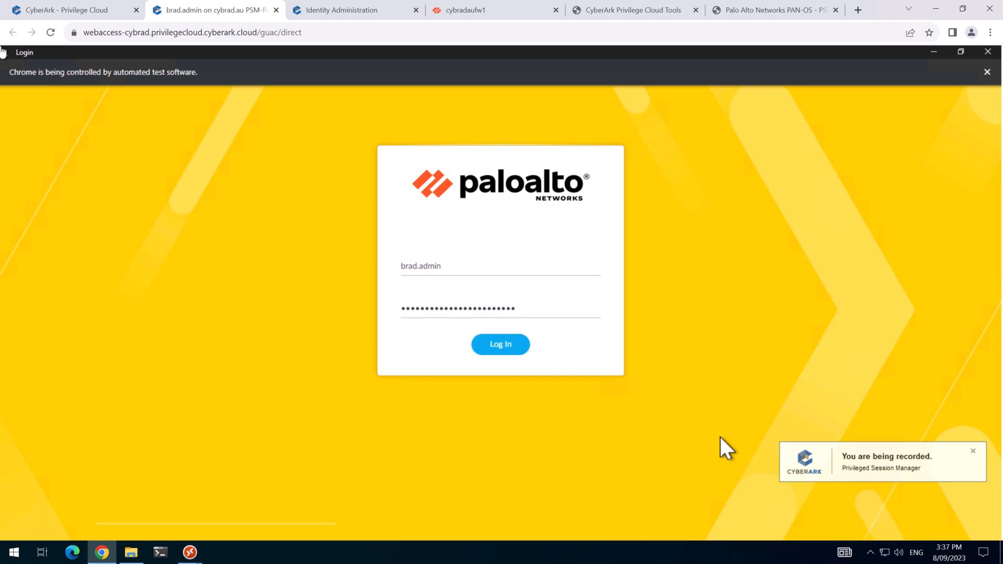
click(501, 344)
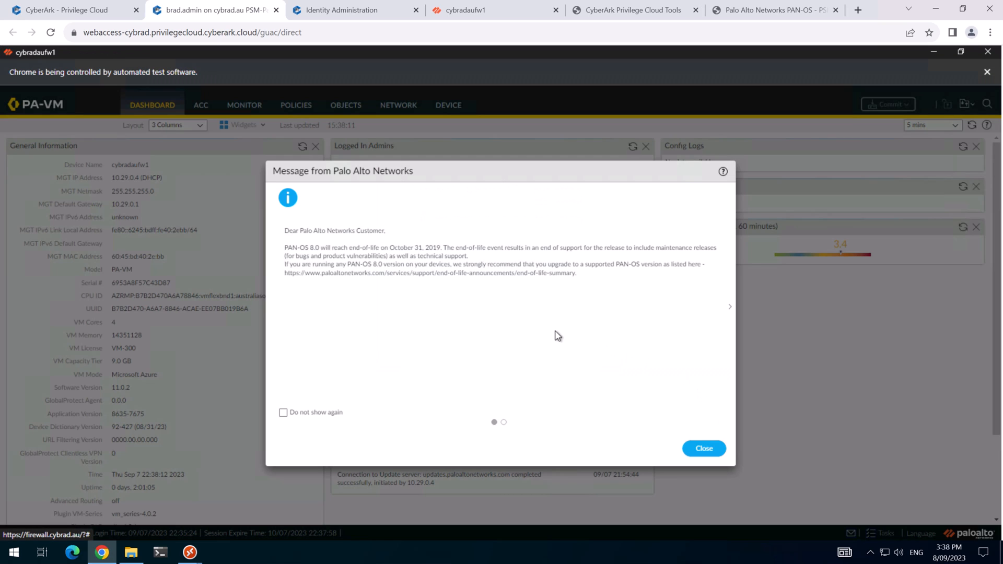
click(70, 9)
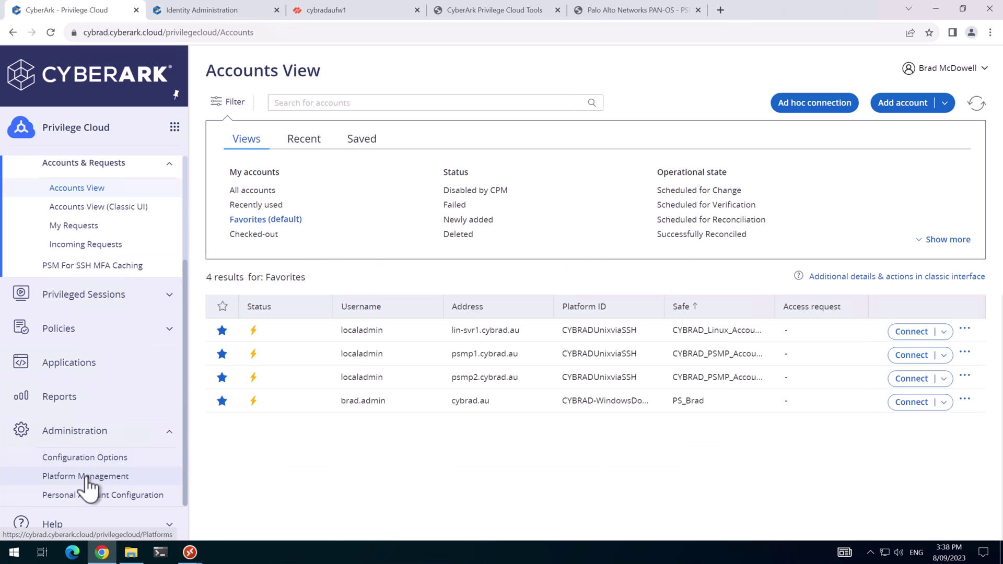
Switch the CYBRAD Windows platform's PSM connector to the PSM Server on CON2 and save.
click(84, 476)
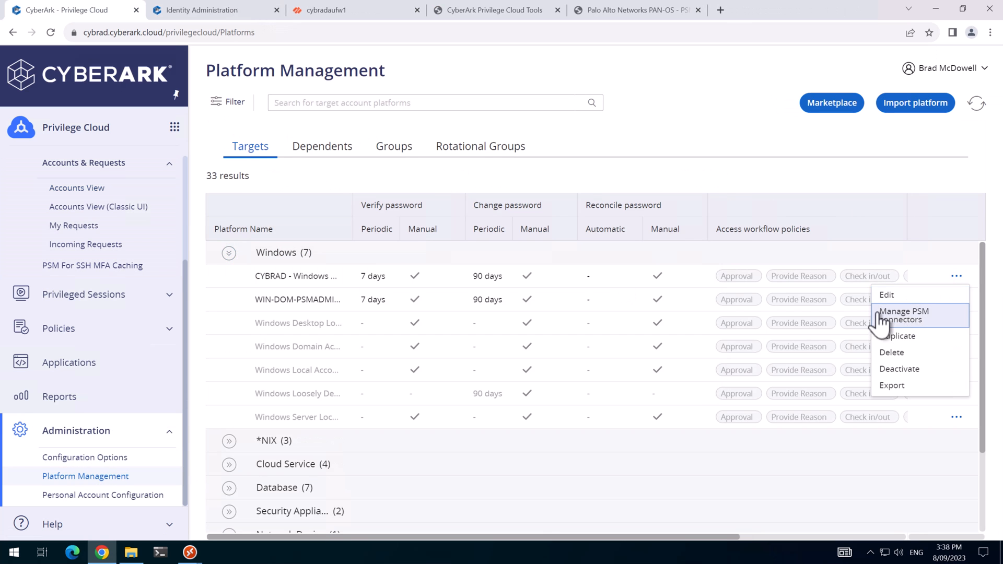
click(904, 316)
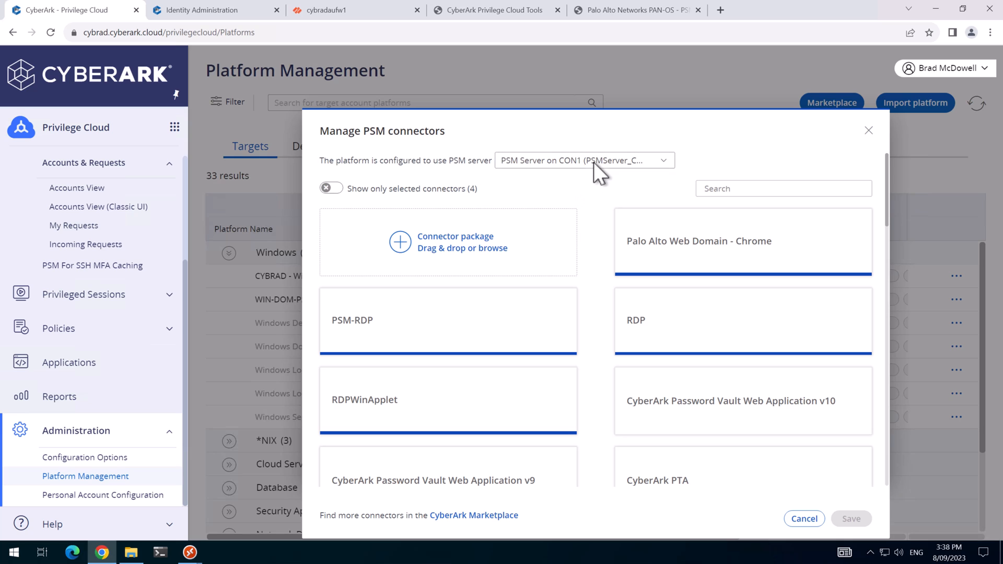
click(583, 159)
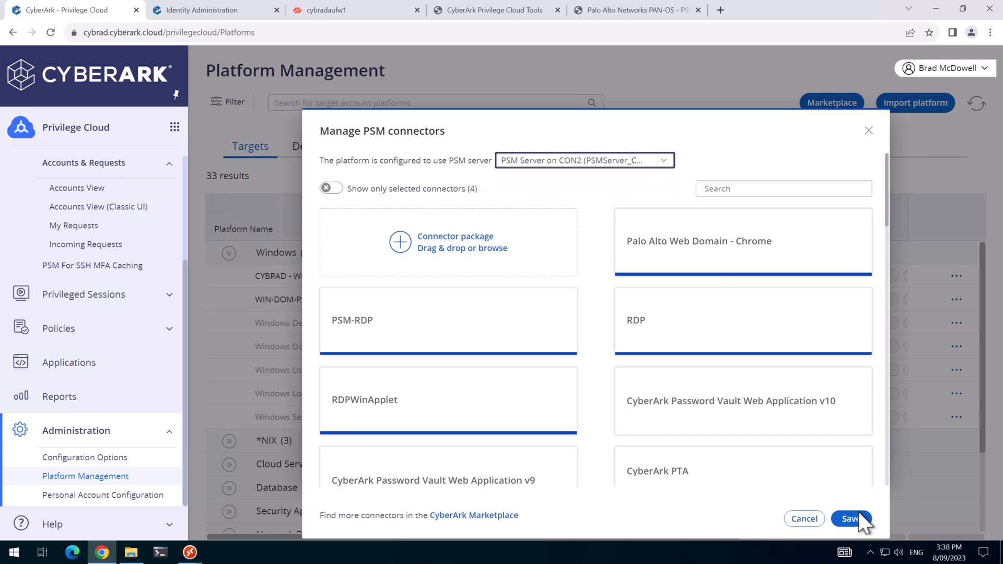
click(852, 520)
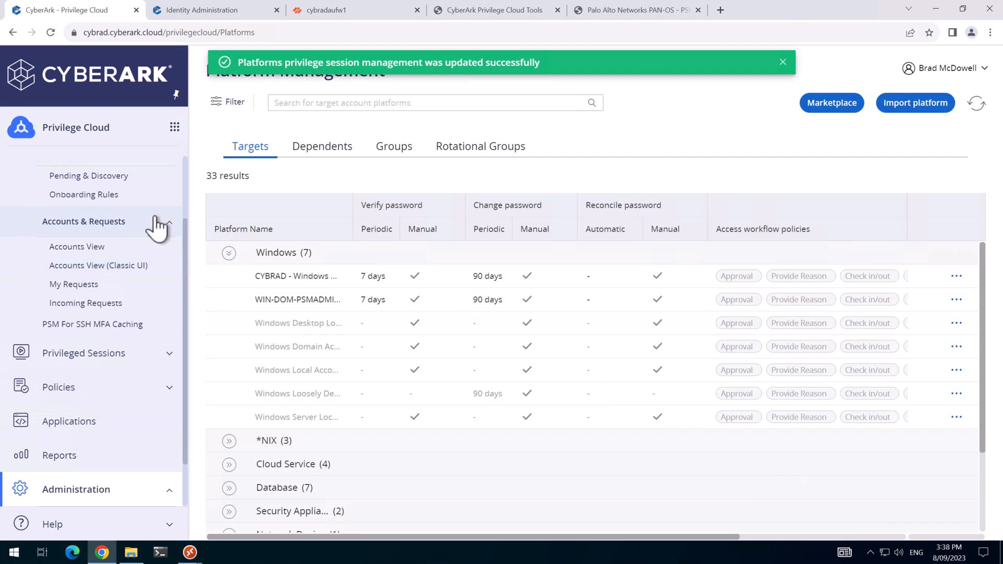
From Accounts View, launch Palo Alto Web Domain - Chrome, log in to the firewall, then close the session.
click(77, 246)
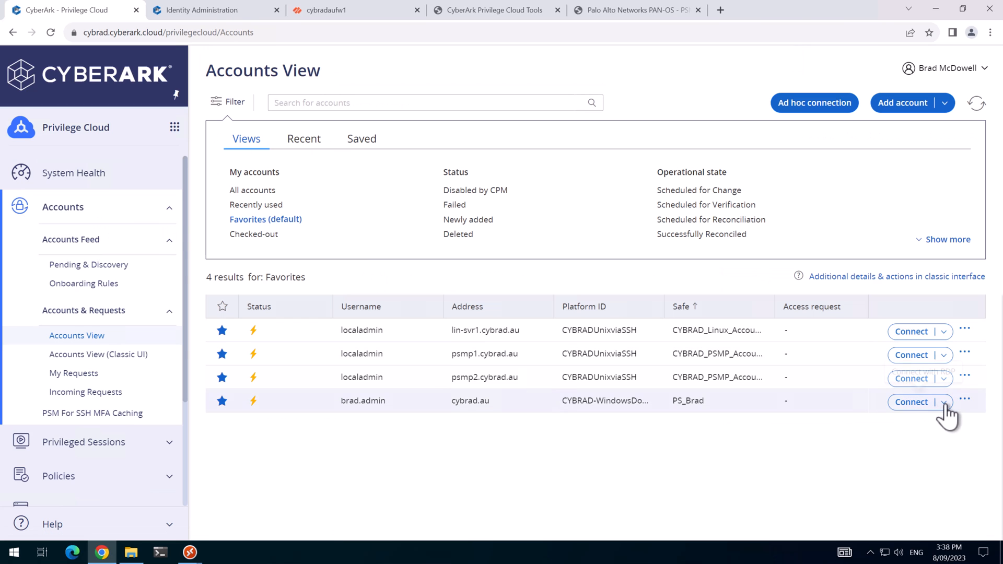
mouse_move(927, 460)
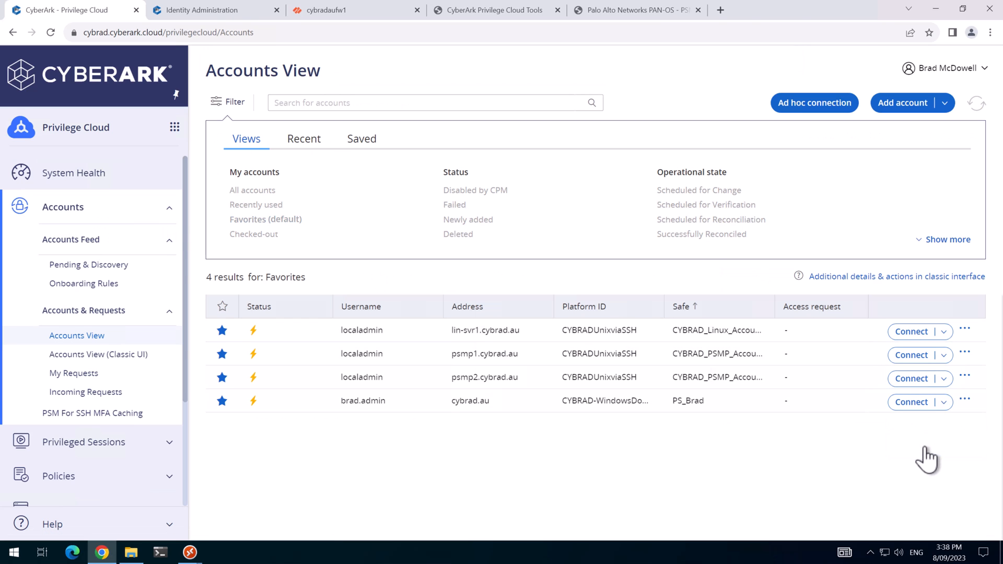
click(911, 331)
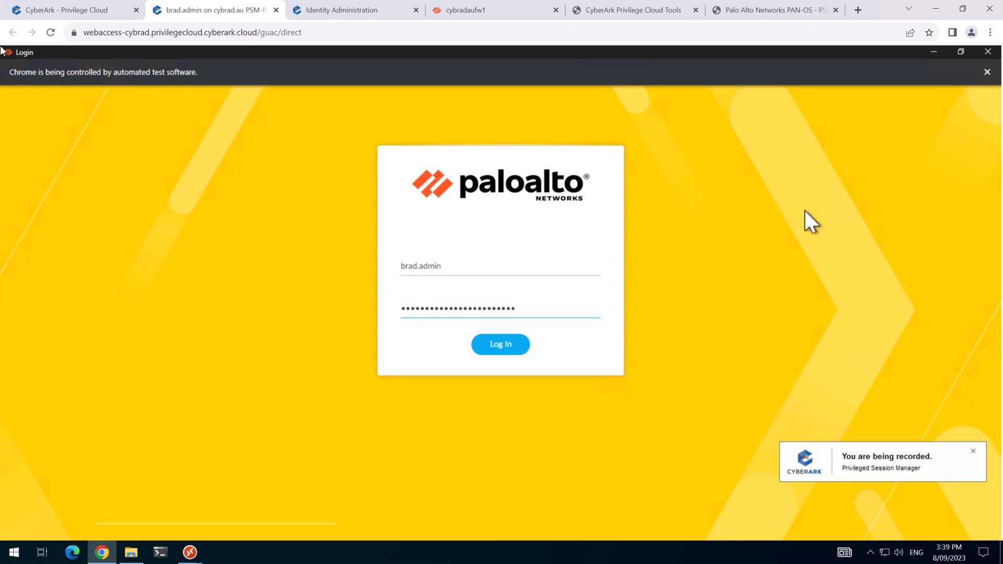
click(500, 344)
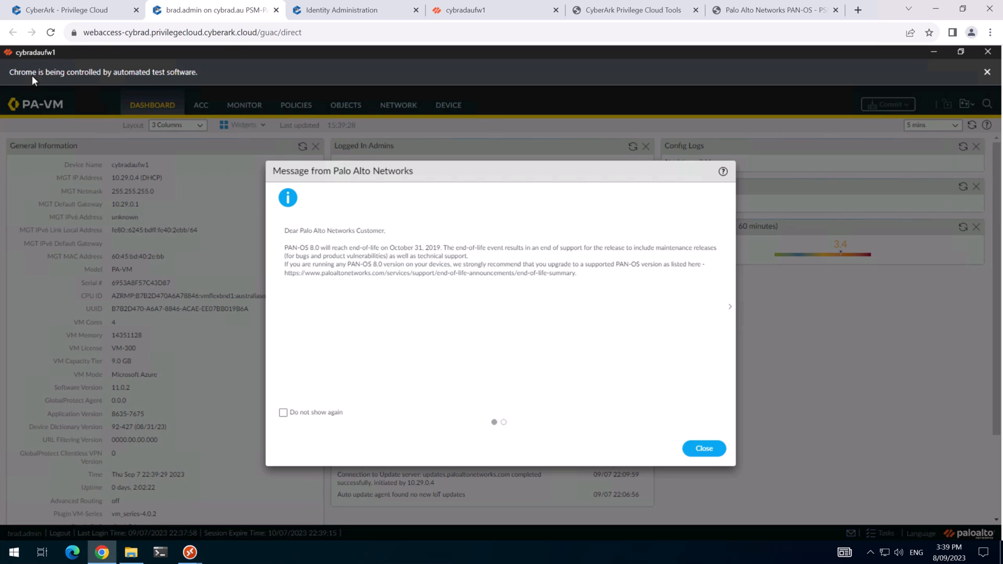
mouse_move(127, 76)
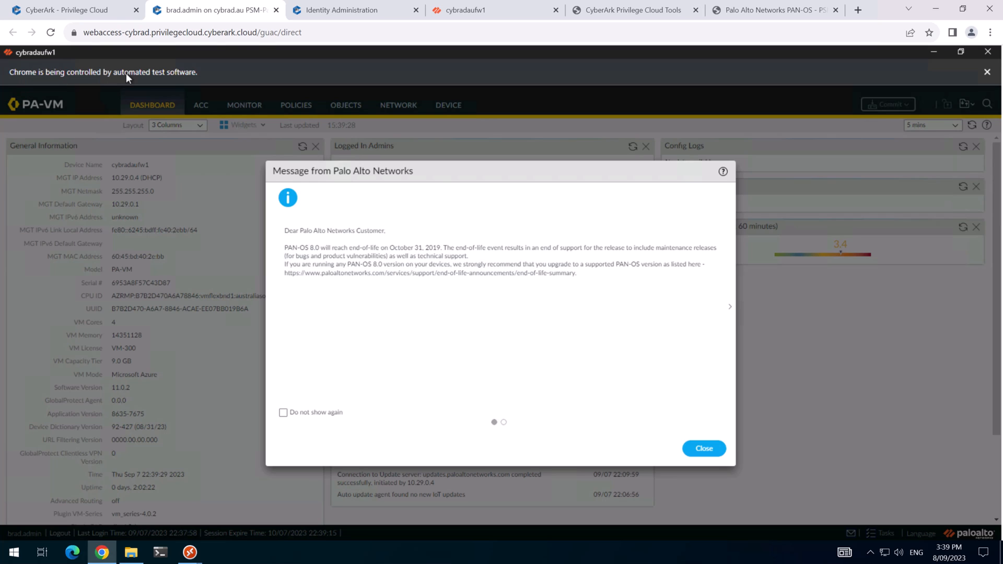
click(70, 10)
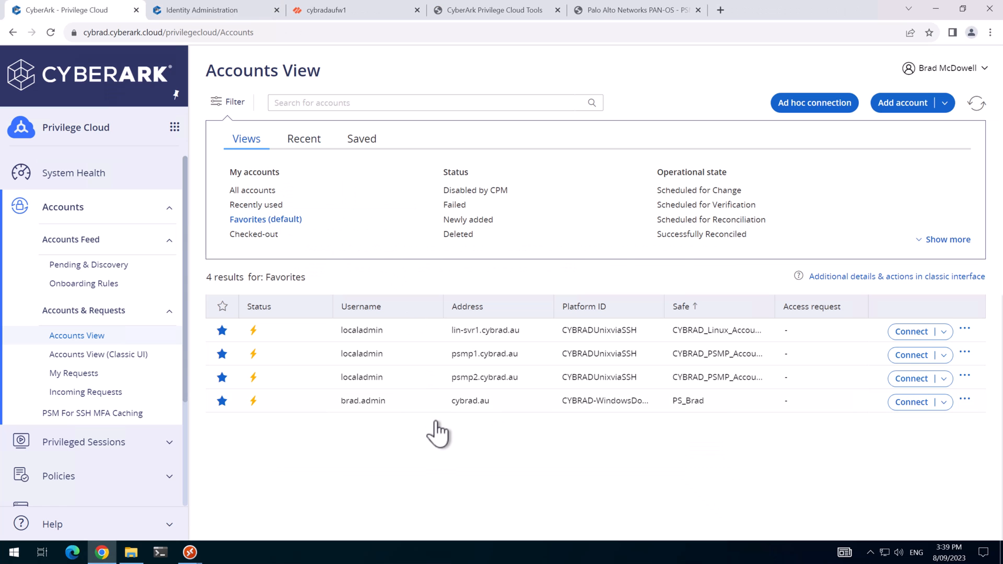
mouse_move(444, 437)
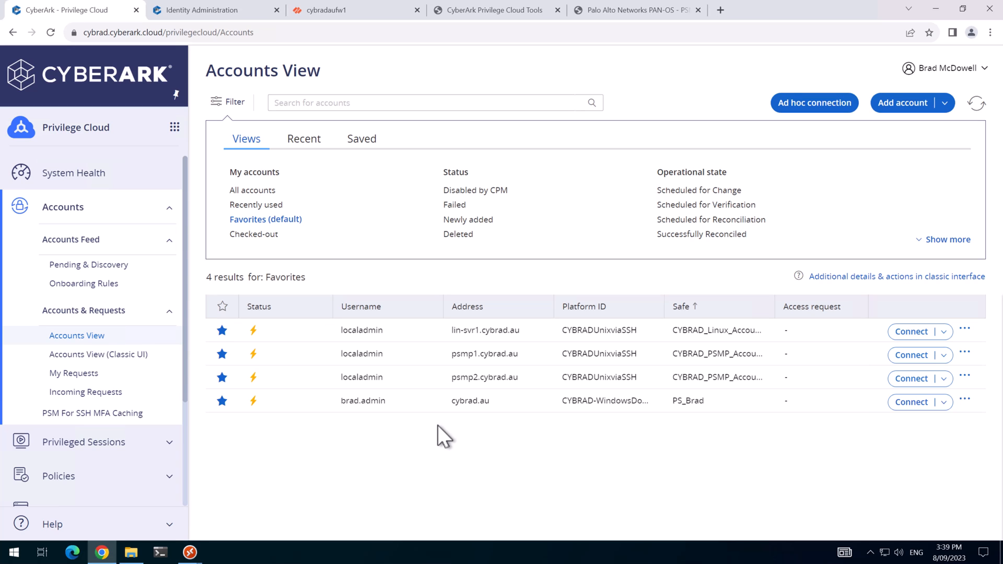
mouse_move(263, 524)
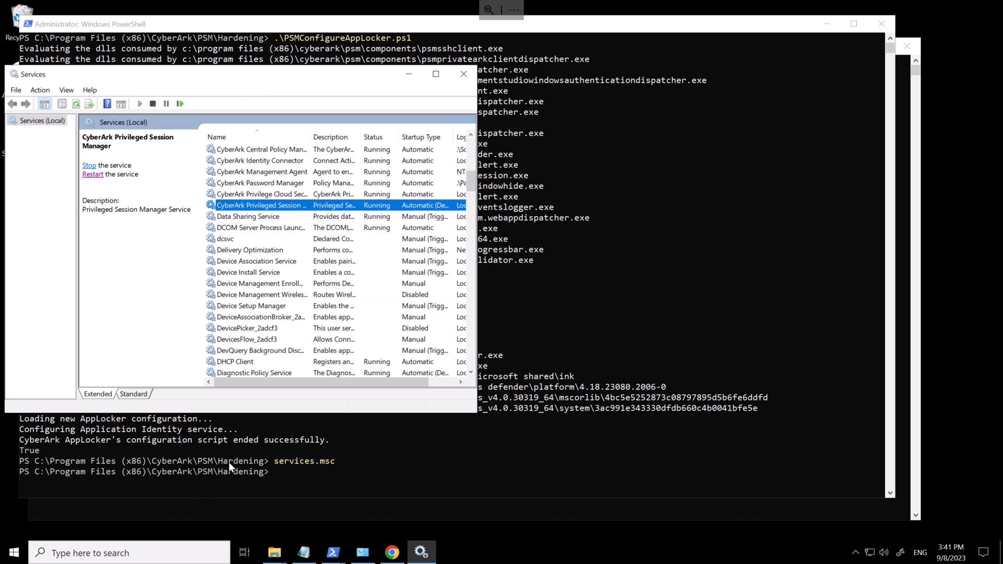
mouse_move(344, 508)
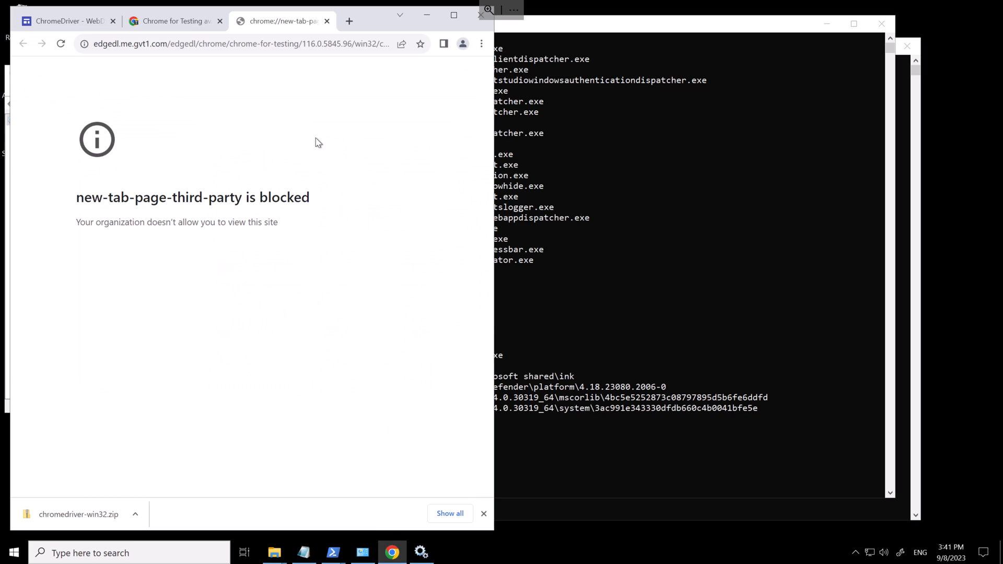
Download edgedriver_win32.zip from the Microsoft Edge WebDriver page and bring up the archive's options.
click(244, 44)
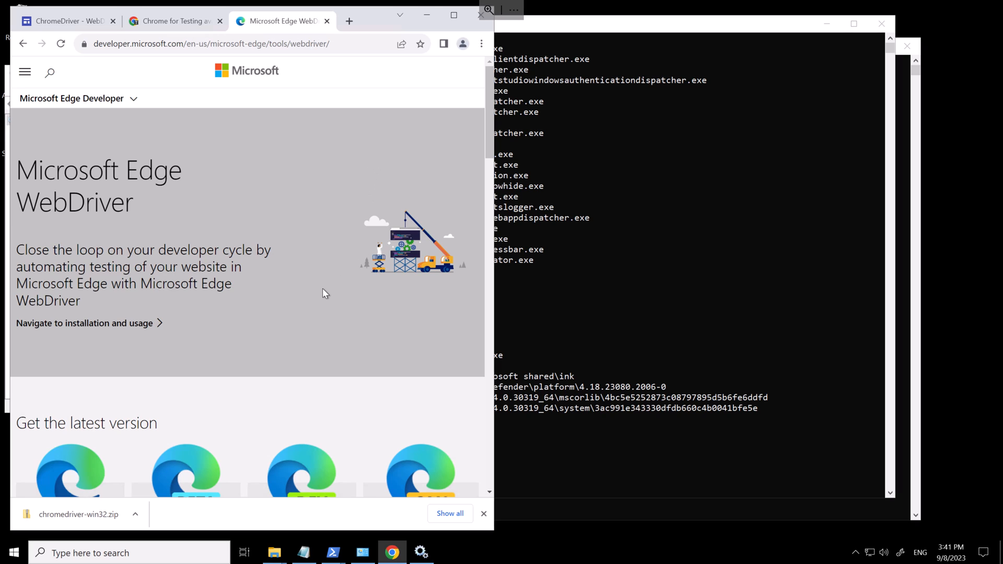
scroll(down, 3)
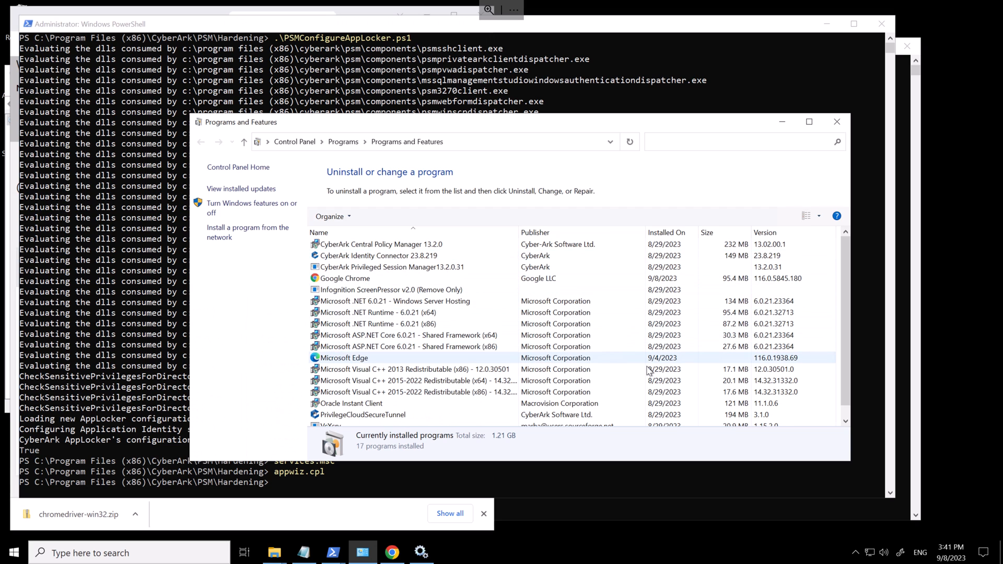
click(344, 357)
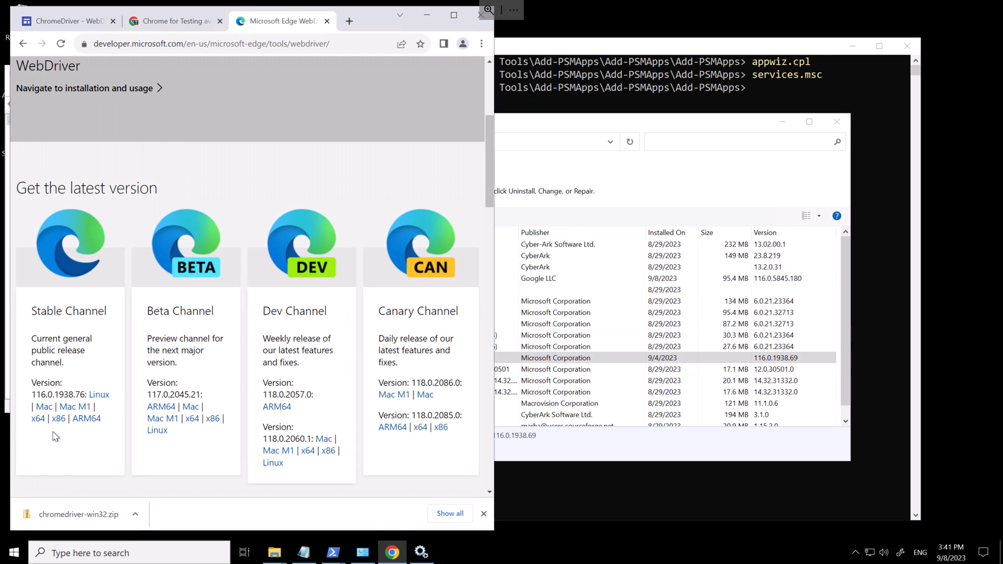
mouse_move(58, 418)
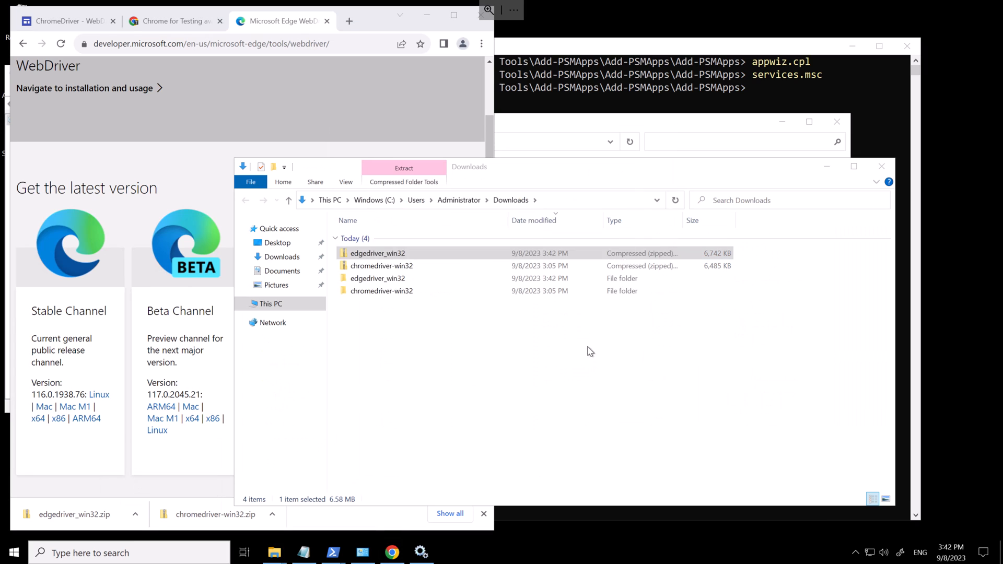
right_click(359, 252)
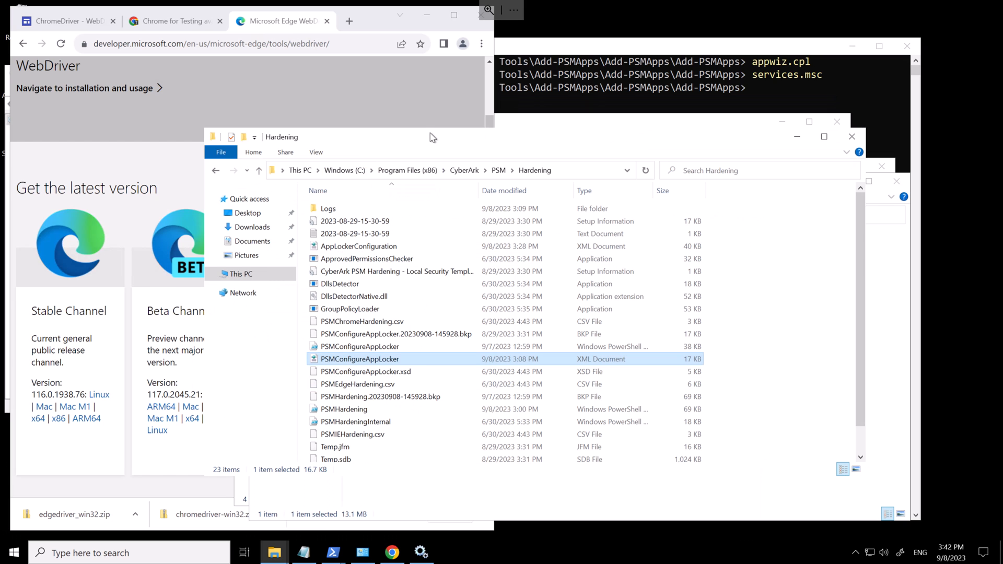
Browse through the CyberArk program folders (Password Manager\bin) toward the PSM Components folder.
click(464, 169)
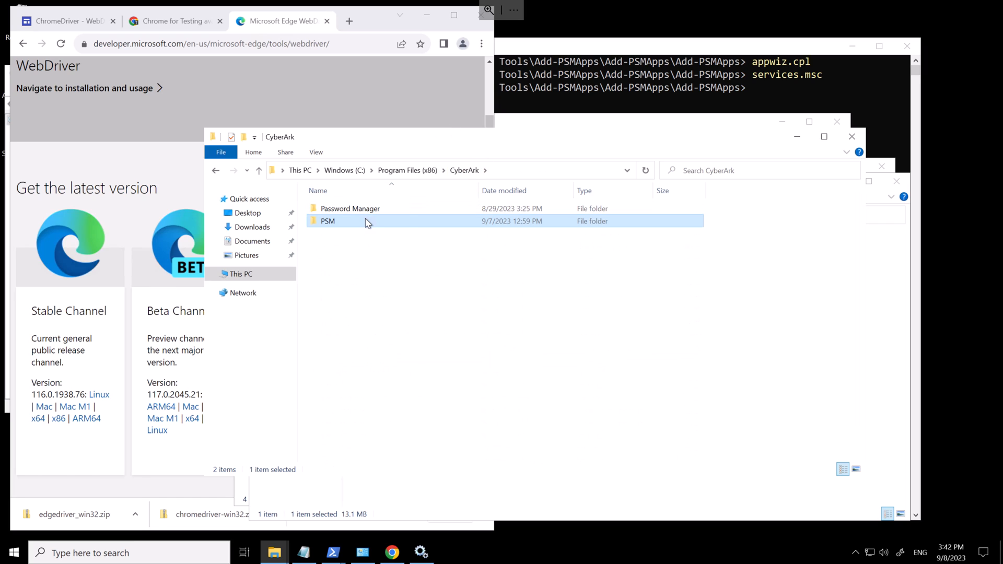
double_click(350, 208)
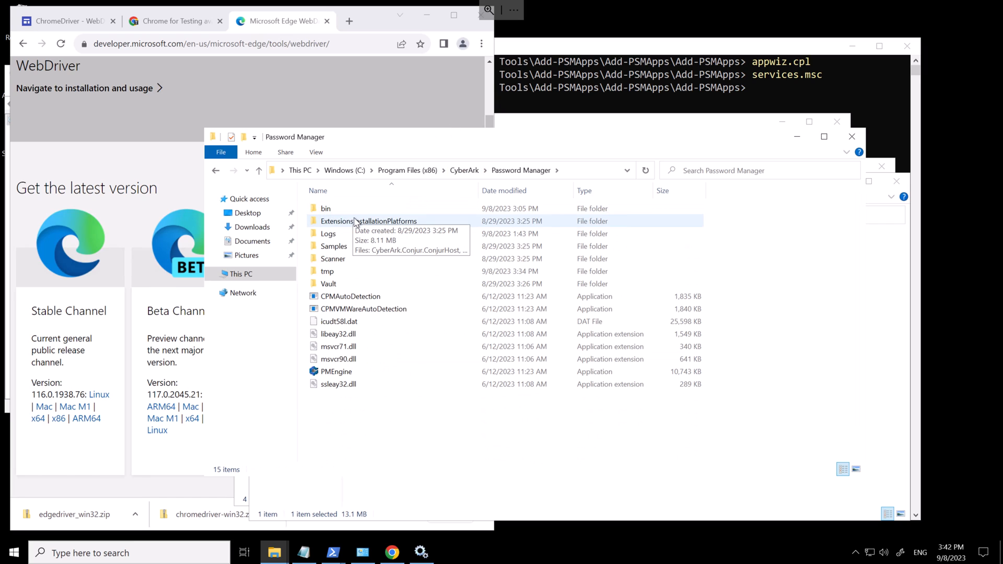
double_click(326, 208)
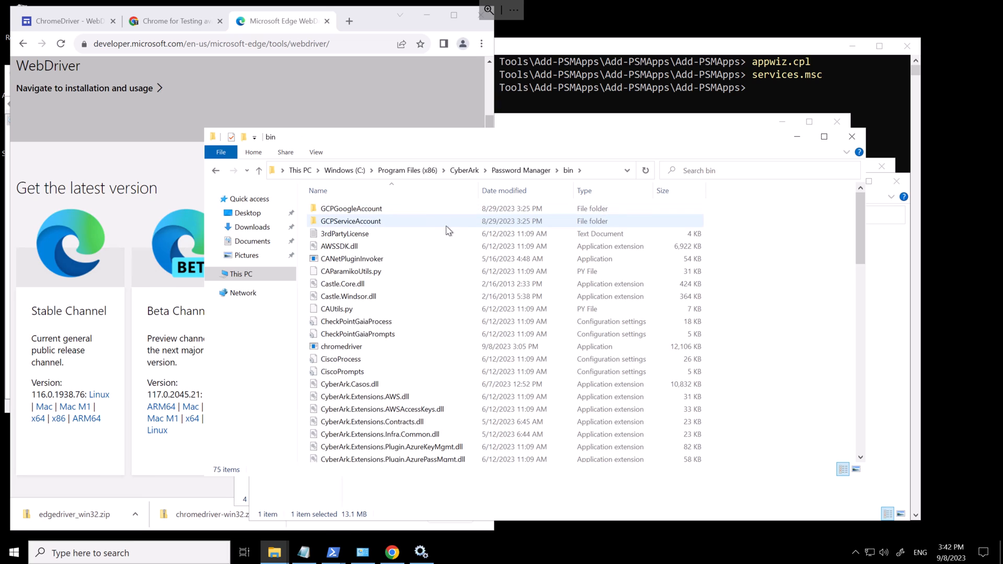
click(751, 288)
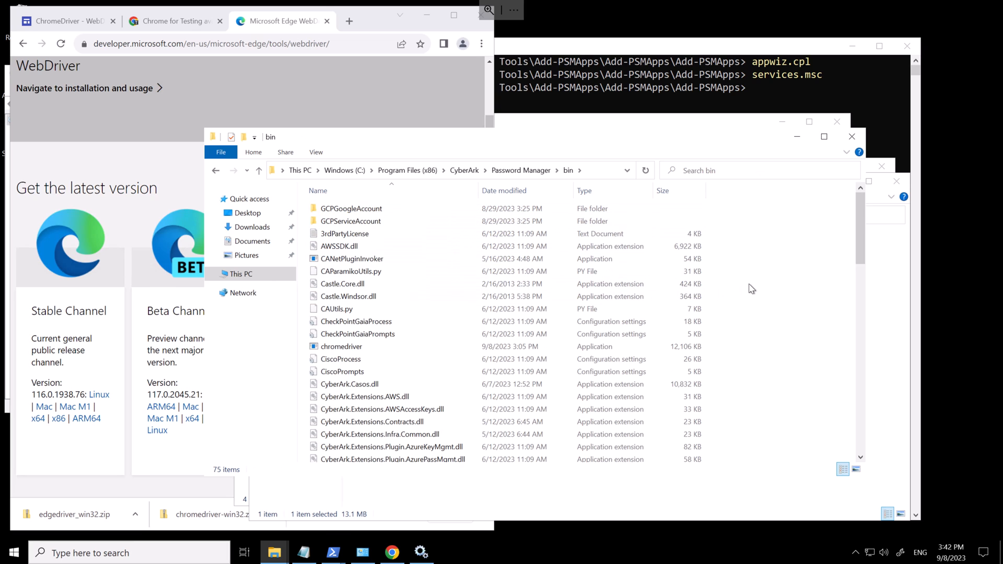
right_click(751, 288)
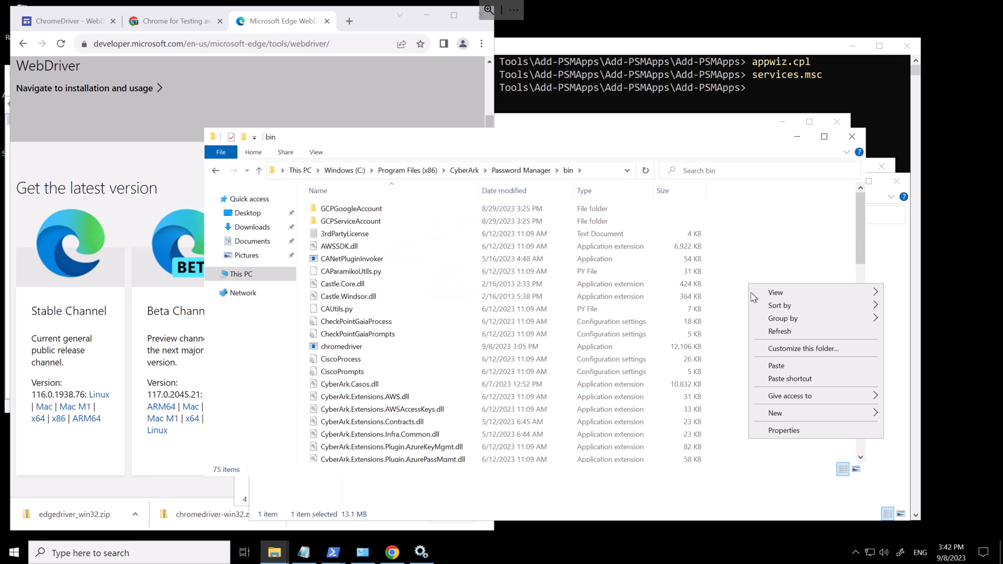
click(777, 373)
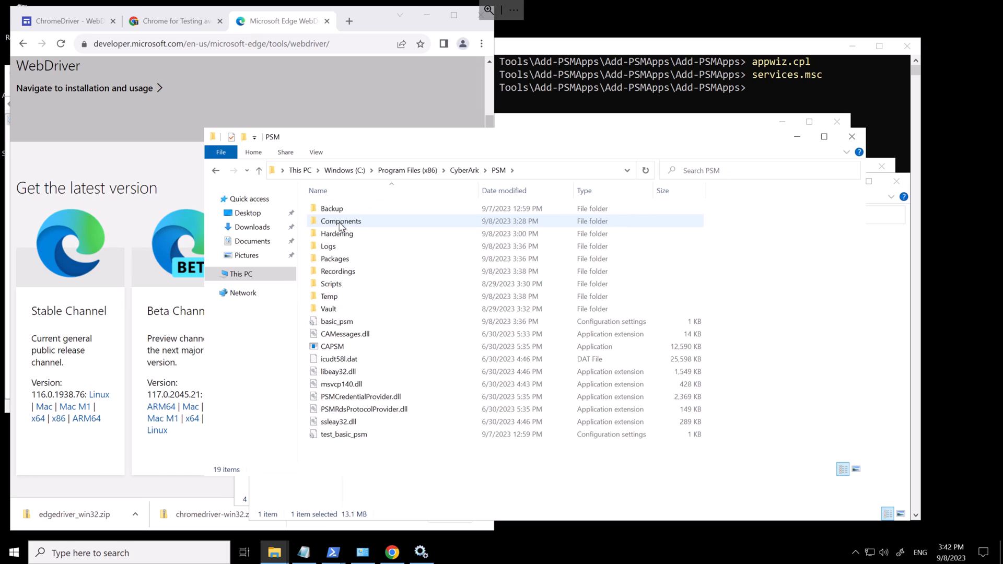
Paste msedgedriver into PSM\Components next to chromedriver and go back up to the PSM folder.
double_click(341, 220)
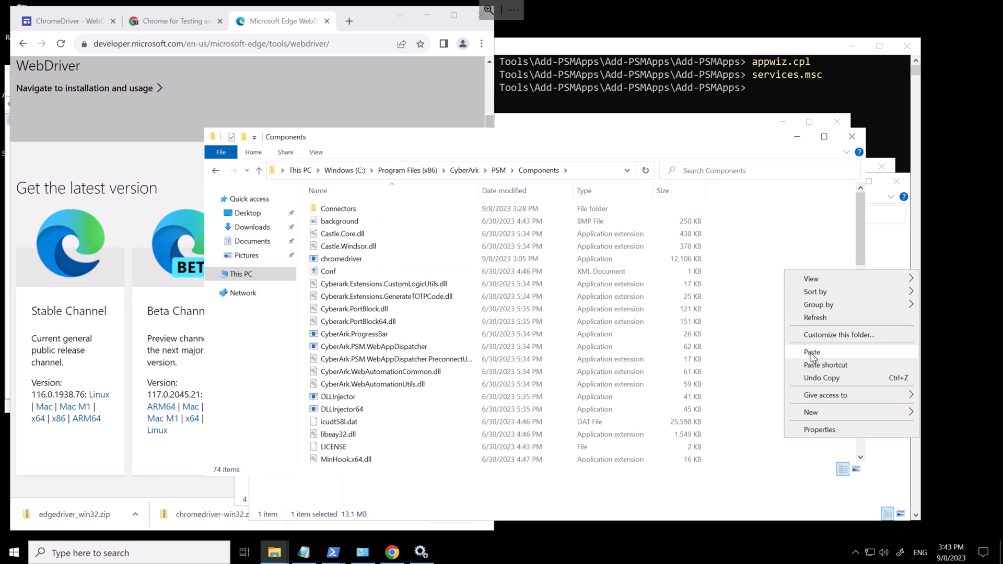
click(813, 352)
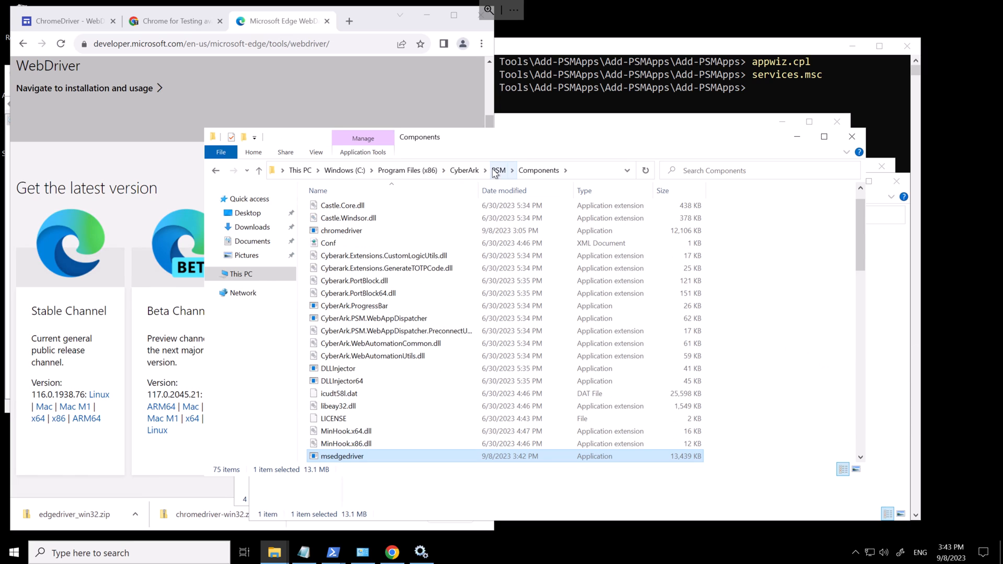
click(499, 170)
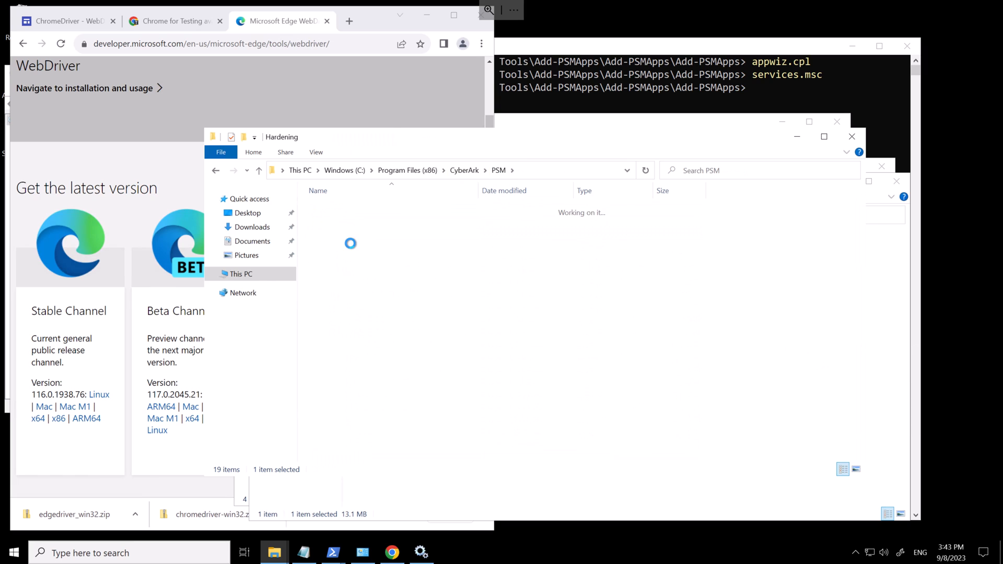
Open PSMConfigureAppLocker.xml in Notepad and add the NATIVEIMAGES Libraries lines.
right_click(358, 358)
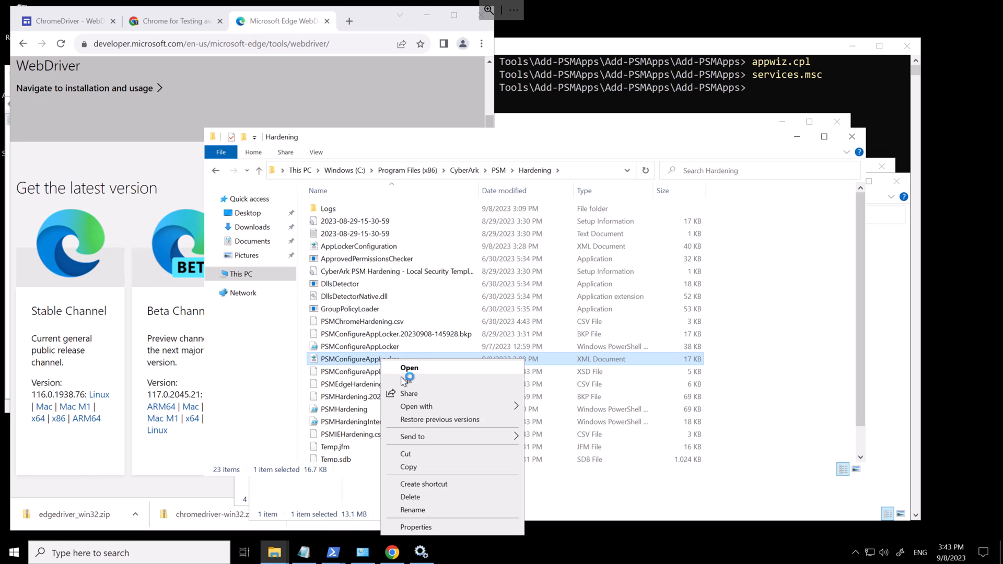
click(410, 367)
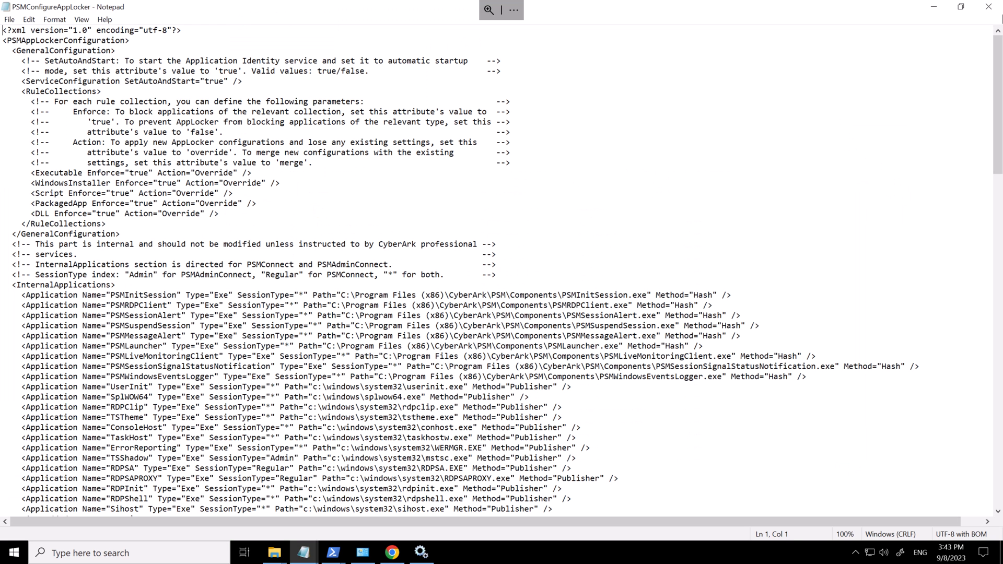
click(116, 284)
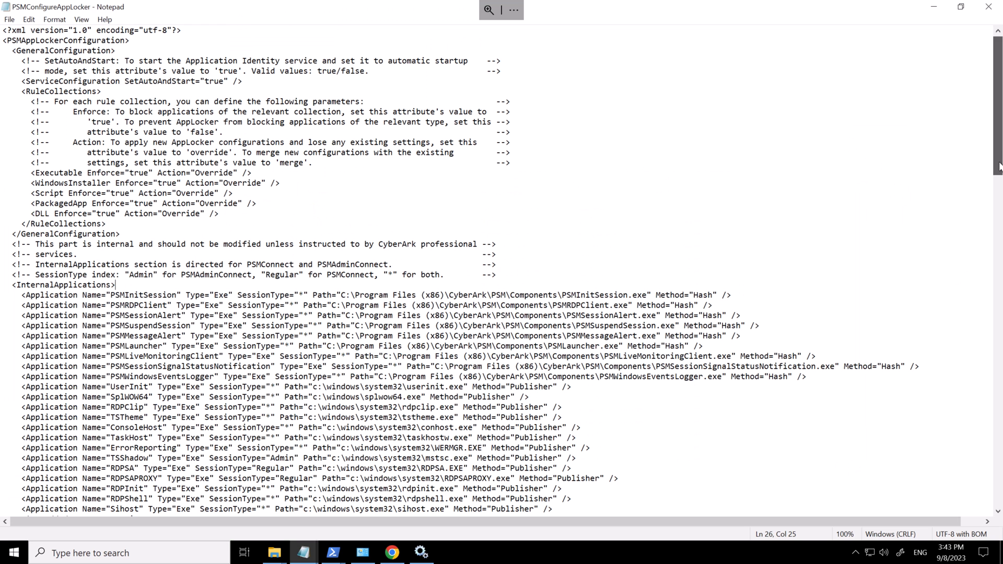
scroll(down, 3)
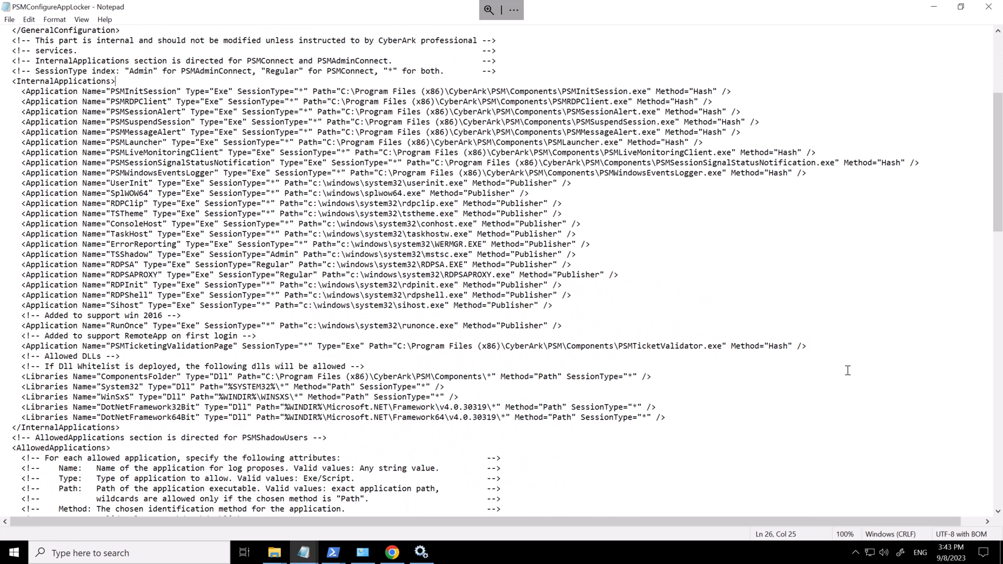
click(666, 417)
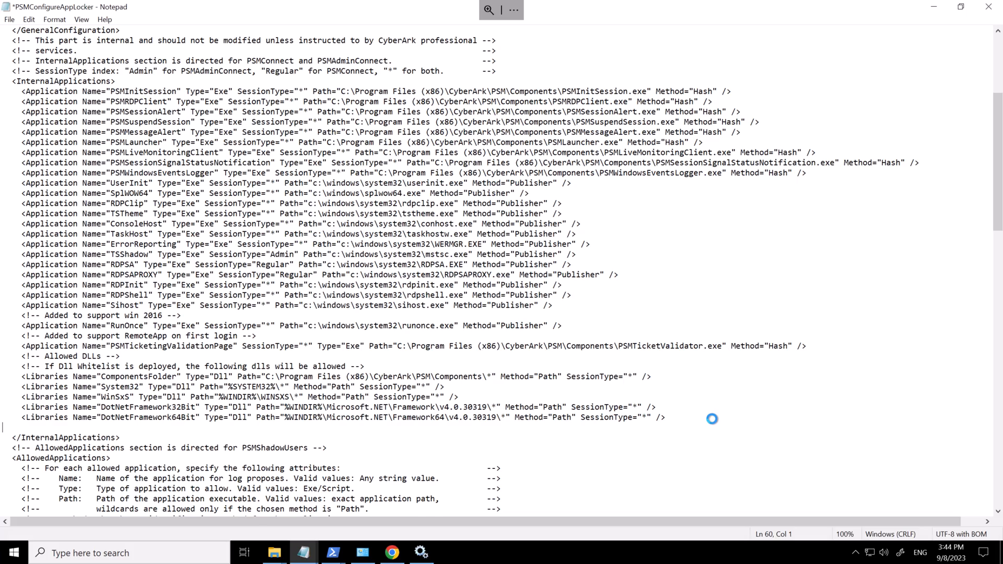
Add an EdgeDriver msedgedriver Application line after the Microsoft Edge entry, then close and save the file.
scroll(down, 3)
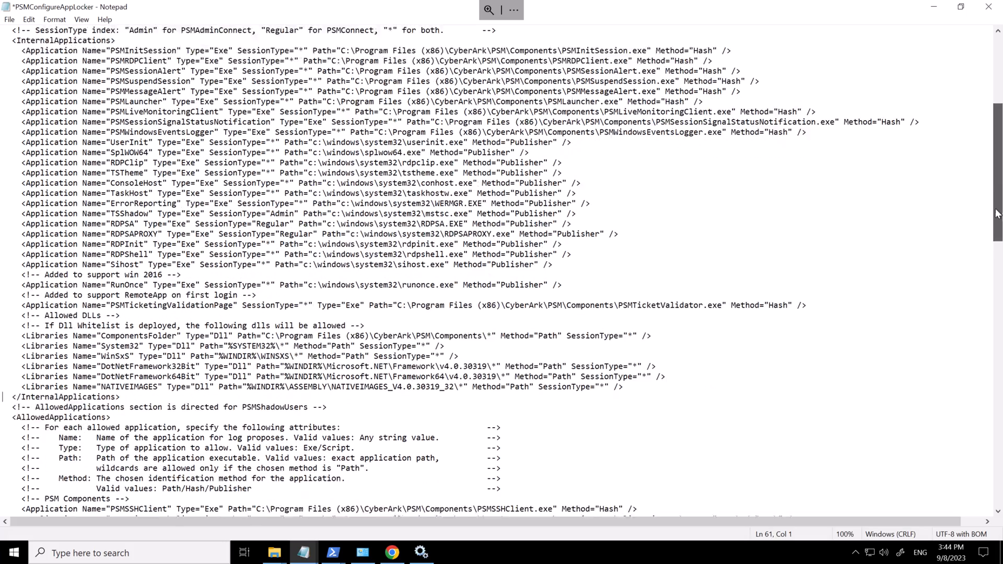
scroll(down, 3)
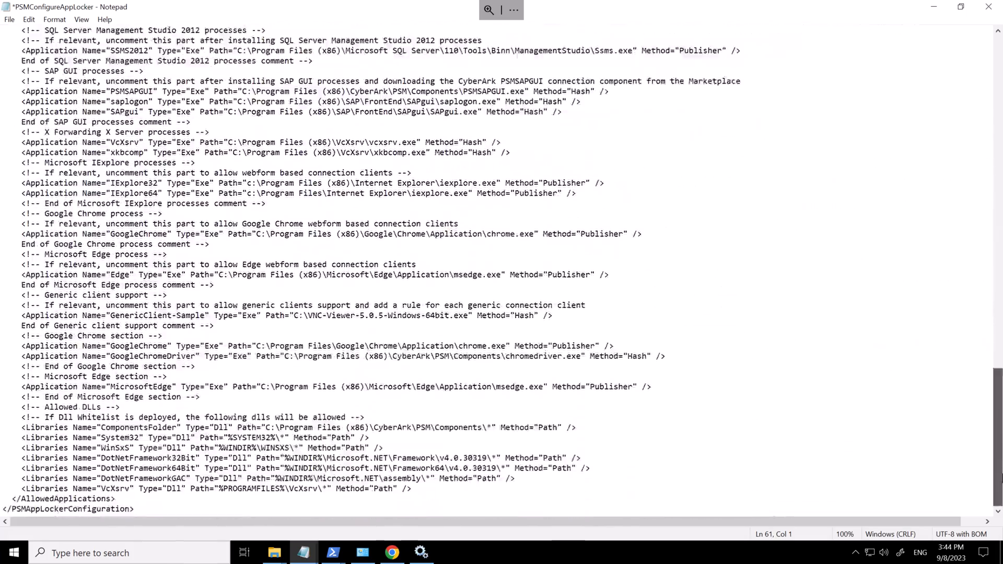
double_click(508, 387)
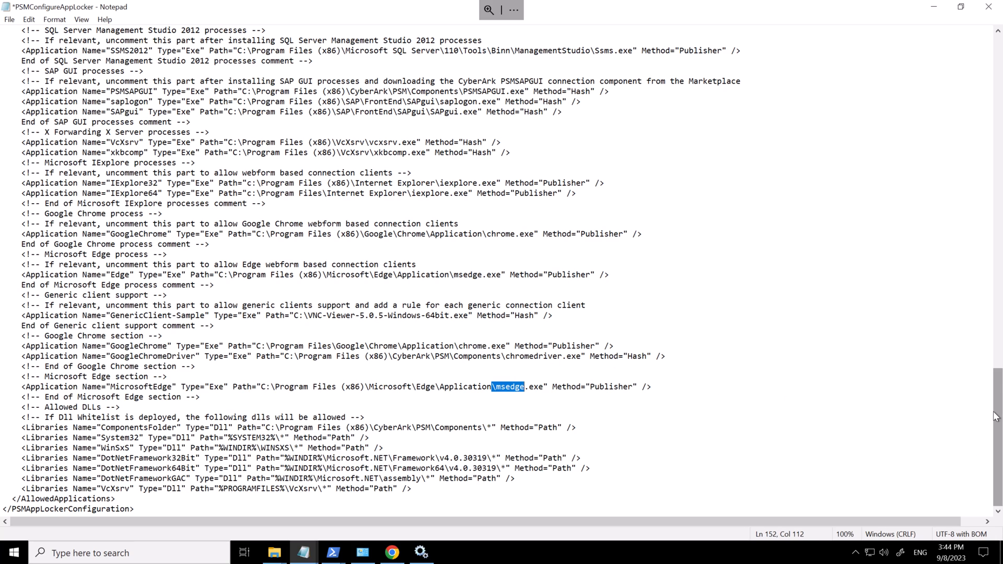
click(652, 387)
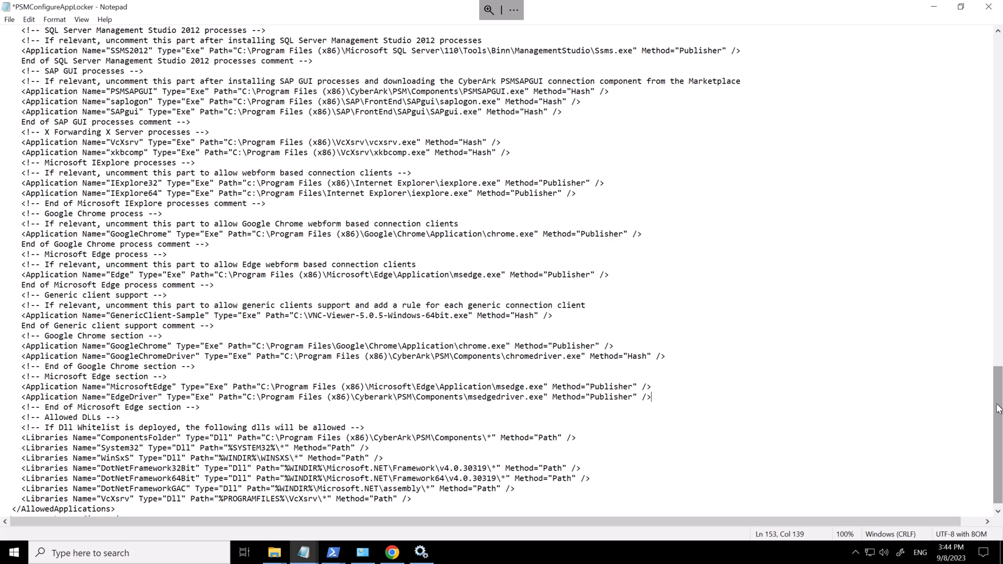
scroll(down, 3)
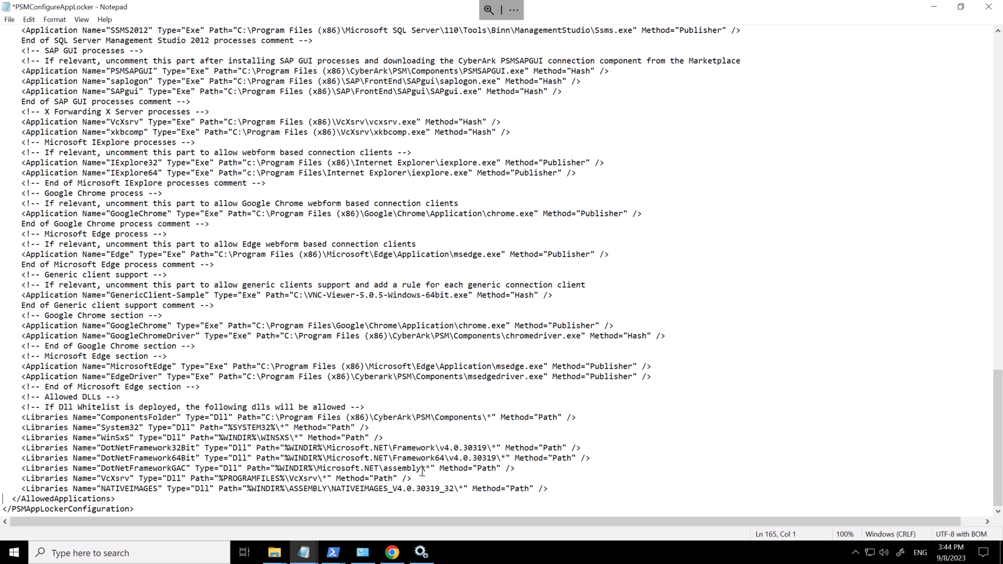
mouse_move(558, 488)
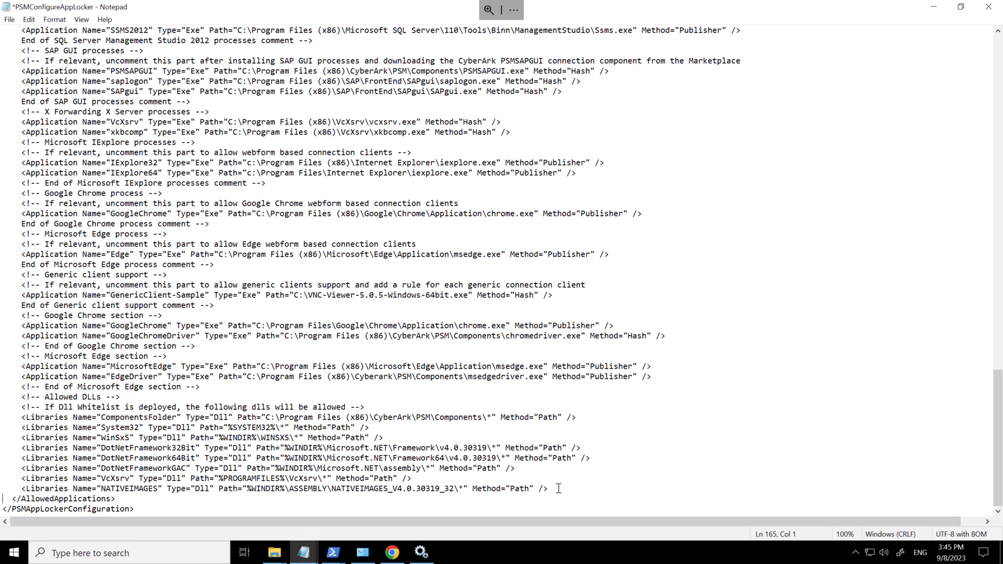
click(576, 417)
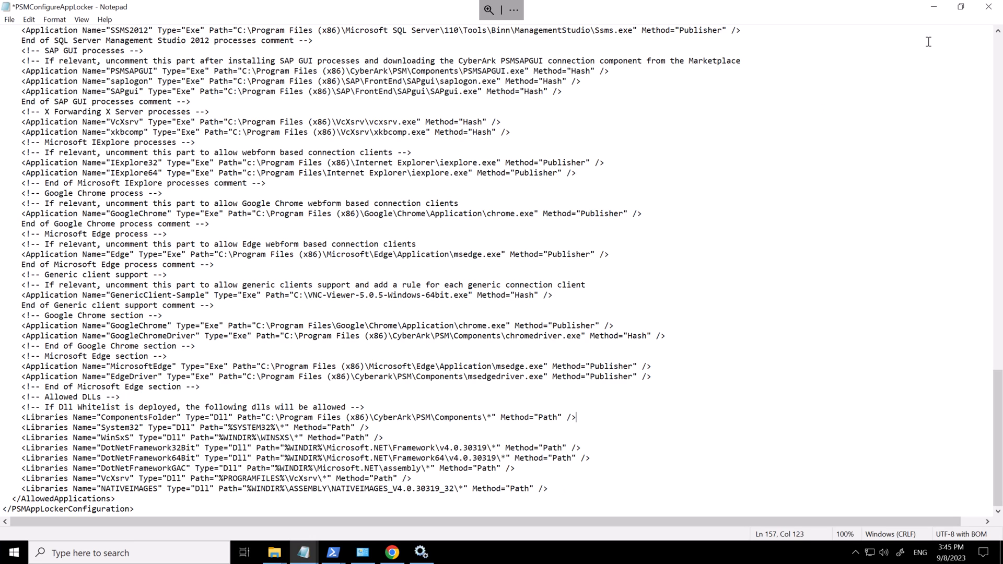
click(987, 6)
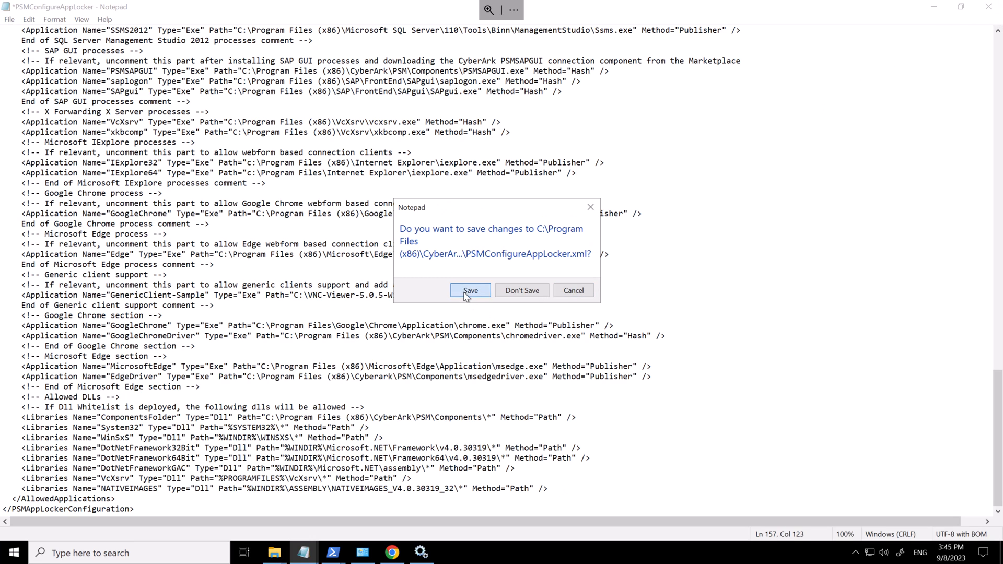
click(470, 289)
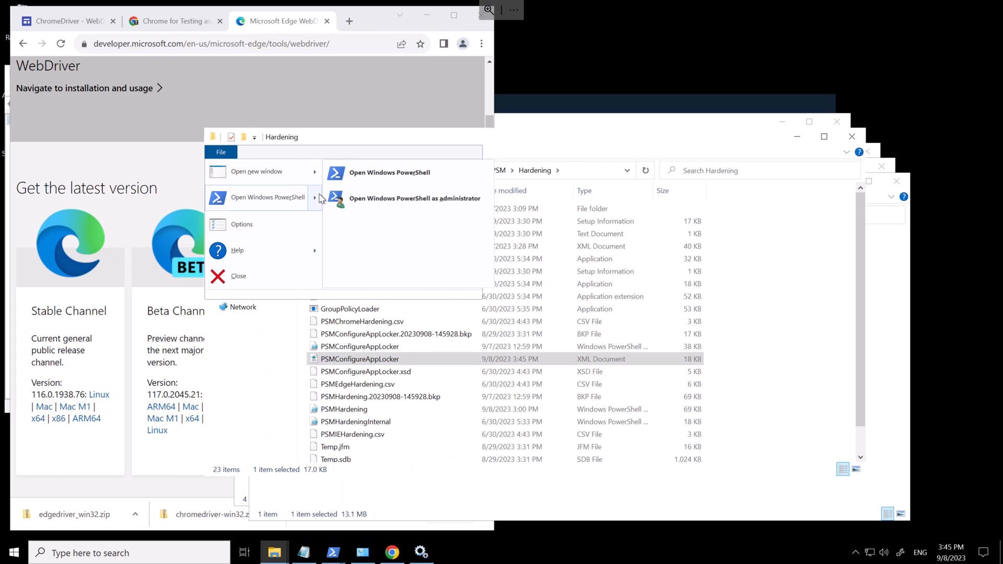
Run .\PSMConfigureAppLocker.ps1 in an elevated PowerShell from the Hardening folder.
click(415, 199)
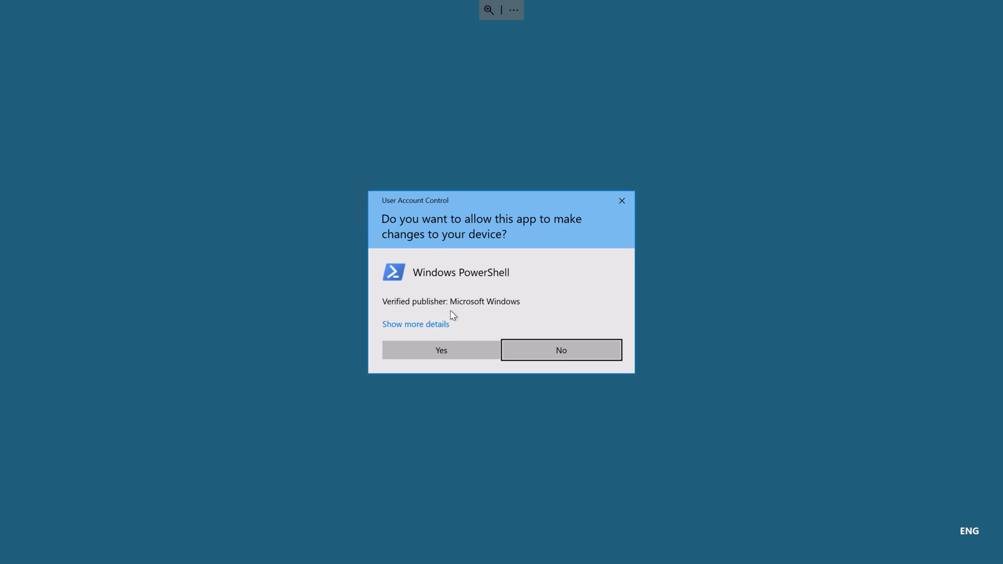
click(440, 350)
text(.\PSMConfigureAppLocker.ps1)
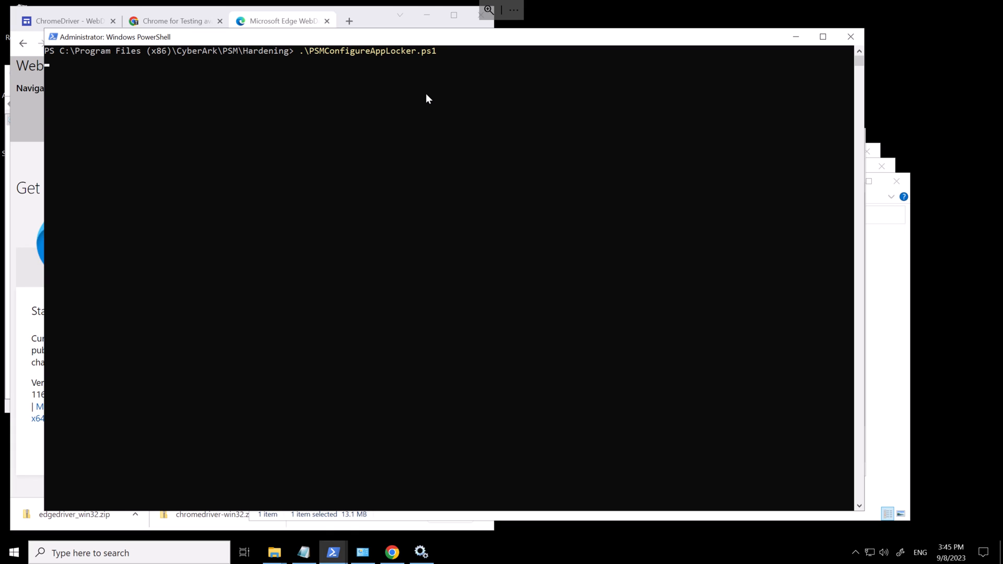
key(Return)
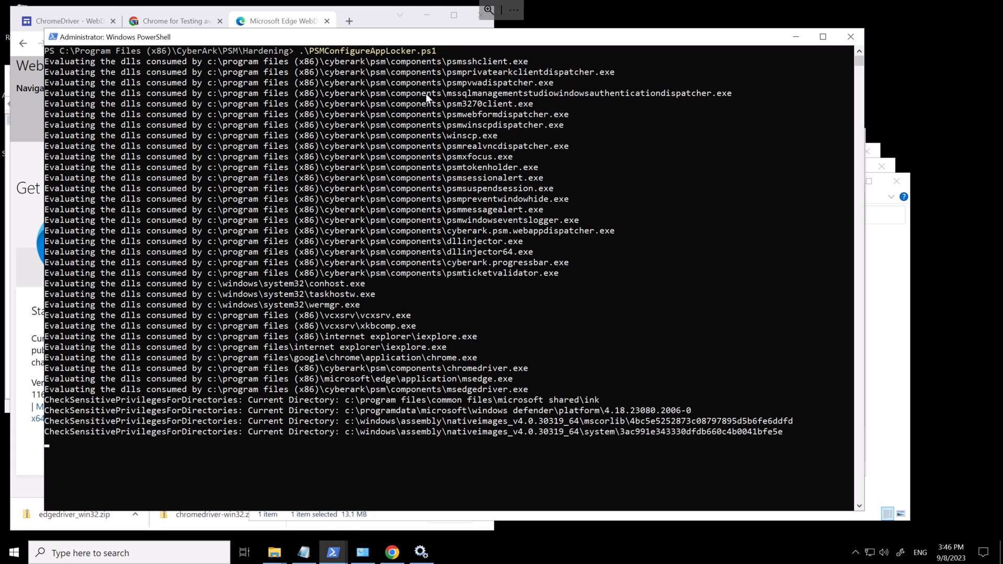
click(281, 21)
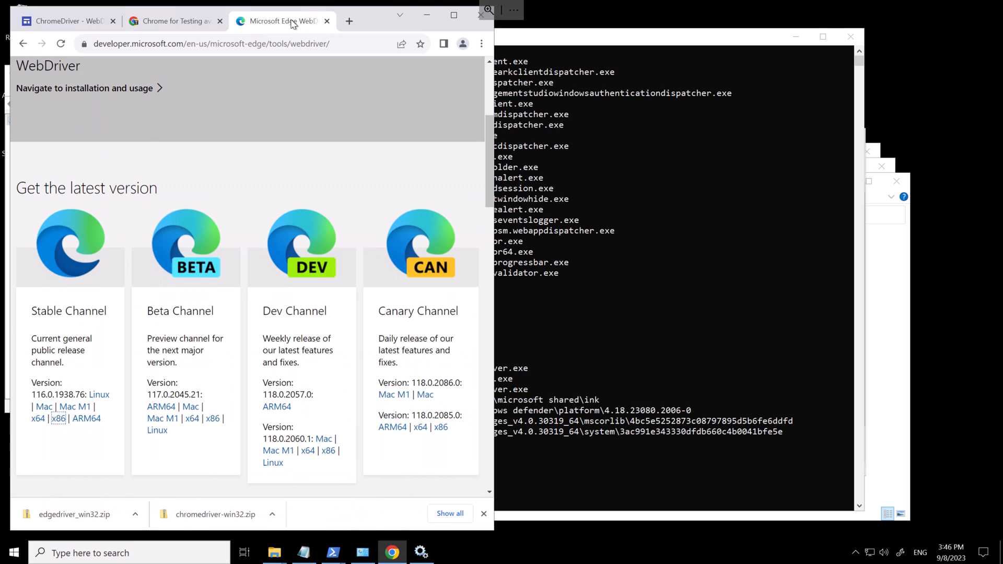
Move to the other connector server session and open the PSM Hardening folder in File Explorer.
click(212, 43)
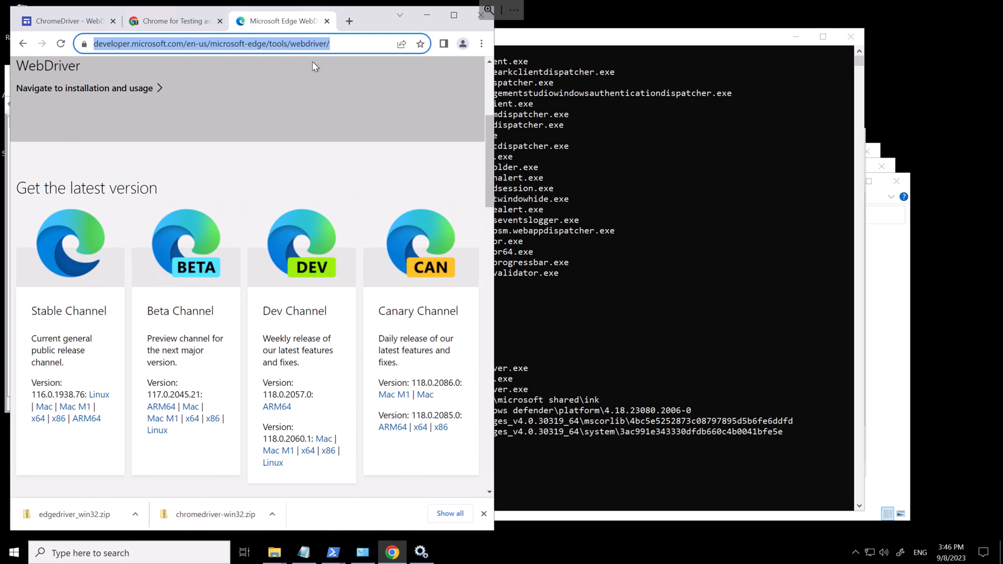
click(113, 20)
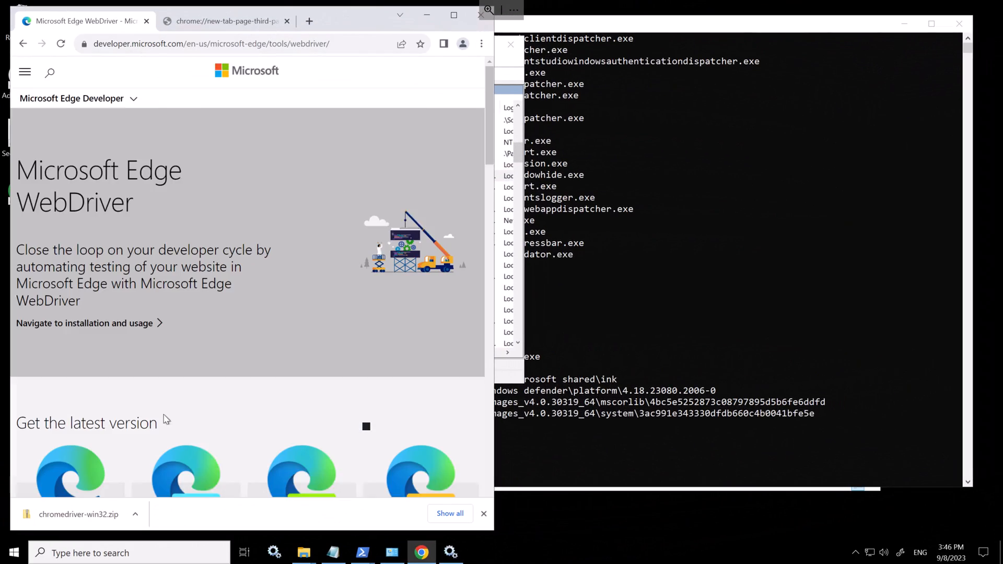
right_click(380, 253)
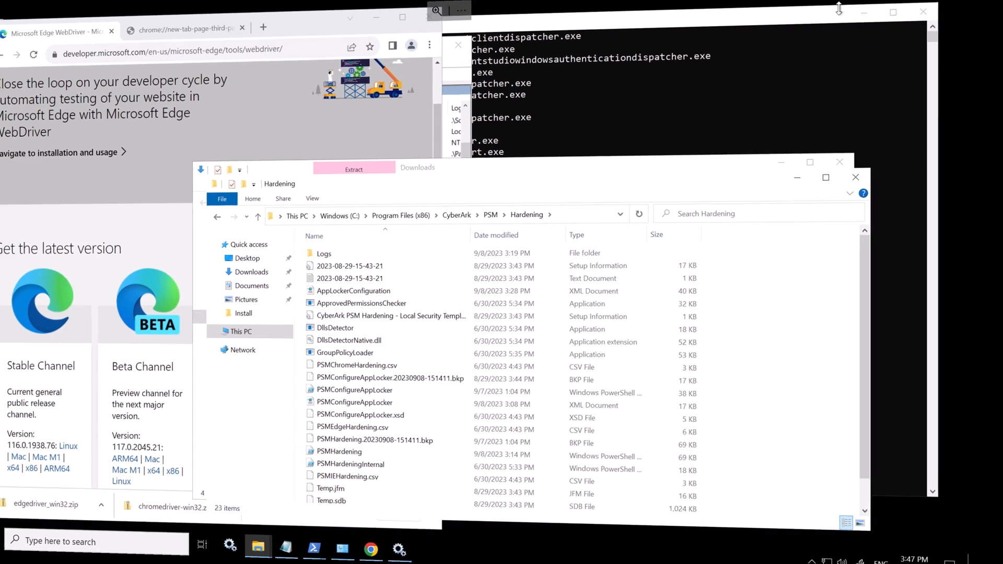
right_click(358, 359)
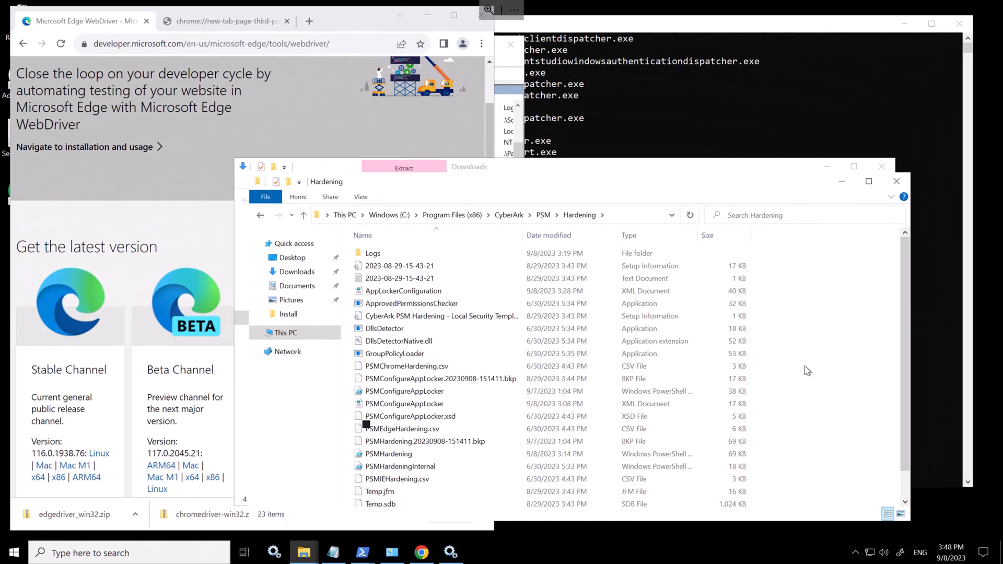
Paste PSMConfigureAppLocker.xml into the Hardening folder, replacing the existing copy.
right_click(808, 371)
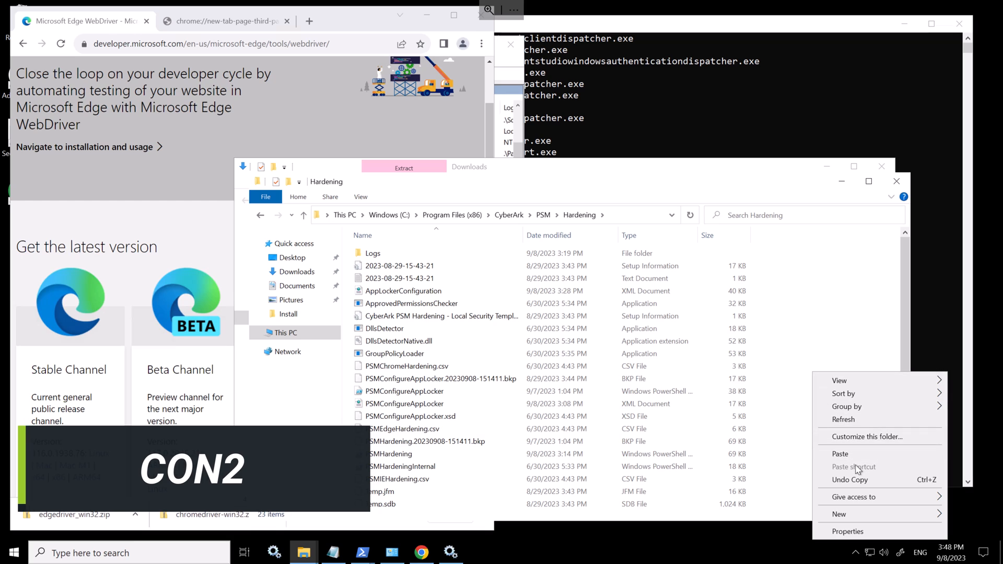
click(839, 453)
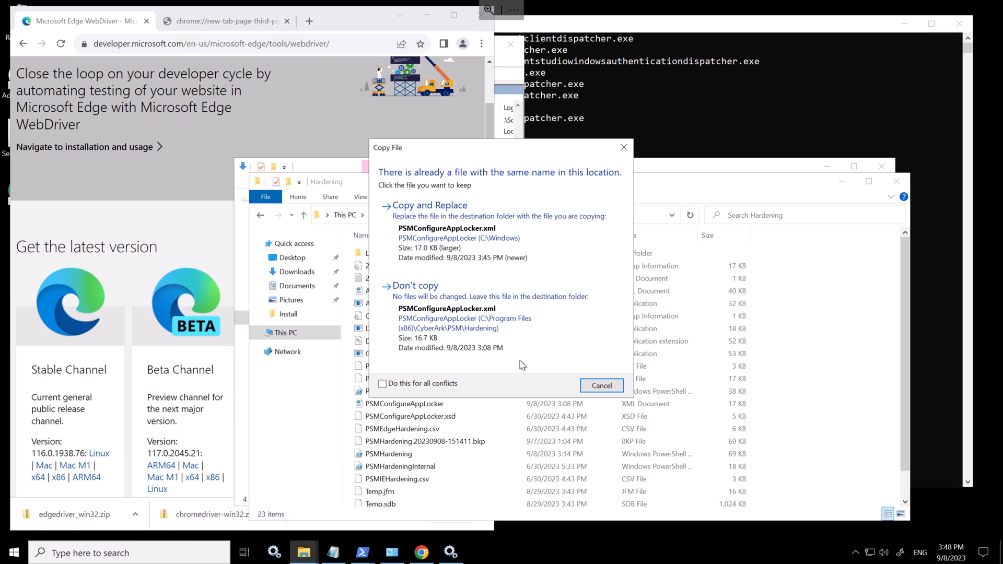
click(430, 205)
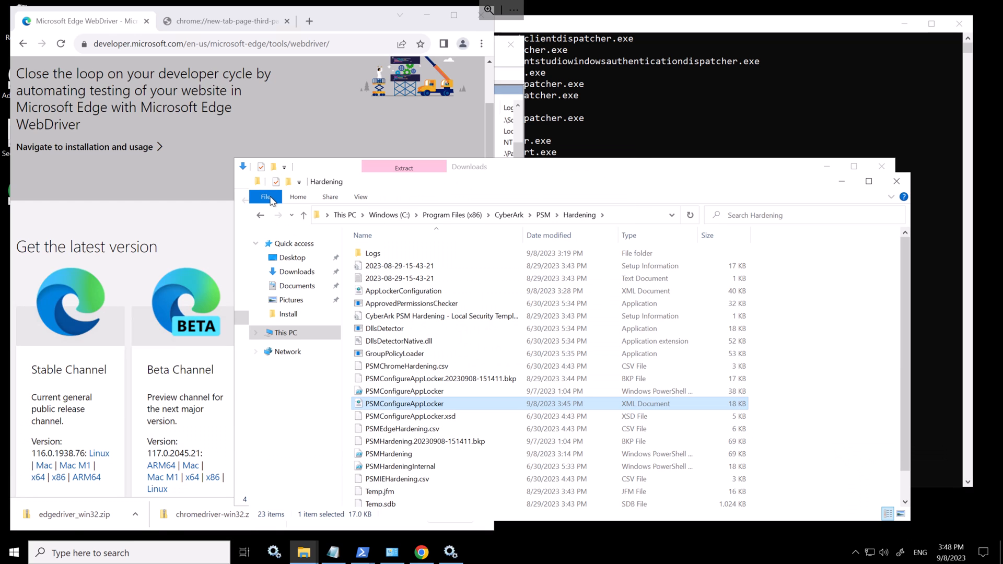
Launch an elevated Windows PowerShell in the Hardening folder and allow the UAC prompt.
click(265, 197)
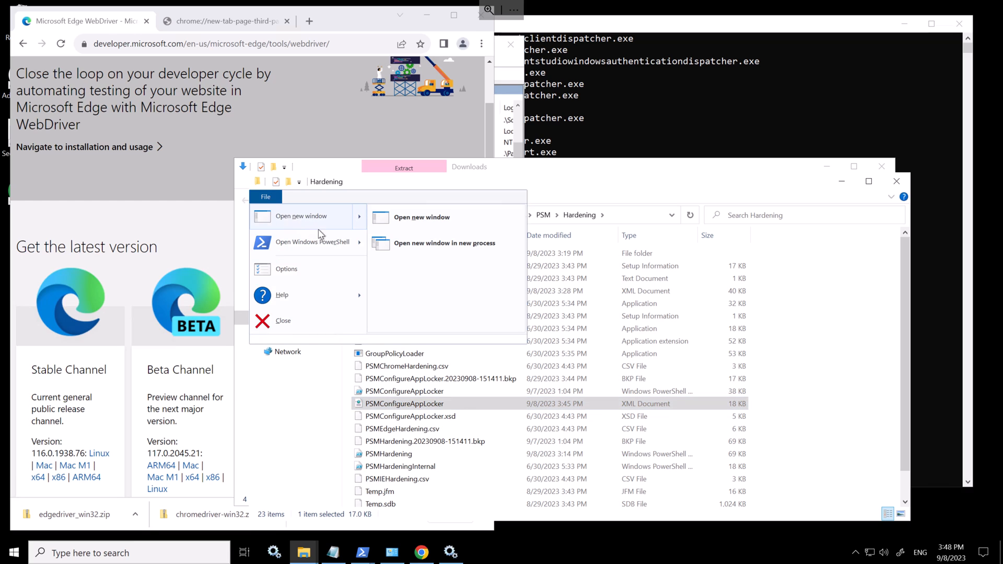
click(313, 241)
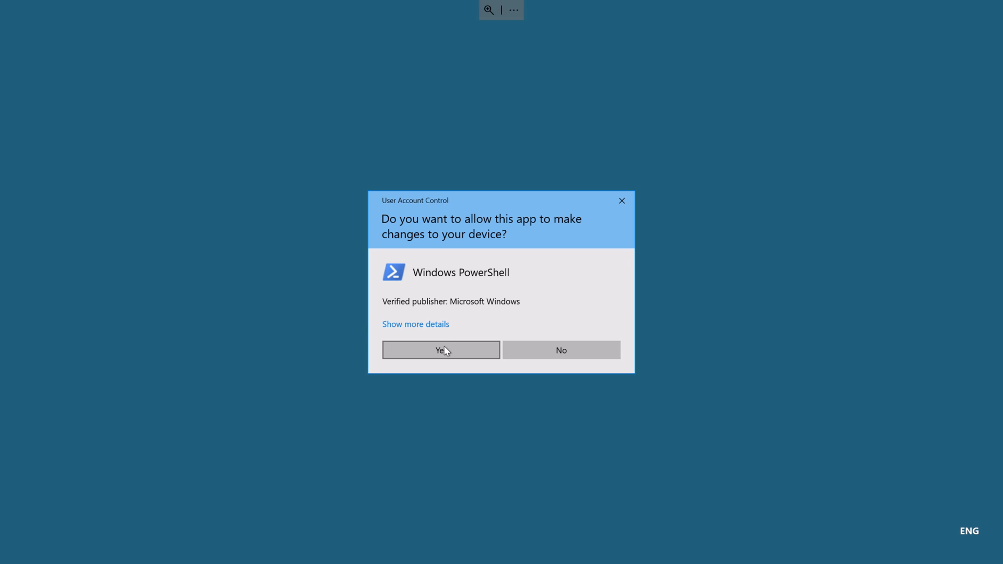
click(440, 350)
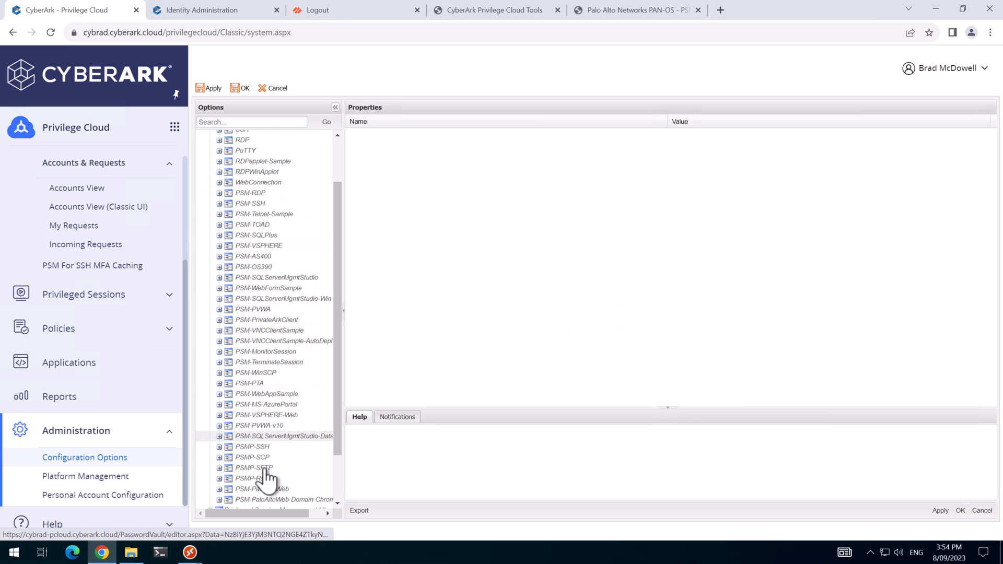
Copy PSM-PaloAltoWeb-Domain-Chrome and paste it as a new PSM-PaloAltoWeb-Domain-Edge connection component.
click(281, 441)
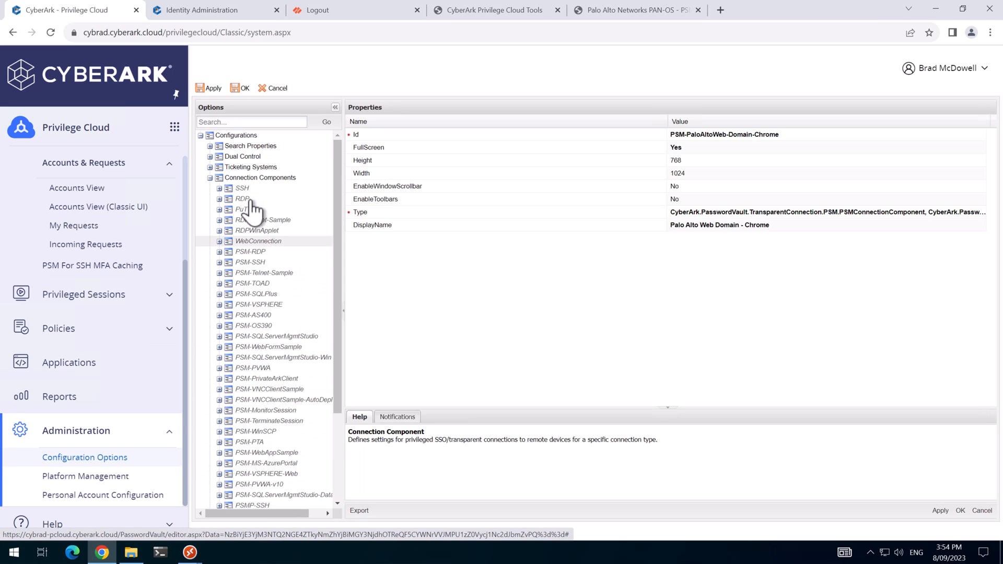
right_click(260, 178)
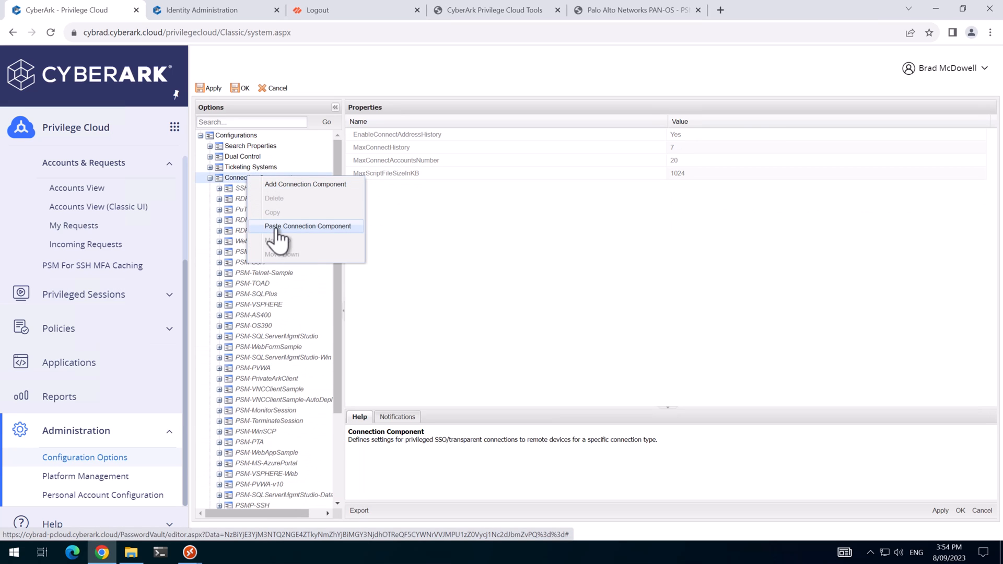
click(307, 226)
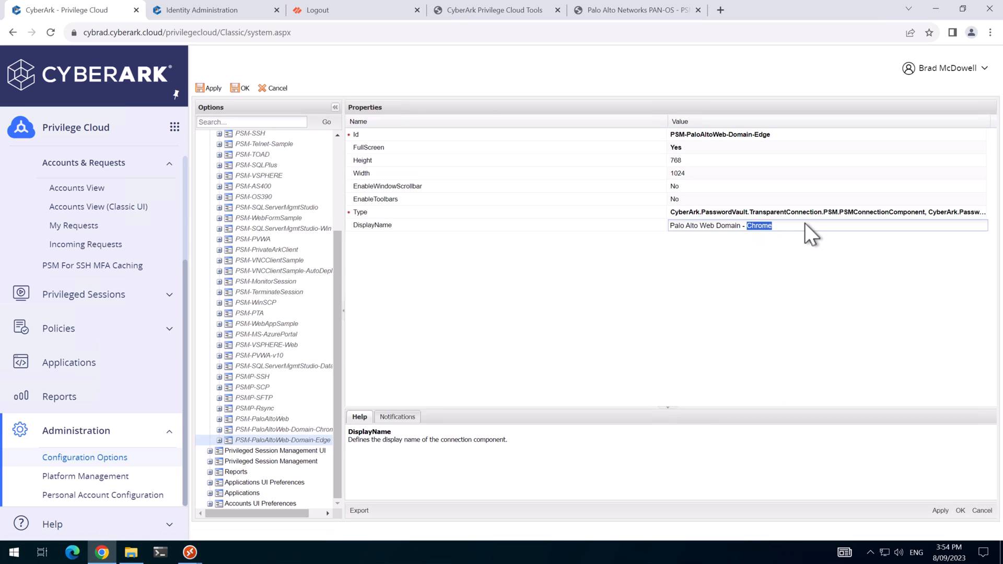
click(939, 511)
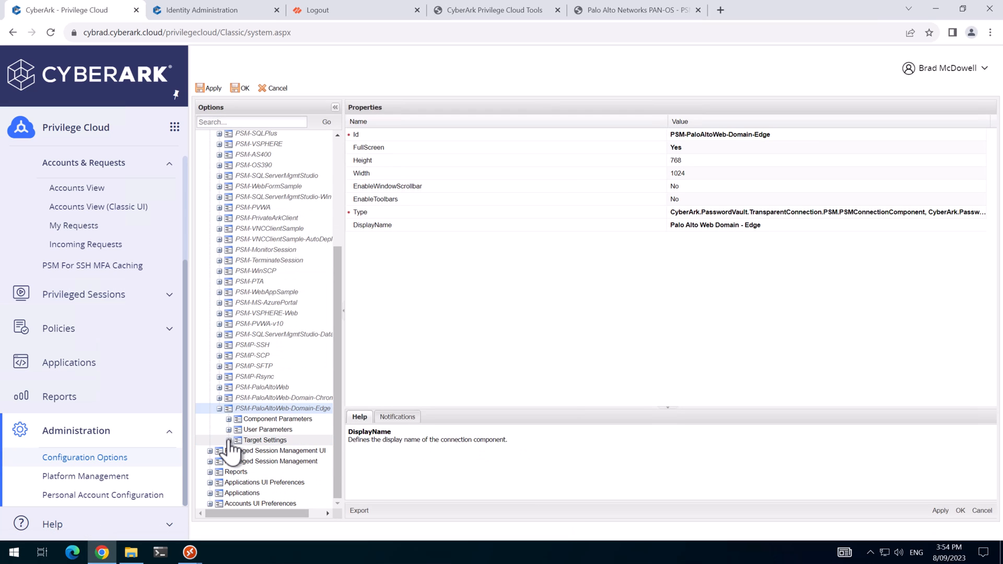
Review the Edge component's Target, Web Form, EnableTrace and BrowserPath settings and save with OK.
click(264, 440)
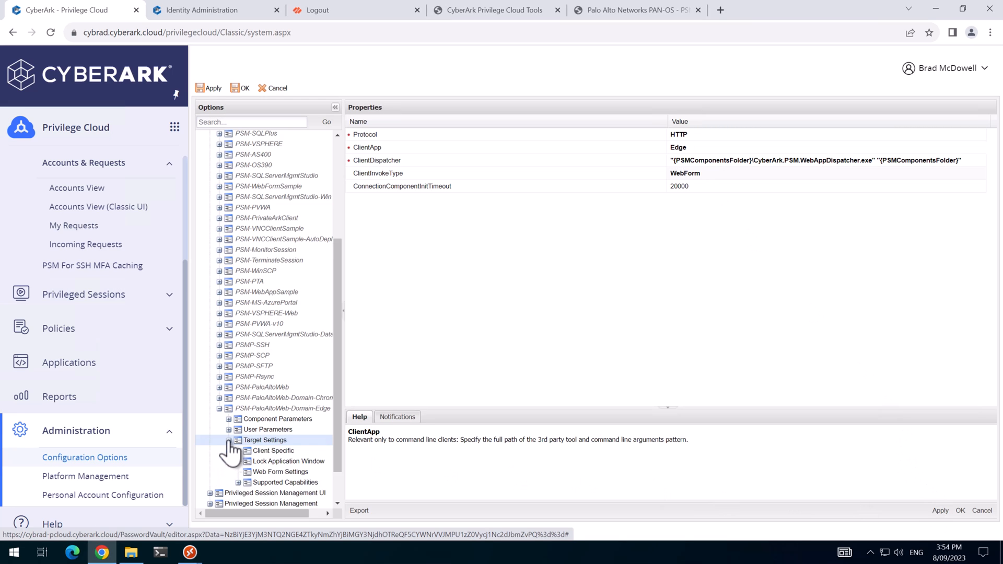
mouse_move(252, 483)
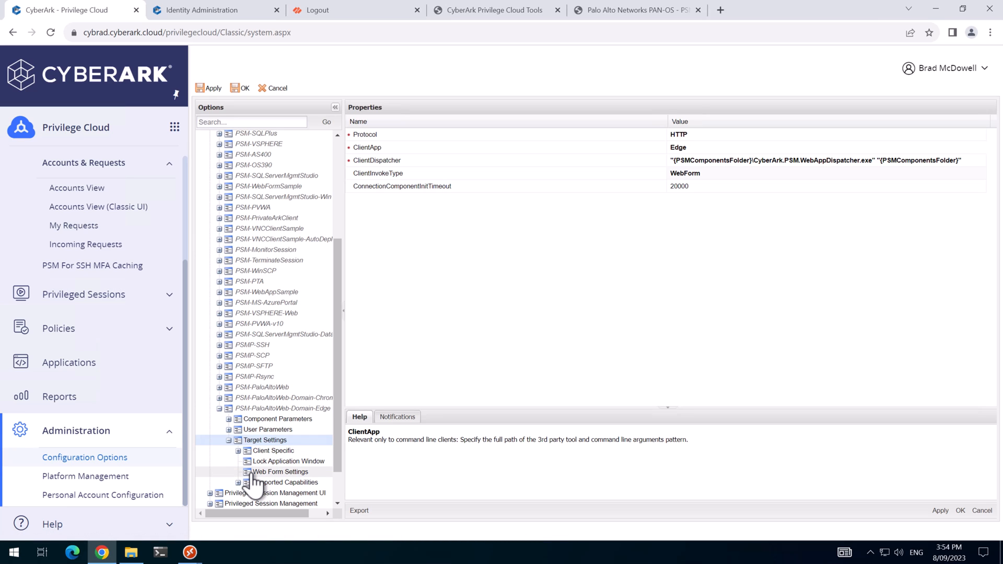
click(280, 471)
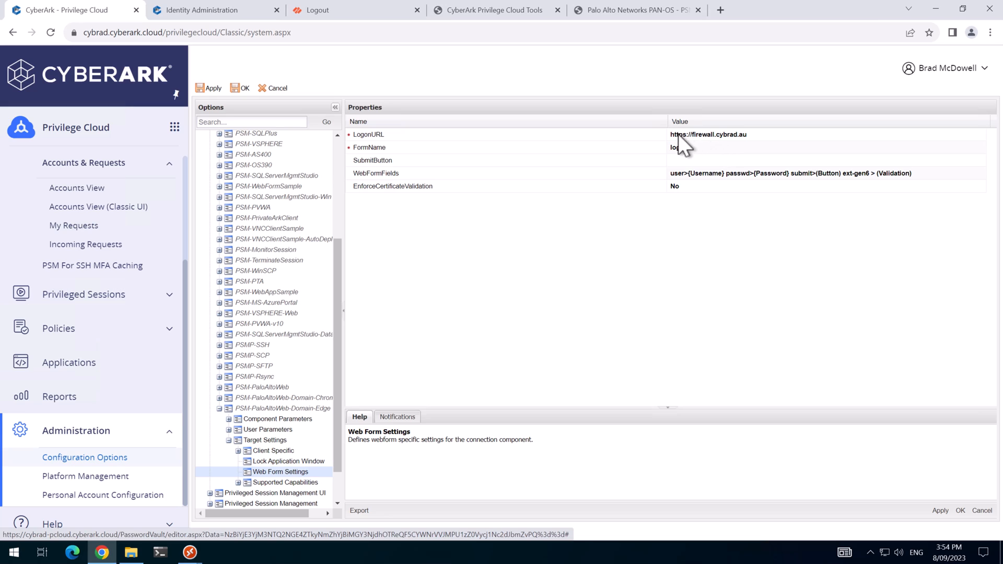
mouse_move(682, 199)
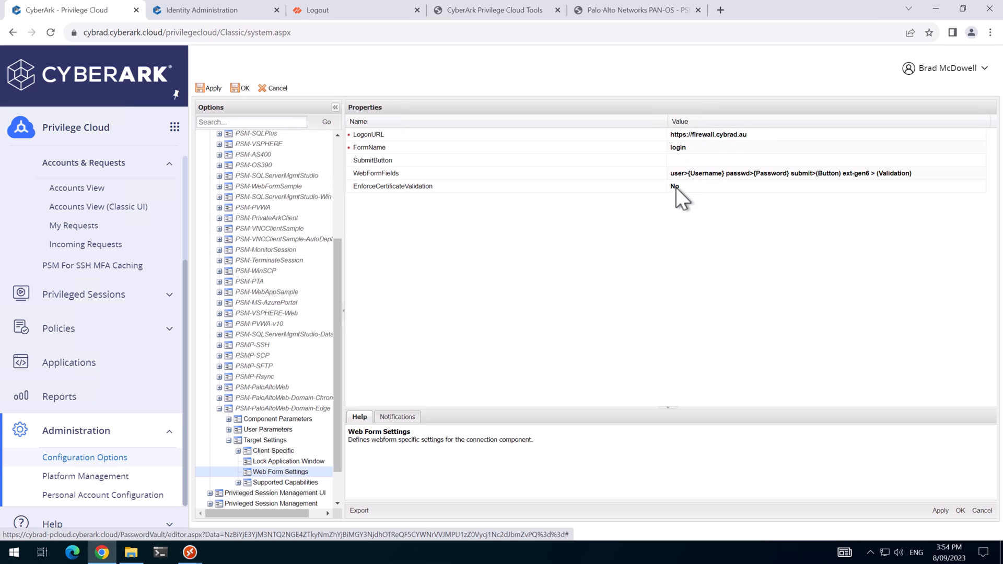
click(239, 451)
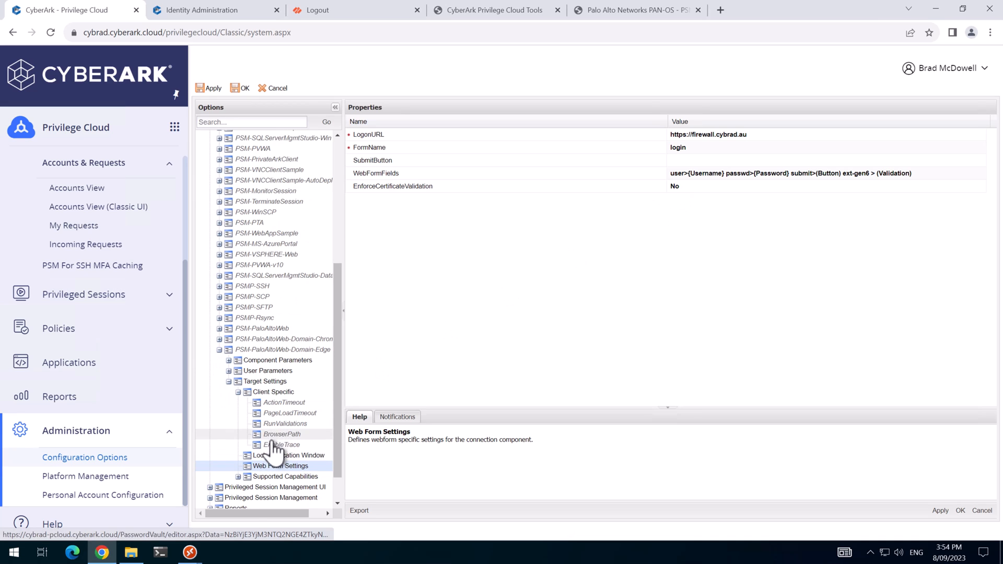
click(282, 446)
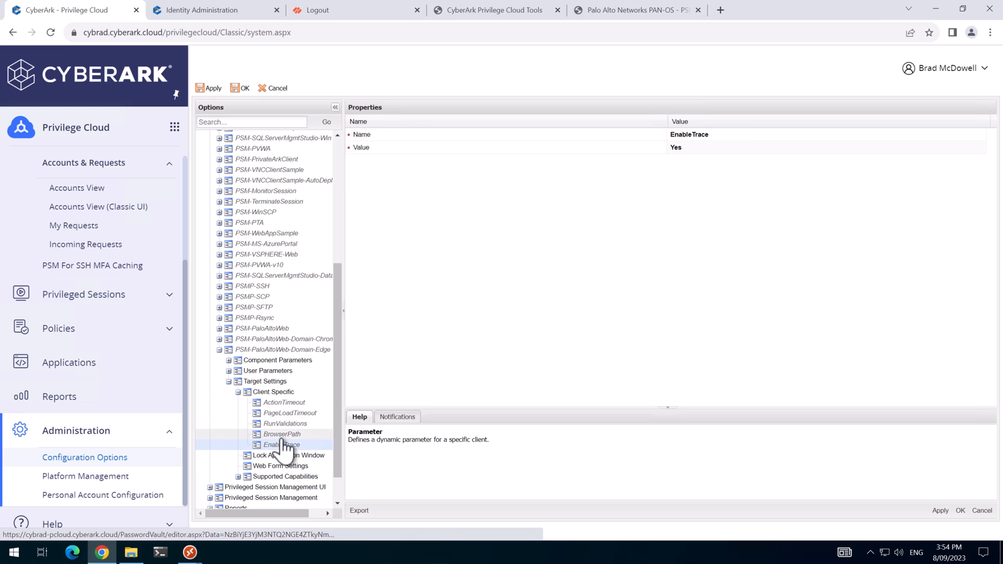
click(281, 433)
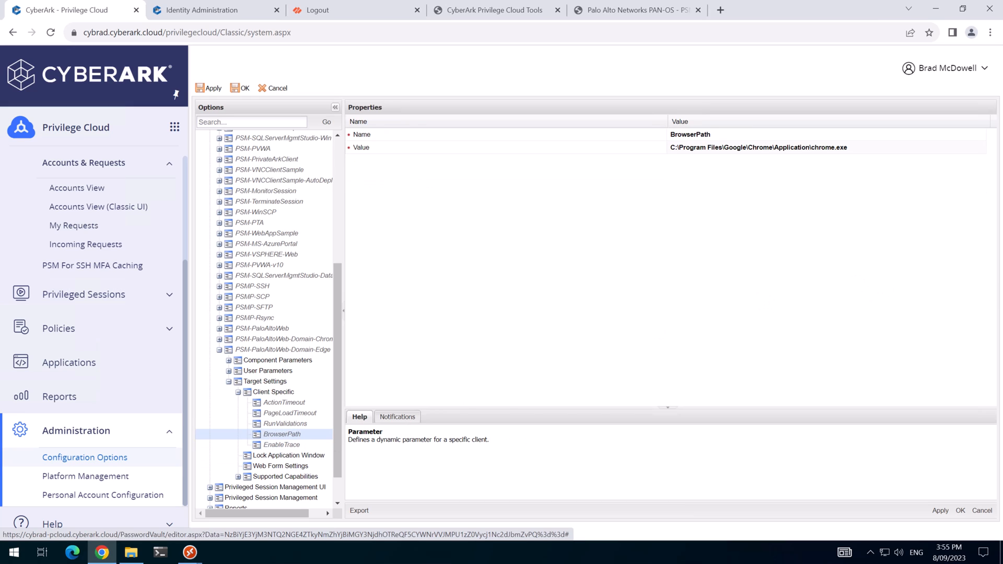
mouse_move(844, 199)
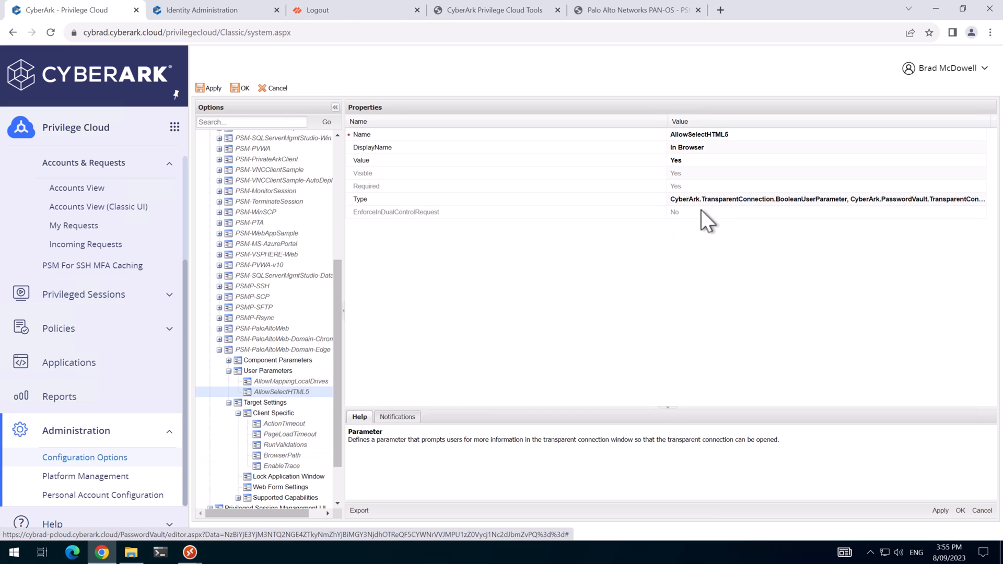
mouse_move(693, 195)
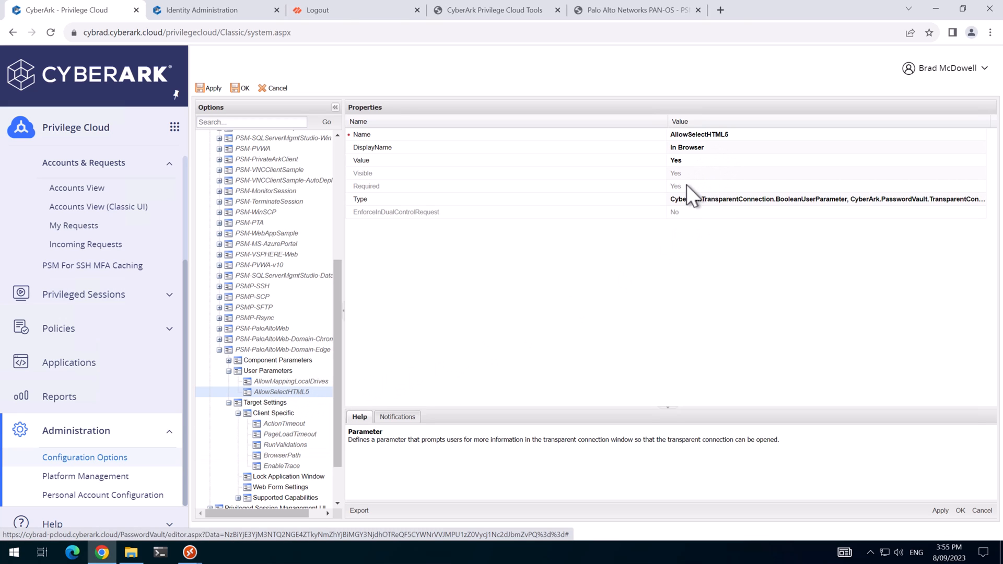
mouse_move(669, 230)
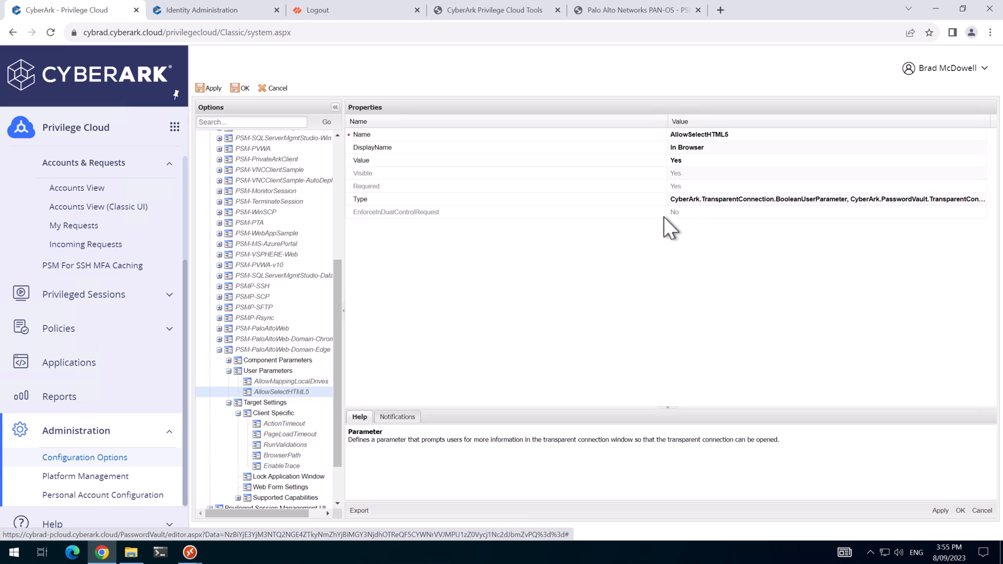
mouse_move(941, 474)
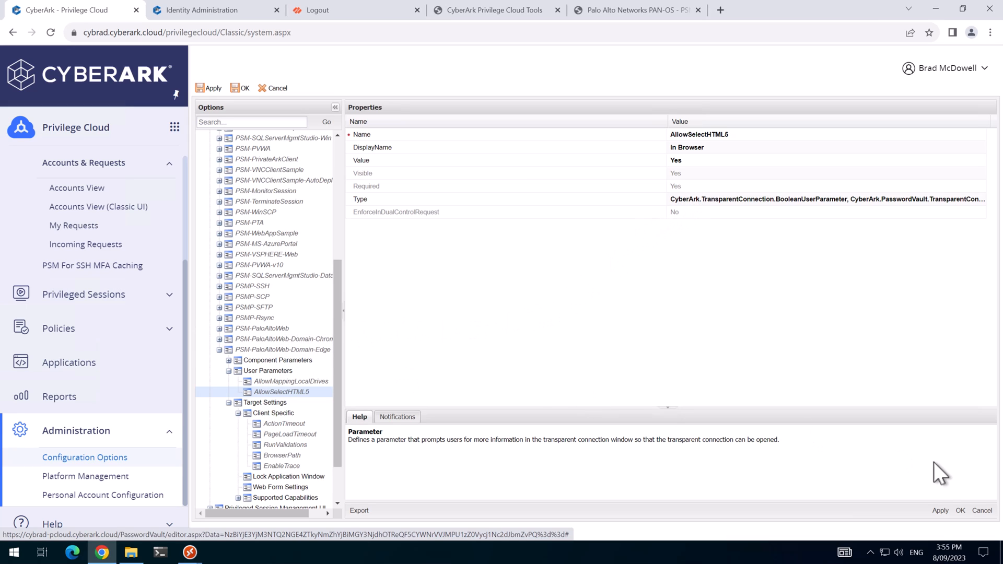
click(212, 88)
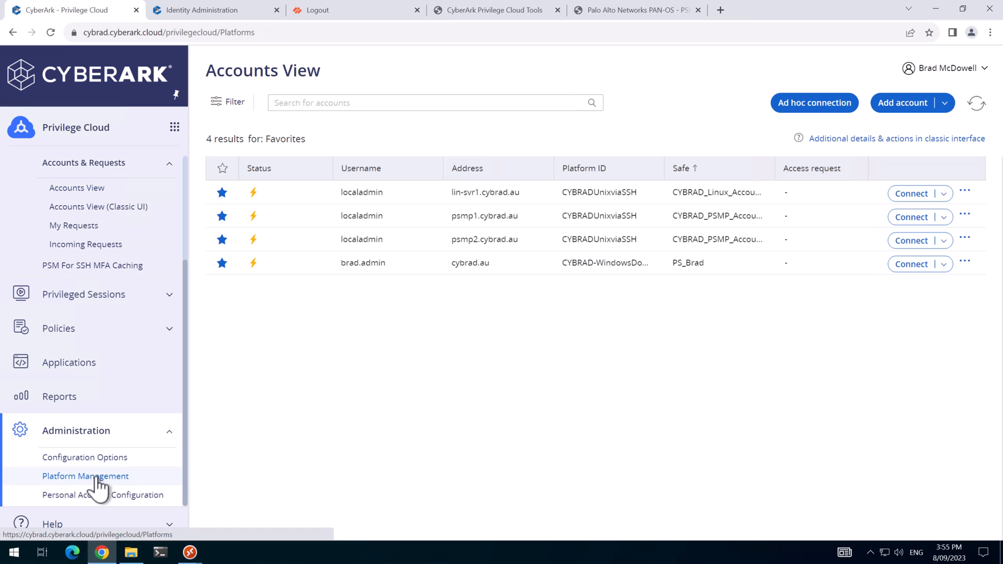
click(84, 477)
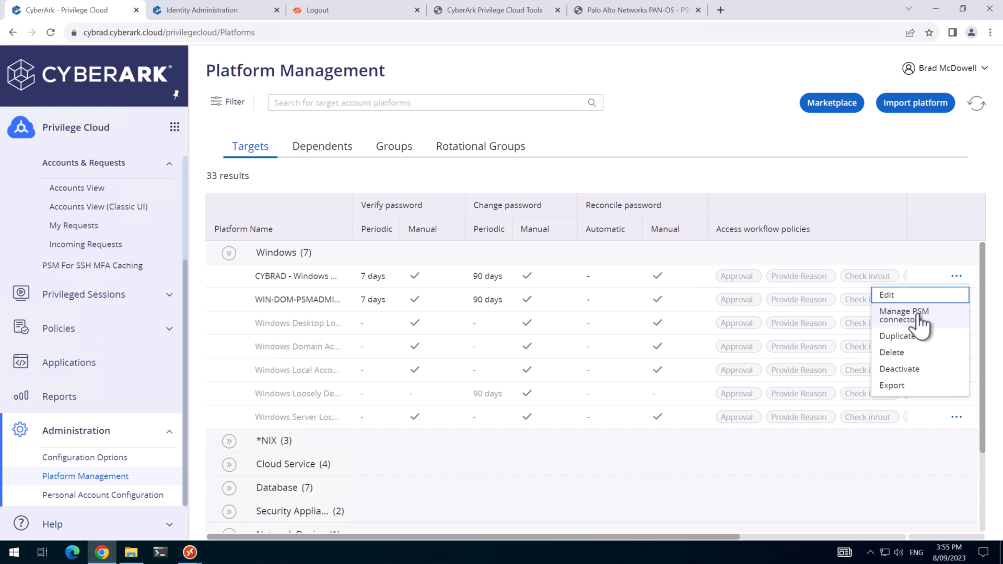
click(904, 315)
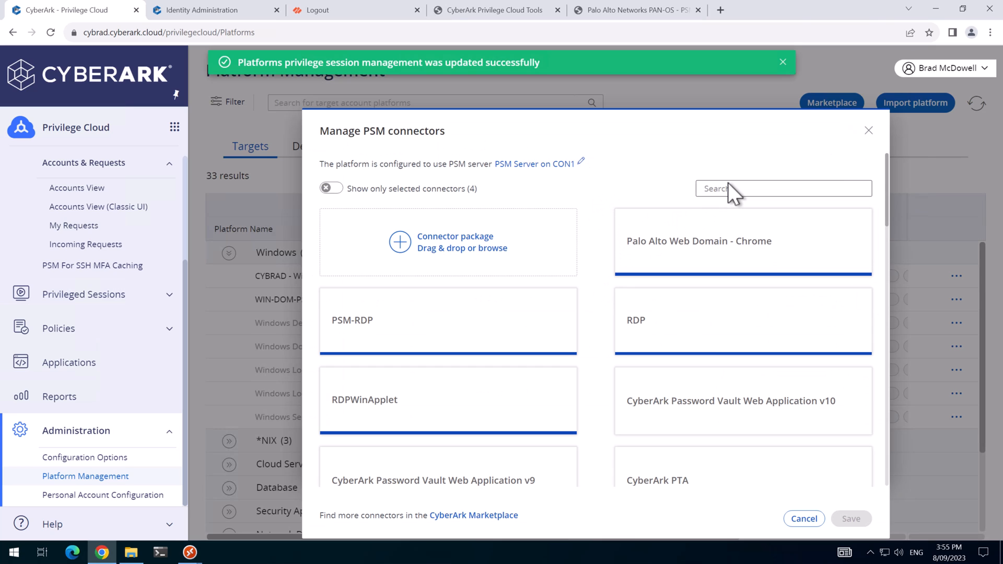
text(pa)
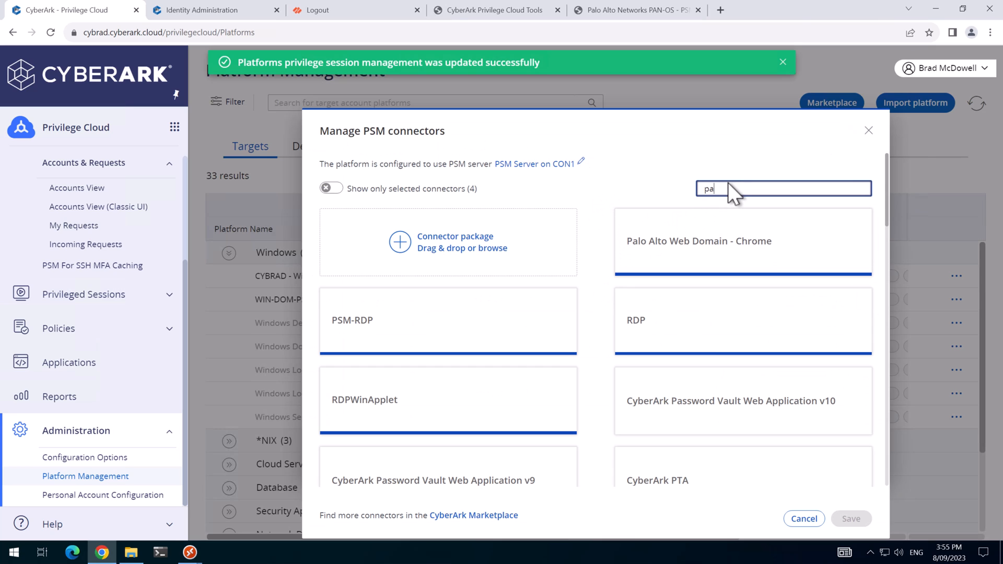
text(lo)
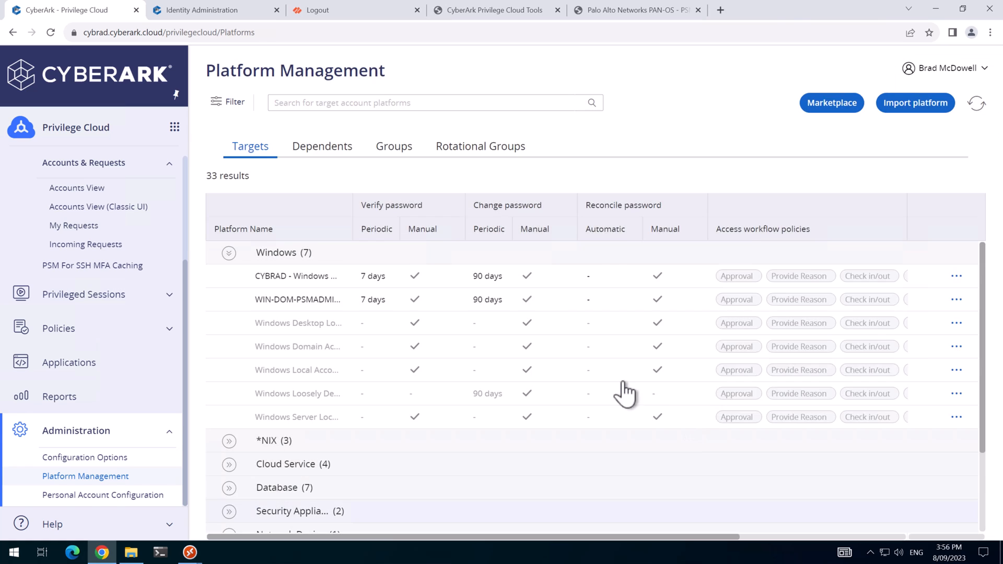
click(76, 187)
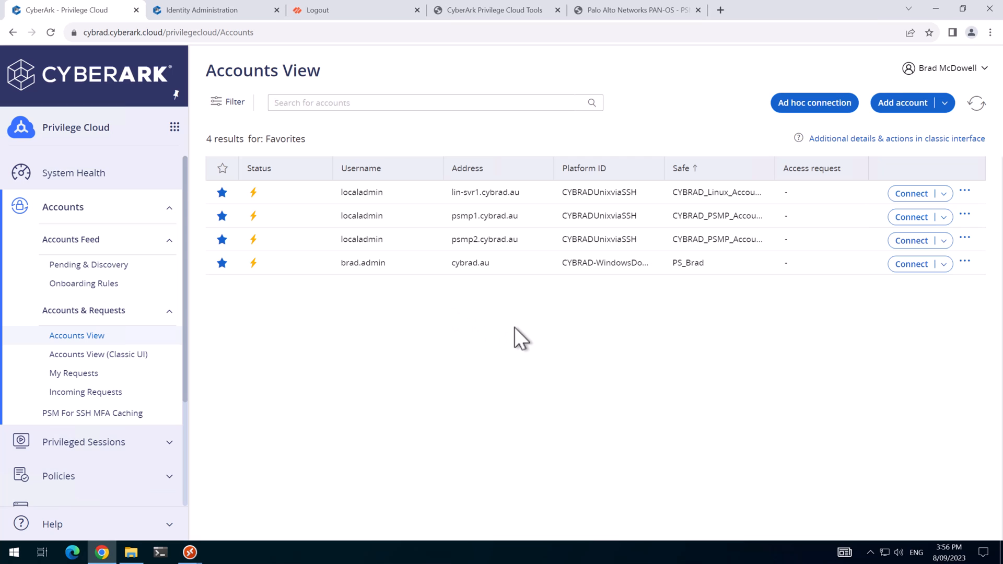
mouse_move(236, 534)
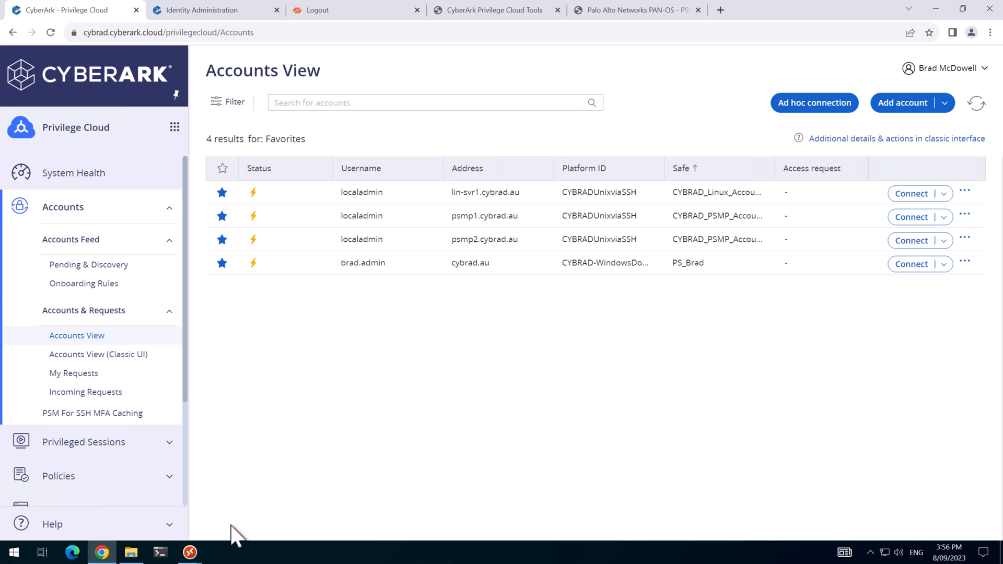
mouse_move(204, 552)
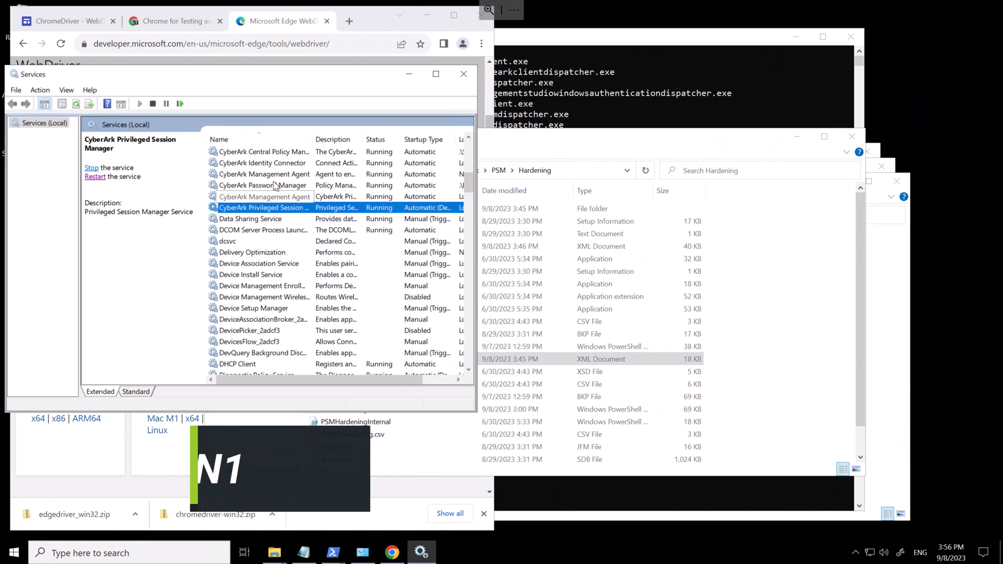
Restart the CyberArk Privileged Session Manager service on both connector servers.
click(92, 167)
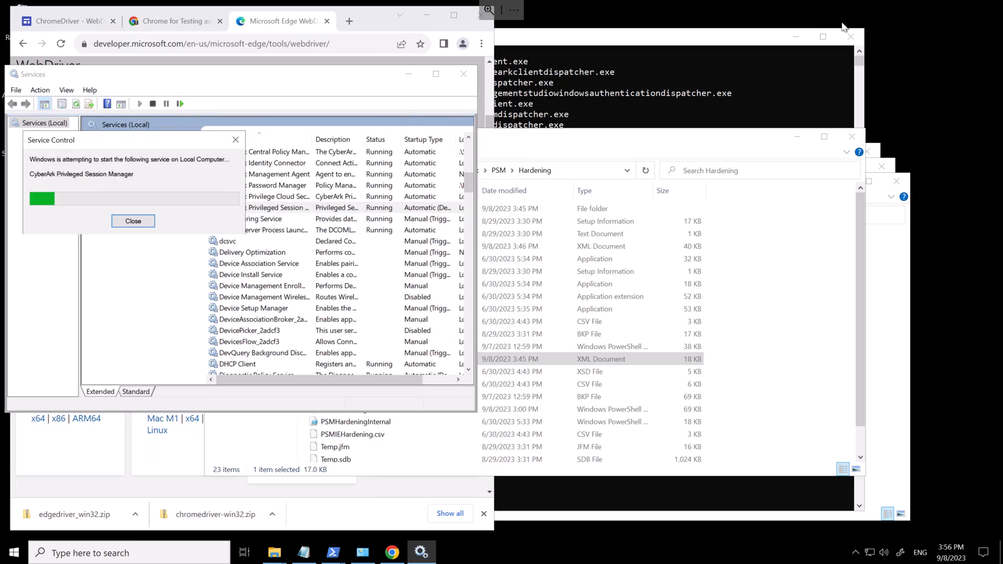
click(132, 221)
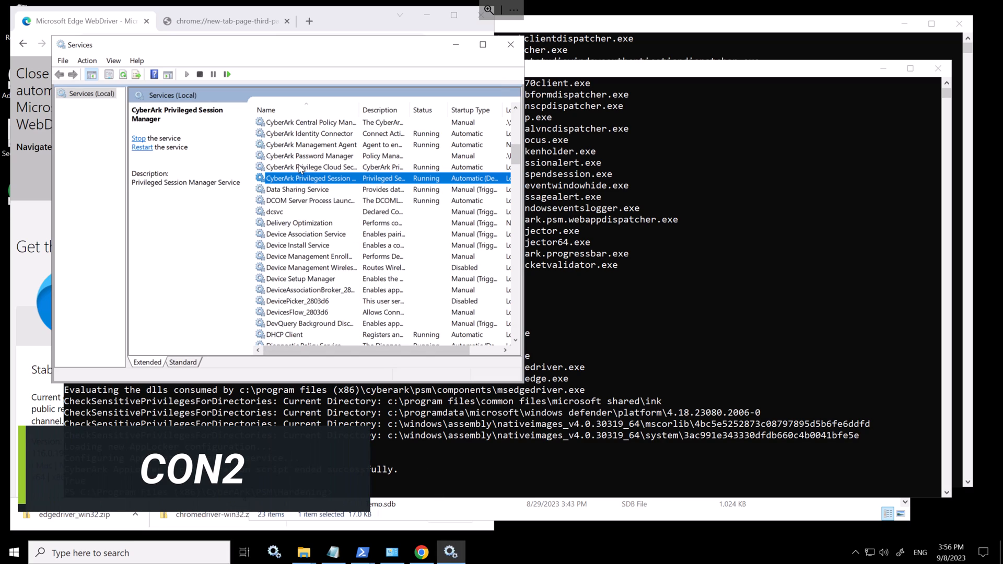
mouse_move(227, 74)
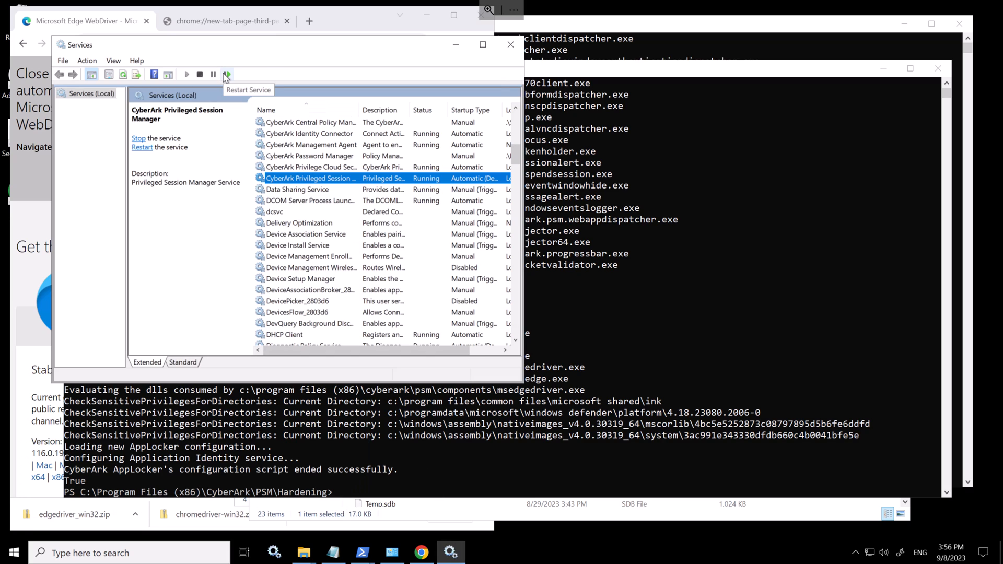
click(227, 74)
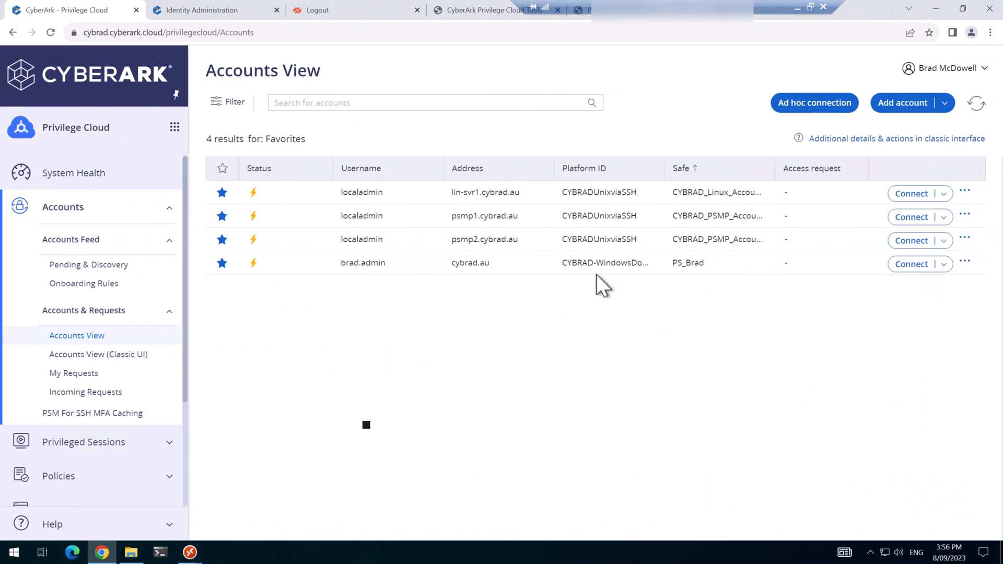
Connect brad.admin via Palo Alto Web Domain - Edge, reaching the PAN-OS dashboard.
click(944, 264)
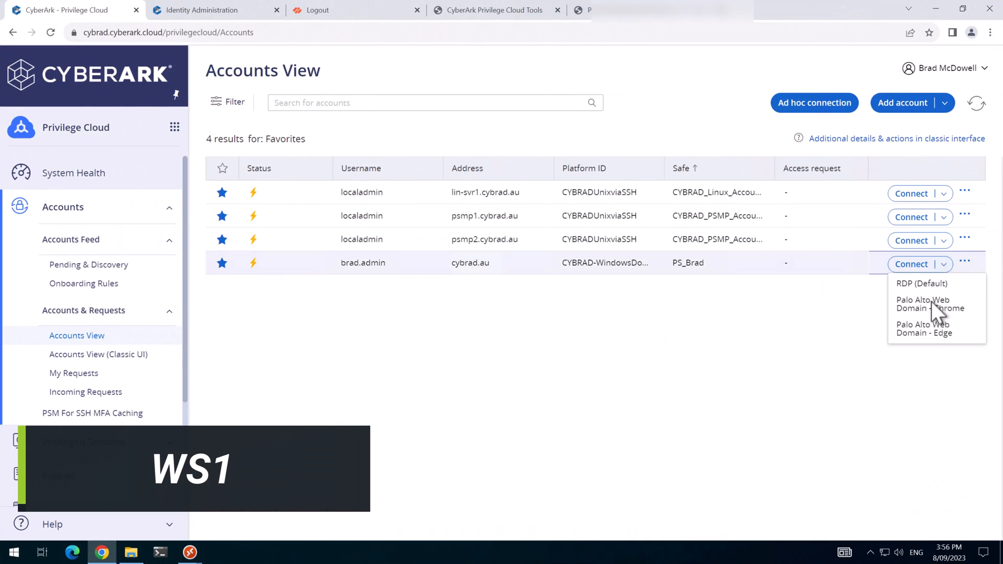
mouse_move(923, 328)
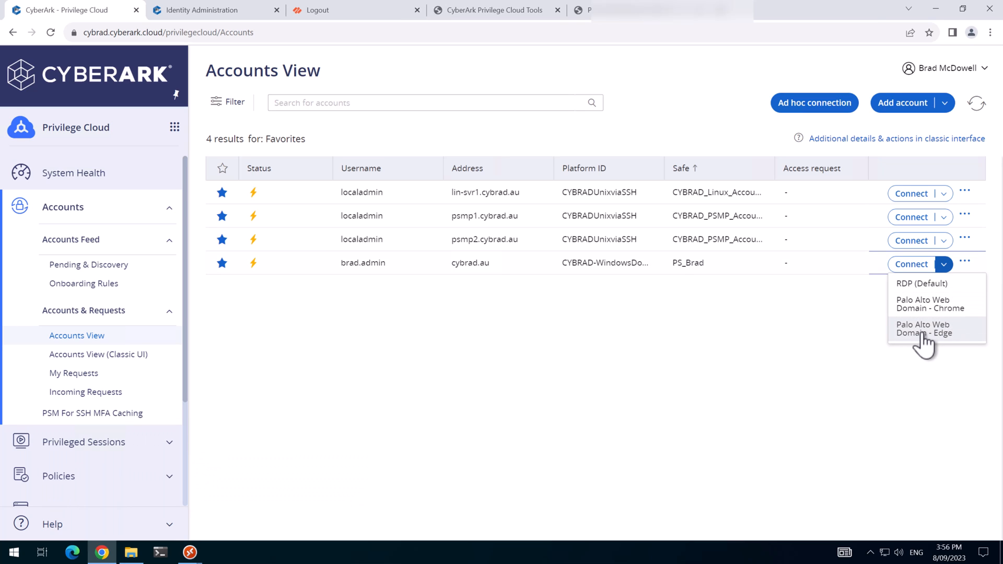
click(923, 328)
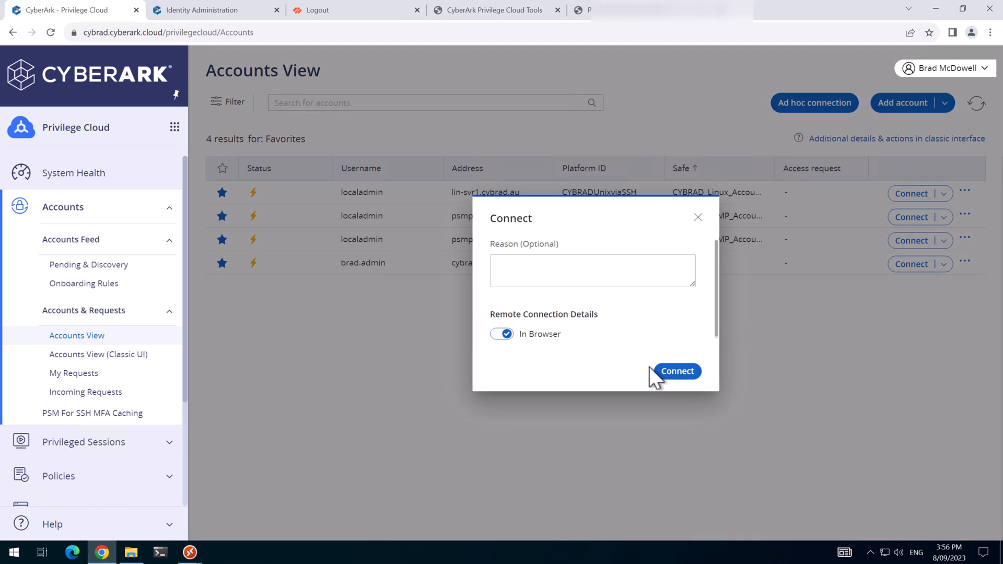
click(677, 371)
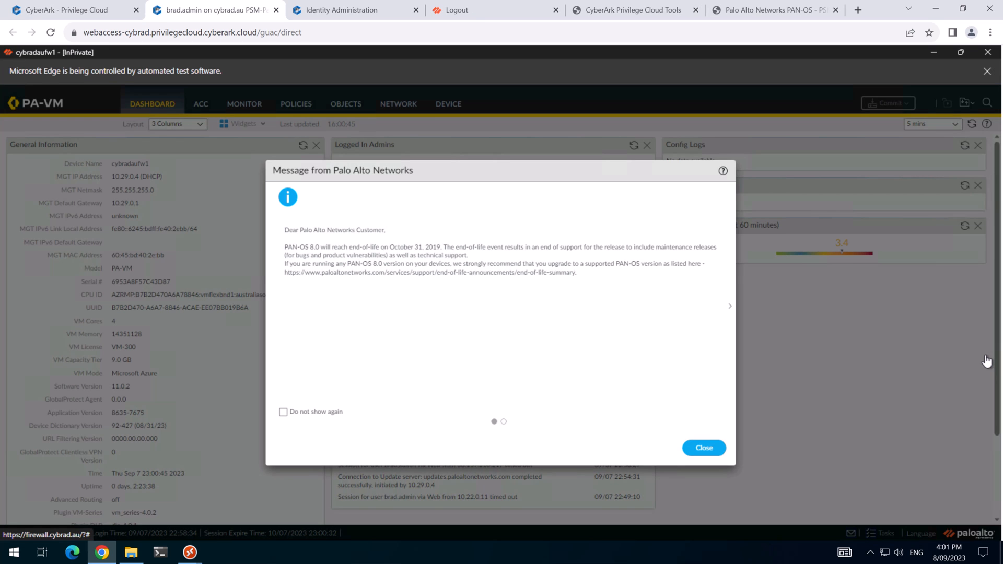
mouse_move(683, 333)
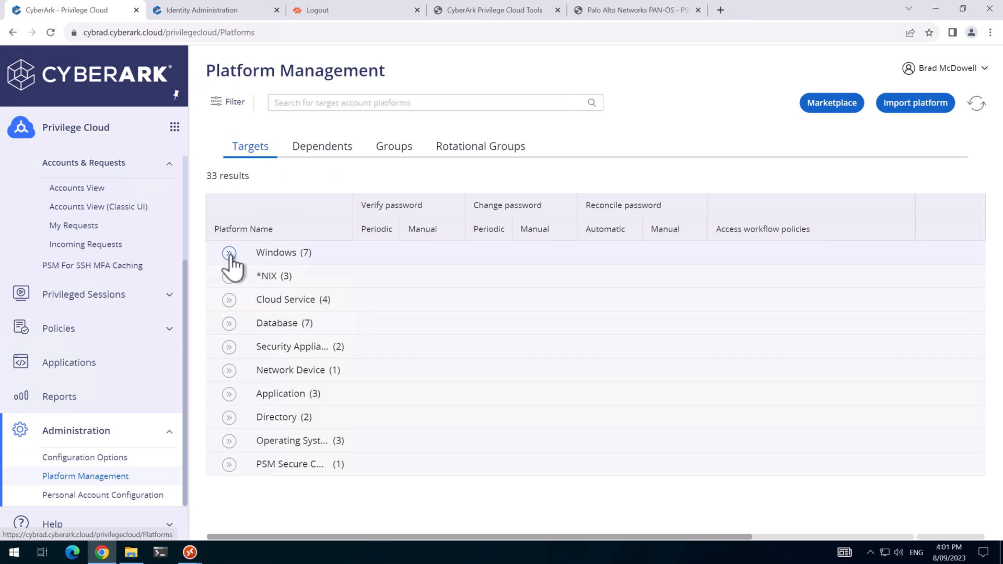
Launch brad.admin's Palo Alto Web Domain - Edge connection a second time to the firewall dashboard.
click(76, 187)
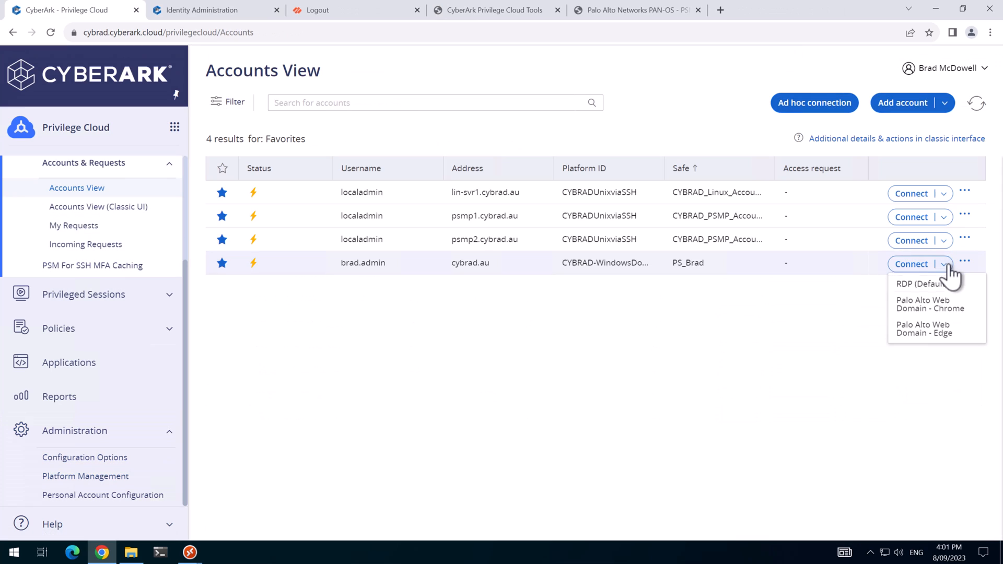
click(923, 304)
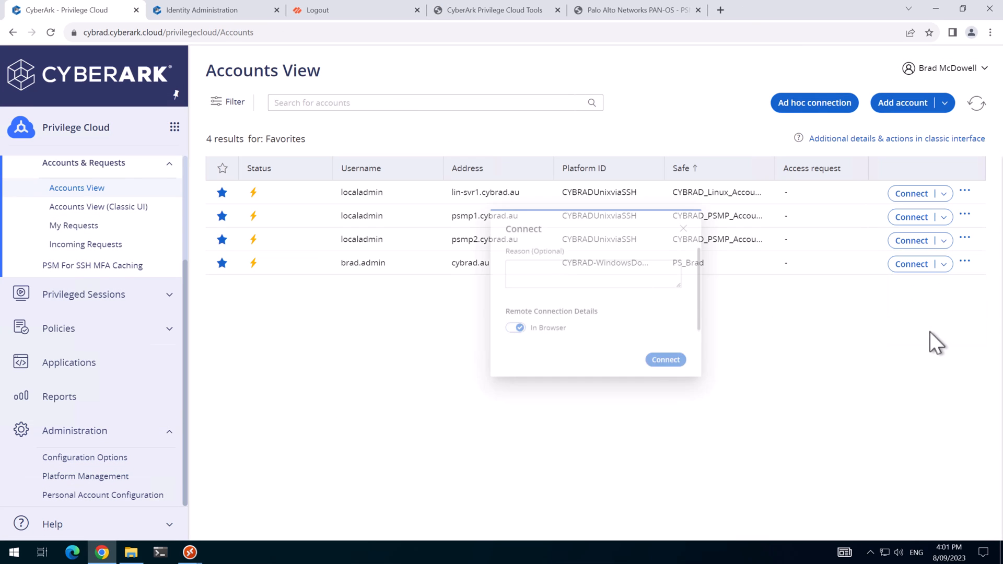
click(664, 360)
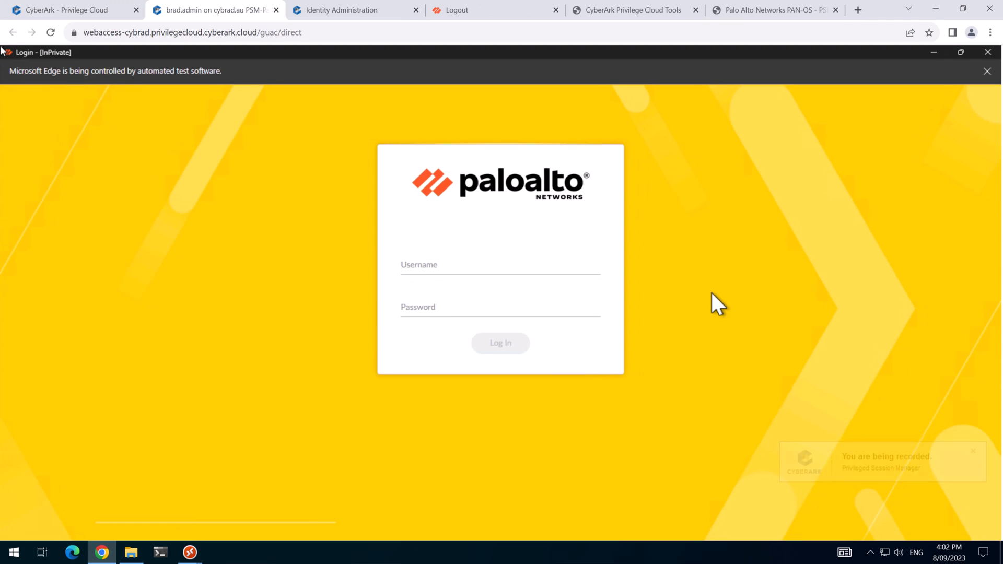
click(500, 343)
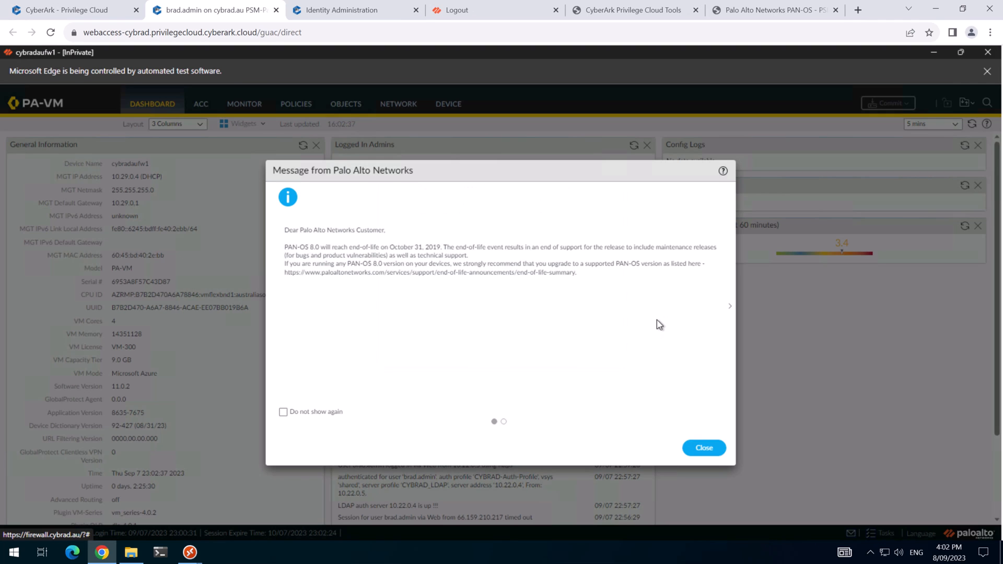
mouse_move(368, 53)
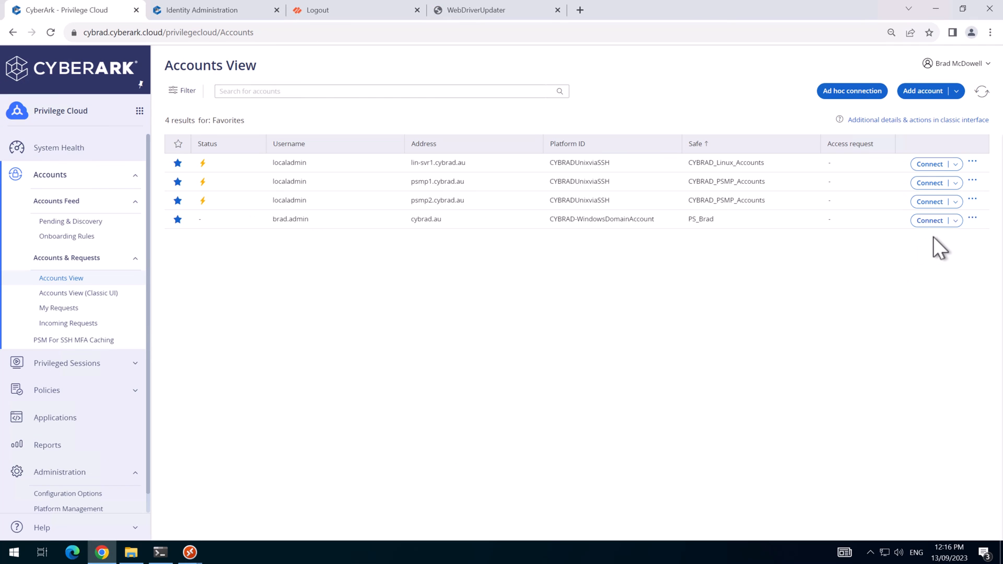
click(957, 221)
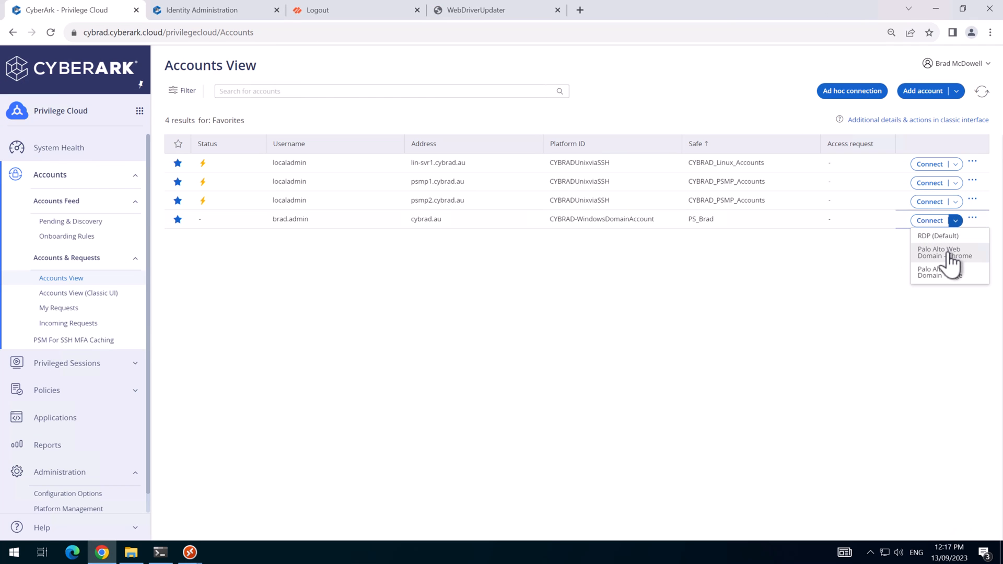
mouse_move(953, 272)
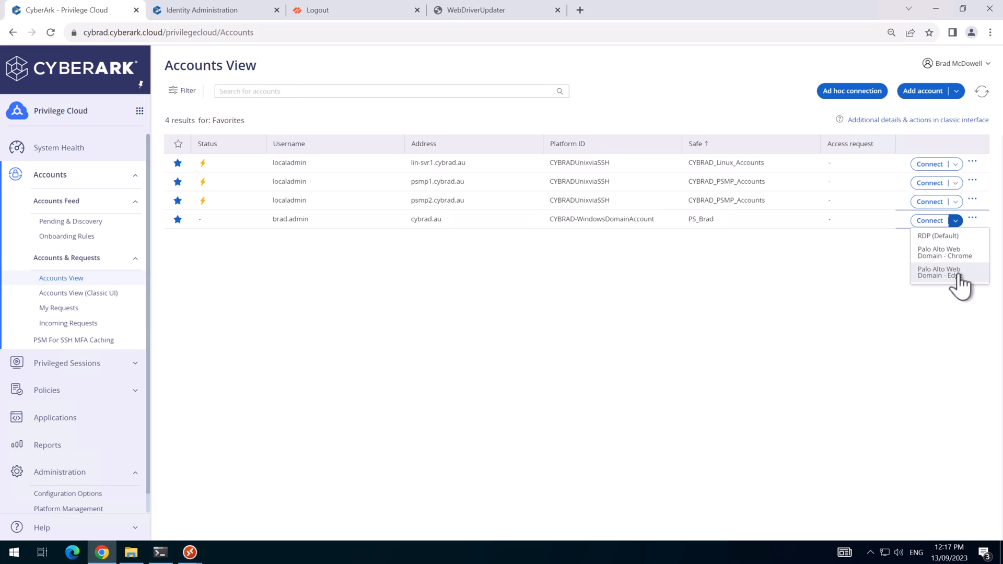
click(841, 311)
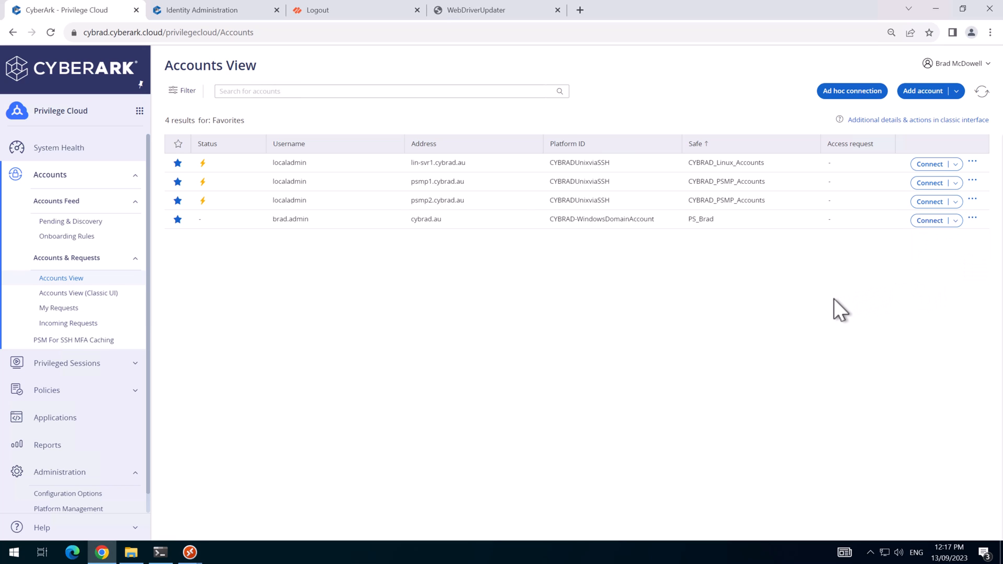
mouse_move(709, 304)
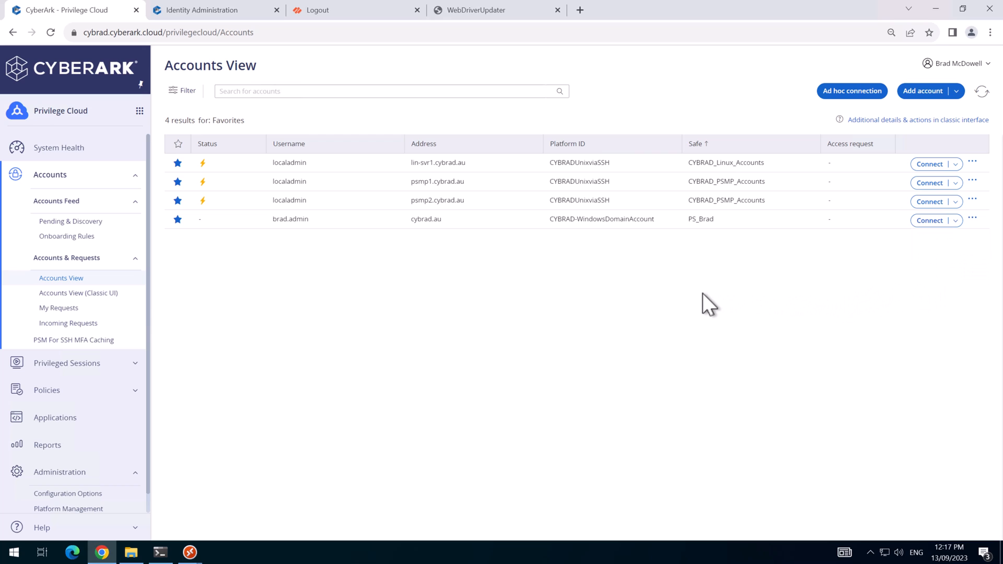
mouse_move(703, 306)
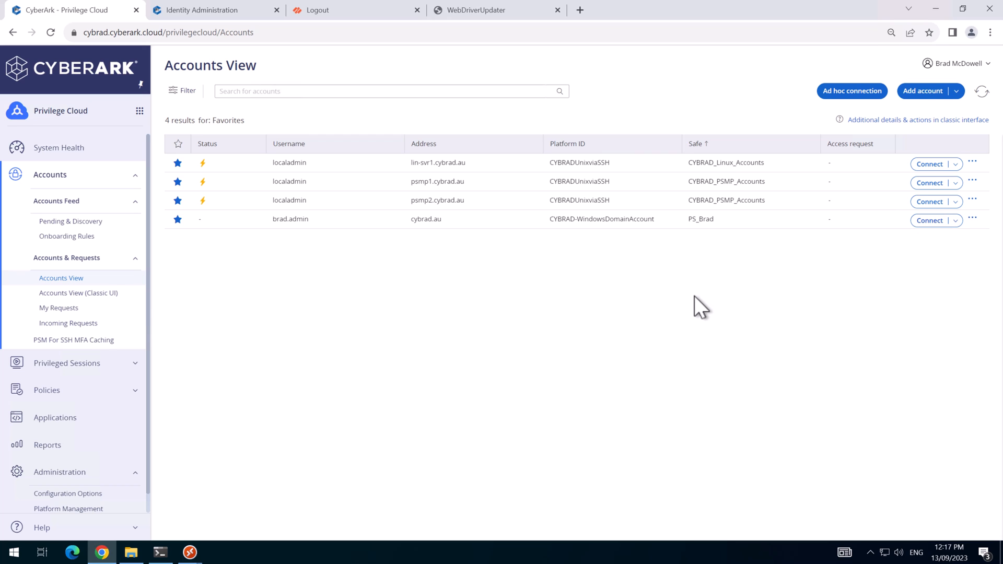
mouse_move(481, 16)
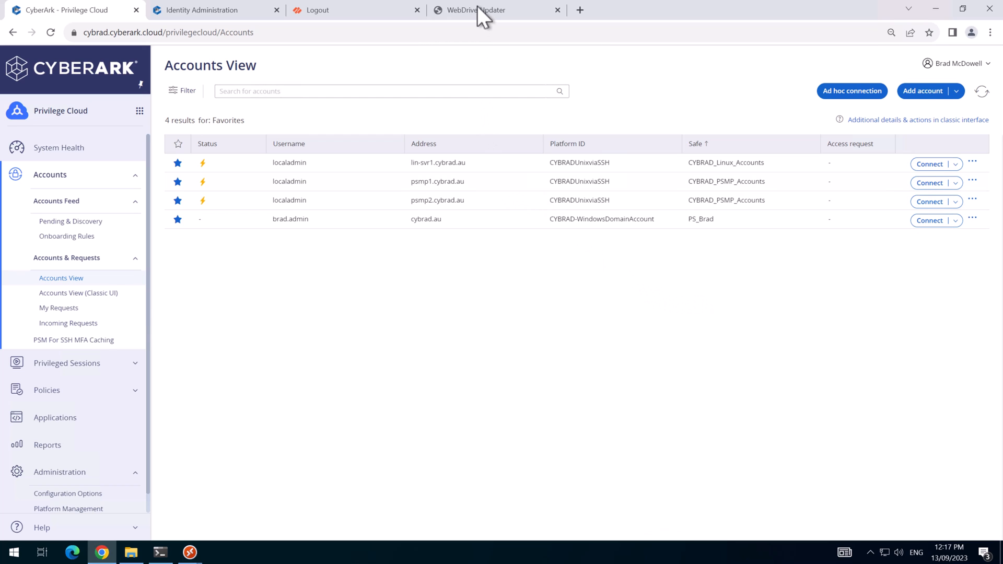
Switch to the CyberArk Marketplace WebDriverUpdater tool overview page.
click(495, 9)
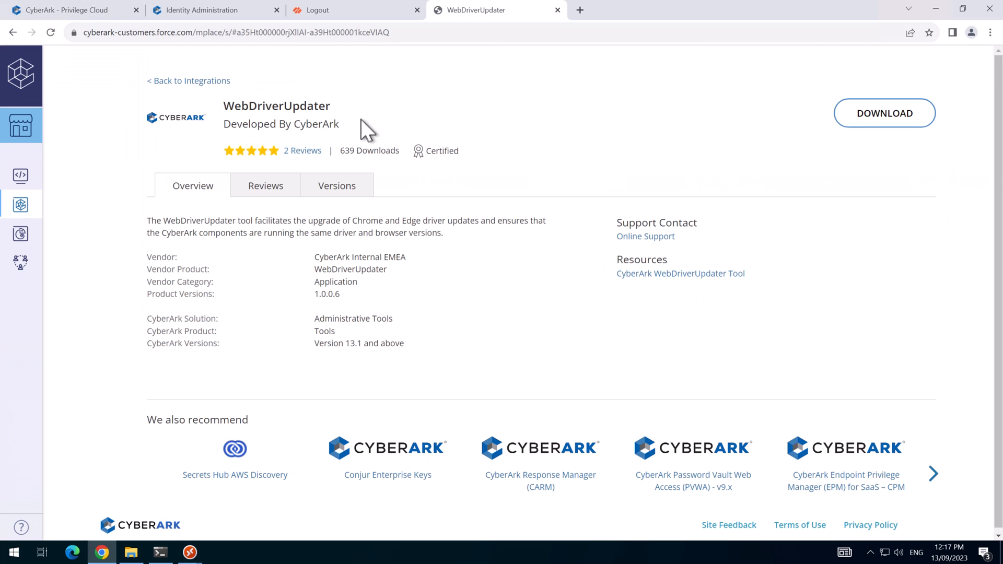
mouse_move(495, 226)
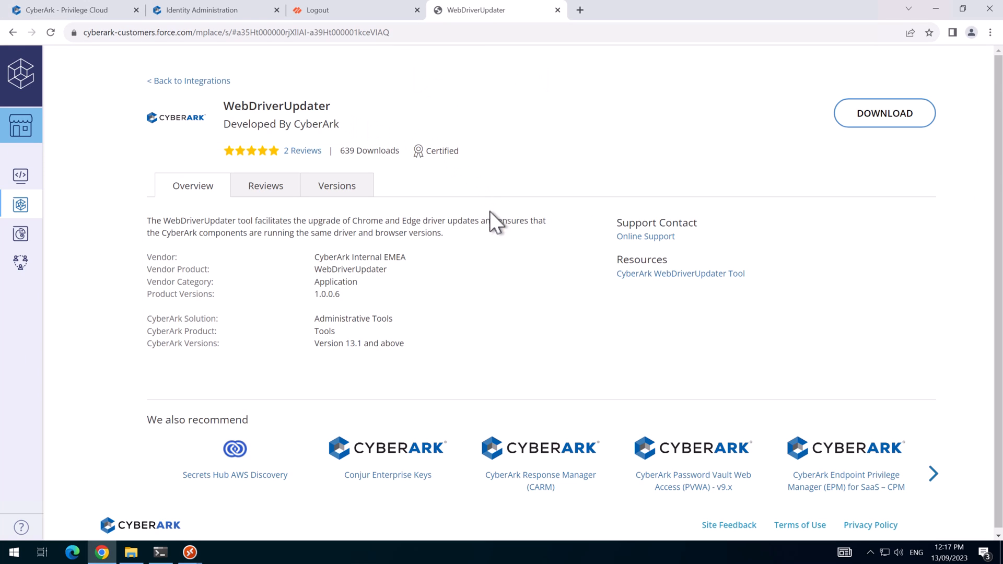
mouse_move(488, 264)
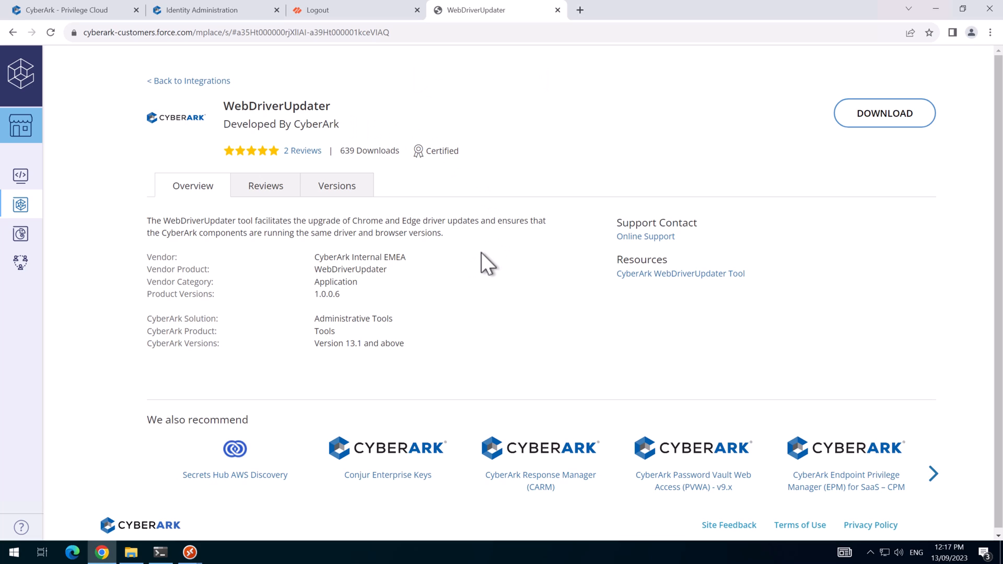
mouse_move(481, 262)
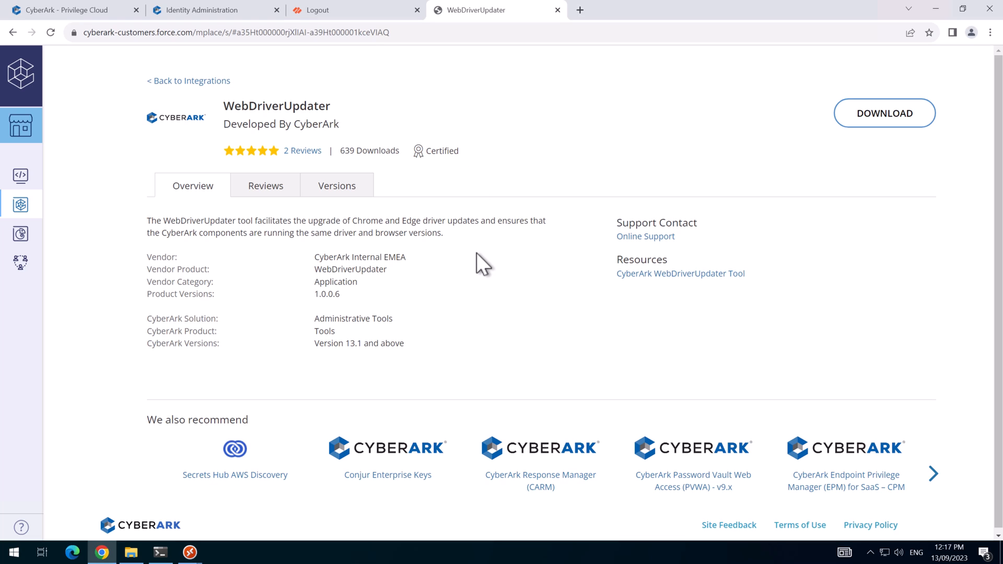
mouse_move(479, 265)
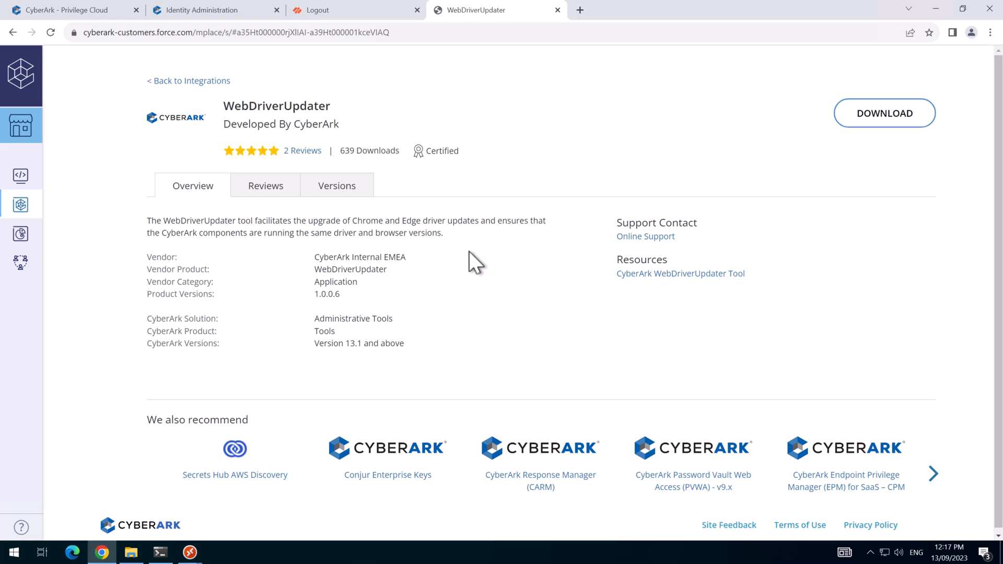
mouse_move(466, 258)
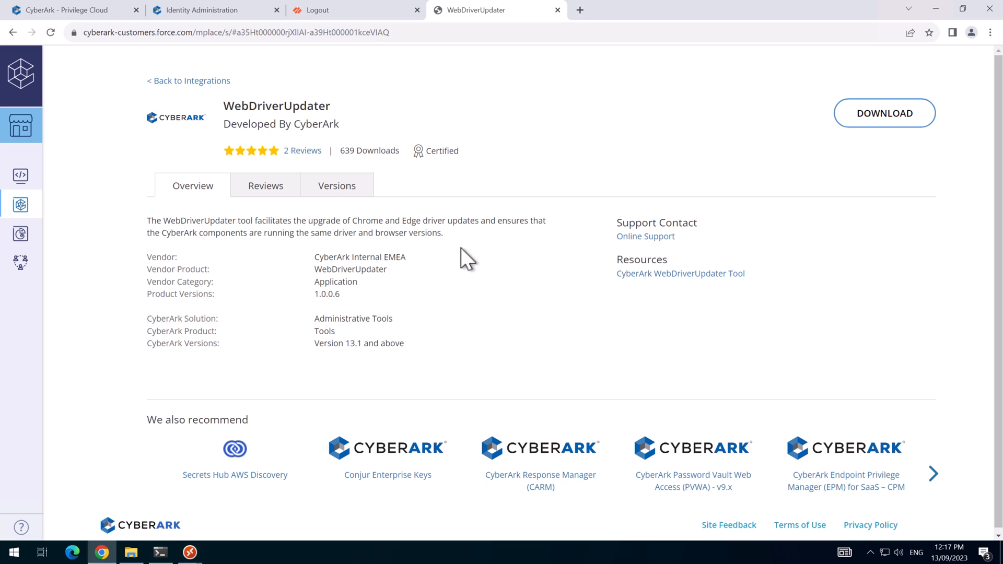
mouse_move(443, 250)
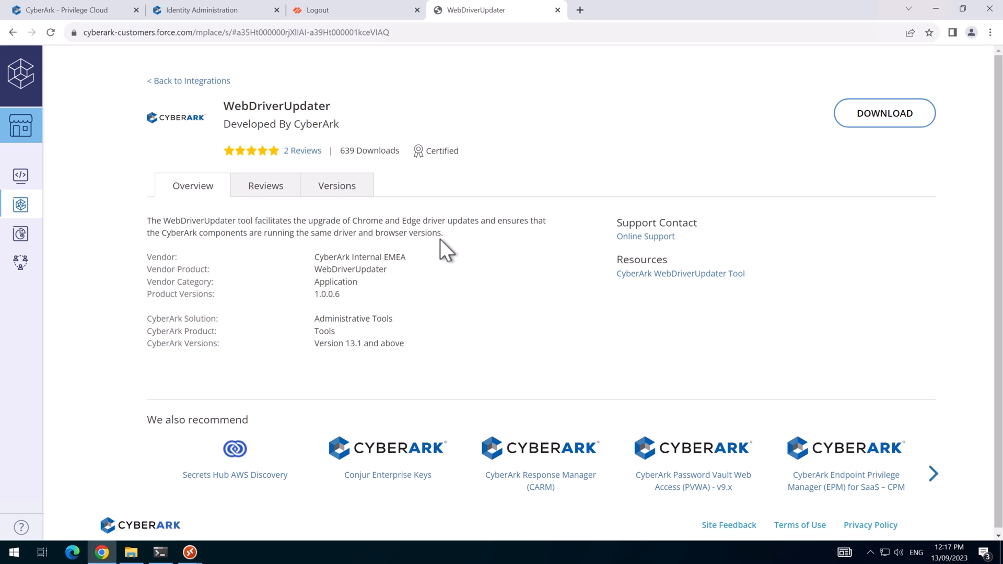
mouse_move(454, 249)
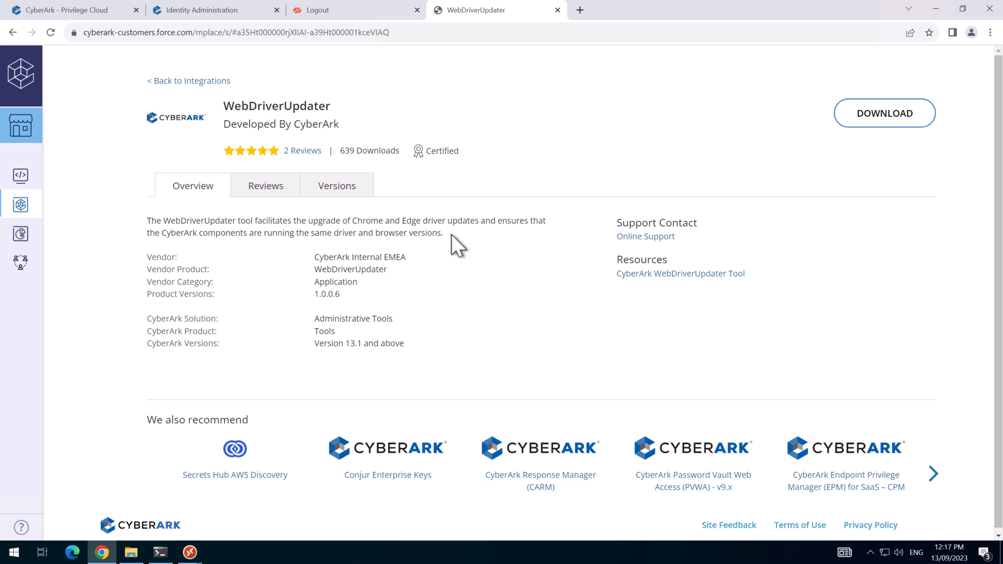
mouse_move(474, 249)
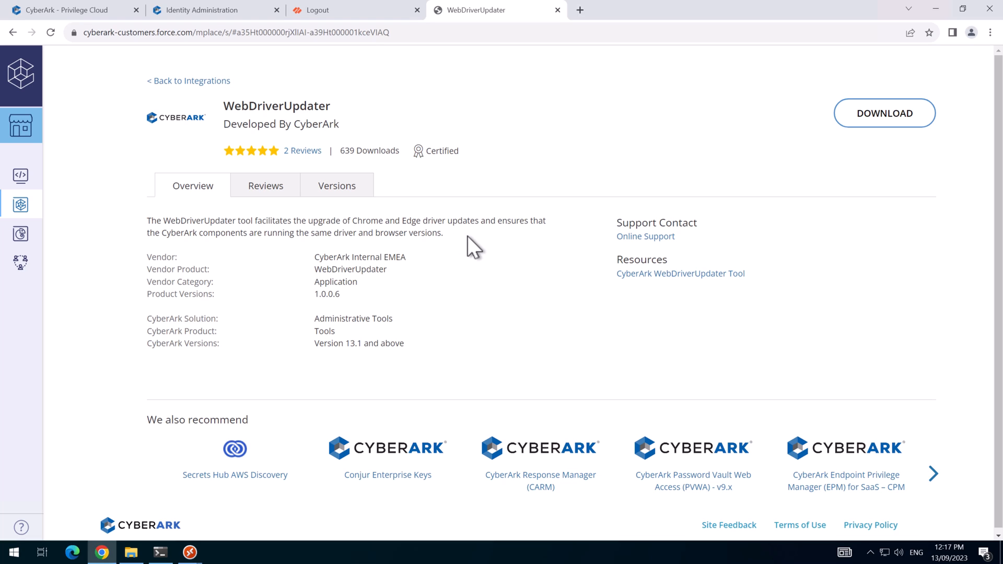
mouse_move(462, 249)
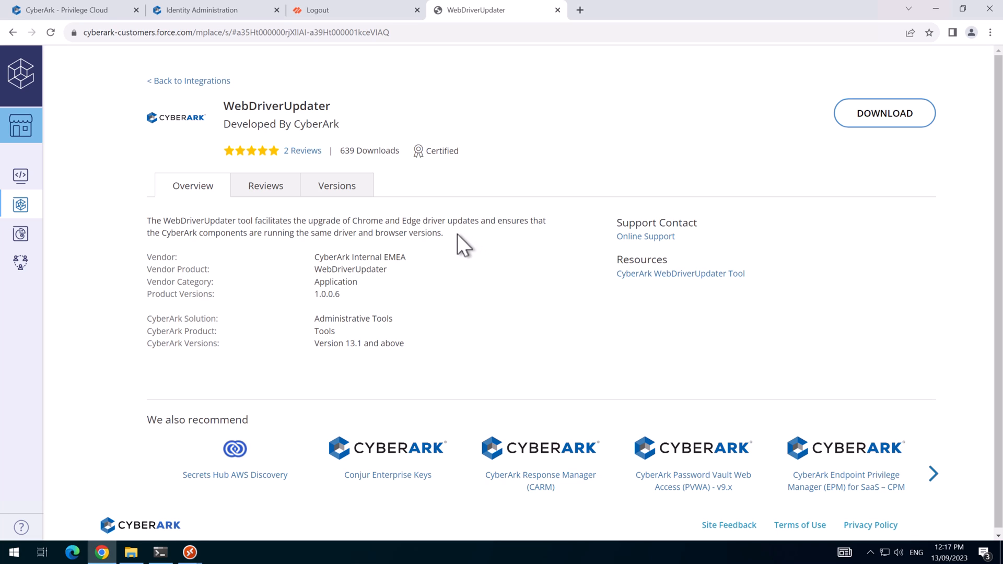